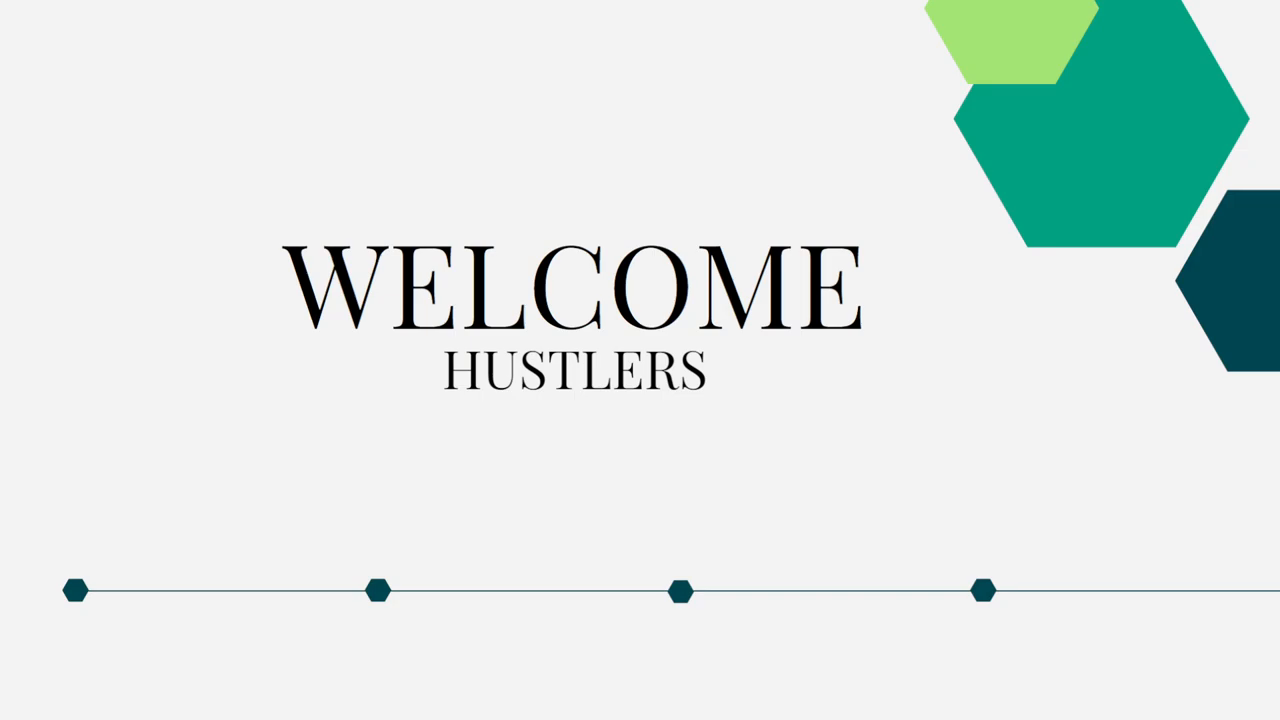
{"action": "mouse_move", "coordinate": [1109, 101]}
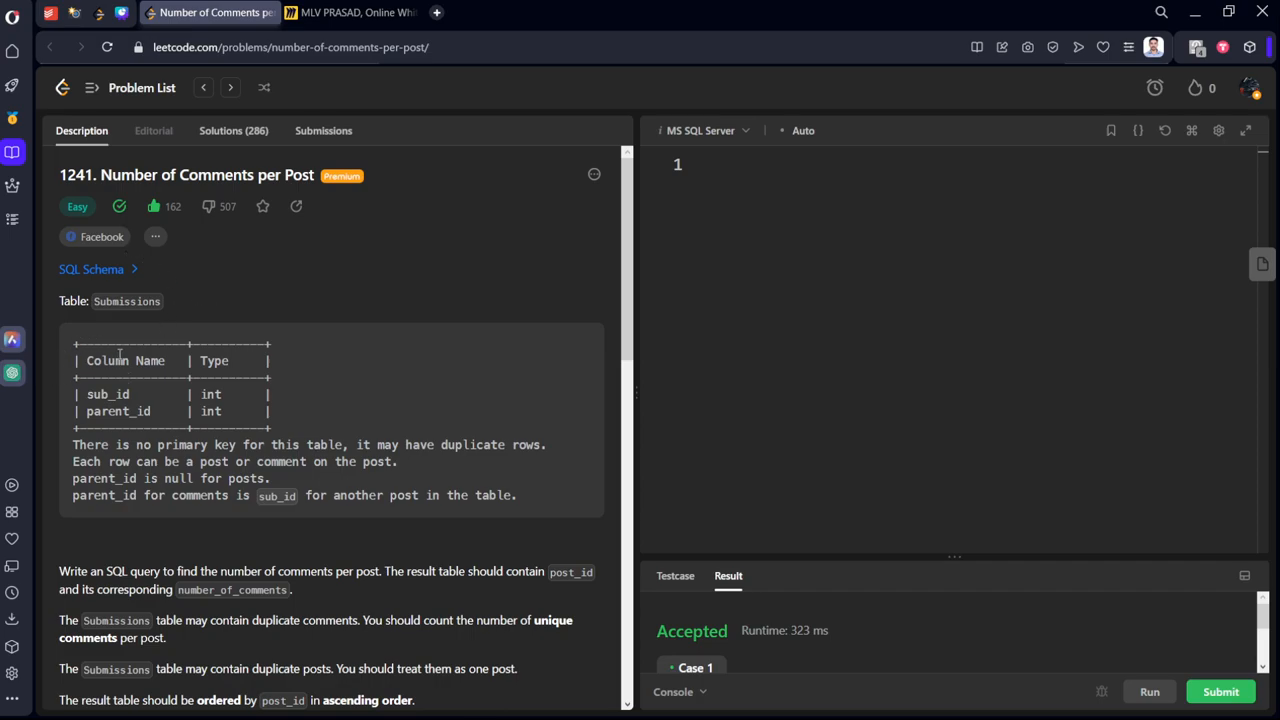
{"action": "left_click_drag", "start_coordinate": [75, 360], "coordinate": [195, 360]}
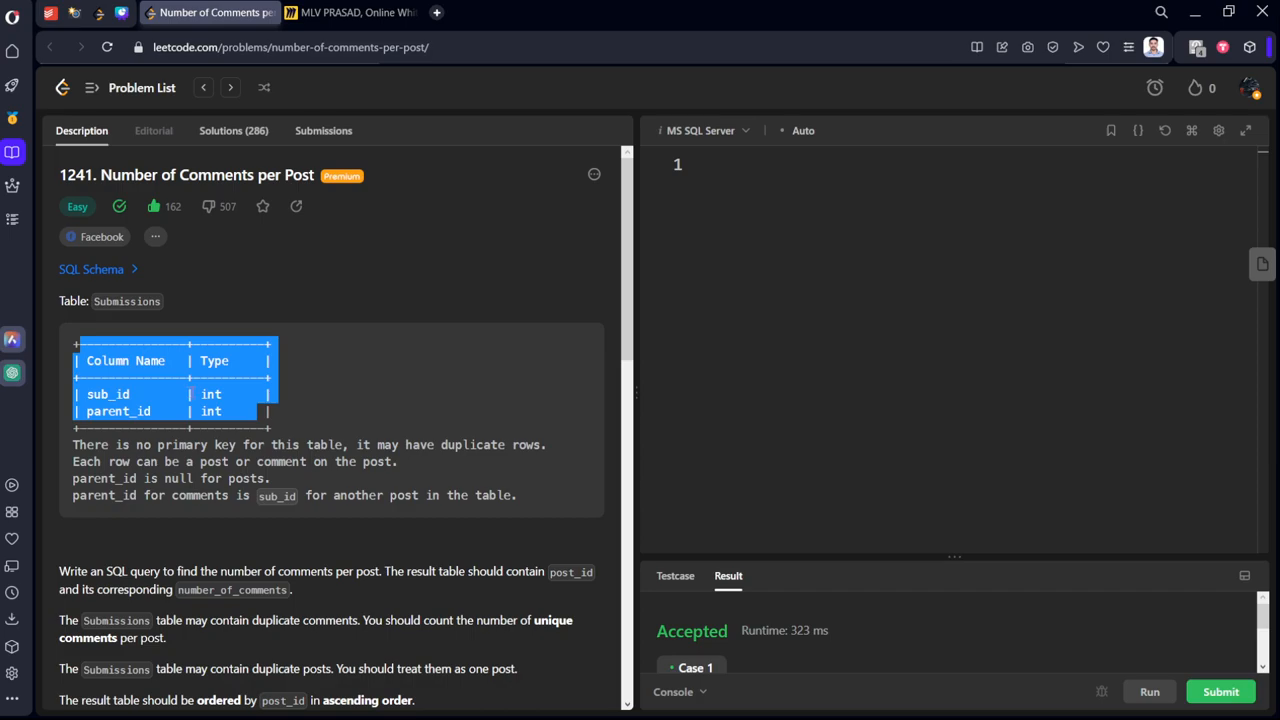
{"action": "left_click", "coordinate": [72, 452]}
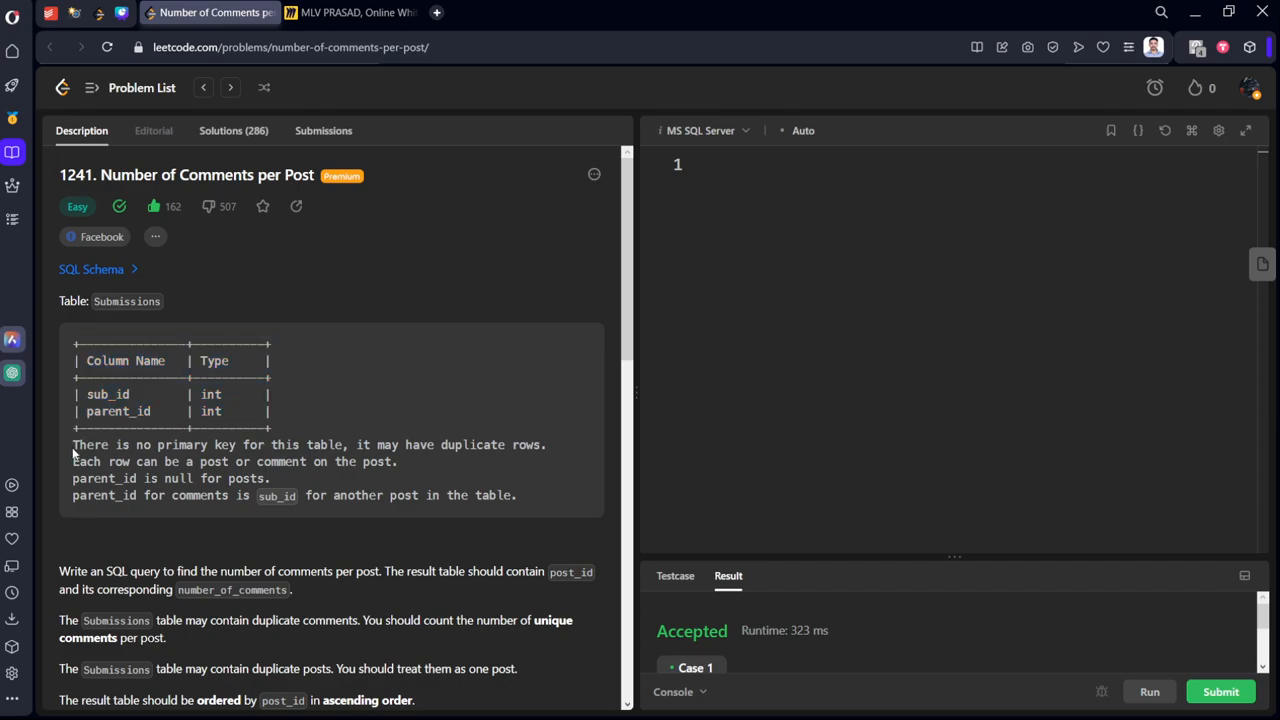
{"action": "left_click_drag", "start_coordinate": [72, 444], "coordinate": [500, 444]}
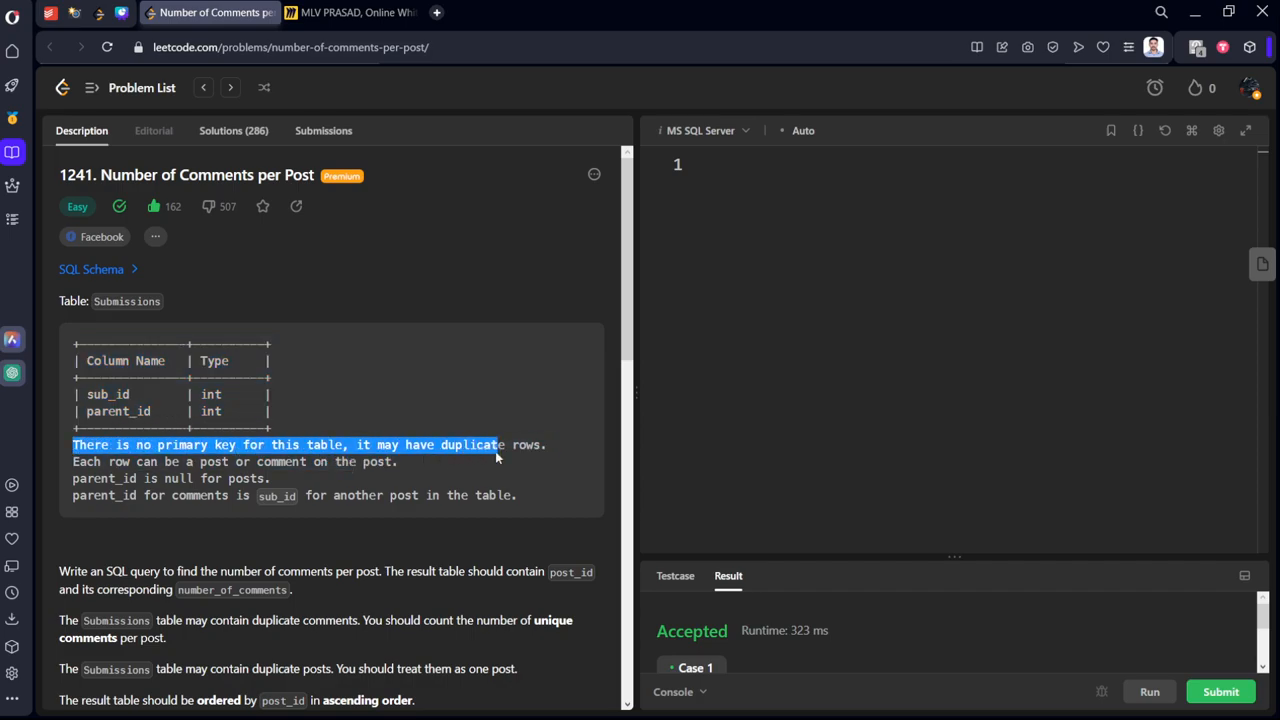
{"action": "scroll", "scroll_direction": "down", "scroll_amount": 3}
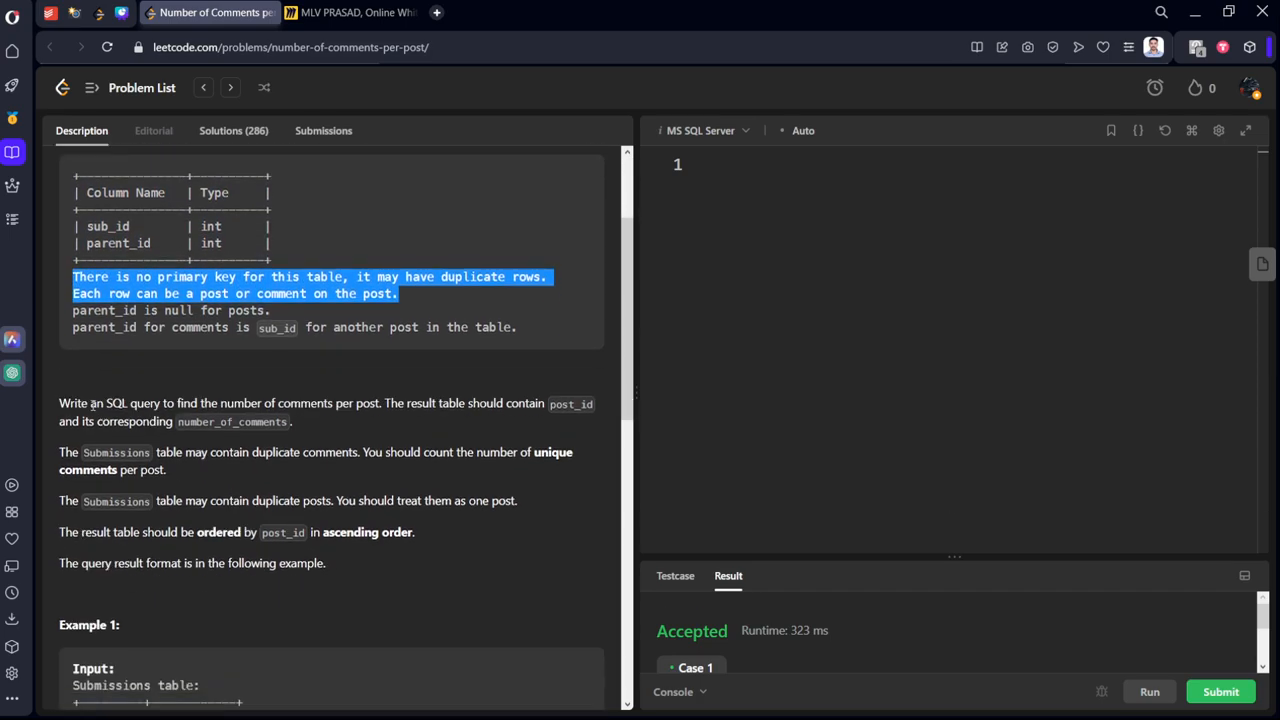
{"action": "left_click_drag", "start_coordinate": [58, 403], "coordinate": [291, 421]}
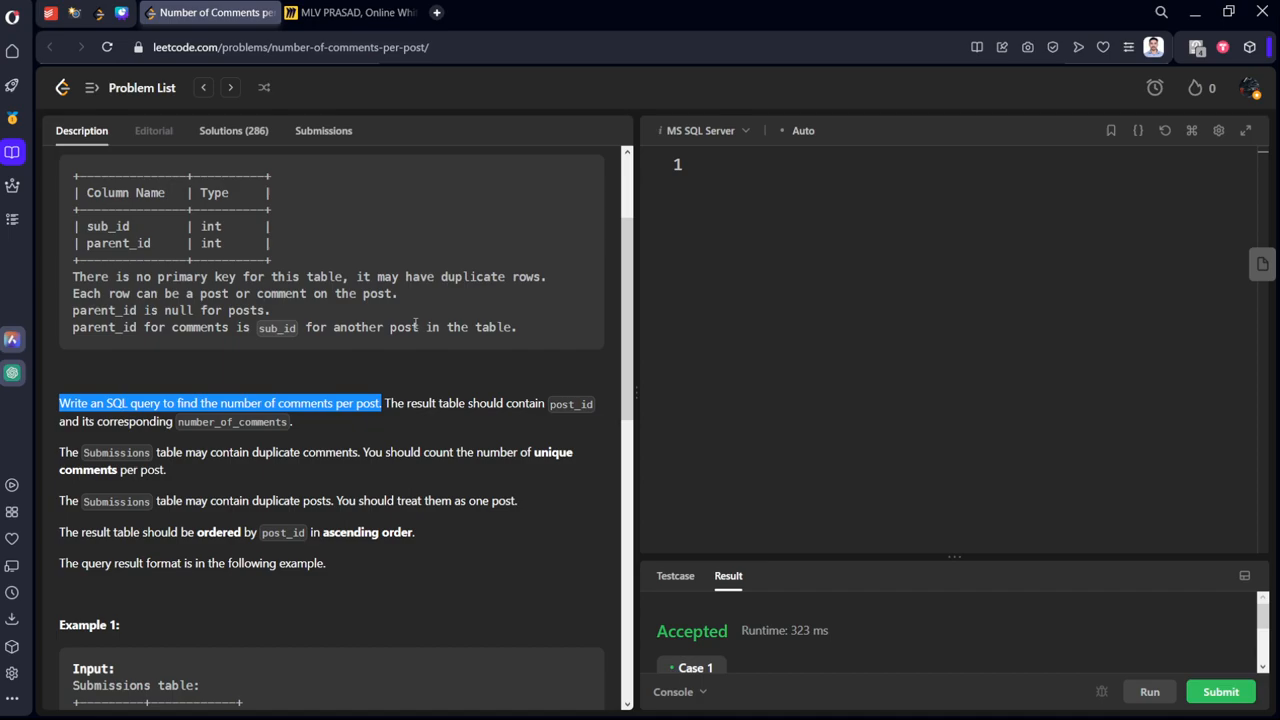
{"action": "mouse_move", "coordinate": [294, 389]}
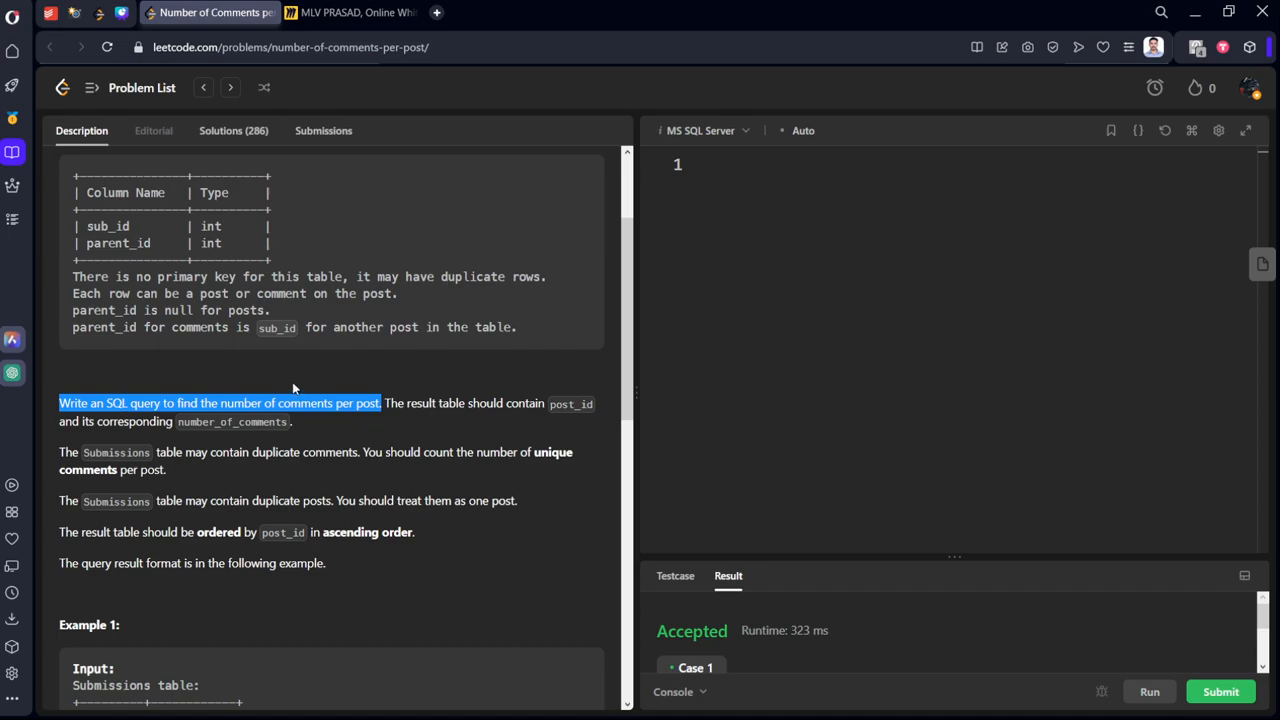
{"action": "mouse_move", "coordinate": [406, 428]}
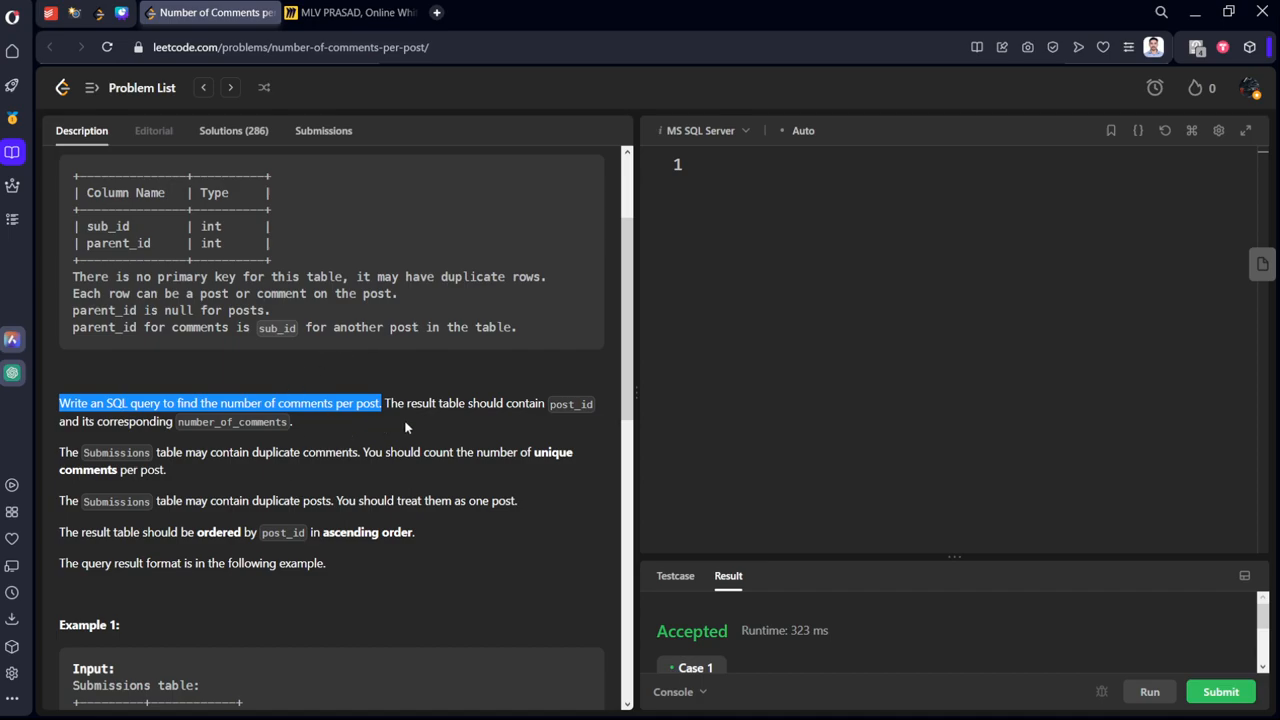
{"action": "mouse_move", "coordinate": [393, 405]}
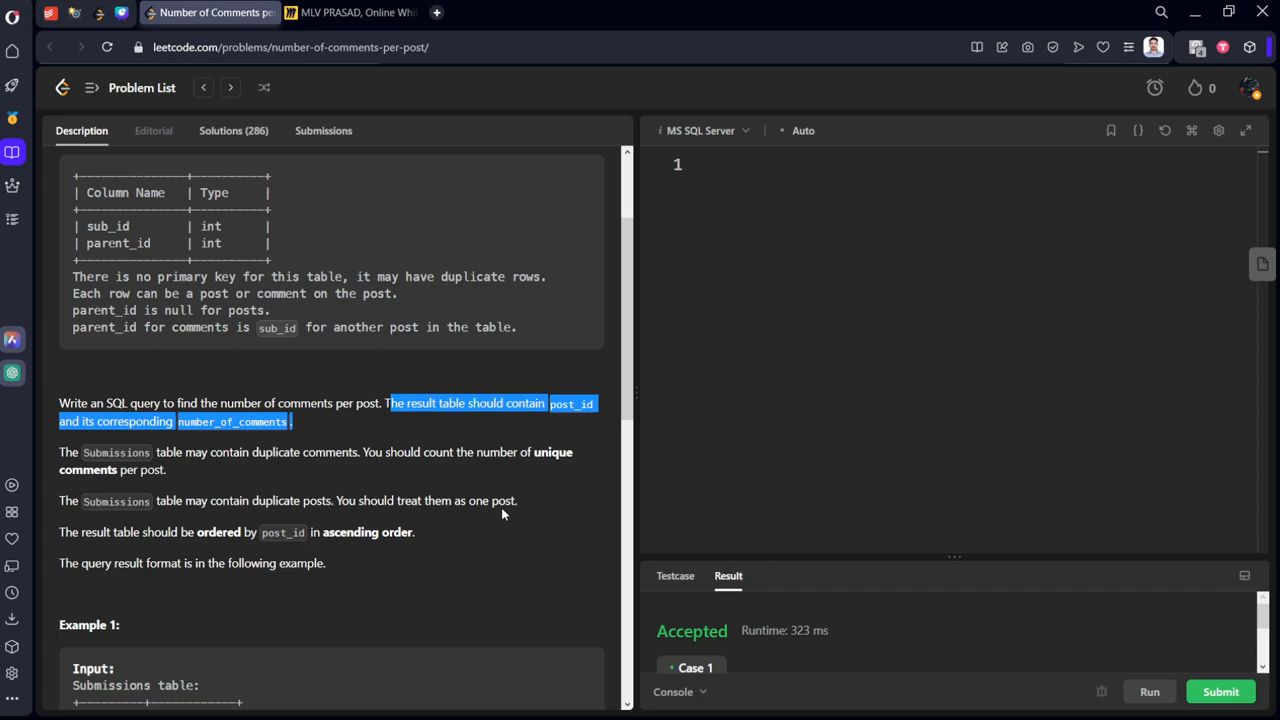
{"action": "scroll", "scroll_direction": "down", "scroll_amount": 3}
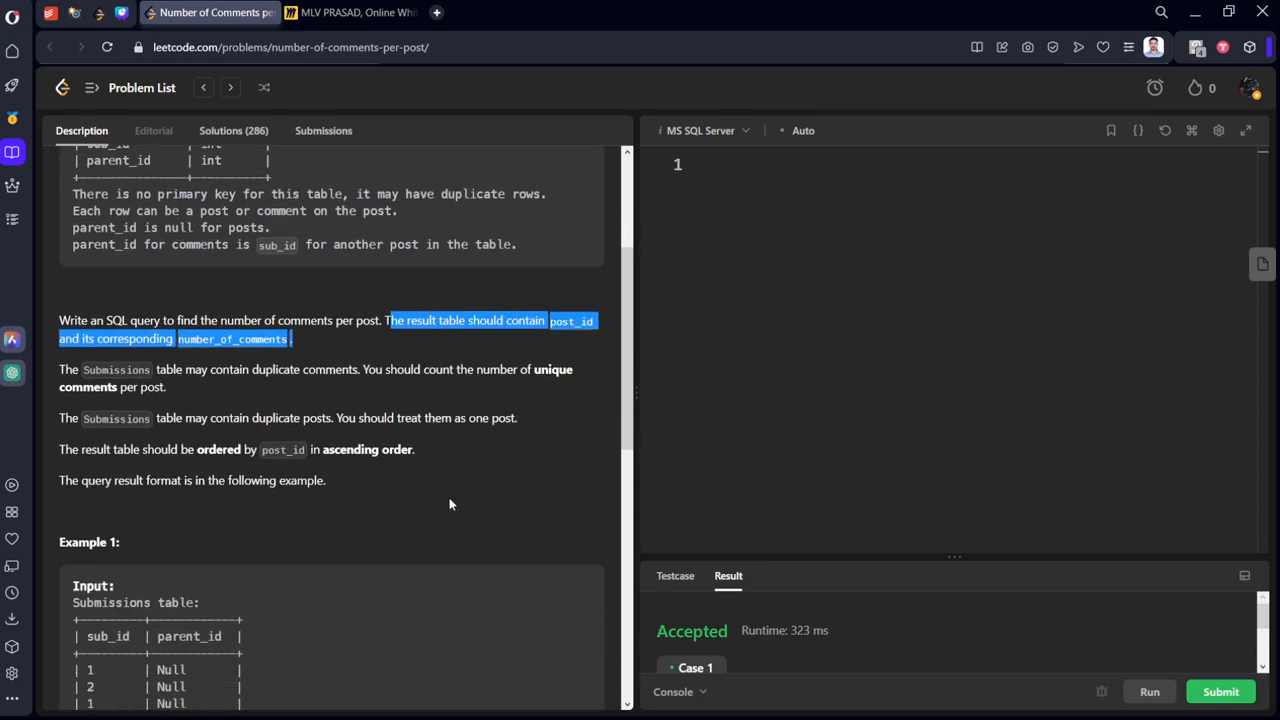
{"action": "scroll", "scroll_direction": "down", "scroll_amount": 3}
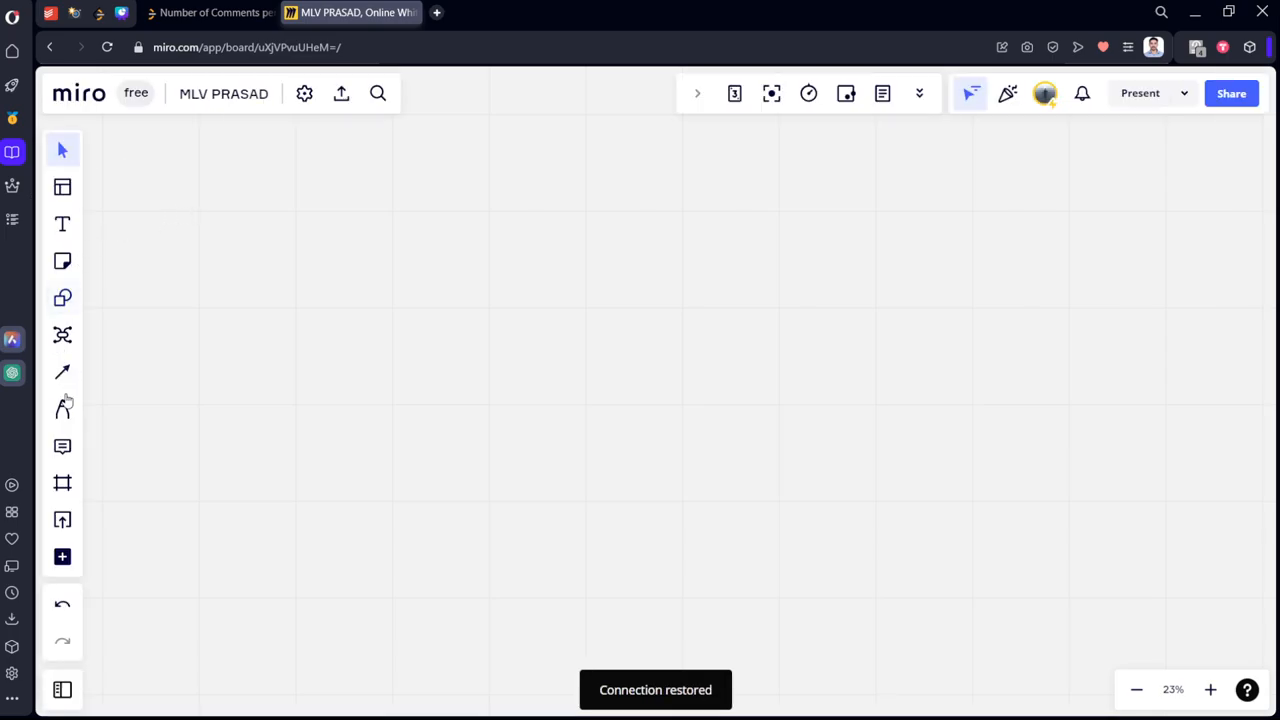
Paste the example Submissions input table and expected post_id/number_of_comments output onto the board.
{"action": "left_click", "coordinate": [62, 223]}
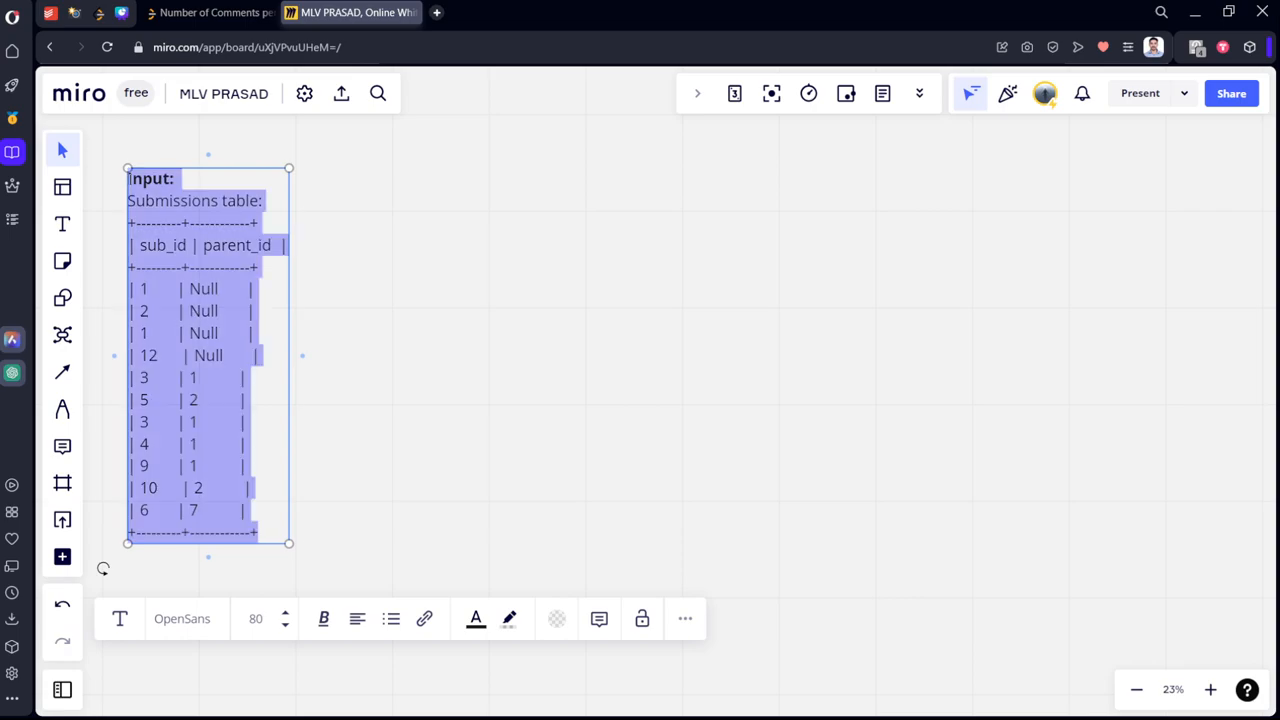
{"action": "left_click", "coordinate": [210, 12]}
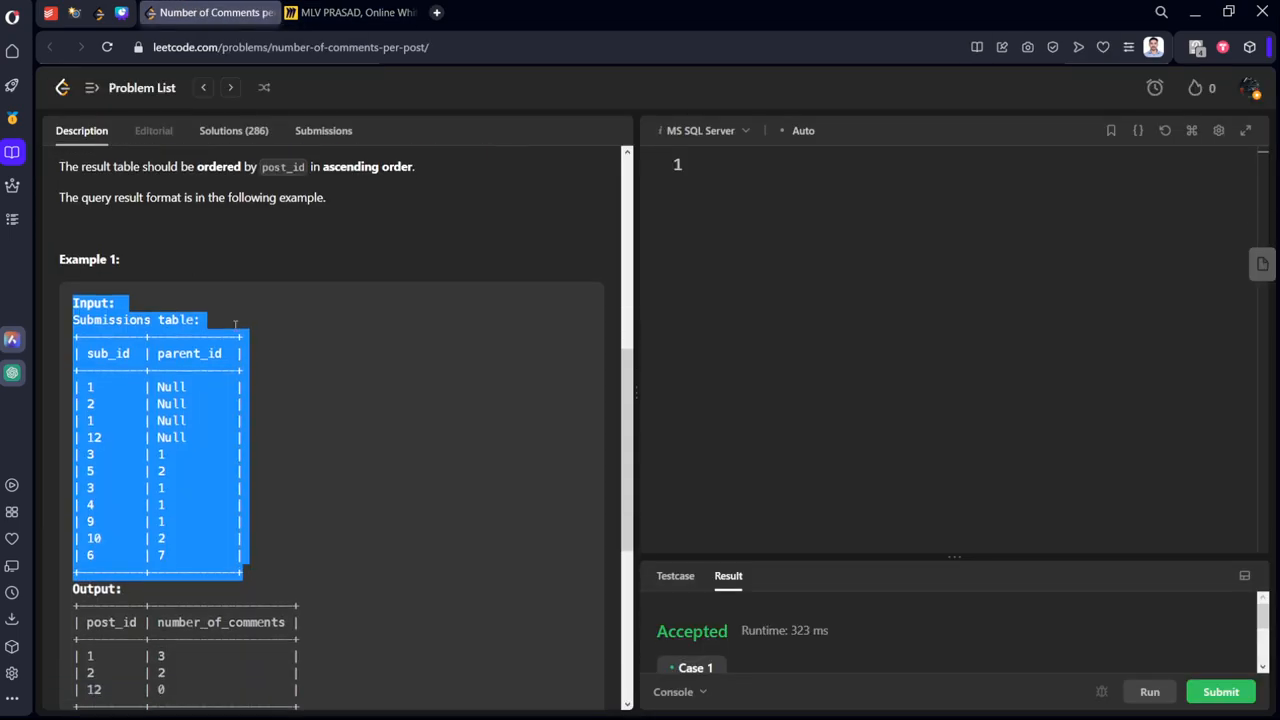
{"action": "scroll", "scroll_direction": "down", "scroll_amount": 3}
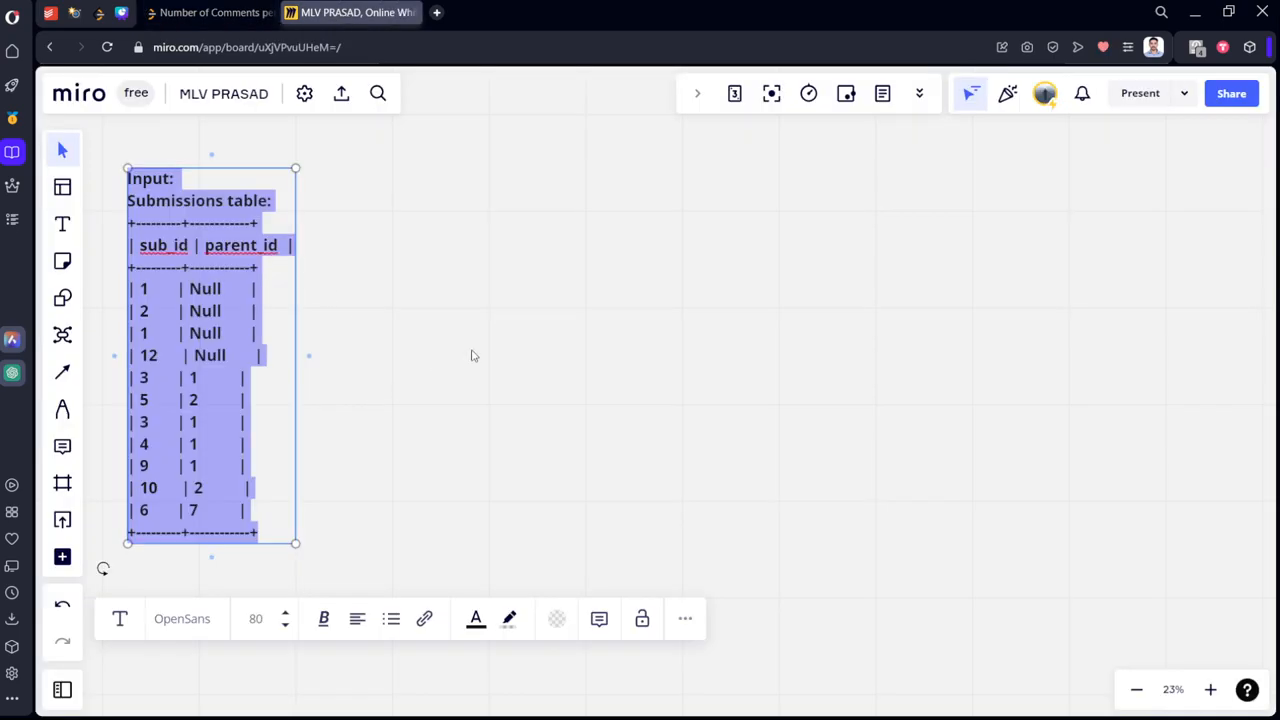
{"action": "left_click", "coordinate": [321, 530]}
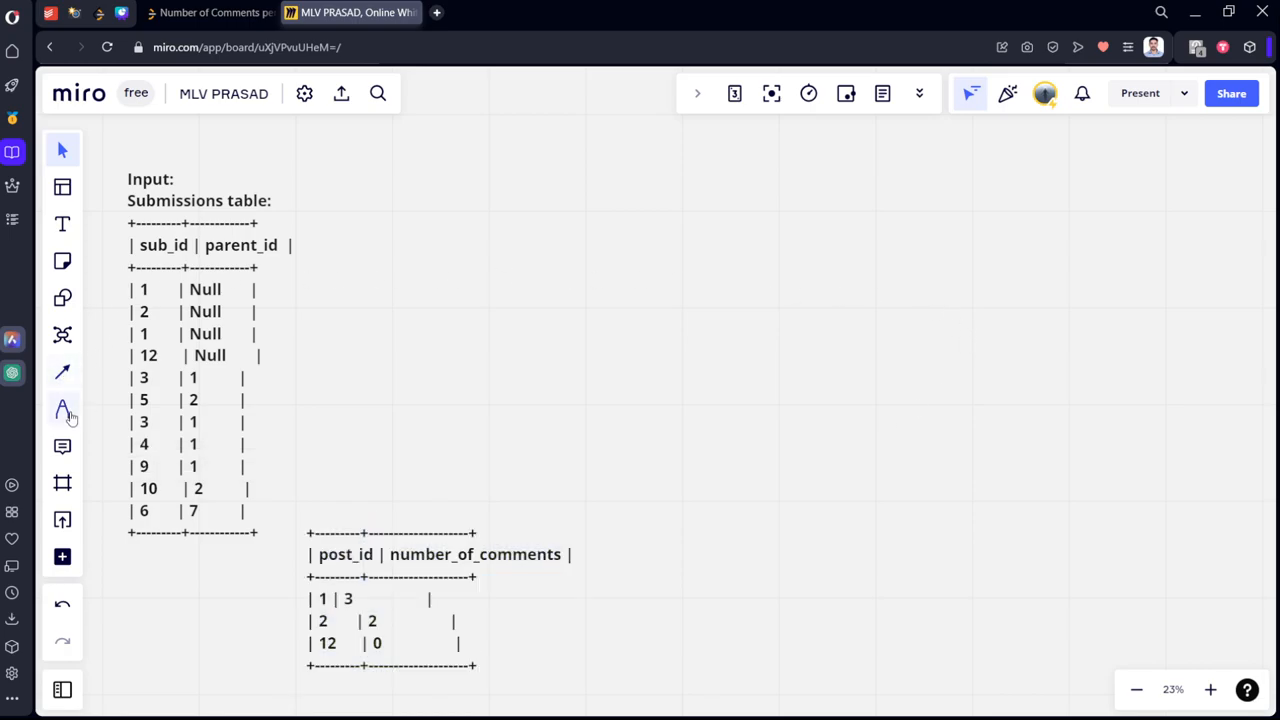
With the pen, brace the four post rows and box post ids 1 2 1 12 with an arrow to comments.
{"action": "left_click", "coordinate": [62, 408]}
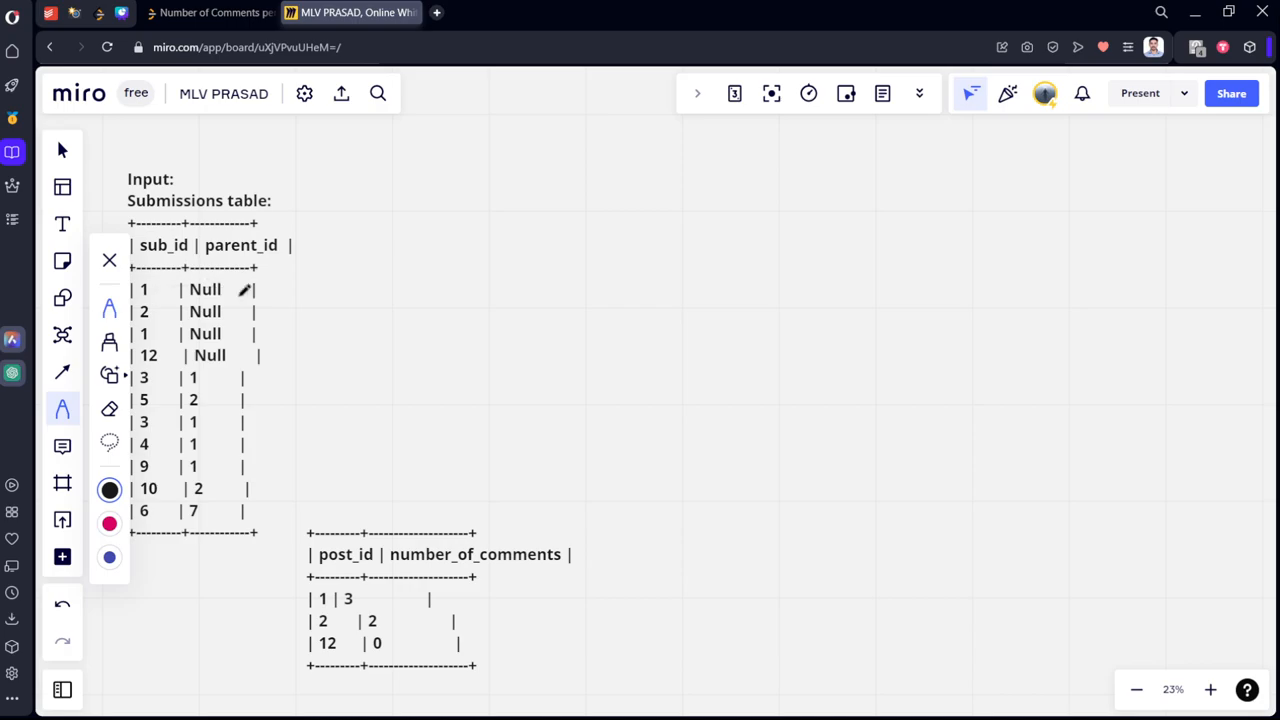
{"action": "mouse_move", "coordinate": [527, 183]}
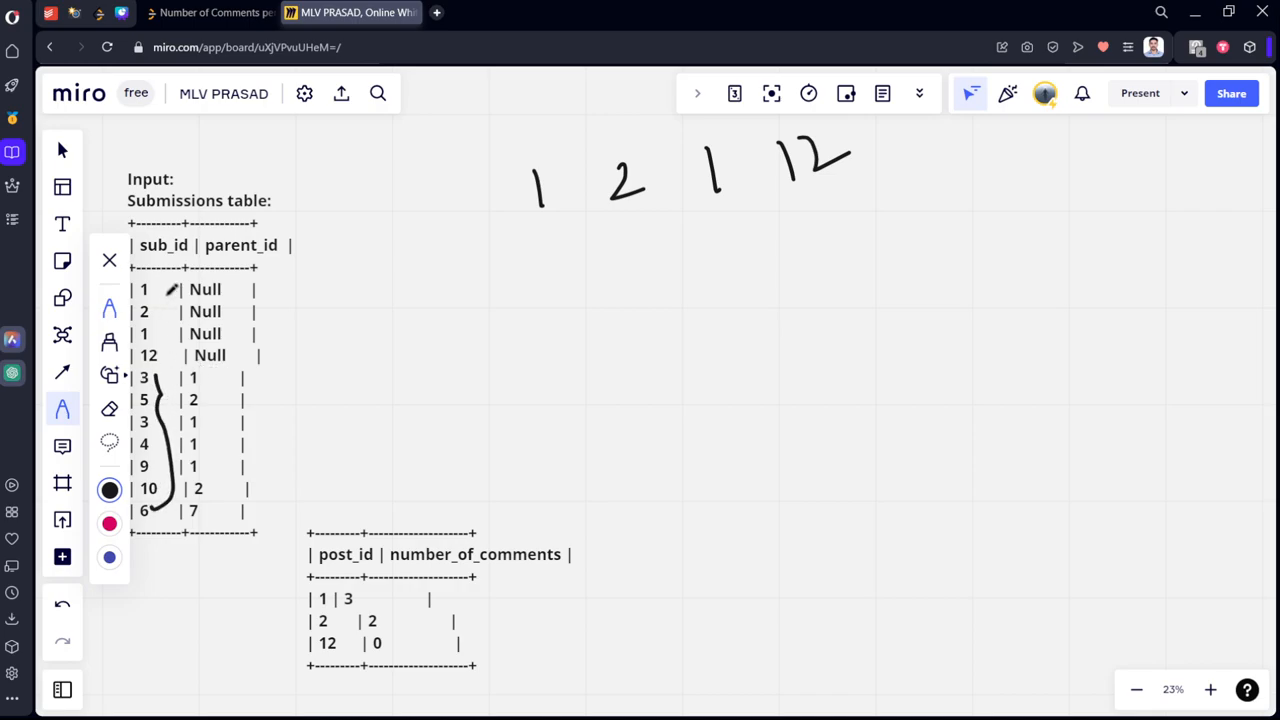
{"action": "left_click_drag", "start_coordinate": [145, 290], "coordinate": [170, 360]}
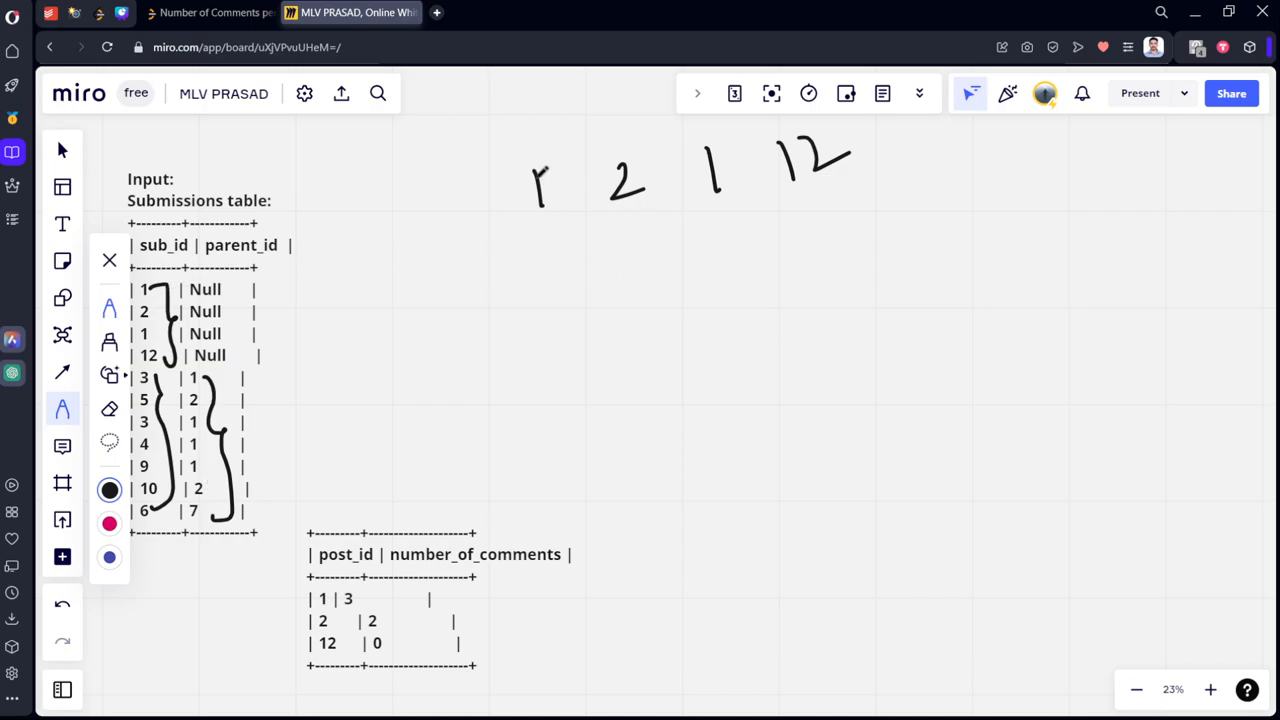
{"action": "left_click_drag", "start_coordinate": [470, 140], "coordinate": [860, 245]}
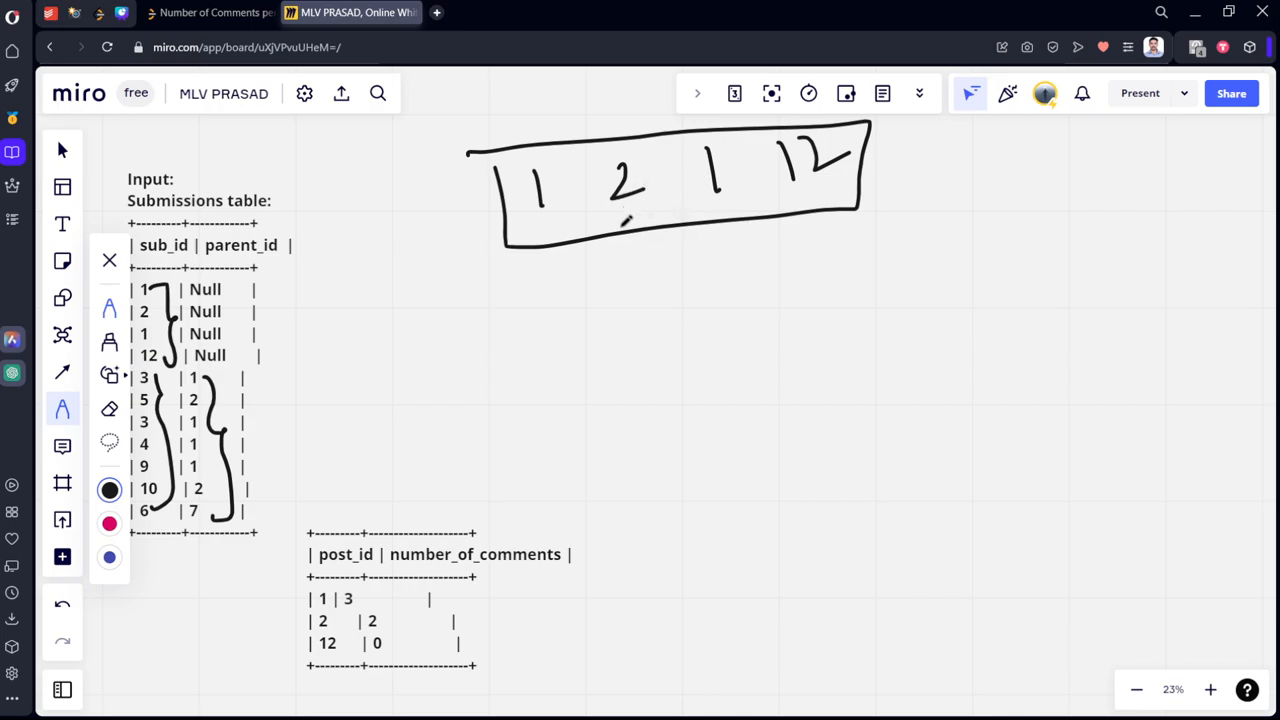
{"action": "left_click_drag", "start_coordinate": [700, 220], "coordinate": [695, 270]}
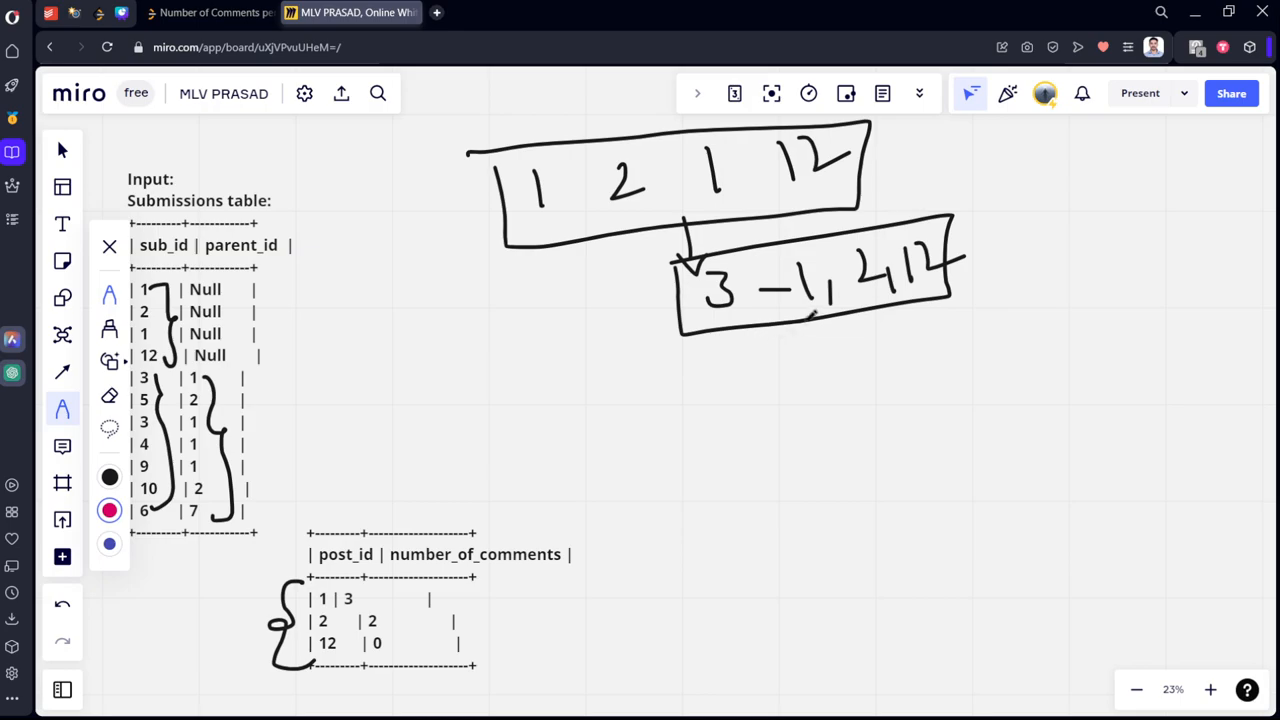
Write comment counts under the box and branch comment ids to their posts, crossing out the orphan.
{"action": "left_click_drag", "start_coordinate": [810, 315], "coordinate": [745, 410]}
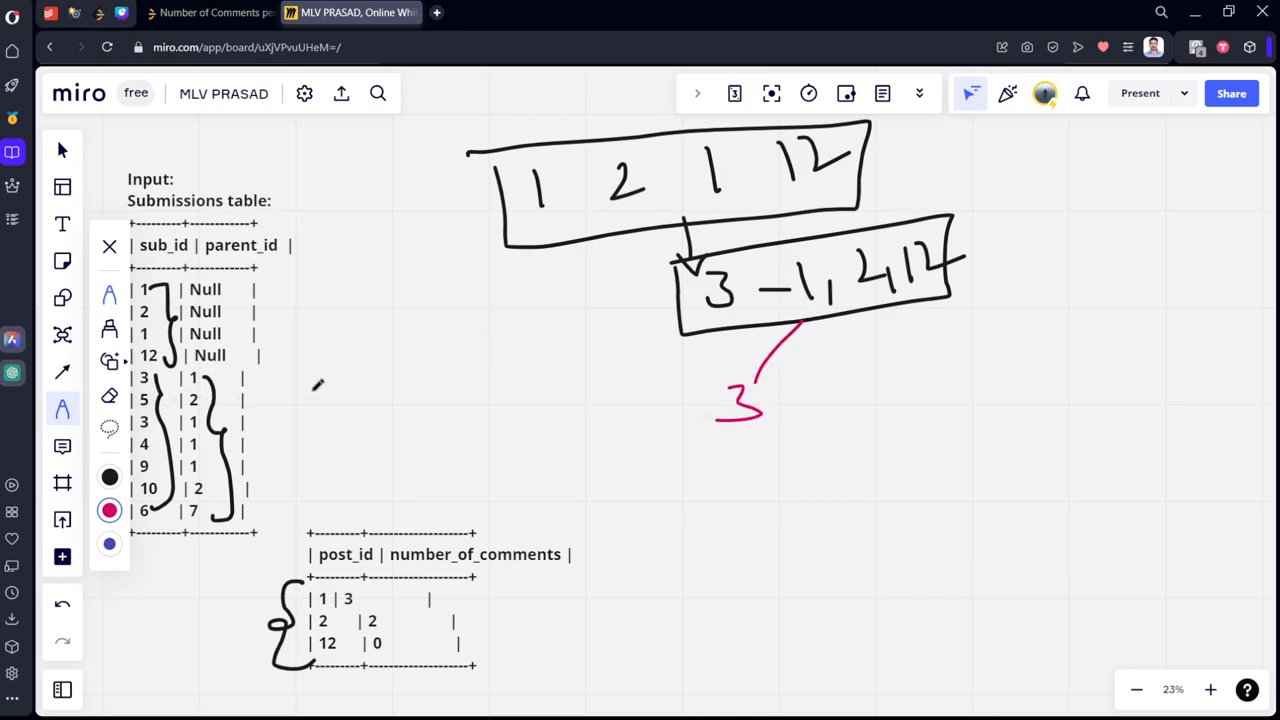
{"action": "left_click_drag", "start_coordinate": [850, 310], "coordinate": [845, 425]}
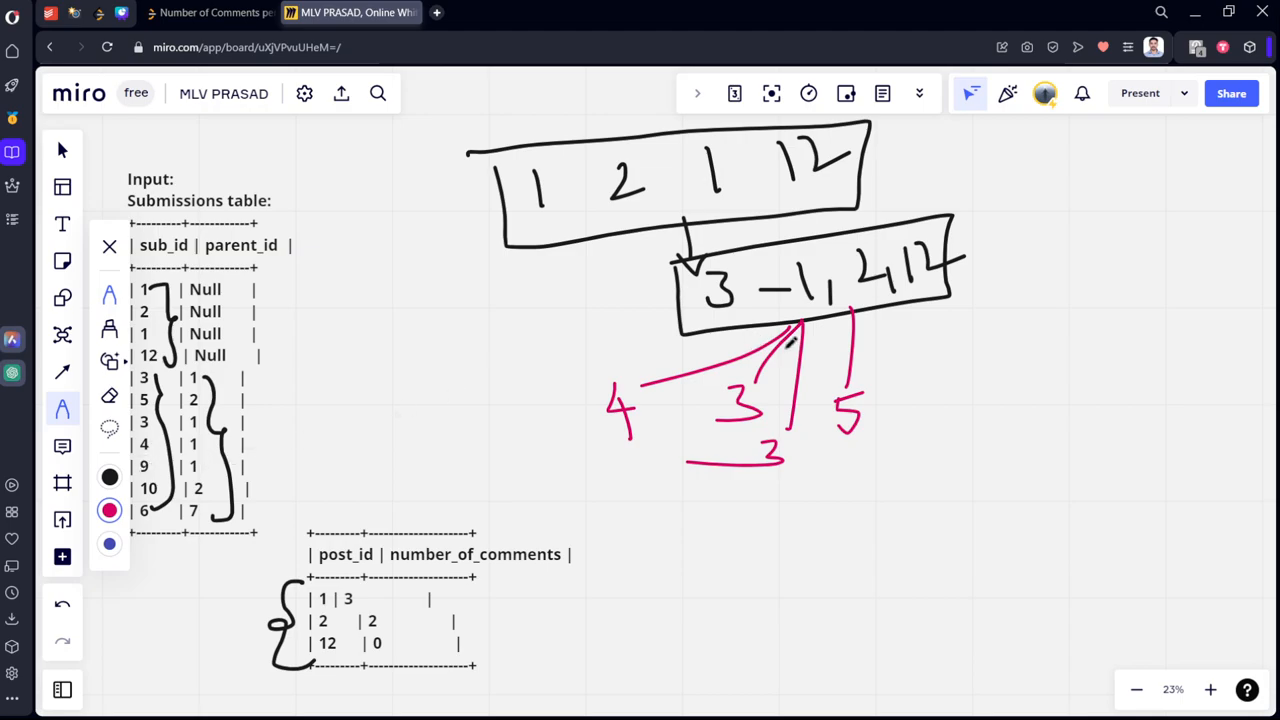
{"action": "left_click_drag", "start_coordinate": [800, 330], "coordinate": [800, 530]}
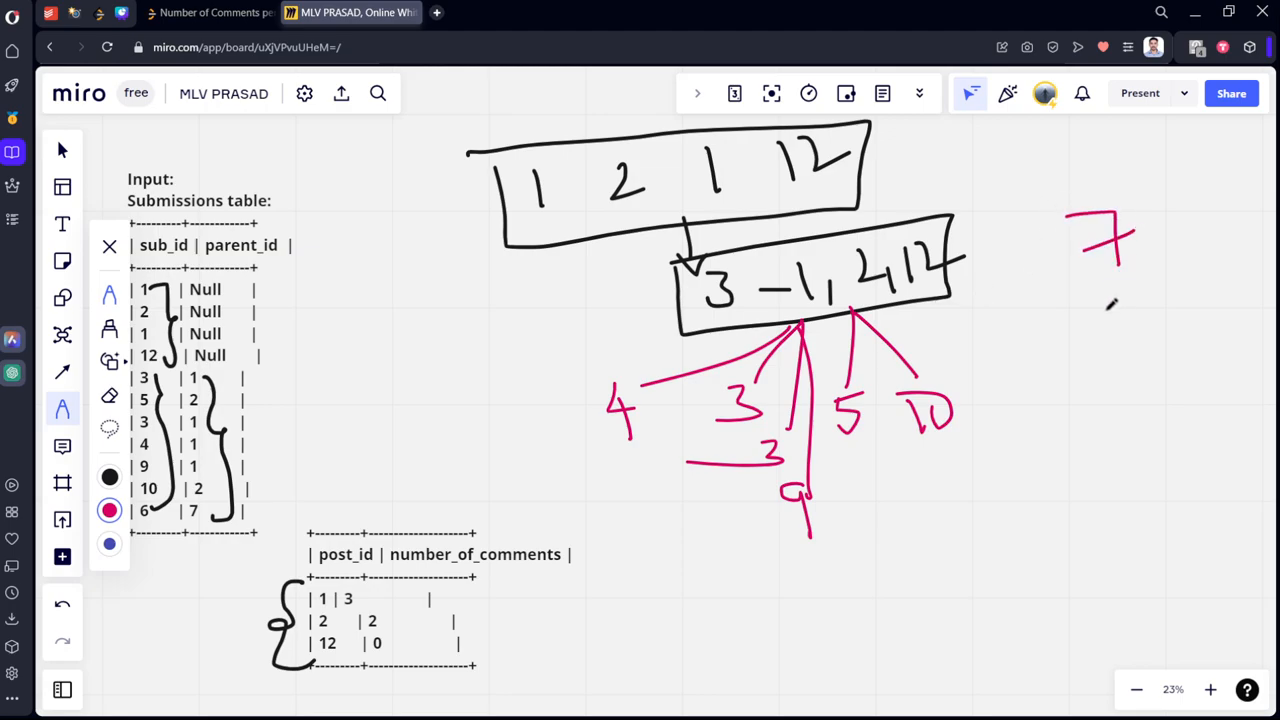
{"action": "left_click_drag", "start_coordinate": [1115, 290], "coordinate": [1100, 390]}
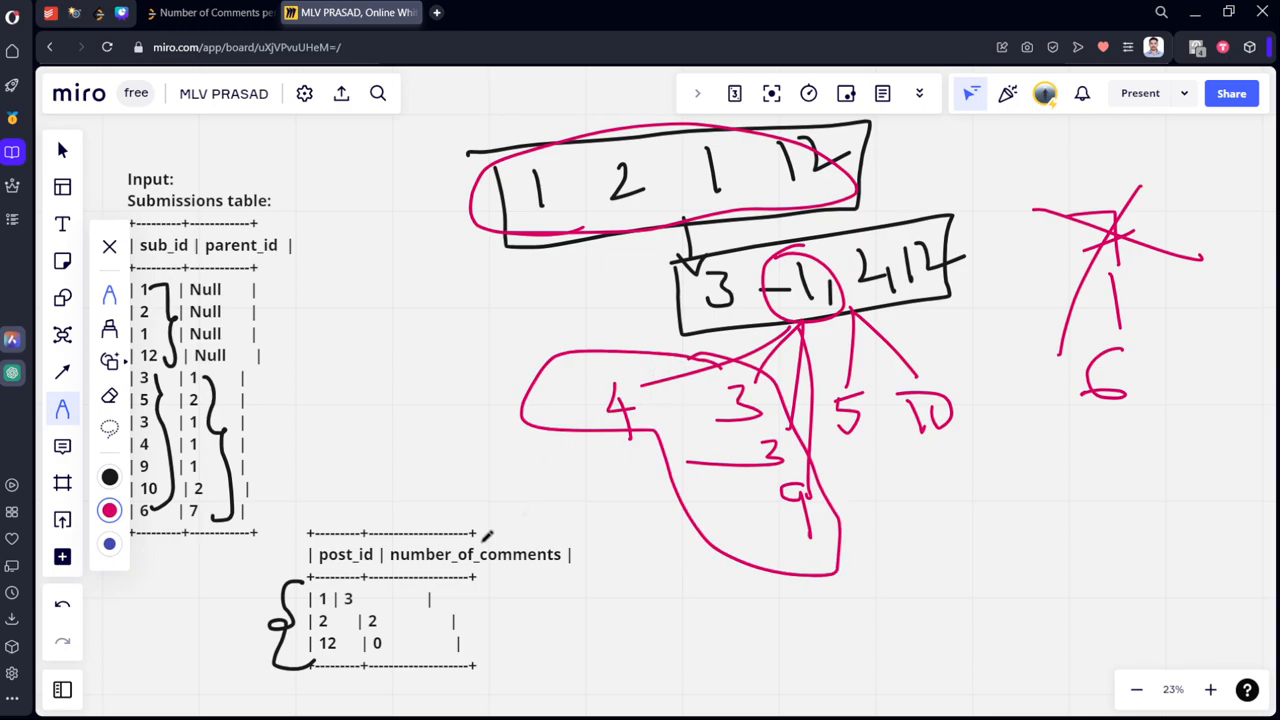
Tick the expected output rows and circle the post rows of the input table.
{"action": "left_click_drag", "start_coordinate": [370, 610], "coordinate": [420, 575]}
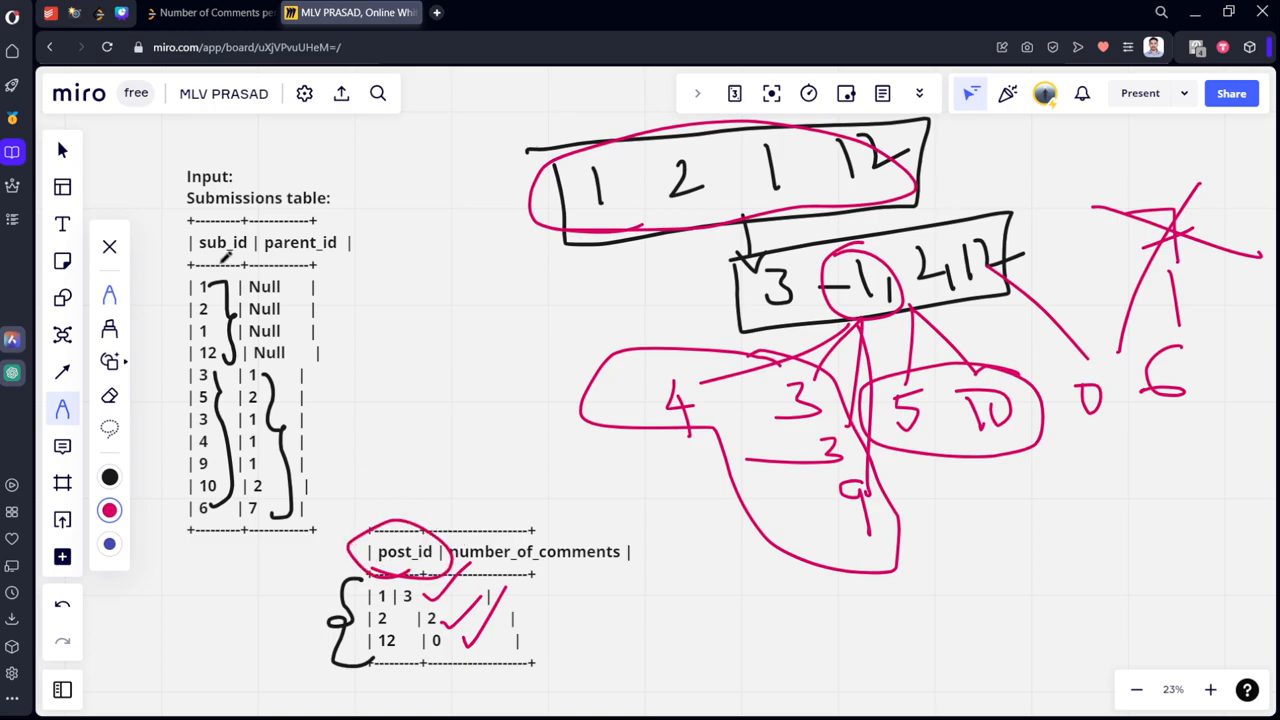
{"action": "left_click_drag", "start_coordinate": [168, 262], "coordinate": [340, 372]}
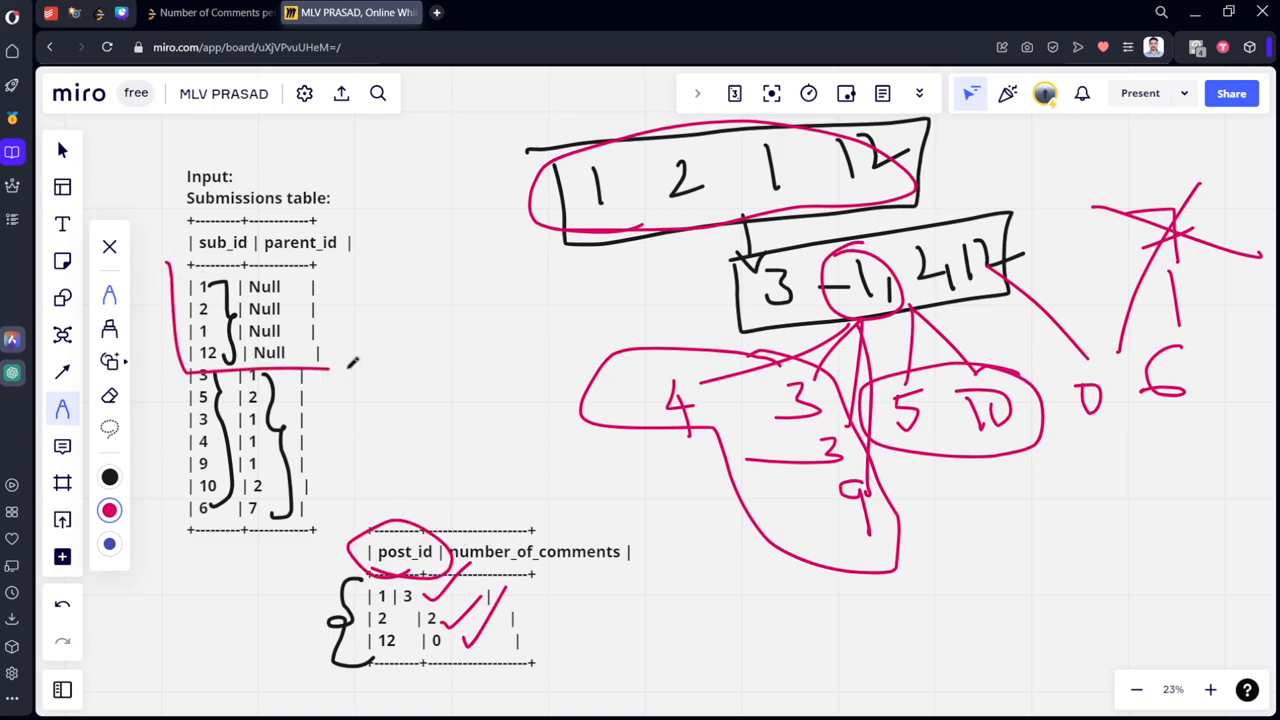
{"action": "left_click_drag", "start_coordinate": [160, 245], "coordinate": [350, 365]}
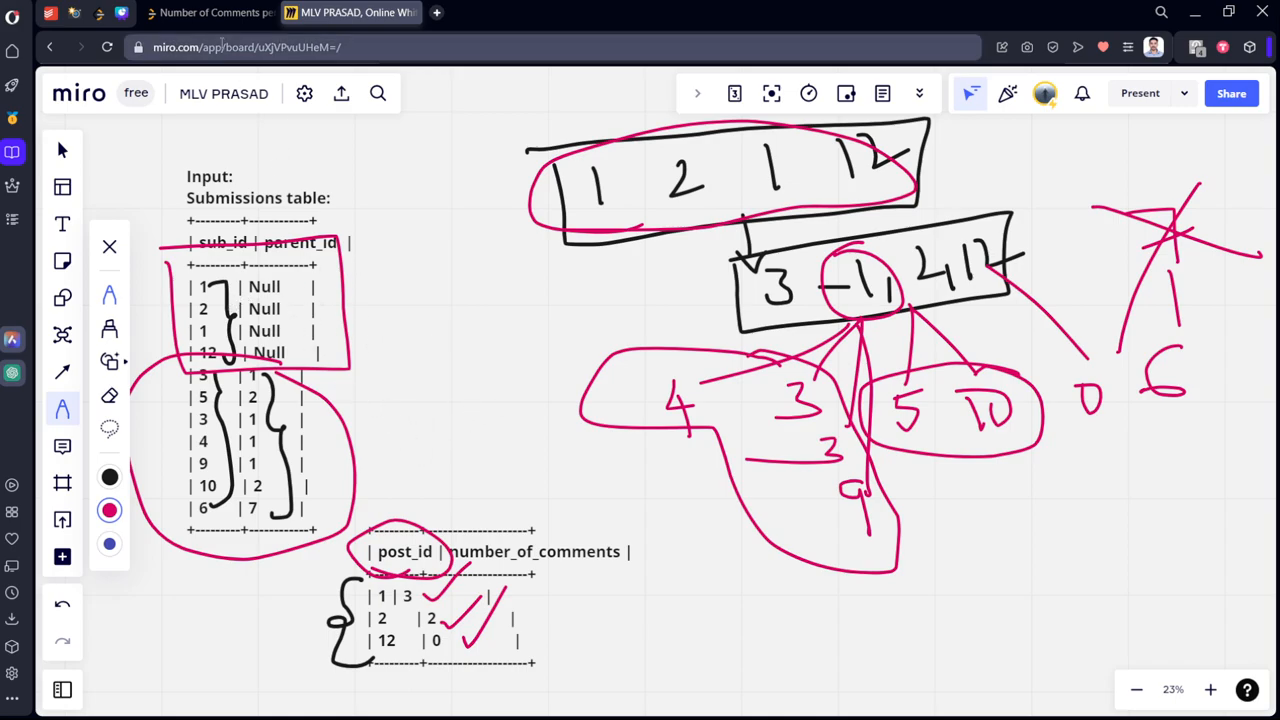
Write and run select sub_id from Submissions where parent_id is null.
{"action": "left_click", "coordinate": [210, 12]}
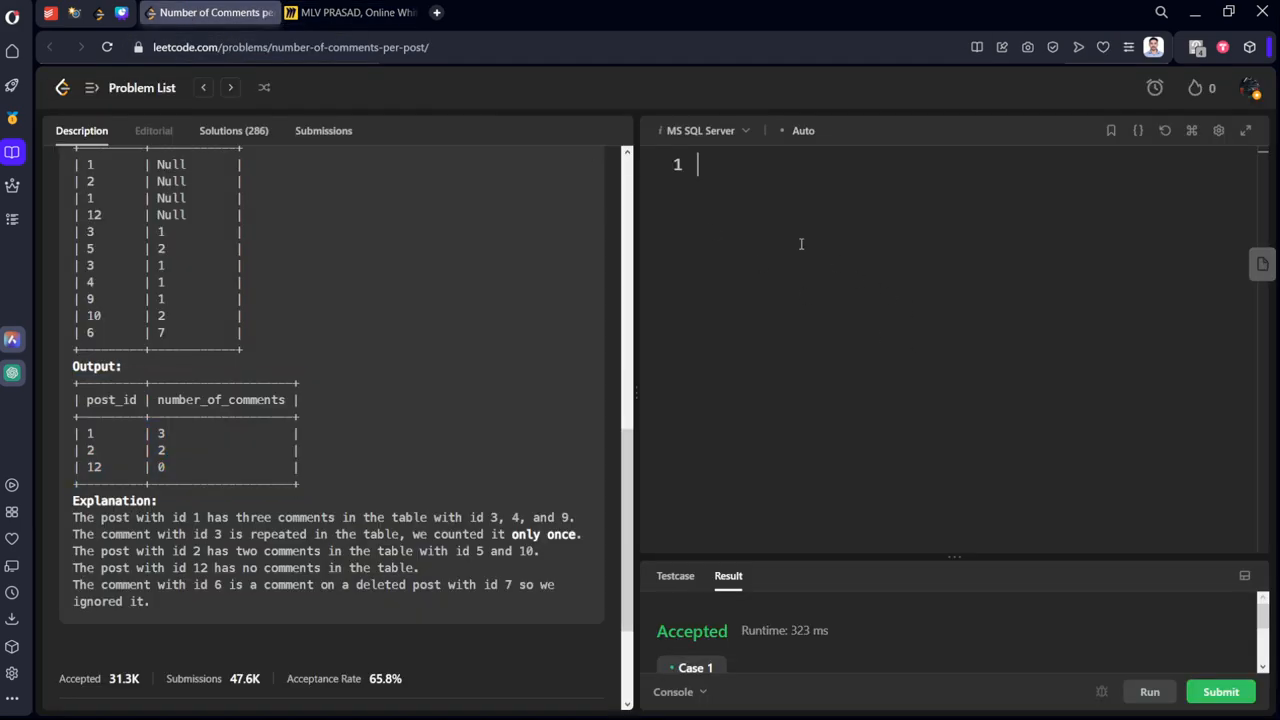
{"action": "type", "text": "select"}
{"action": "type", "text": "from"}
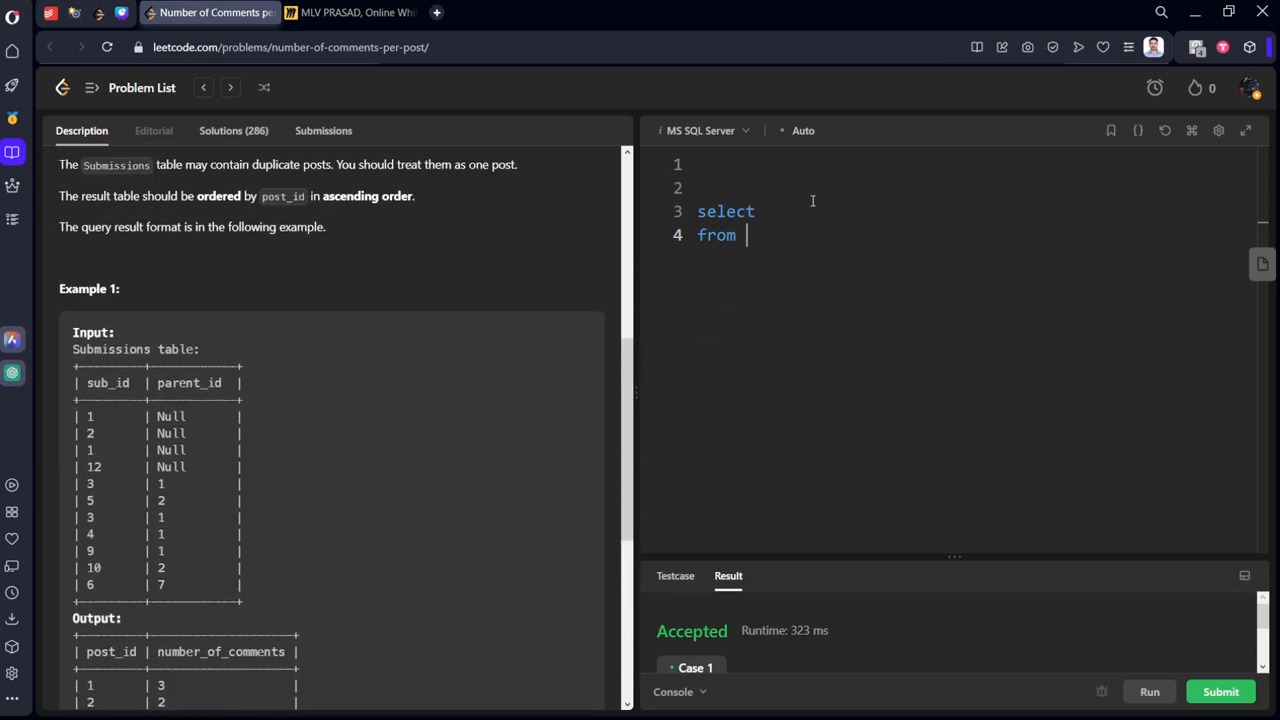
{"action": "type", "text": "s"}
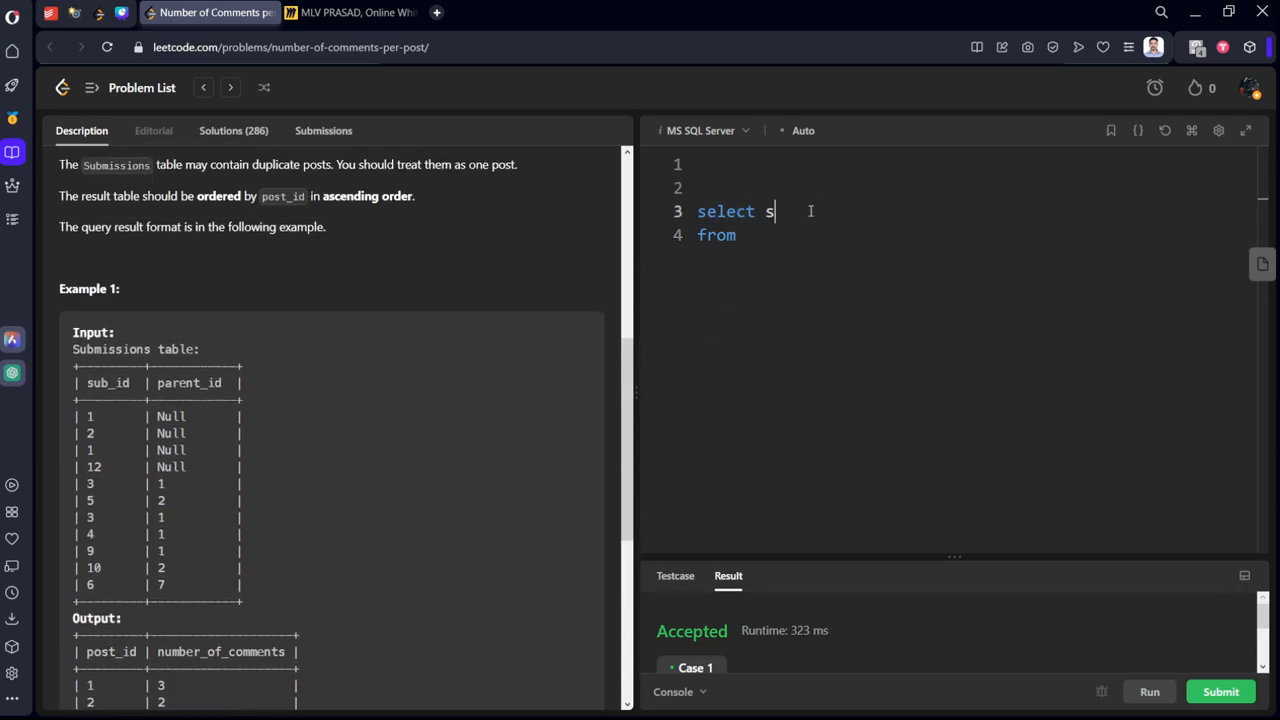
{"action": "type", "text": "ub_i"}
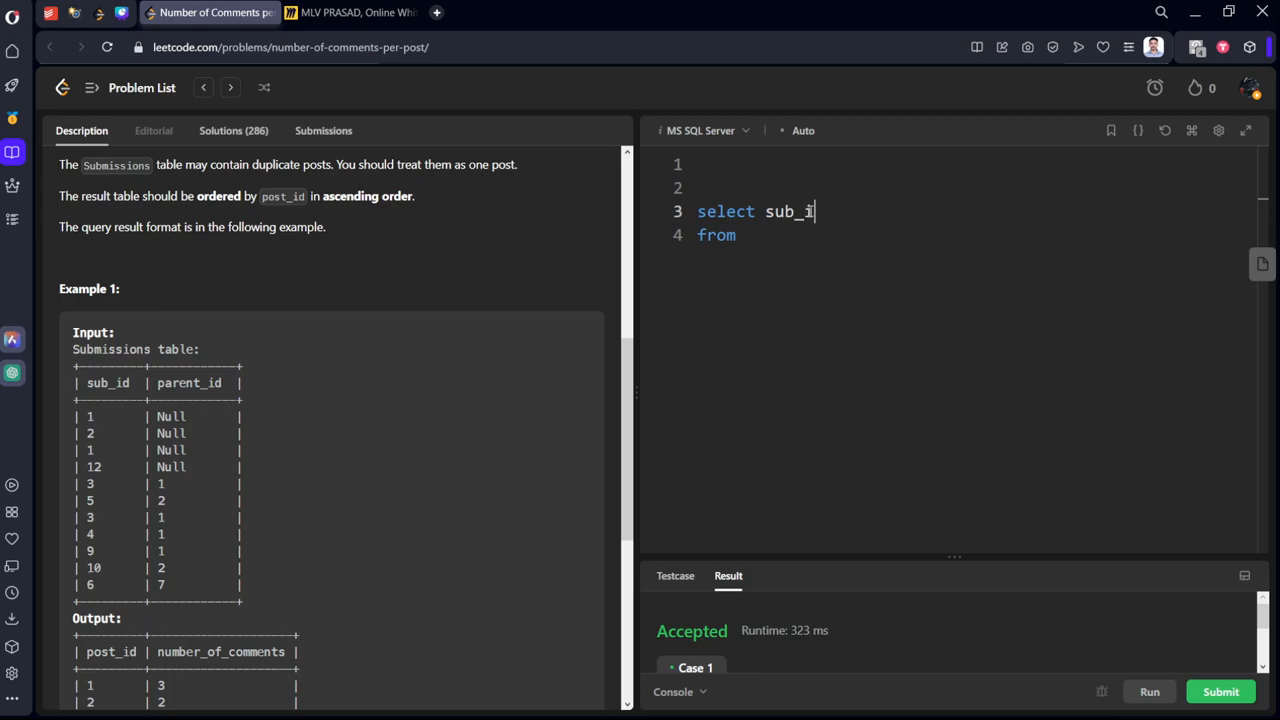
{"action": "type", "text": "d"}
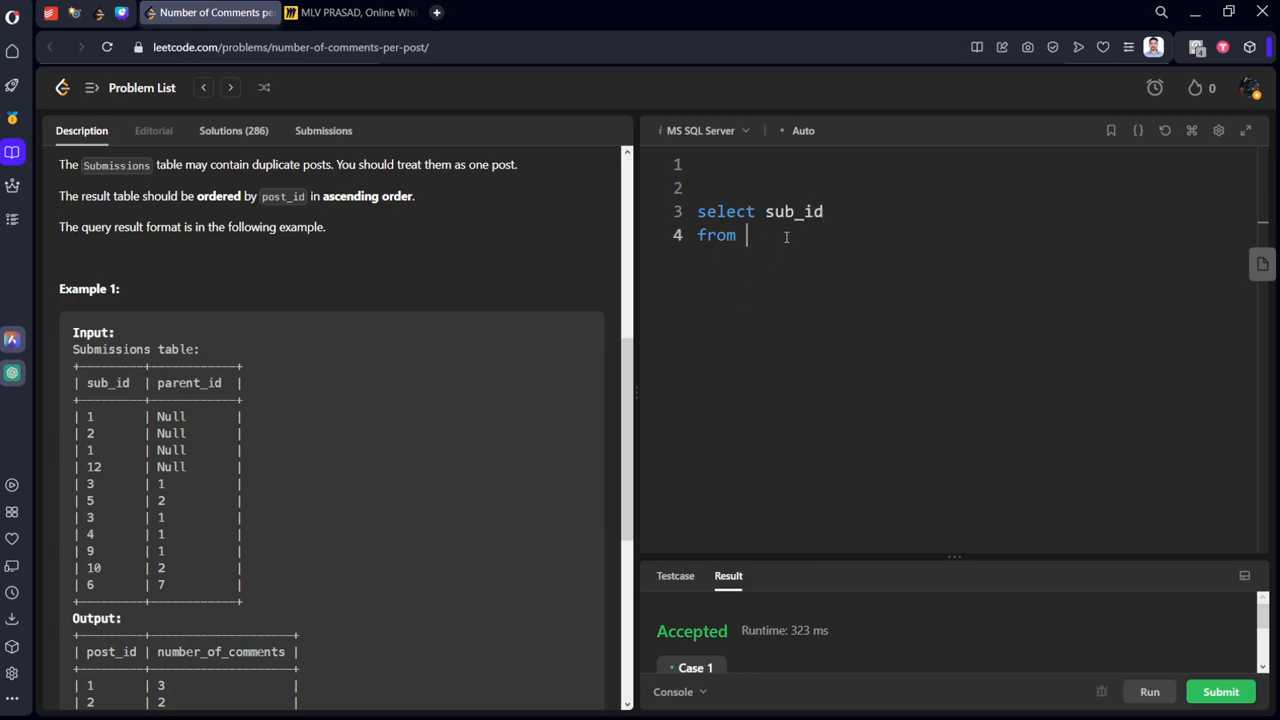
{"action": "type", "text": "Subm"}
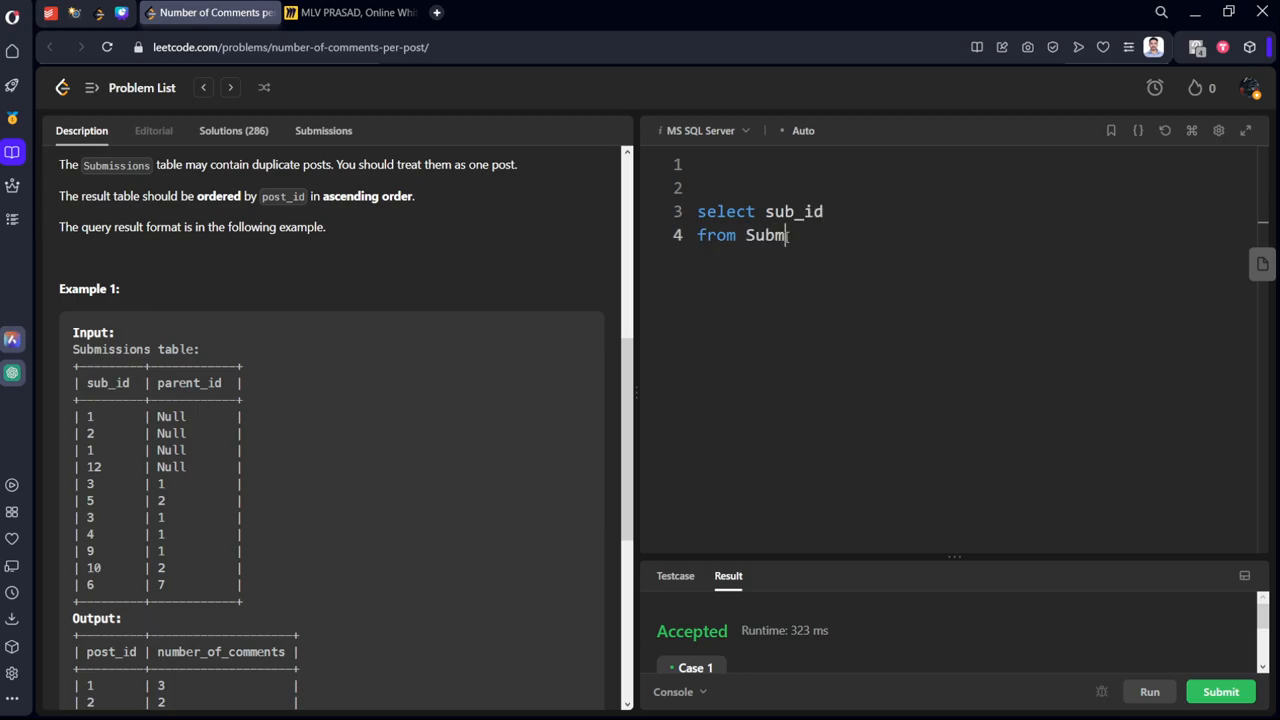
{"action": "type", "text": "issions"}
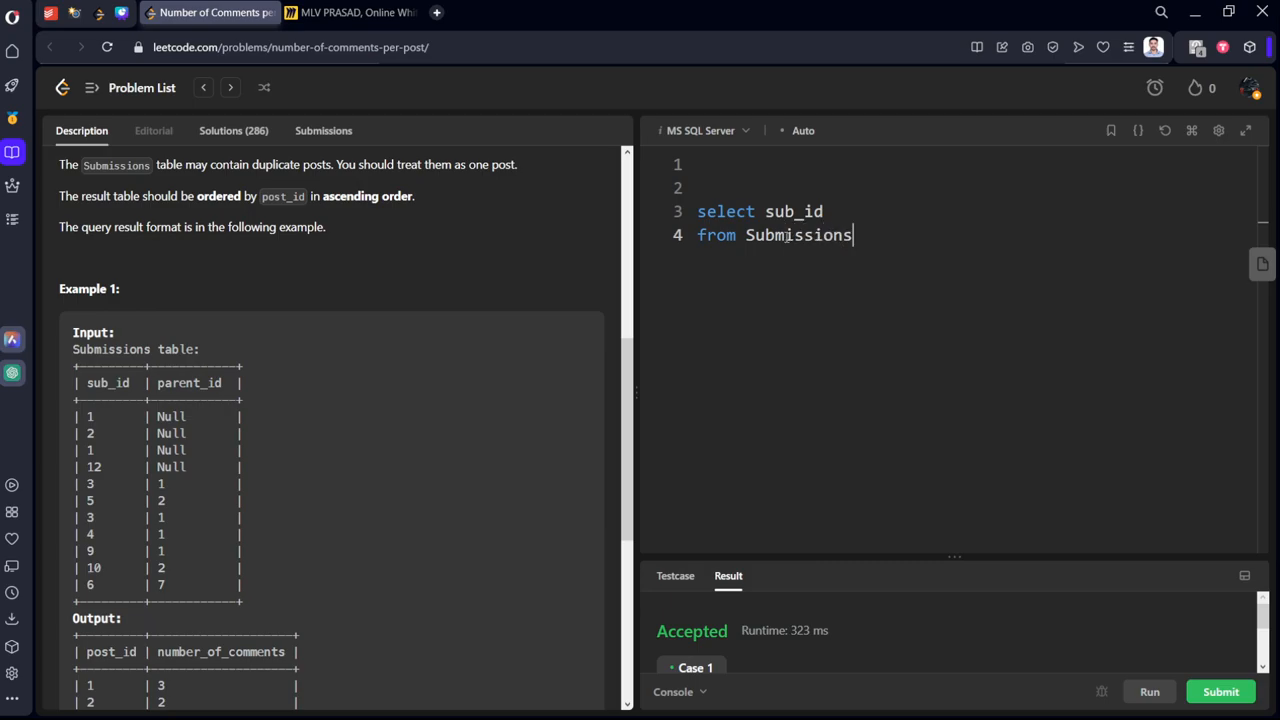
{"action": "key", "text": "enter"}
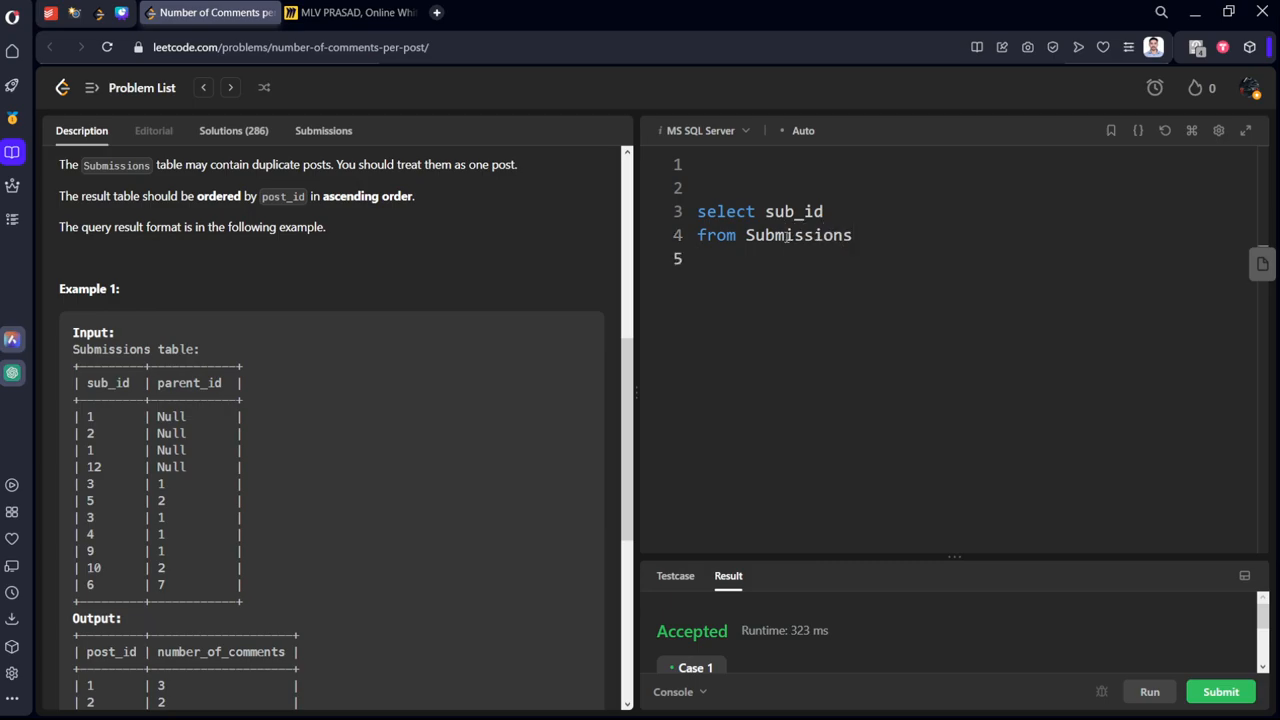
{"action": "type", "text": "where"}
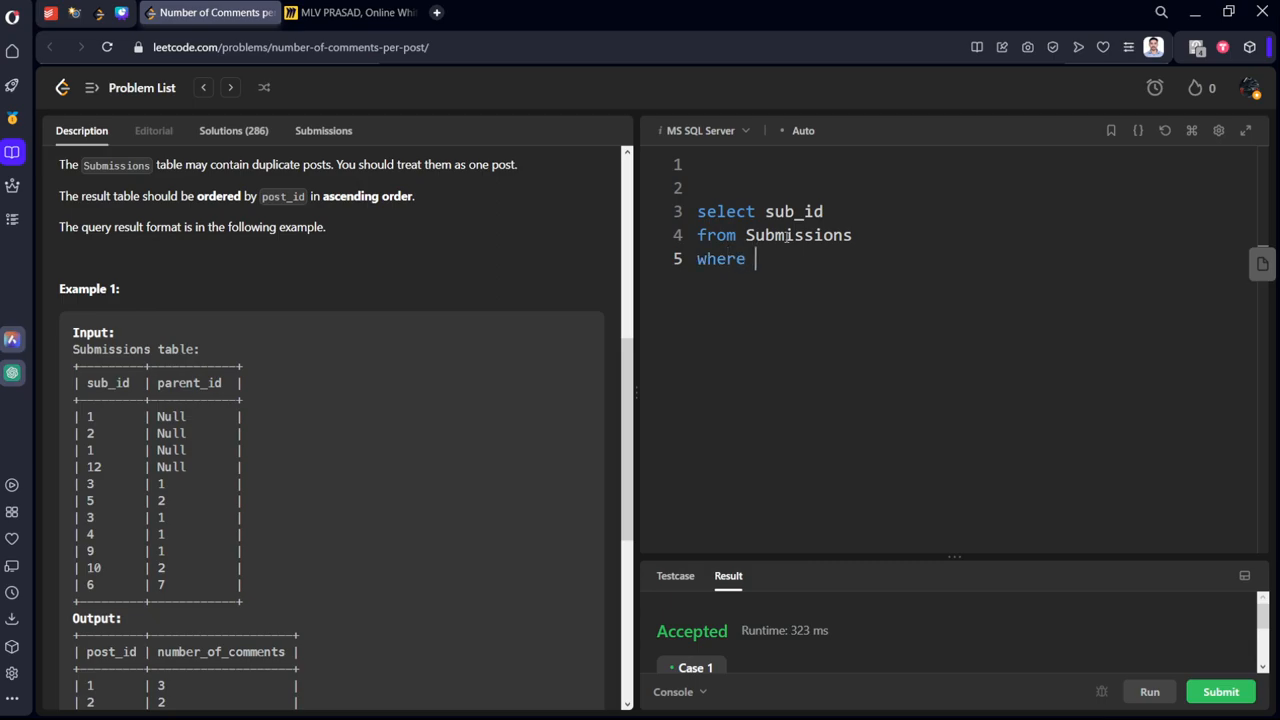
{"action": "type", "text": "parent"}
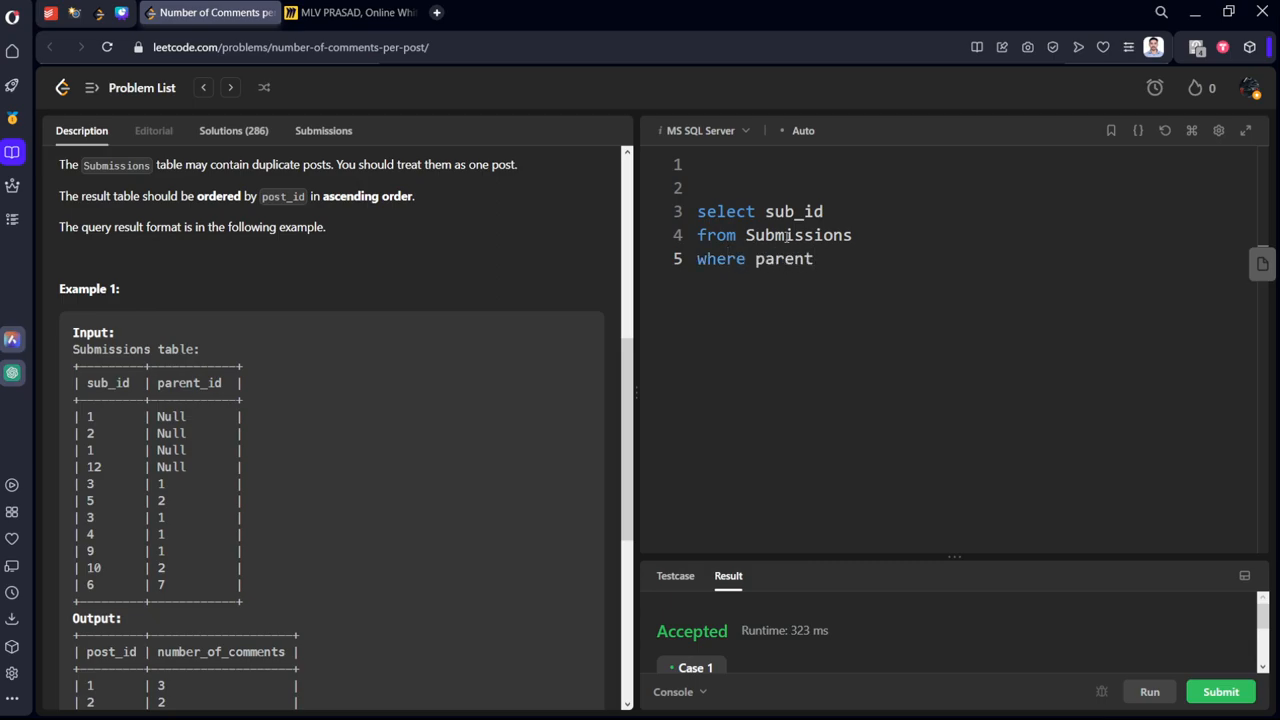
{"action": "type", "text": "_di is"}
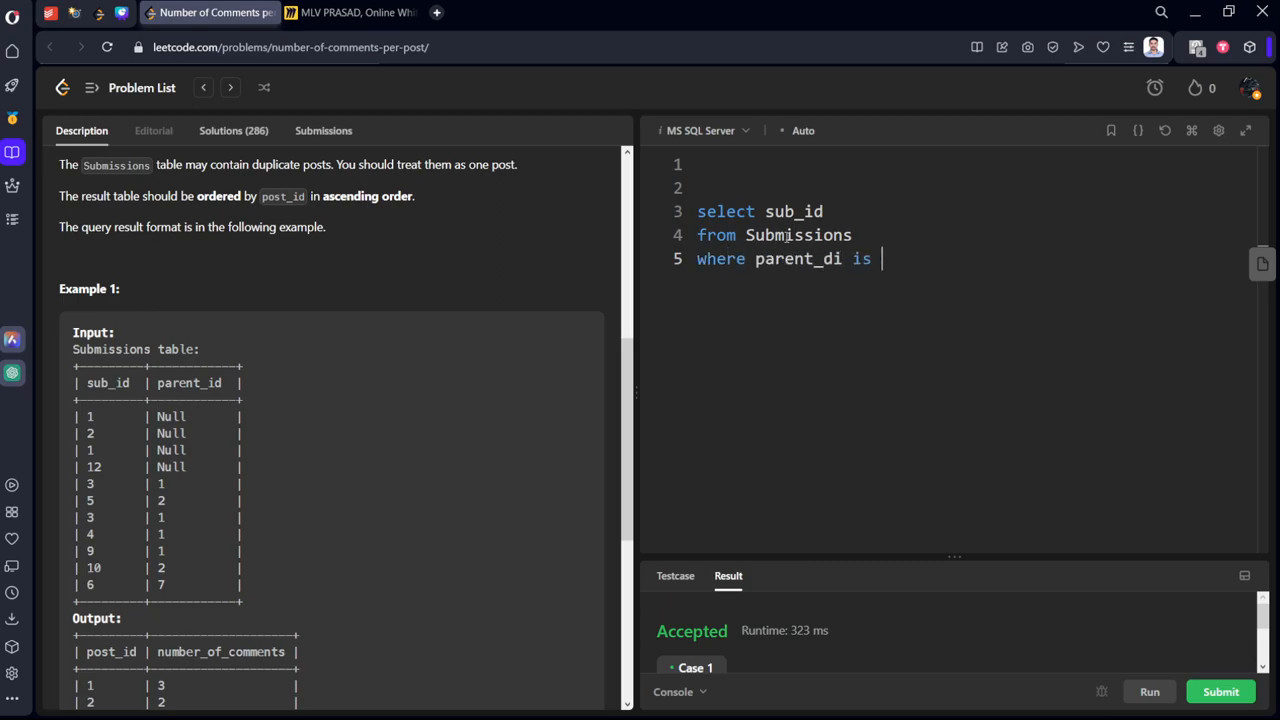
{"action": "type", "text": "null"}
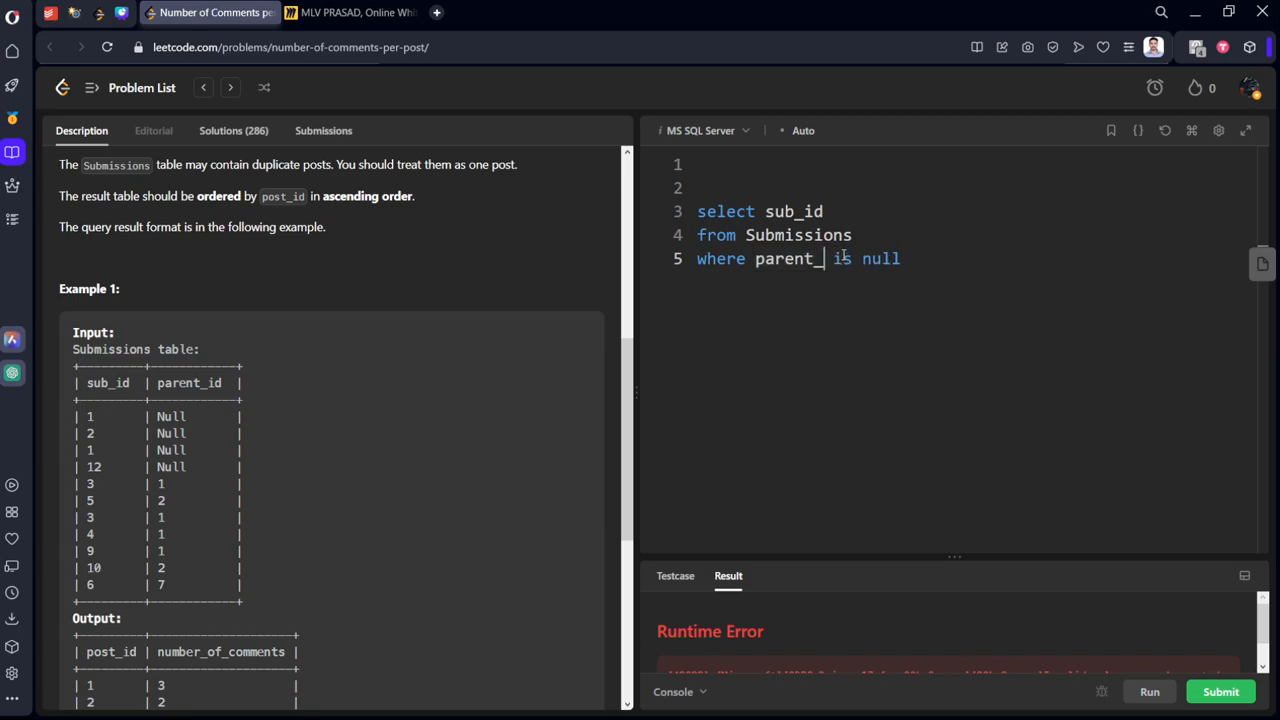
{"action": "type", "text": "id"}
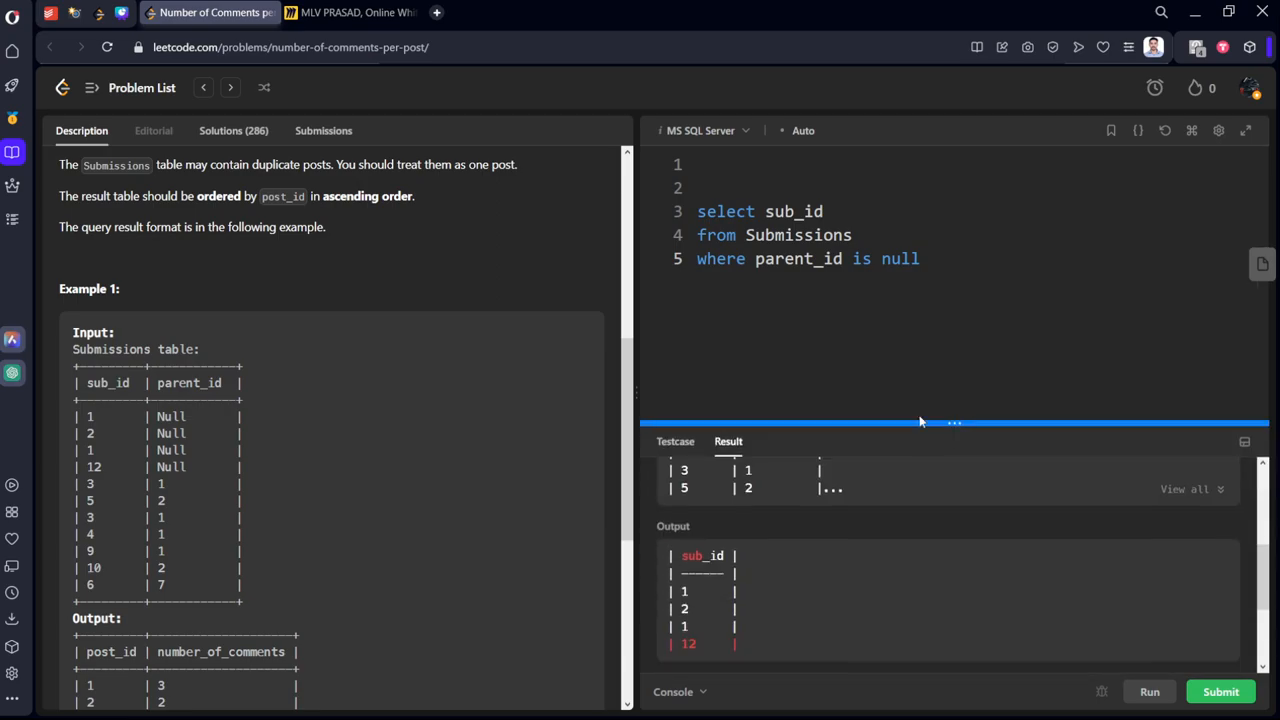
{"action": "left_click", "coordinate": [1219, 691]}
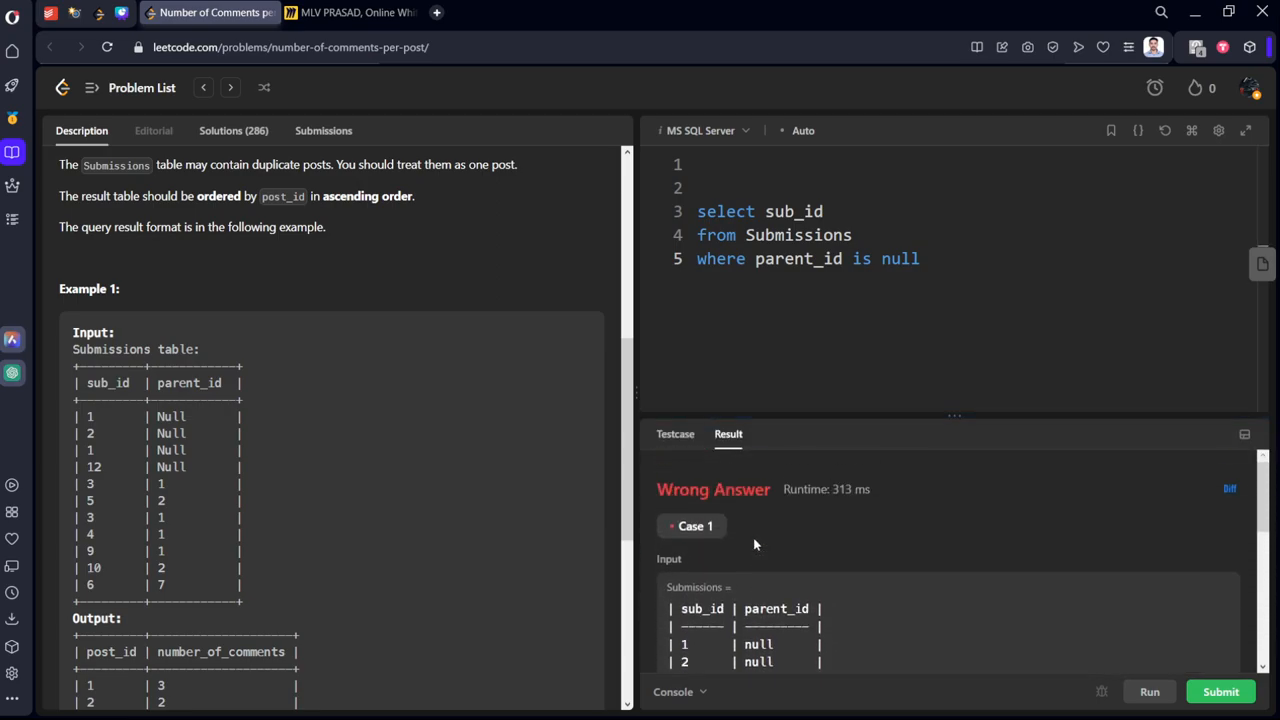
{"action": "scroll", "scroll_direction": "down", "scroll_amount": 3}
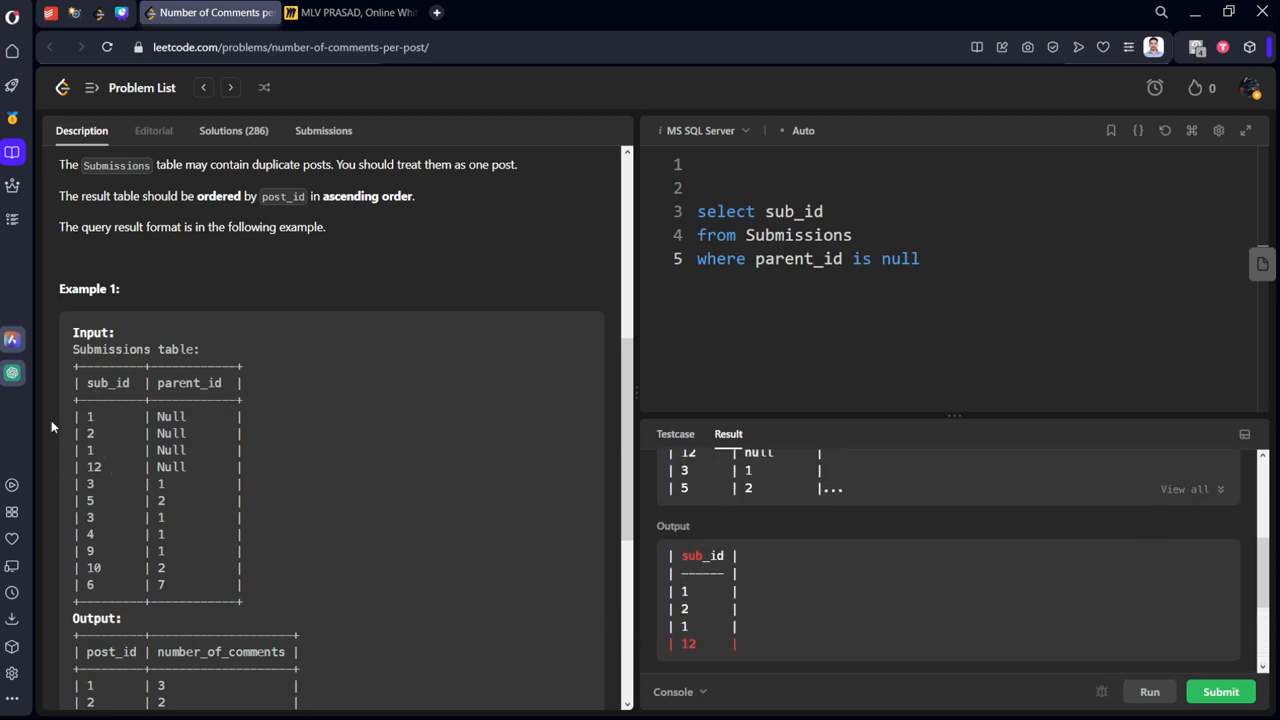
After checking the whiteboard, make the post query select distinct sub_id.
{"action": "left_click", "coordinate": [348, 12]}
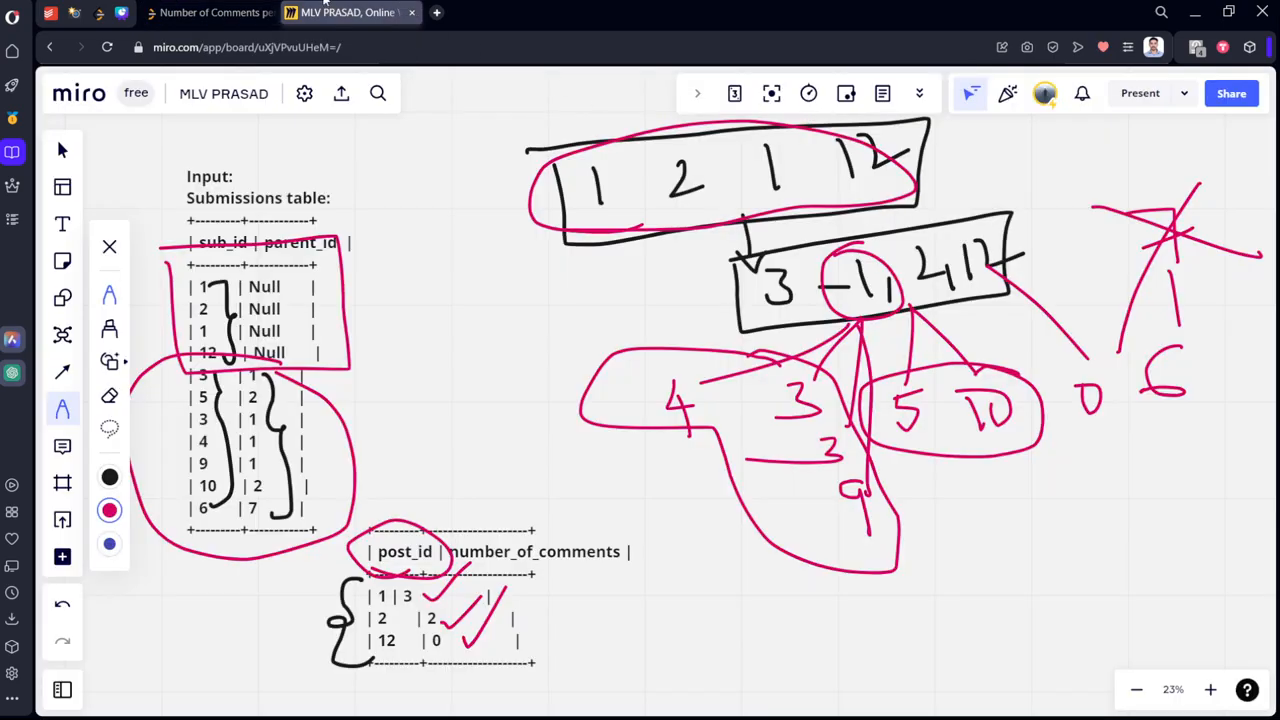
{"action": "left_click", "coordinate": [210, 12]}
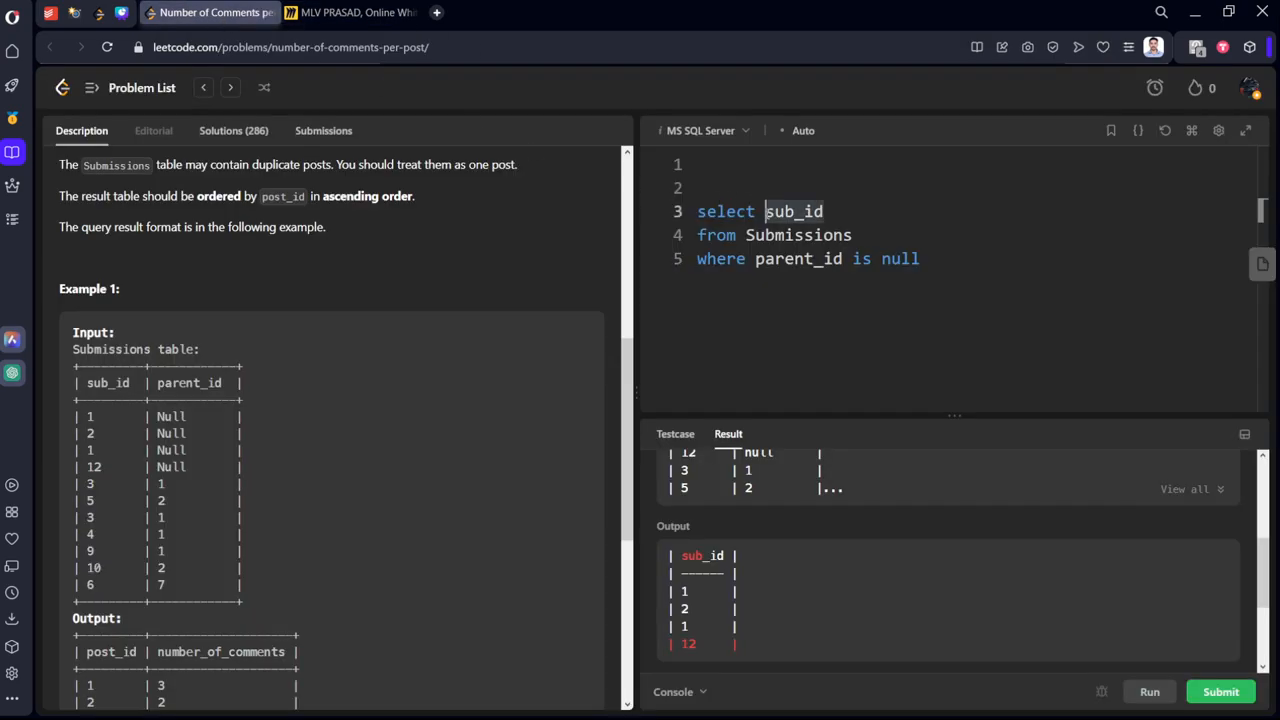
{"action": "type", "text": "dis"}
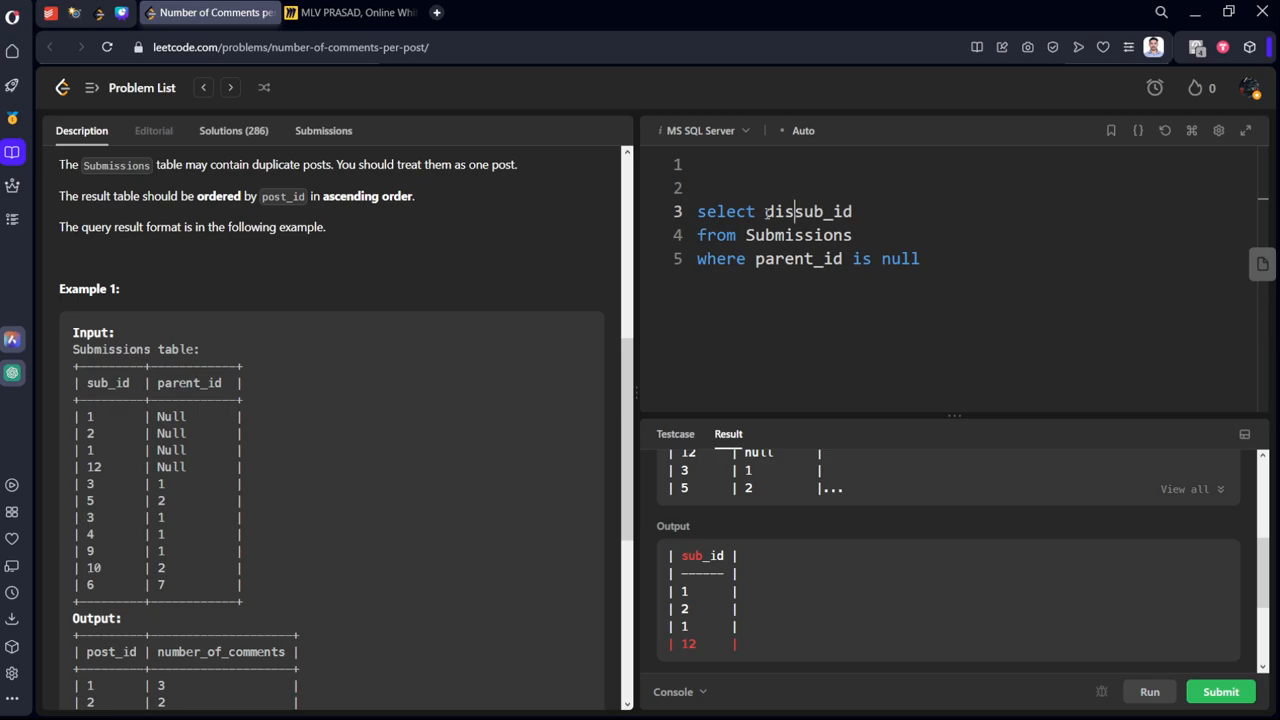
{"action": "type", "text": "tinct"}
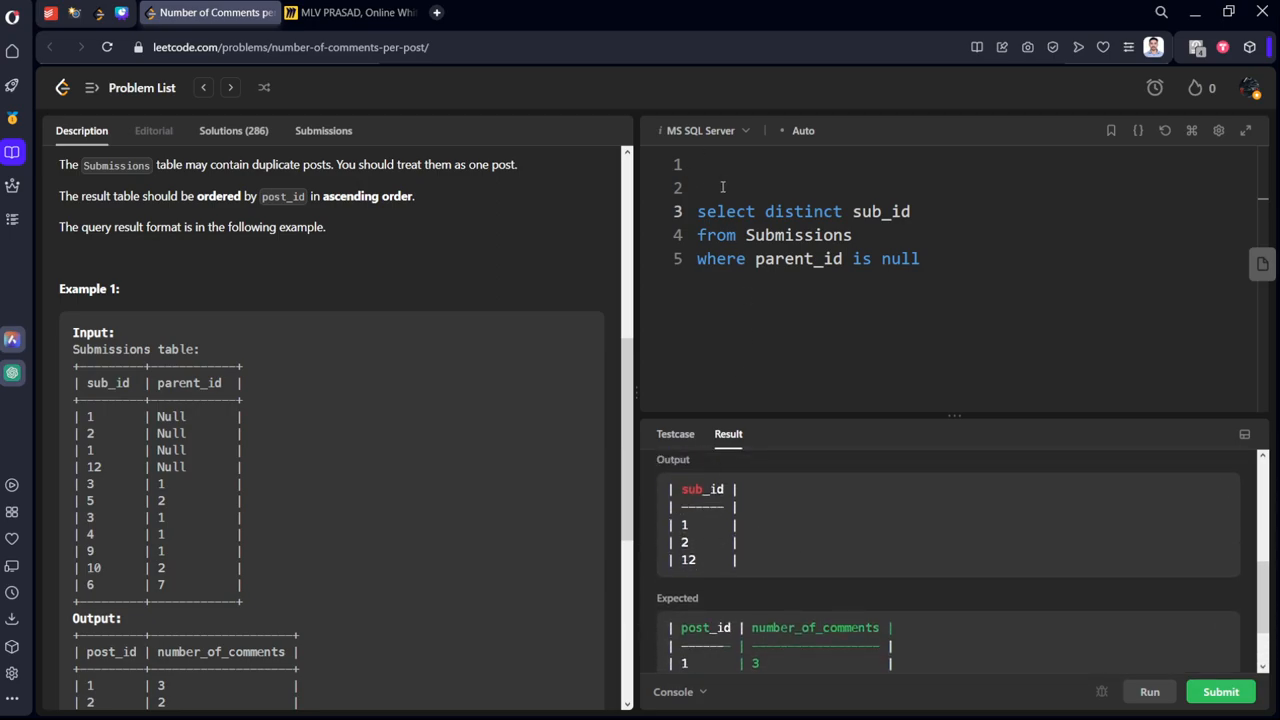
Wrap the post query in a 'with post as (...)' CTE with blank lines below.
{"action": "type", "text": "with"}
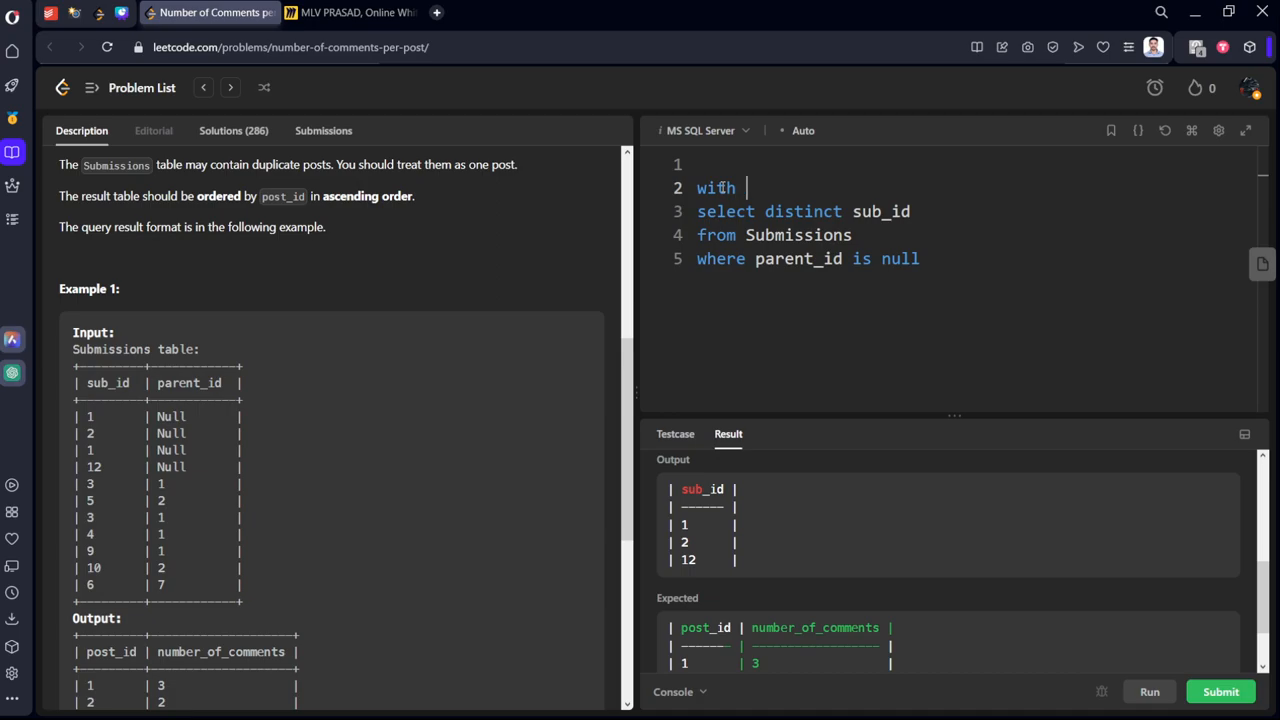
{"action": "type", "text": "post as"}
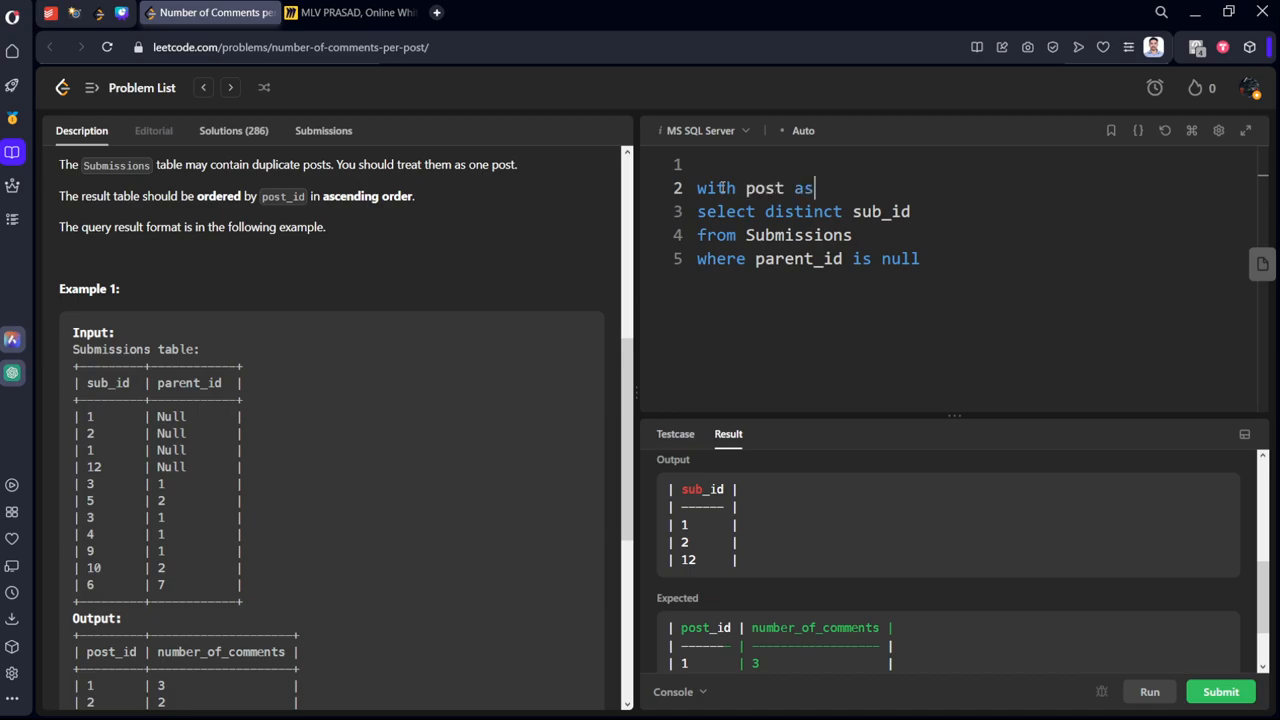
{"action": "type", "text": "("}
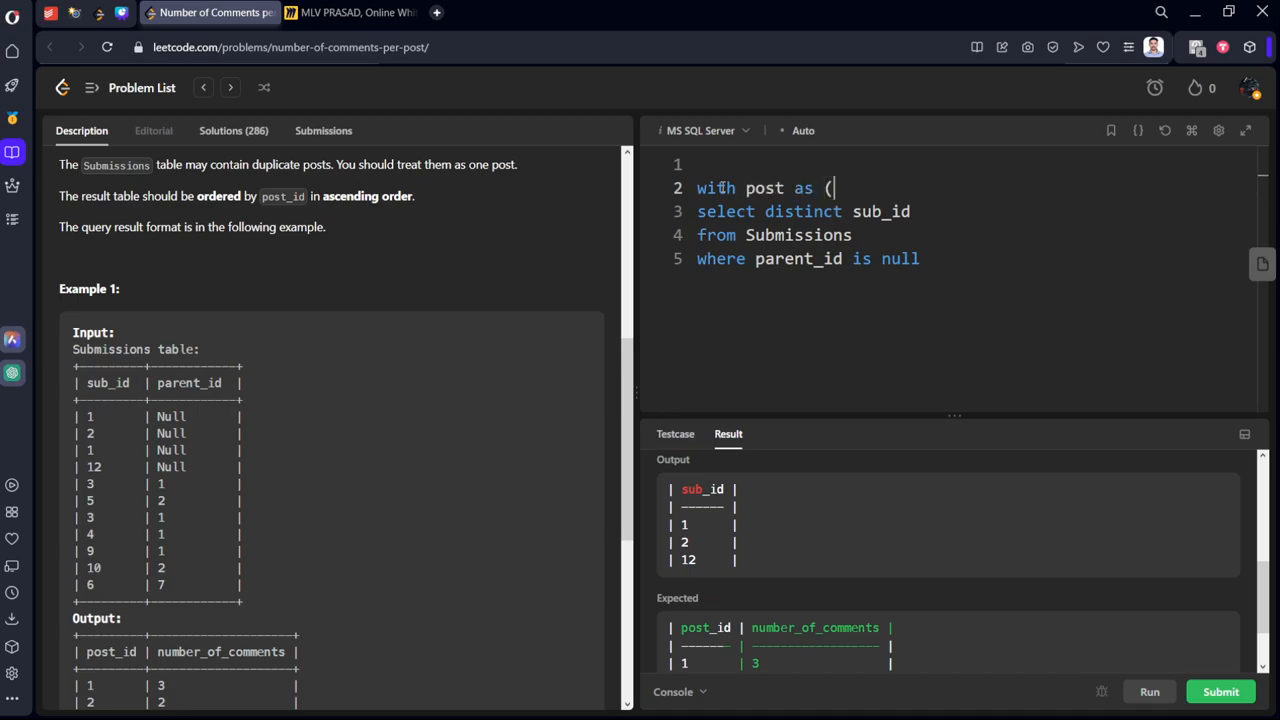
{"action": "type", "text": ")"}
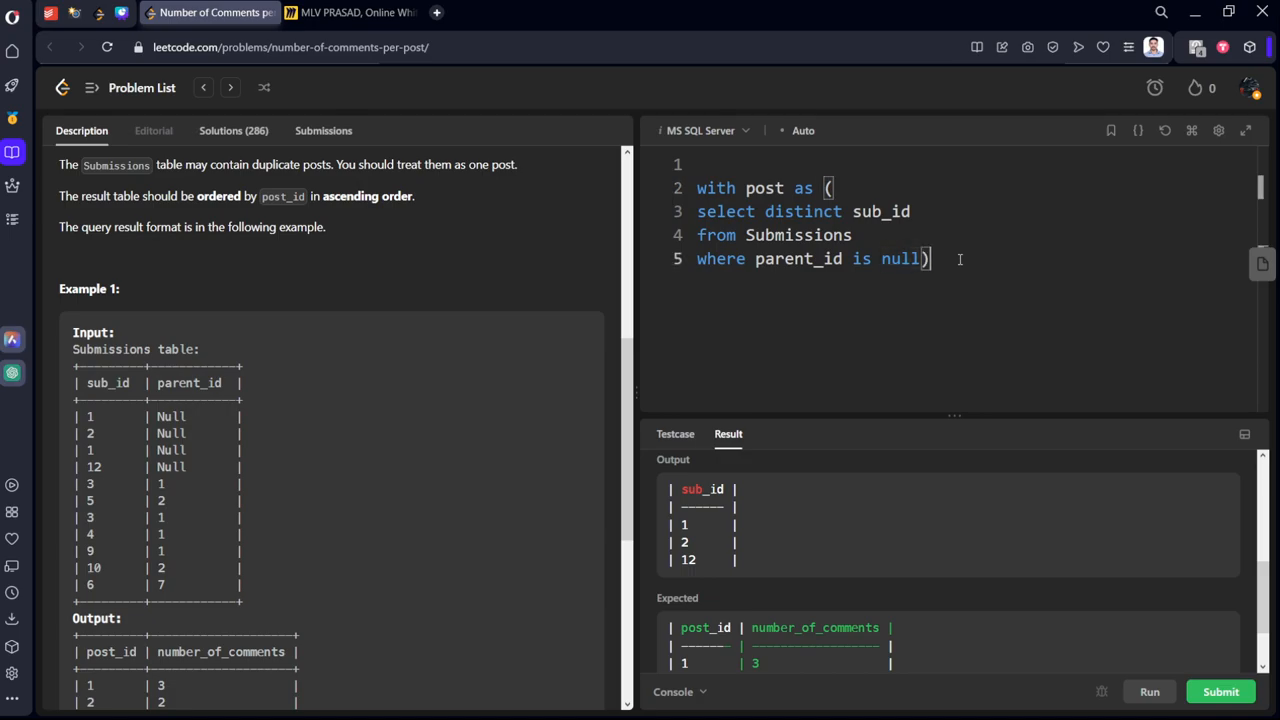
{"action": "key", "text": "Enter"}
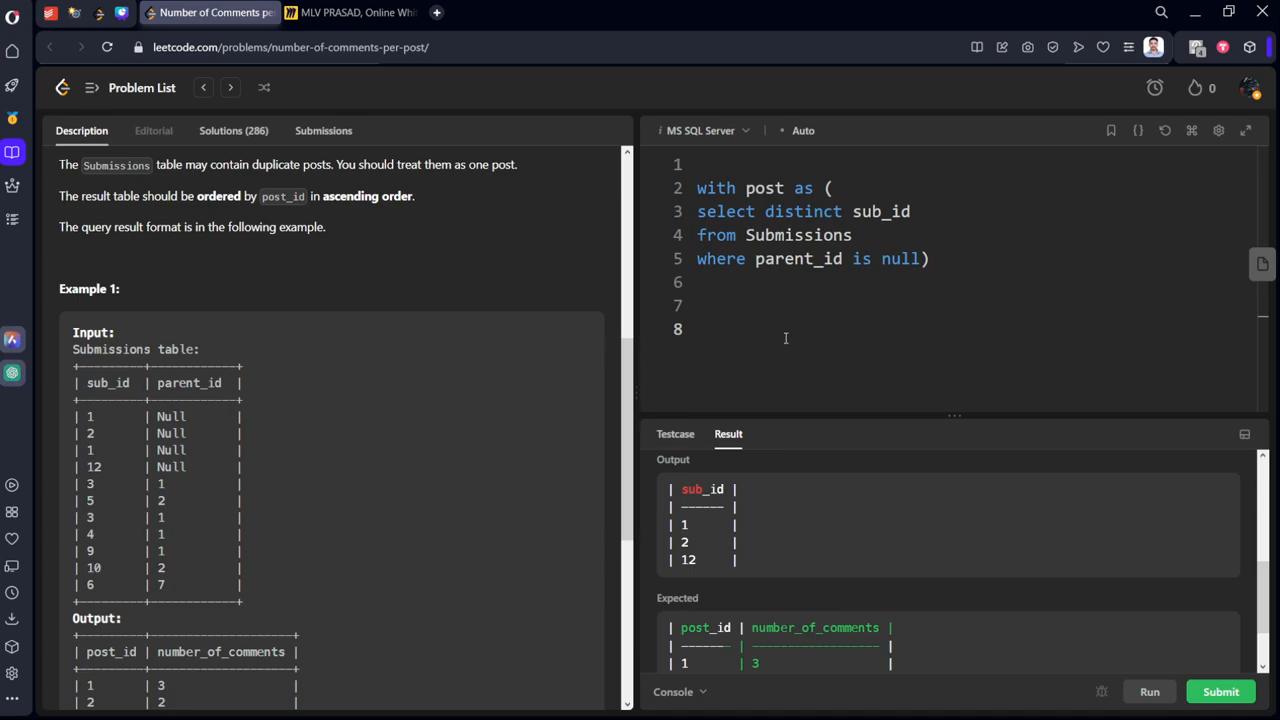
Start the comments query: from Submissions where parent_id is not null.
{"action": "type", "text": "from"}
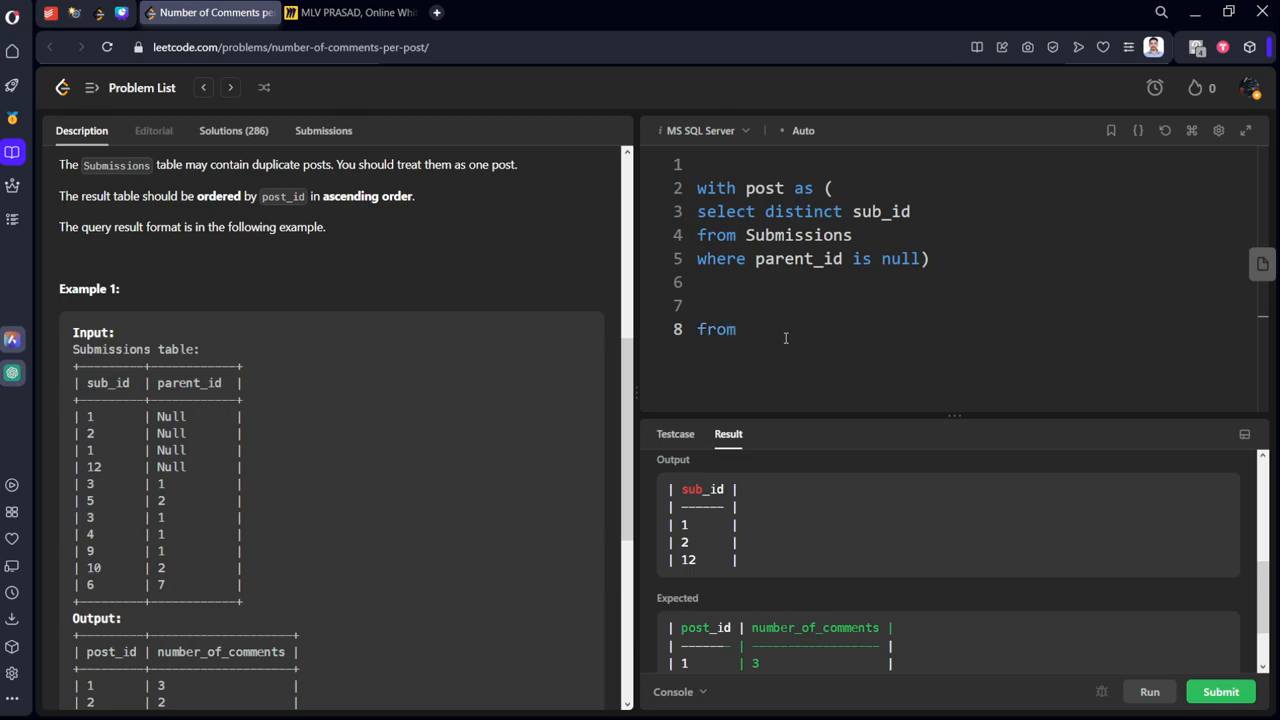
{"action": "type", "text": "Submissi"}
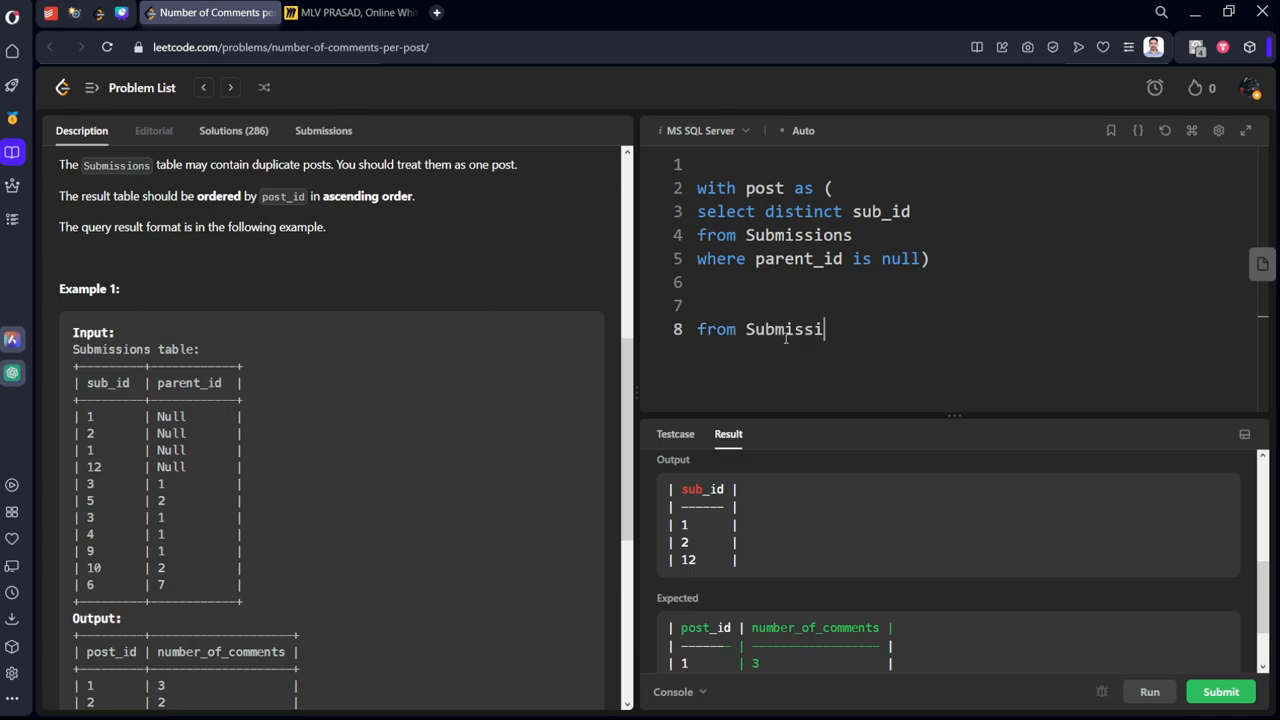
{"action": "type", "text": "ons"}
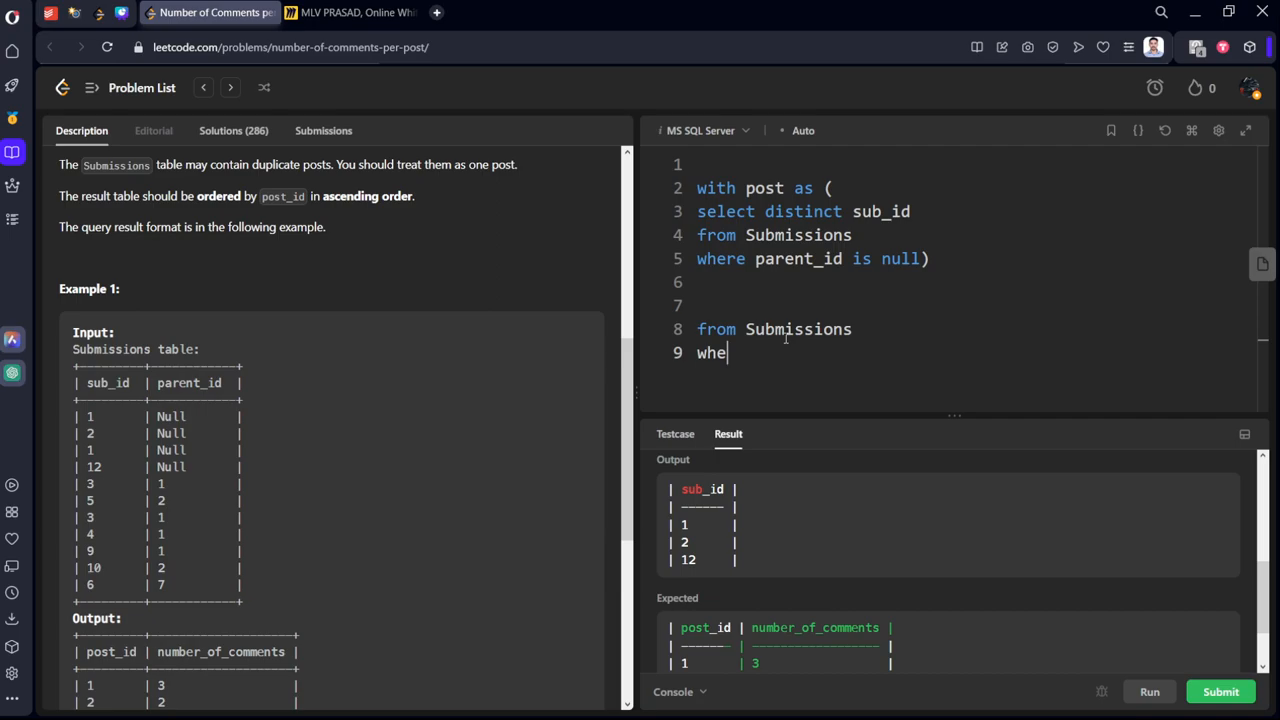
{"action": "type", "text": "re"}
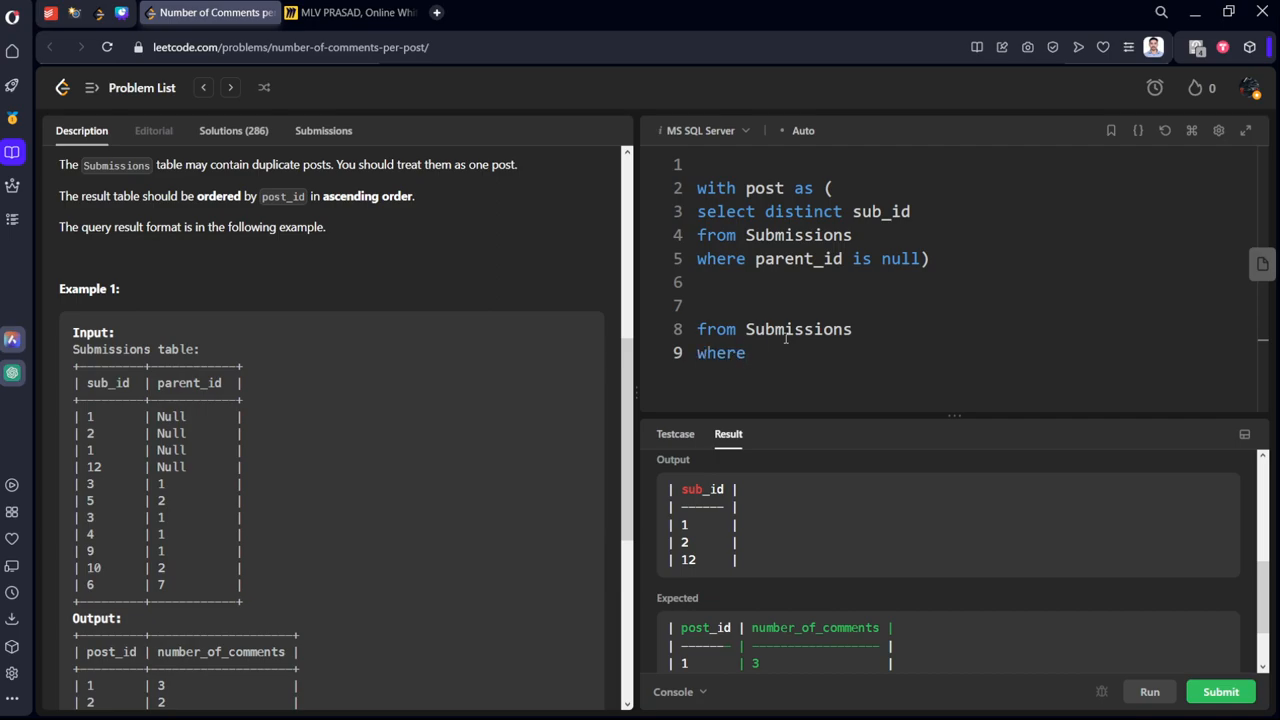
{"action": "type", "text": "parent"}
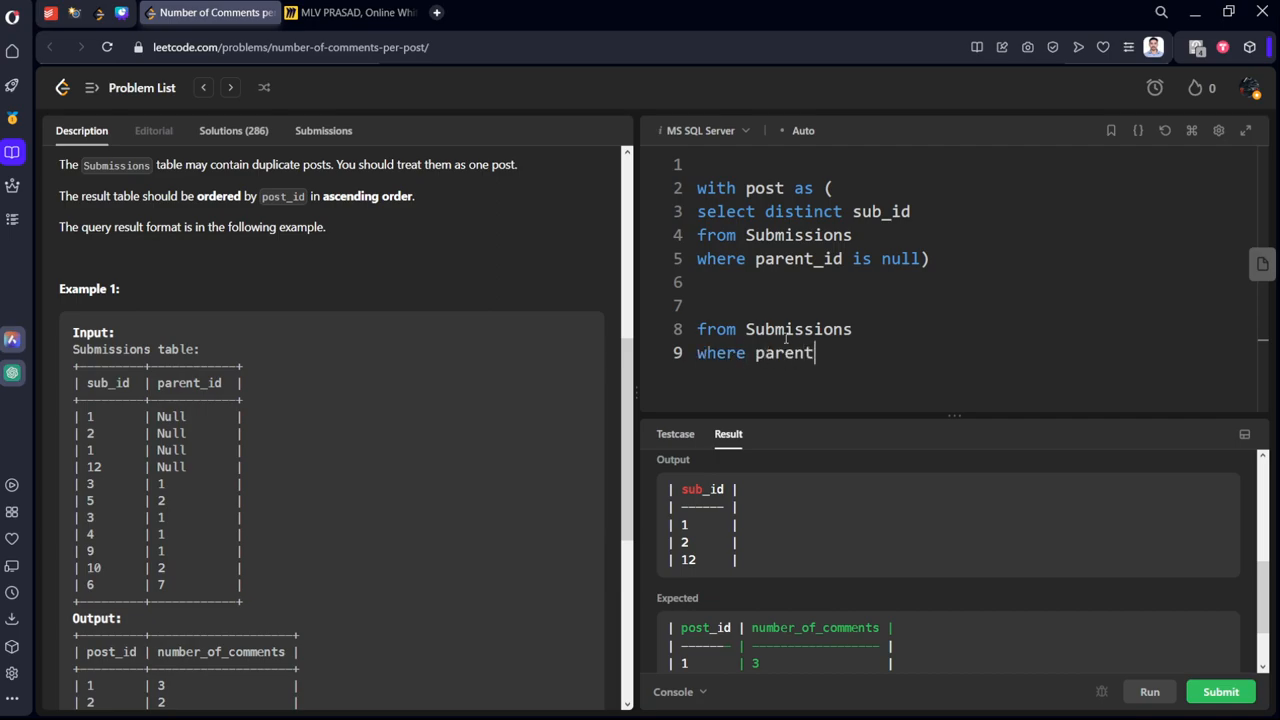
{"action": "type", "text": "_id"}
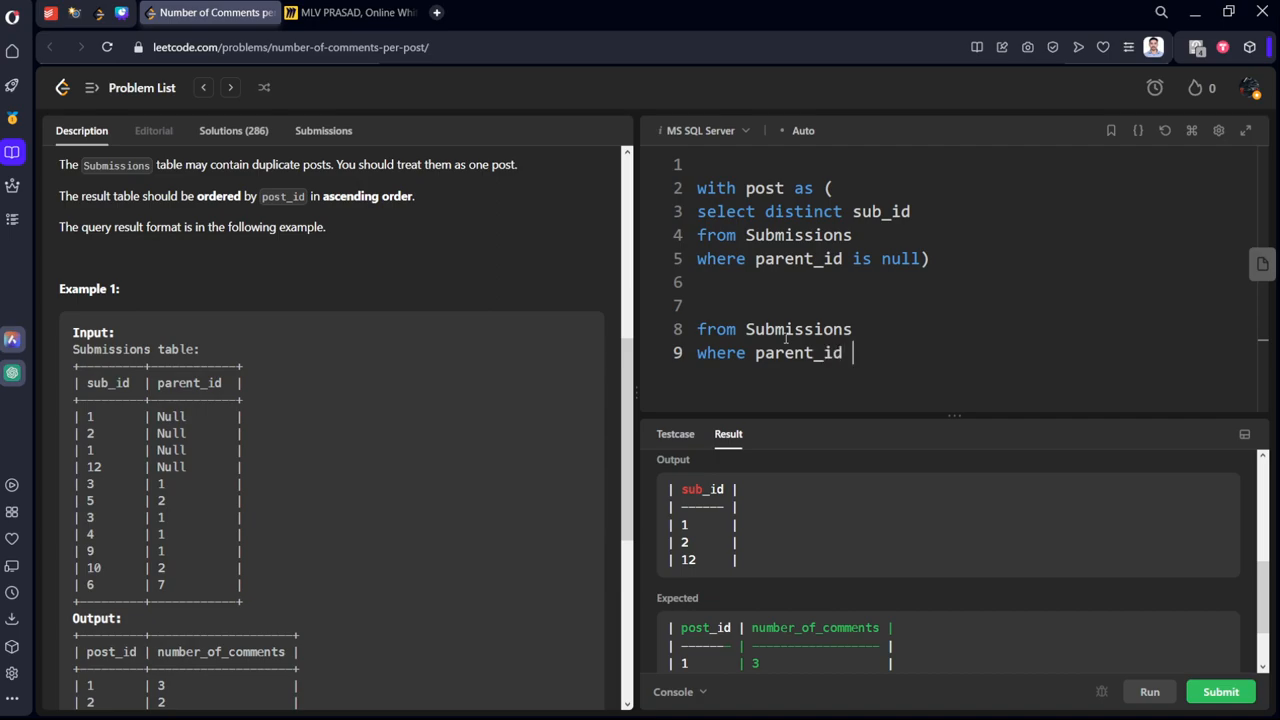
{"action": "type", "text": "is not null"}
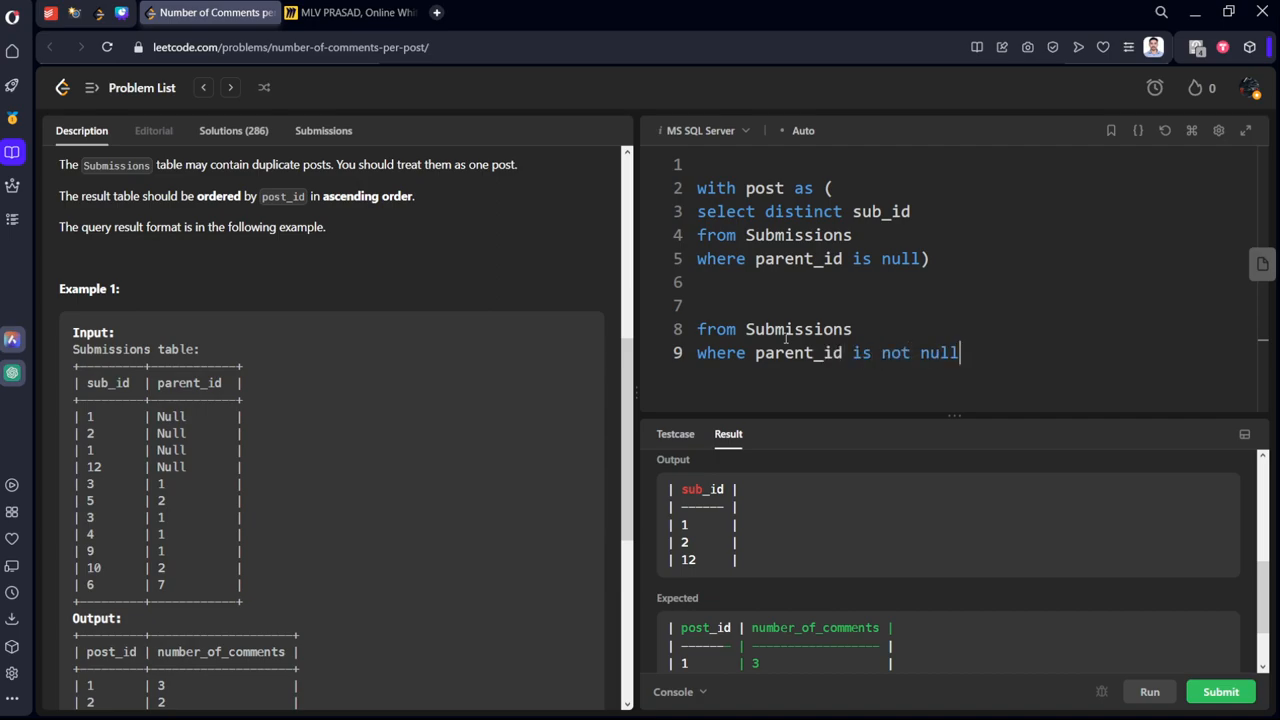
{"action": "left_click", "coordinate": [347, 12]}
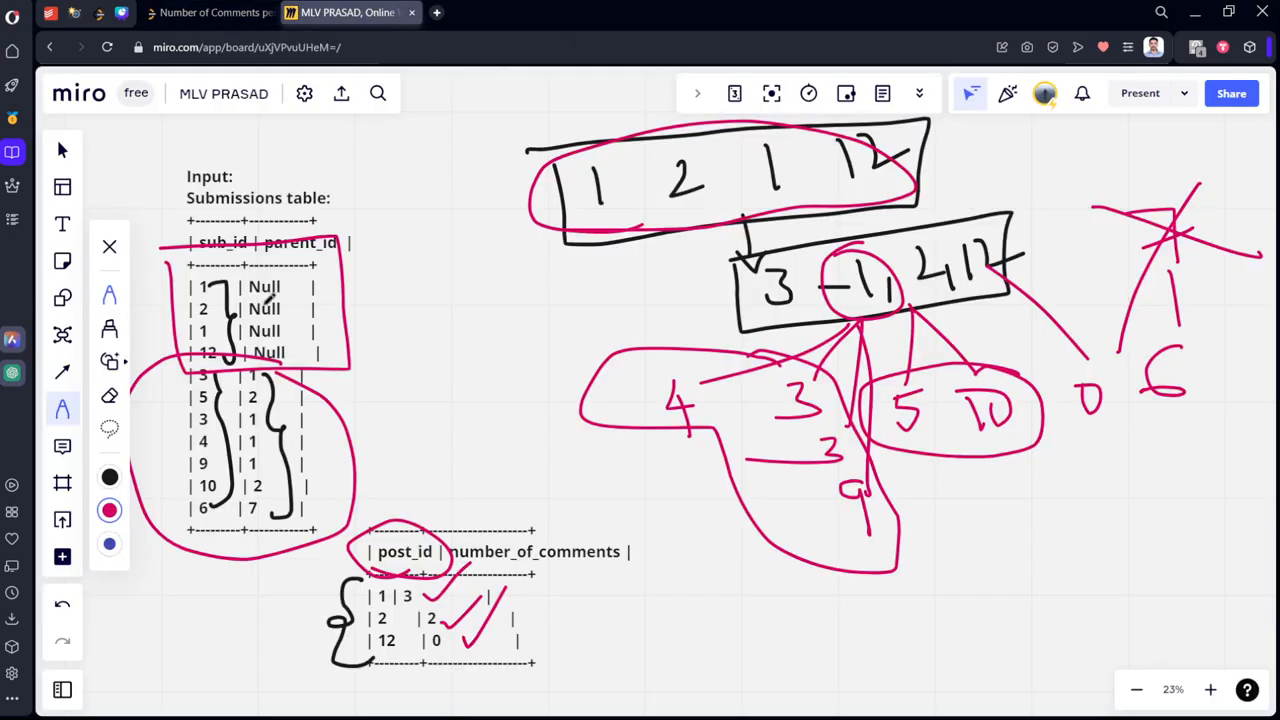
Box the non-null parent_id comment rows in red and return to the SQL solution.
{"action": "left_click_drag", "start_coordinate": [150, 360], "coordinate": [415, 525]}
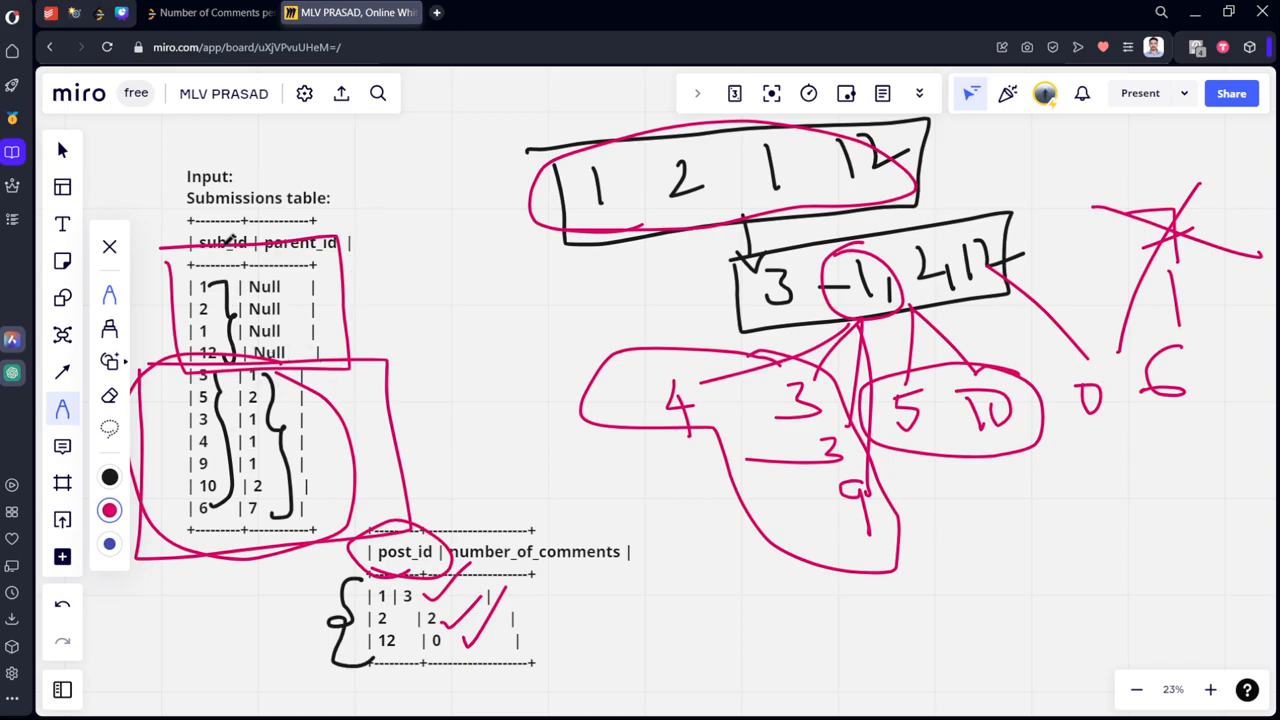
{"action": "left_click", "coordinate": [210, 12]}
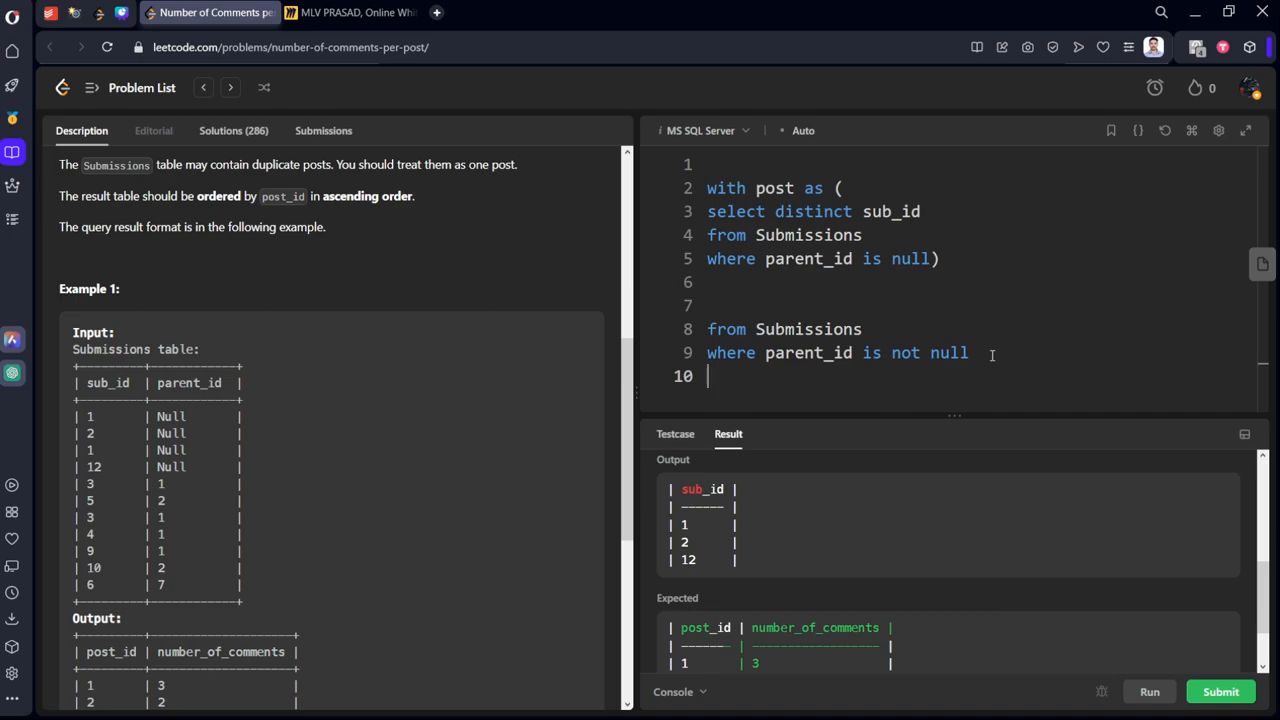
Group the comments query by parent_id and select parent_id, count(distinct post).
{"action": "type", "text": "group by"}
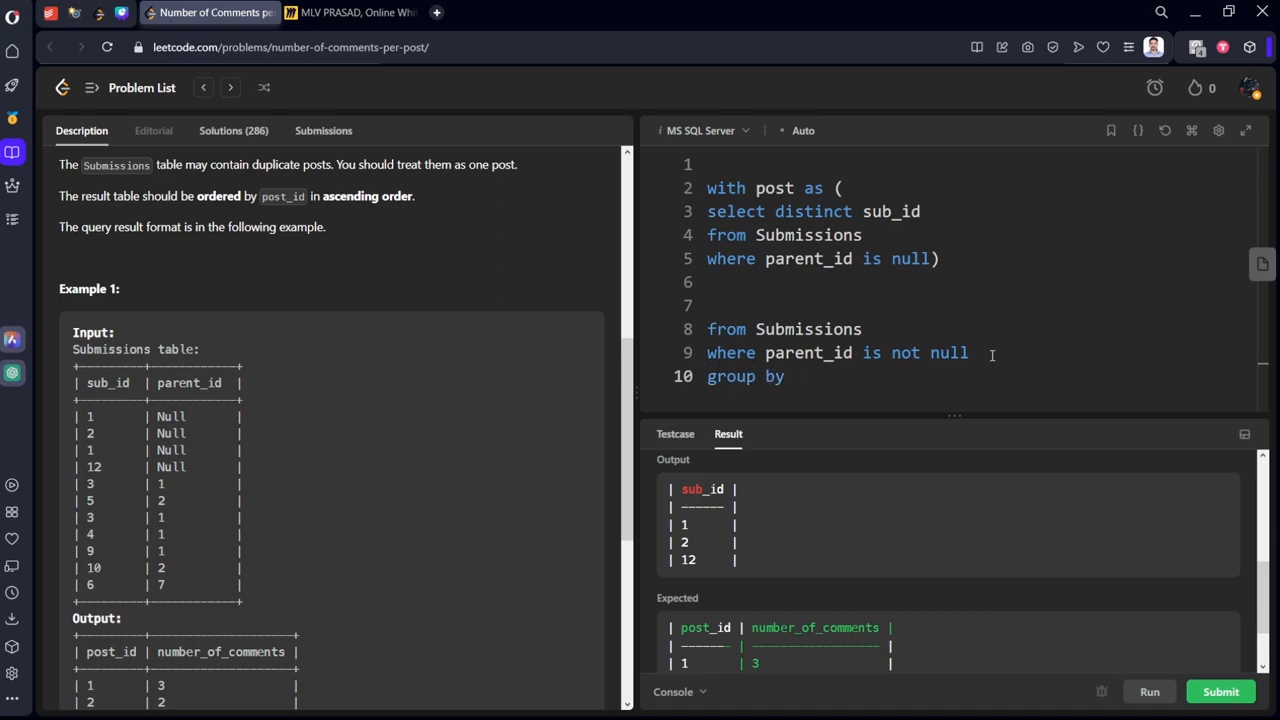
{"action": "type", "text": "parent_id"}
{"action": "left_click", "coordinate": [975, 306]}
{"action": "type", "text": "select"}
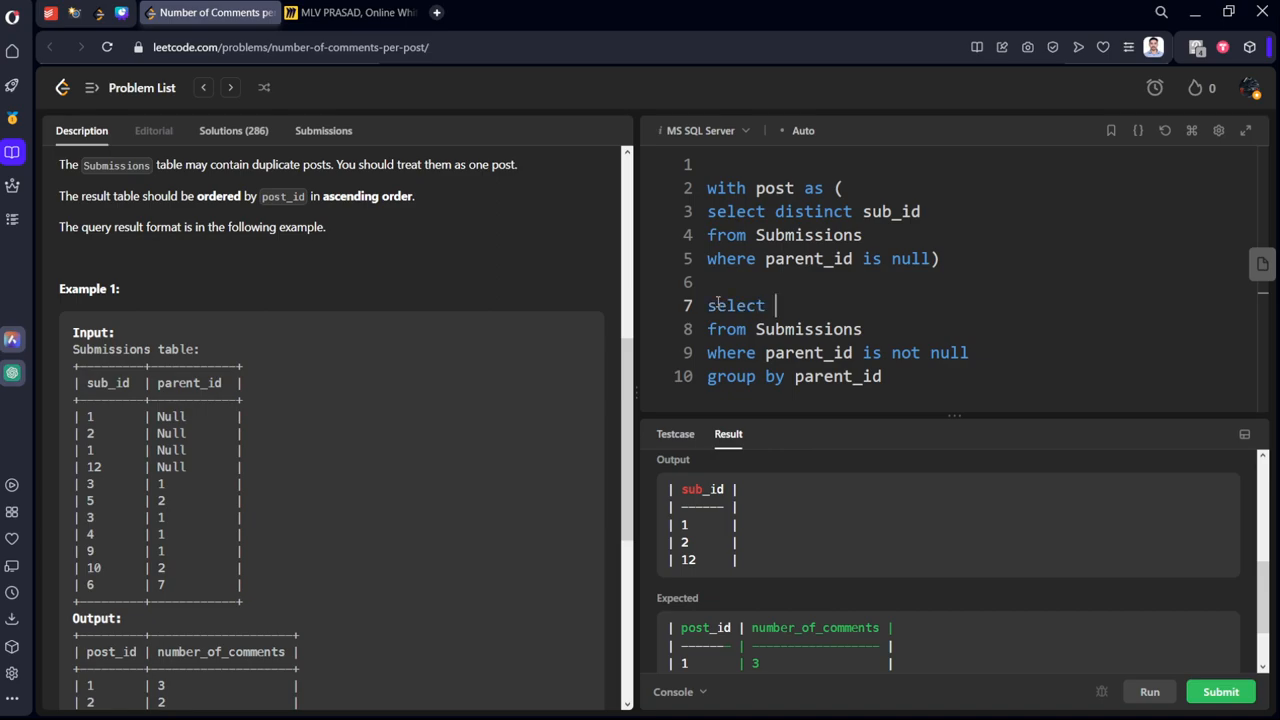
{"action": "type", "text": "parent_"}
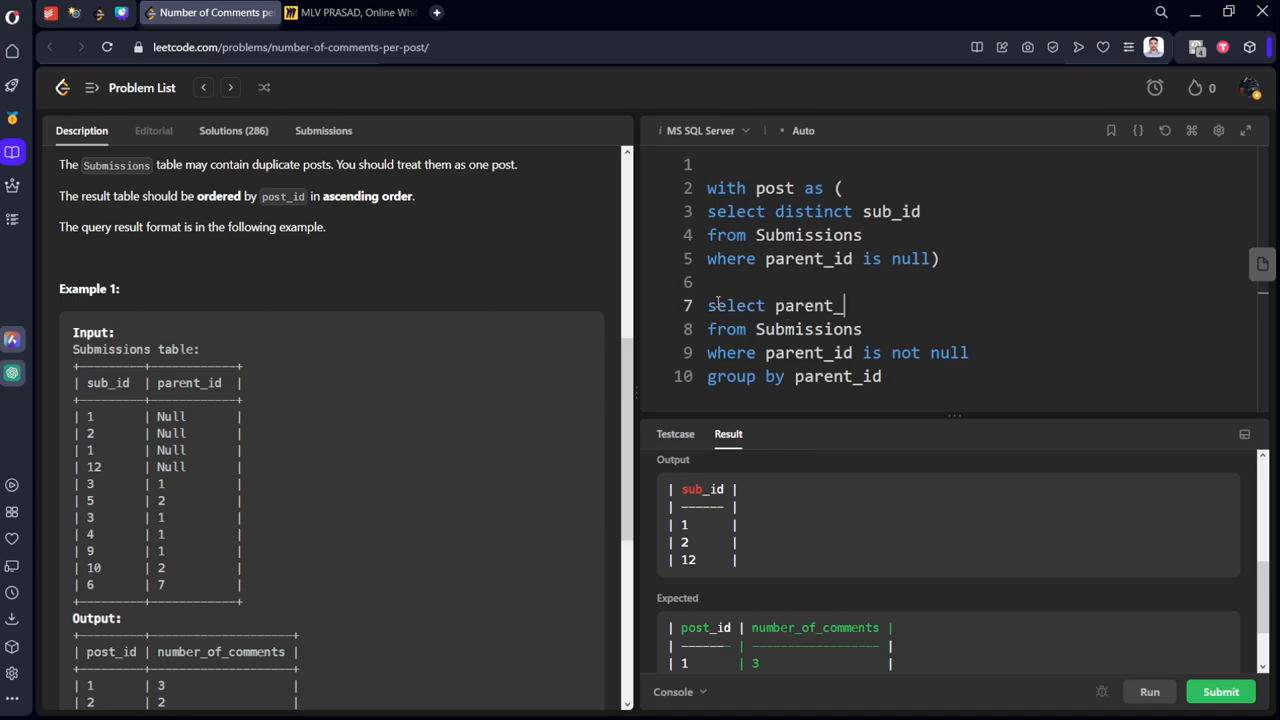
{"action": "type", "text": "id"}
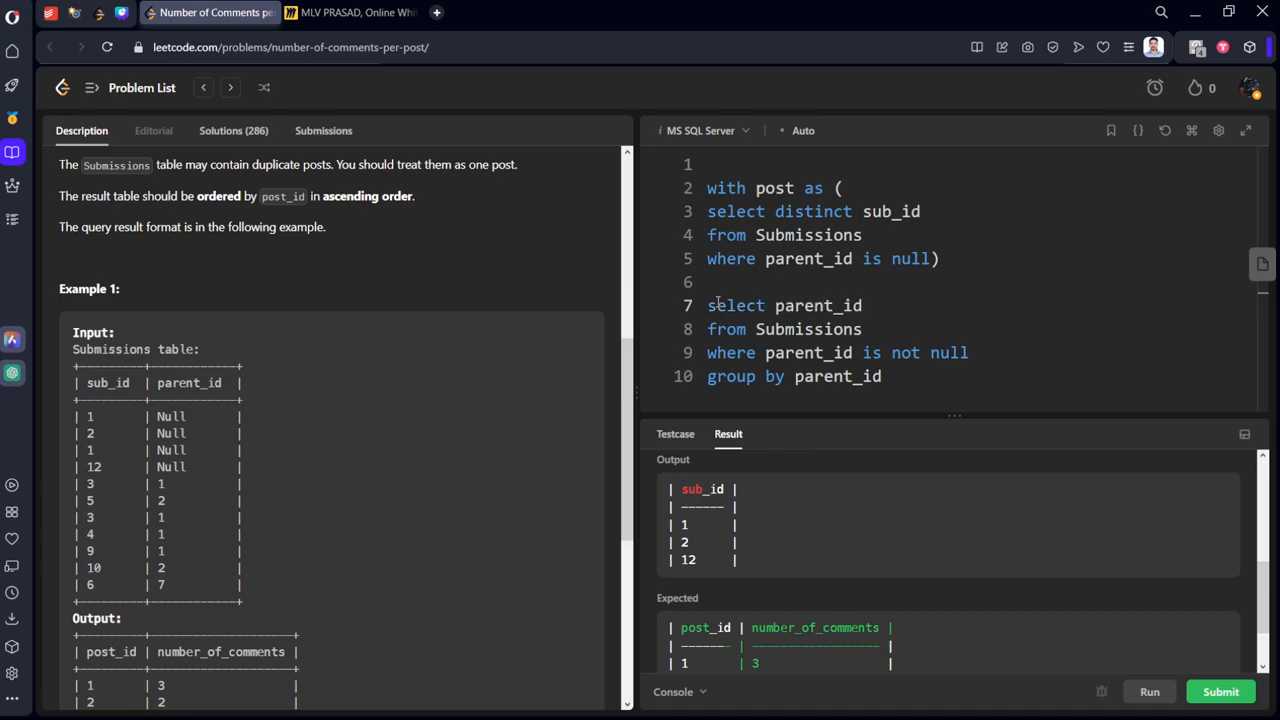
{"action": "type", "text": ", count"}
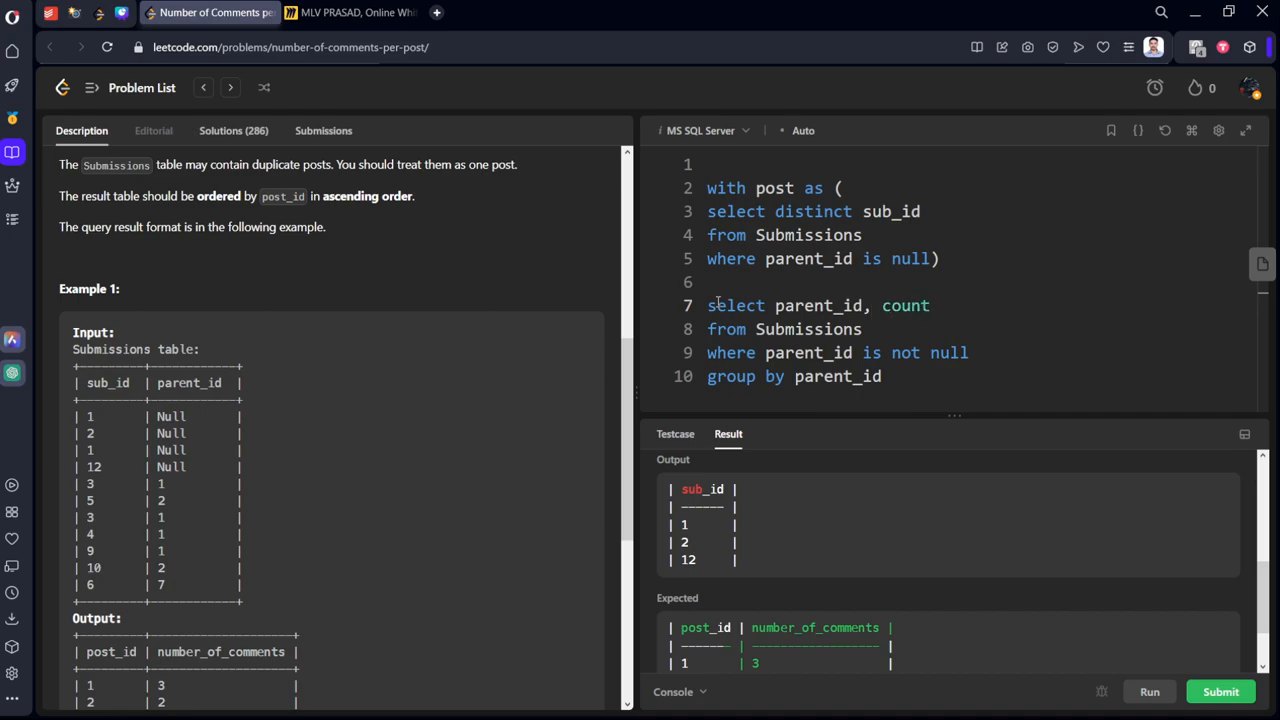
{"action": "type", "text": "(distinct)"}
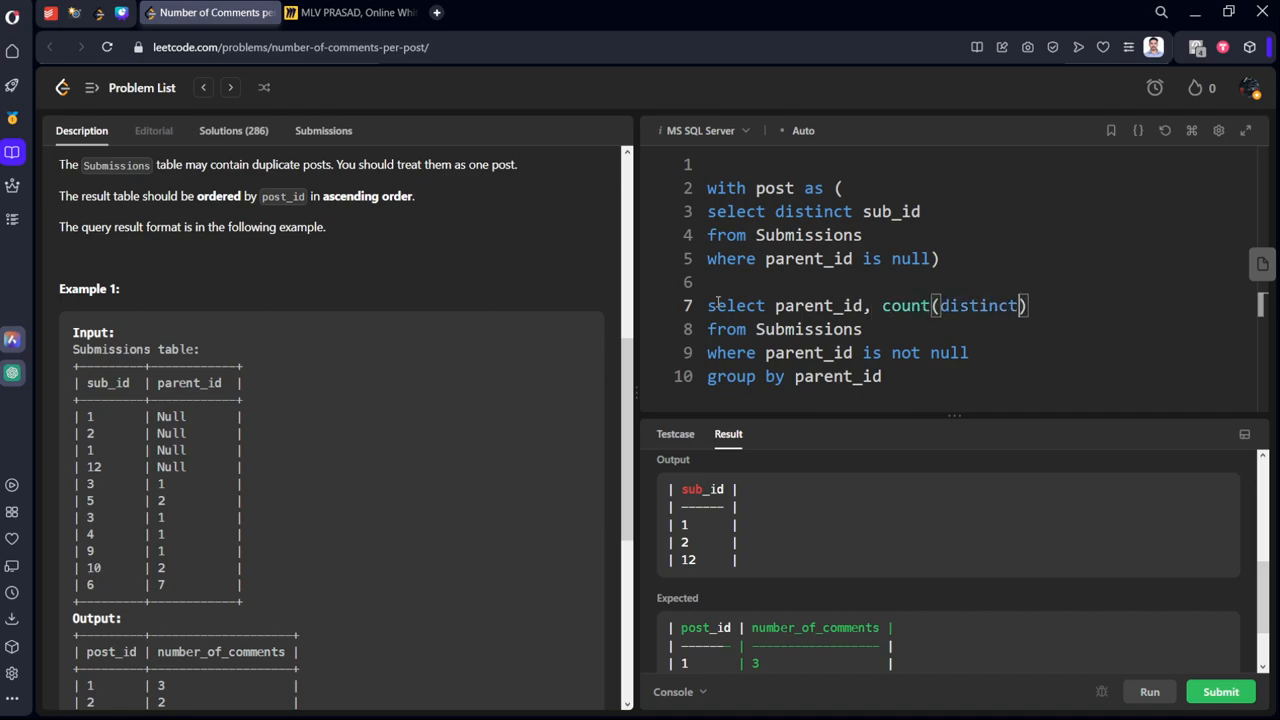
{"action": "type", "text": "post"}
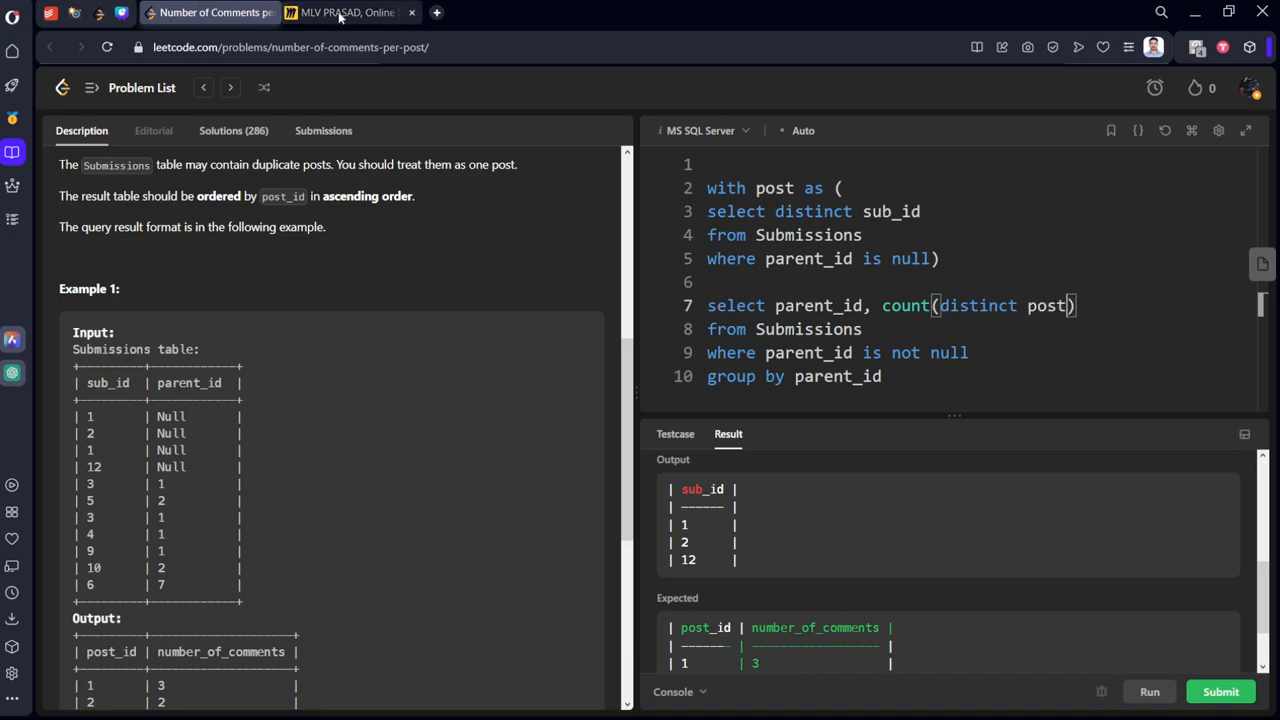
{"action": "left_click", "coordinate": [350, 12]}
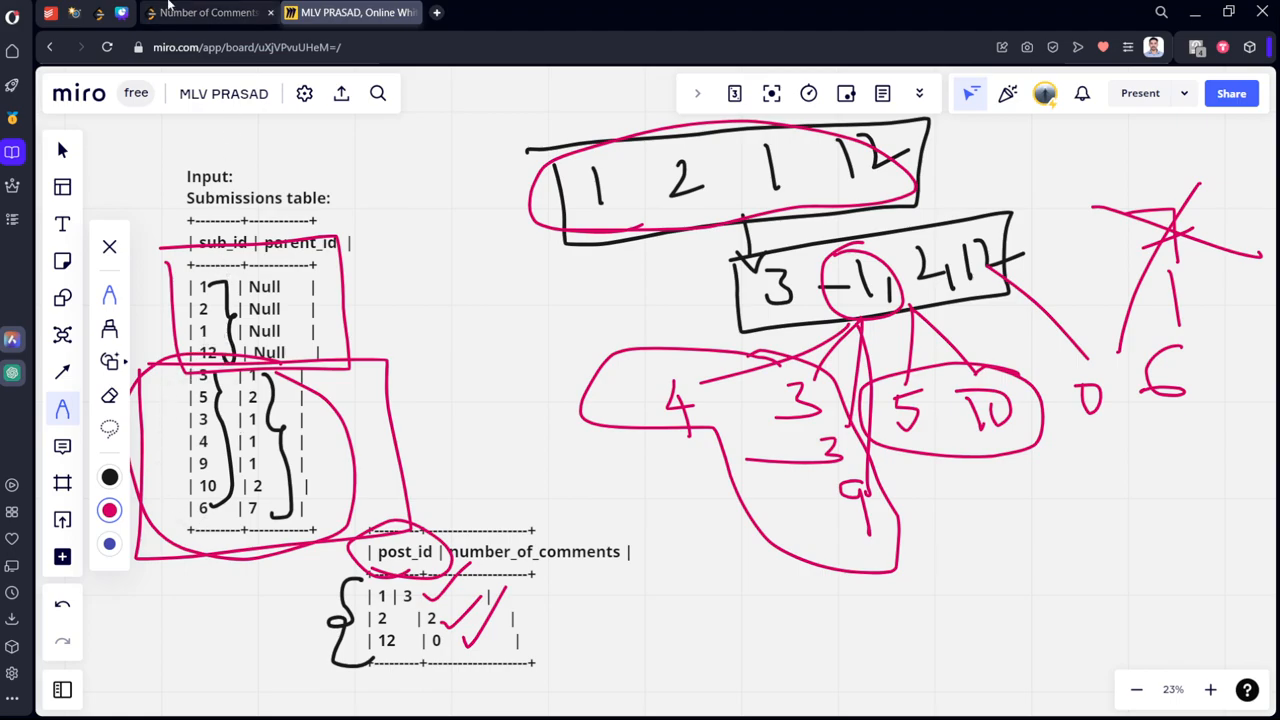
Glance at the whiteboard example and return to the LeetCode editor.
{"action": "left_click", "coordinate": [210, 12]}
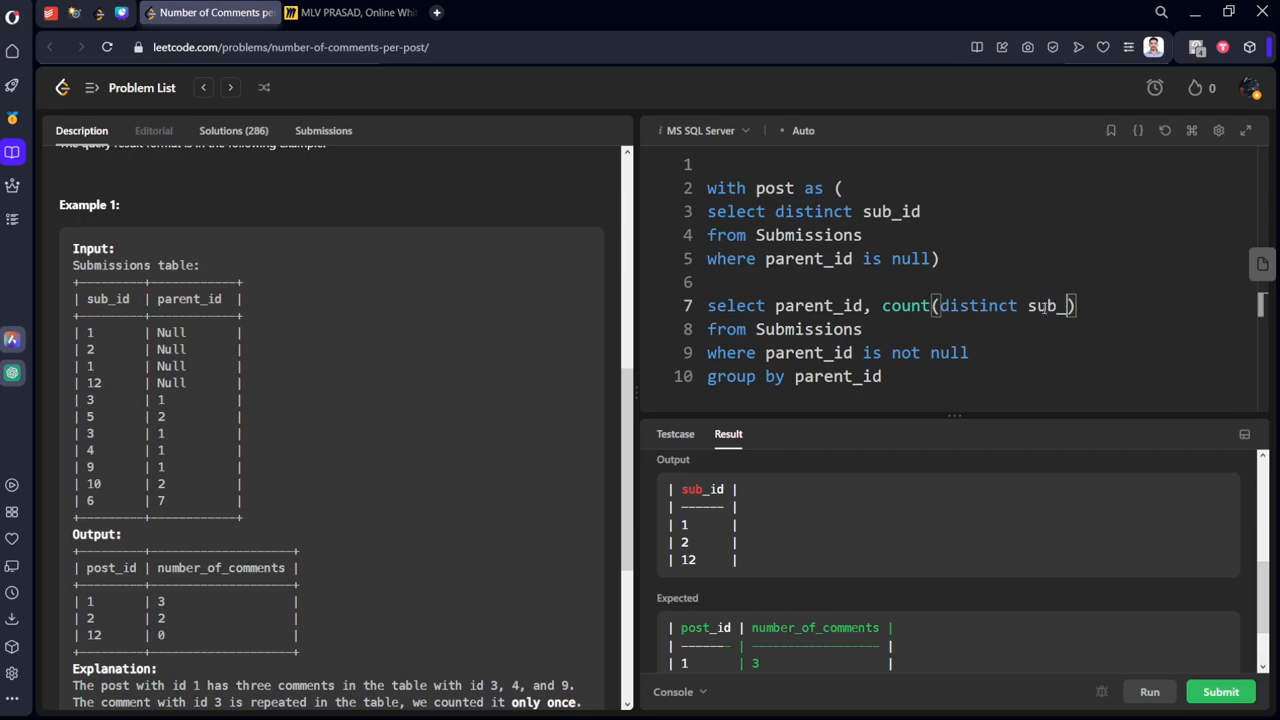
Finish count(distinct sub_id) as cmt and run, getting counts 3, 2, 1 for parents 1, 2, 7.
{"action": "type", "text": "id"}
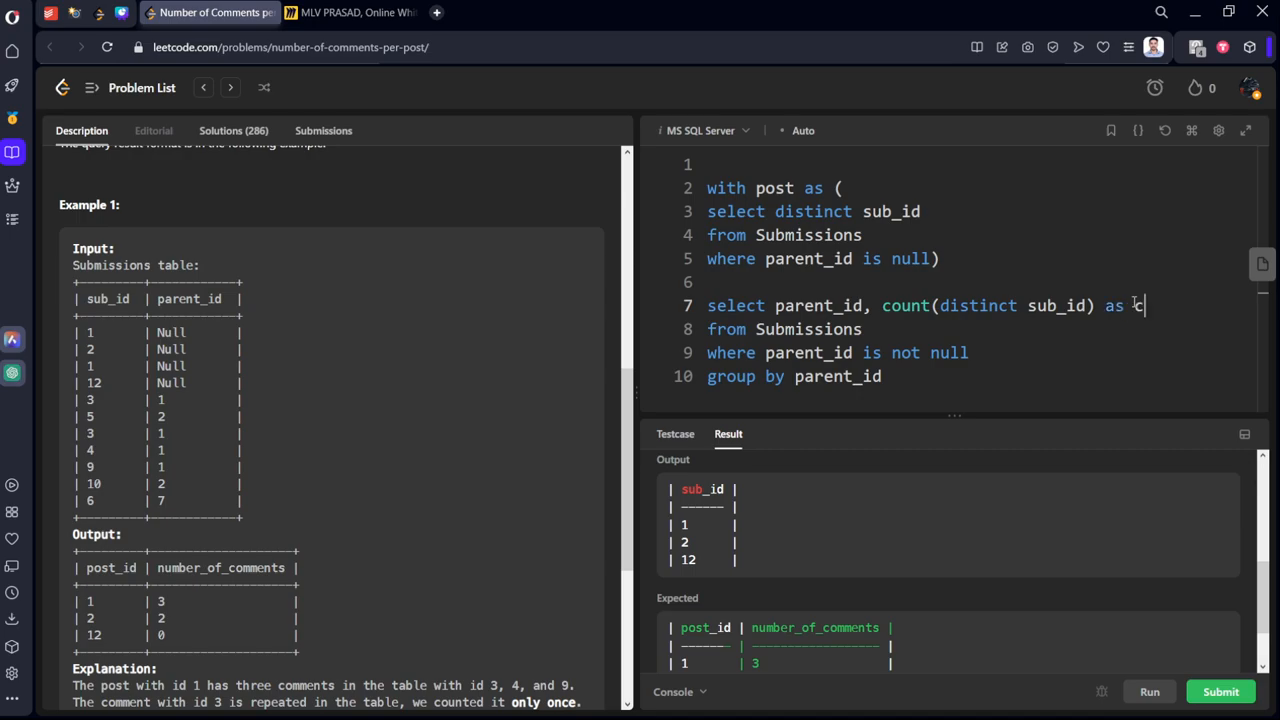
{"action": "type", "text": "mt"}
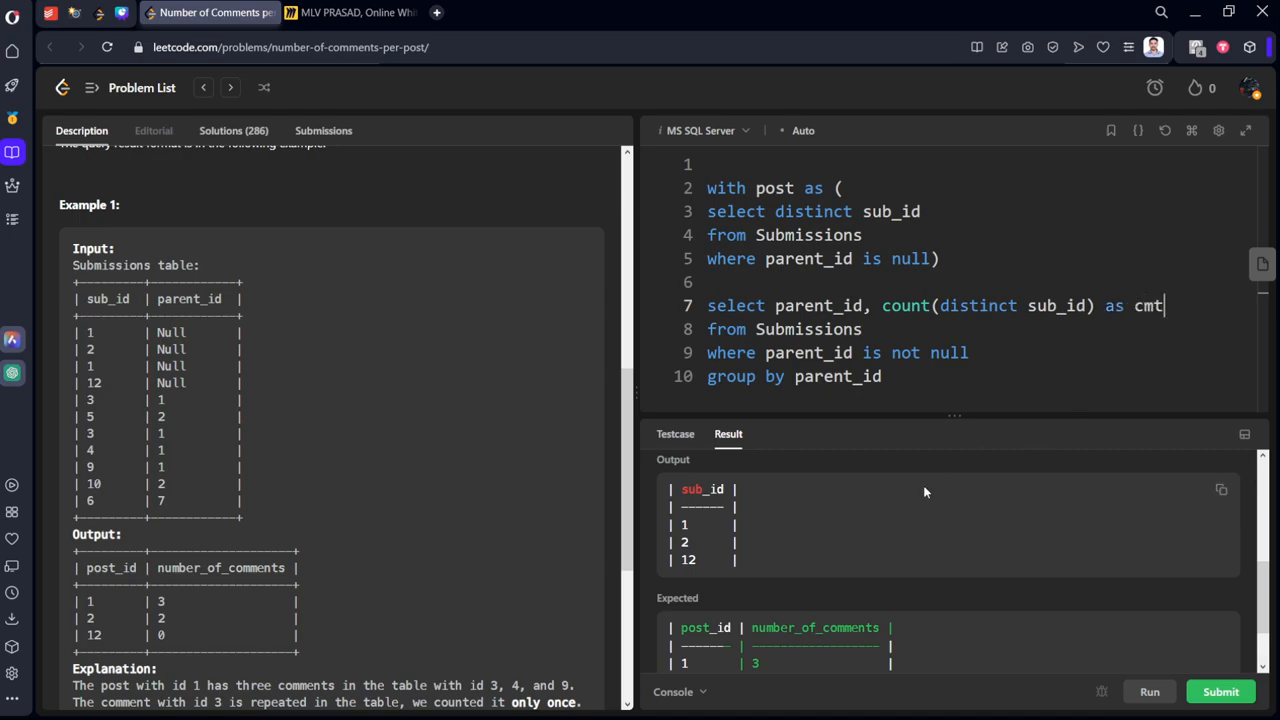
{"action": "left_click", "coordinate": [1149, 691]}
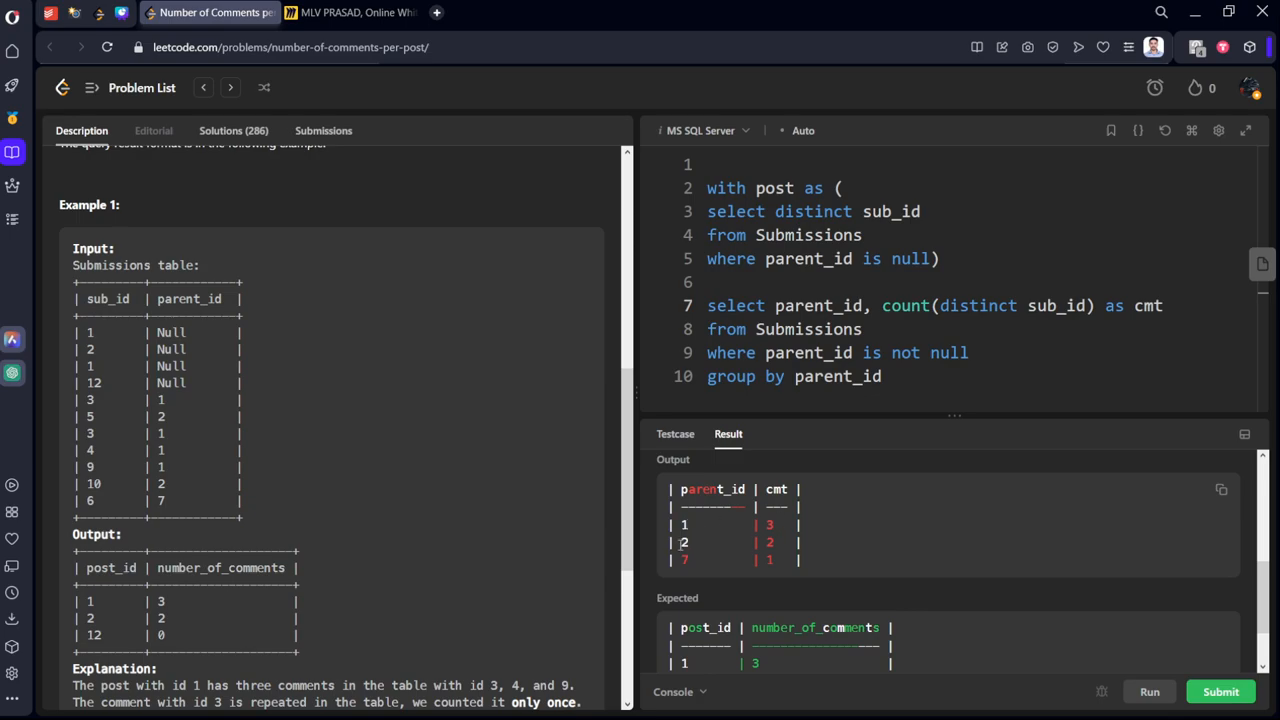
{"action": "mouse_move", "coordinate": [453, 291]}
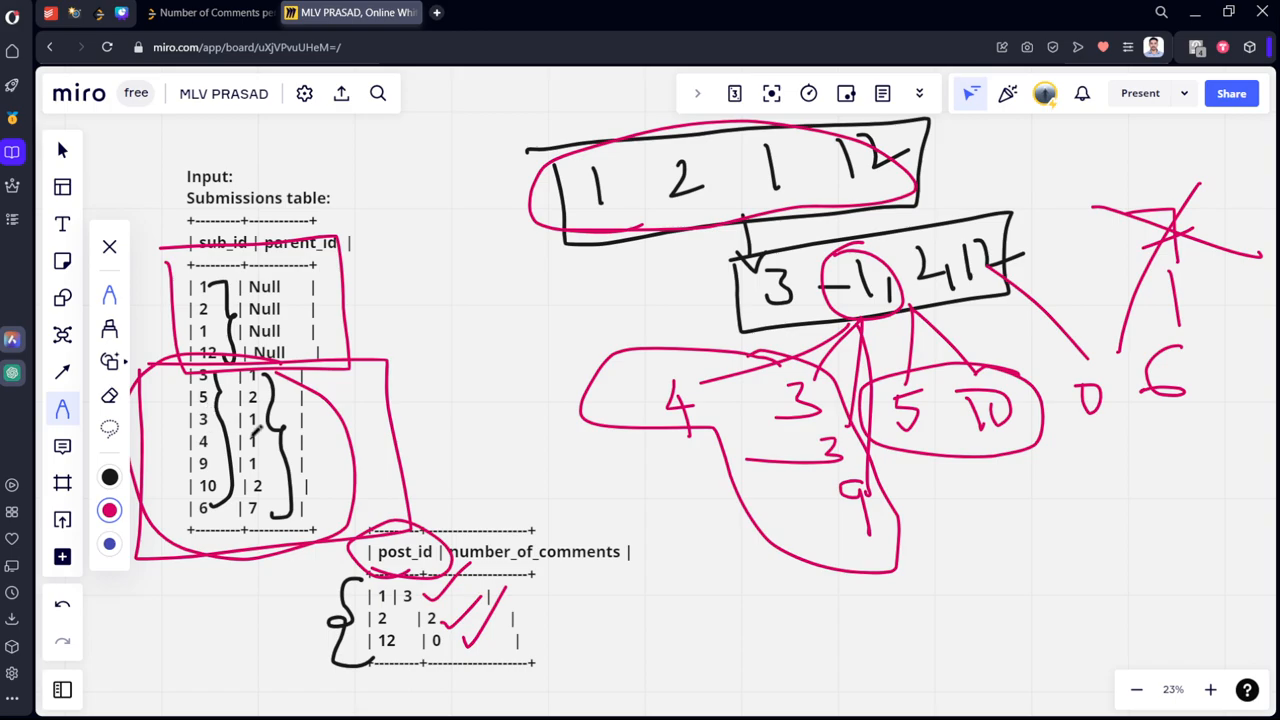
Recheck the query output in LeetCode and return to the whiteboard example.
{"action": "left_click", "coordinate": [210, 12]}
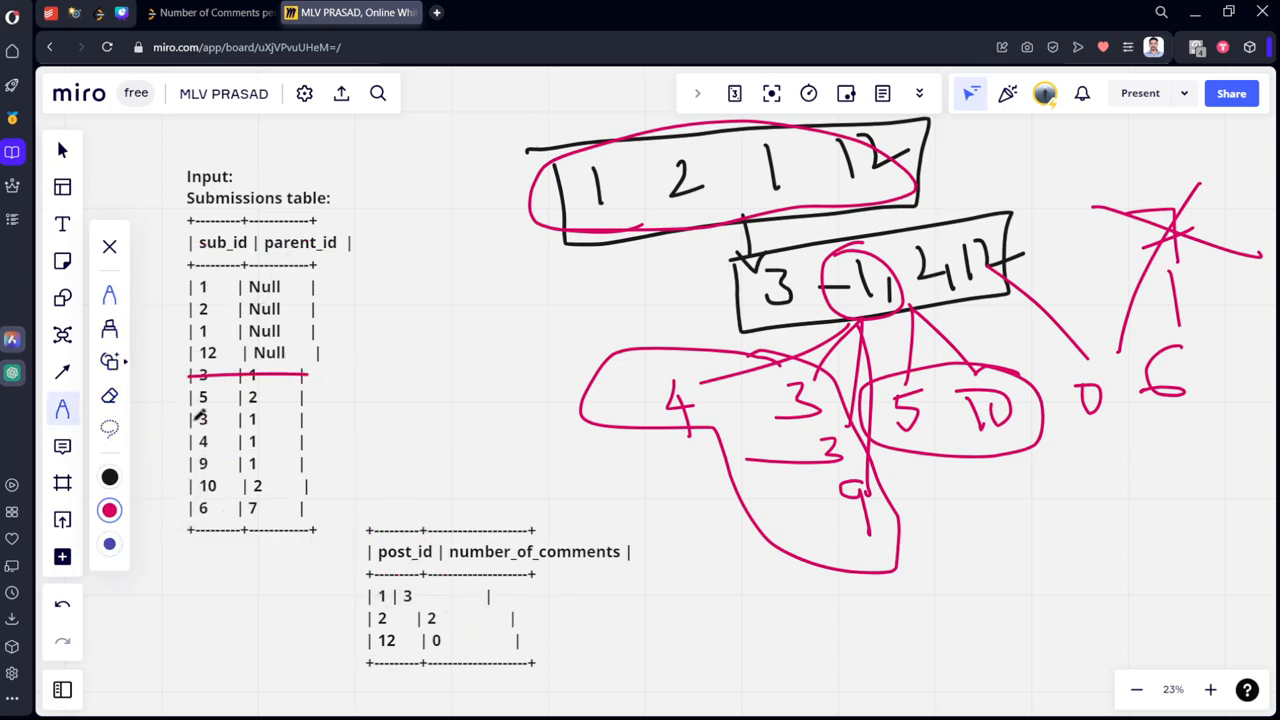
{"action": "left_click", "coordinate": [210, 12]}
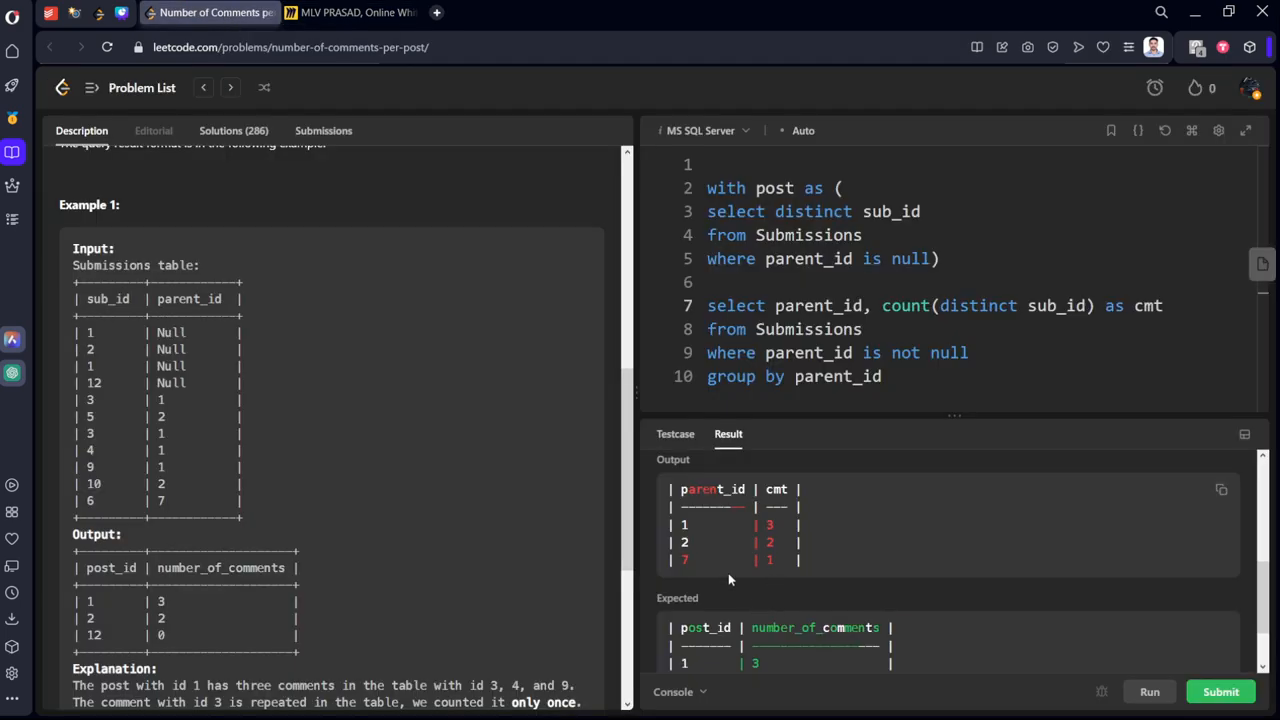
{"action": "left_click", "coordinate": [350, 12]}
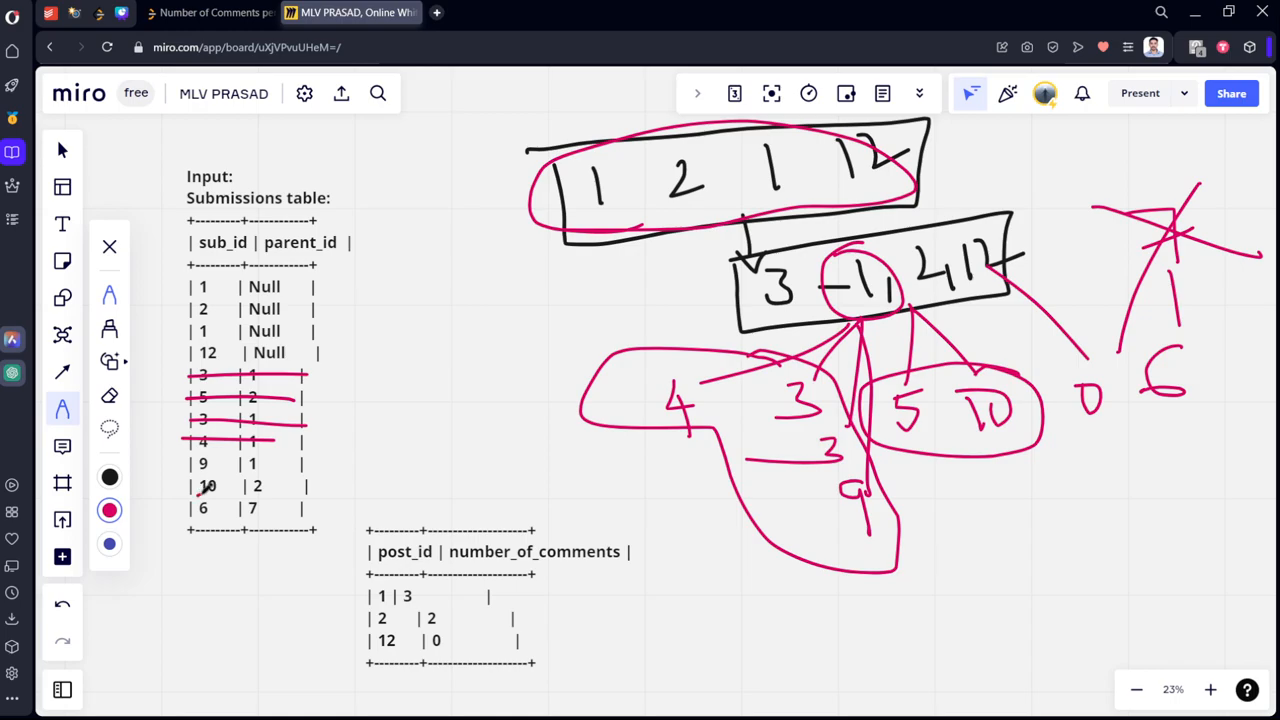
Strike the remaining comment rows and bracket them by parent post with counts 3, 2, 1, then return to LeetCode.
{"action": "left_click_drag", "start_coordinate": [190, 463], "coordinate": [300, 490]}
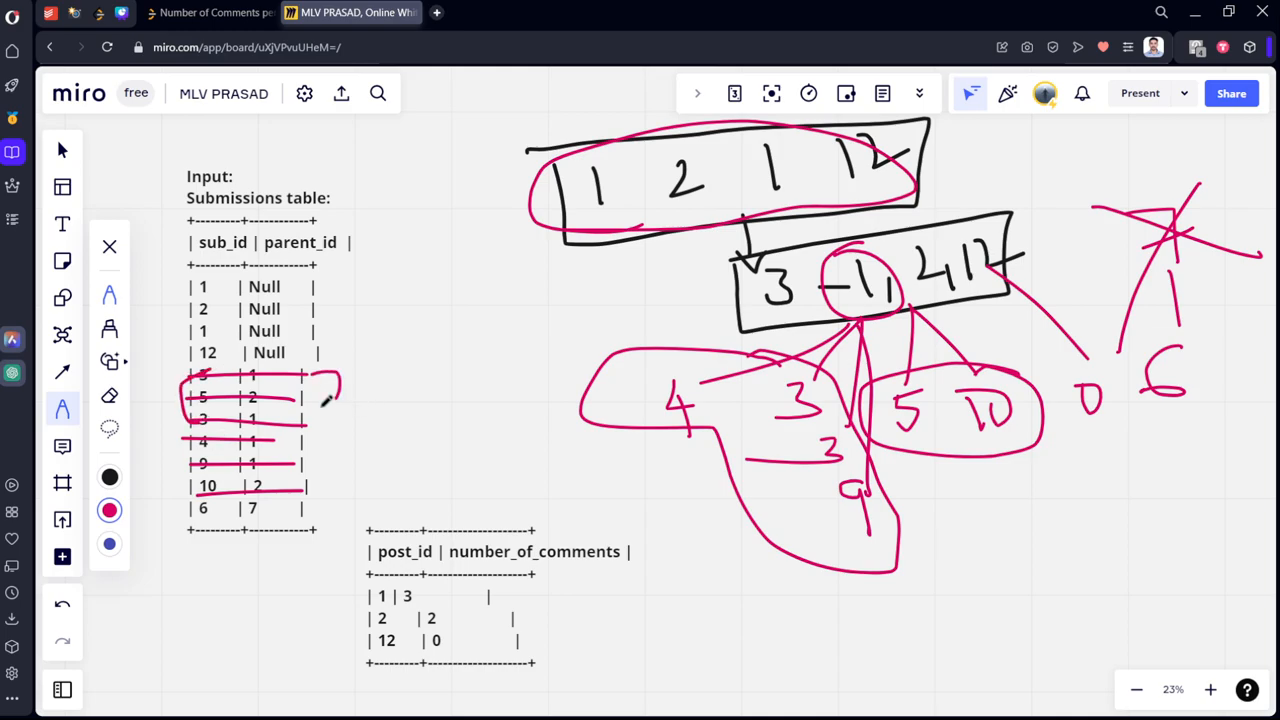
{"action": "left_click_drag", "start_coordinate": [310, 390], "coordinate": [360, 445]}
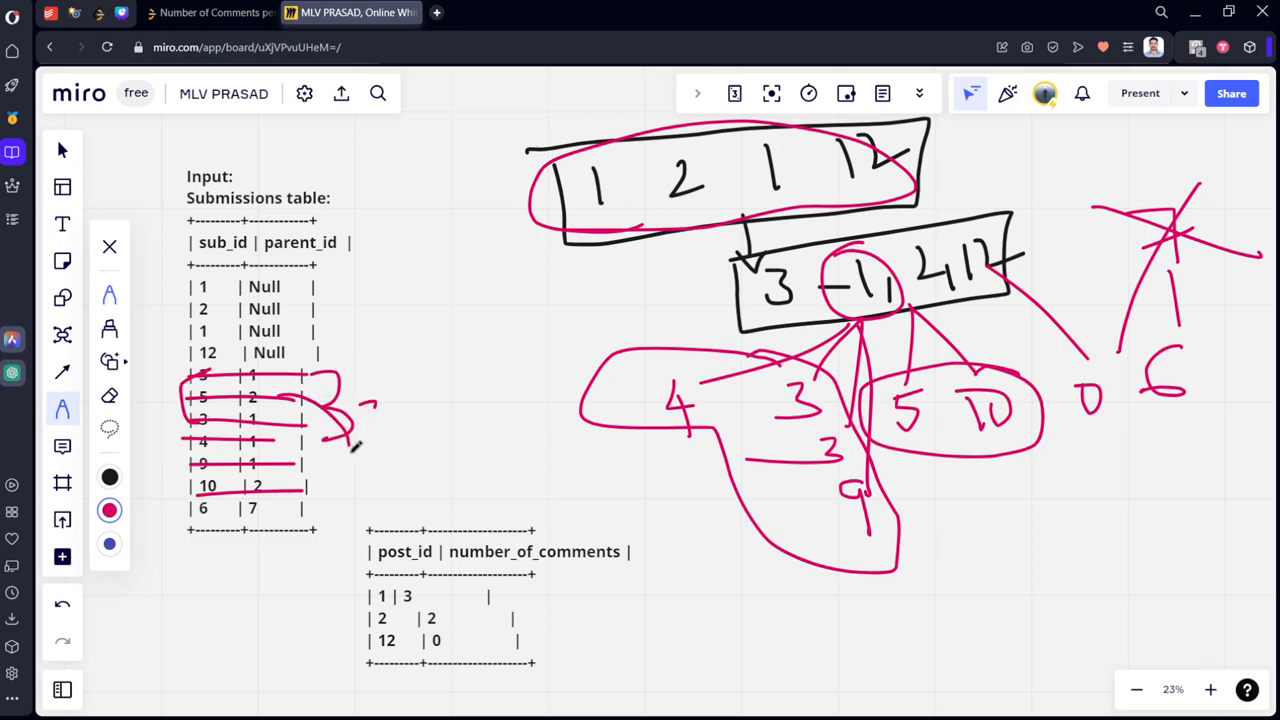
{"action": "left_click_drag", "start_coordinate": [340, 440], "coordinate": [410, 485]}
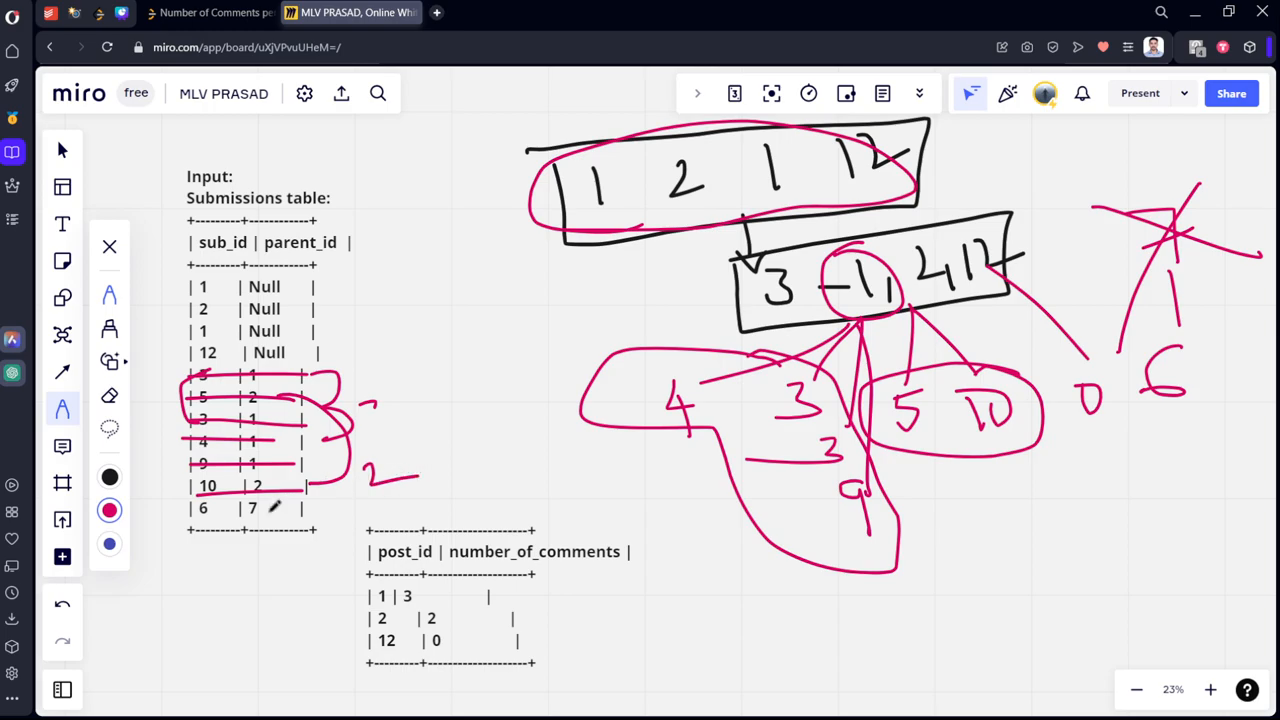
{"action": "left_click_drag", "start_coordinate": [285, 510], "coordinate": [345, 520]}
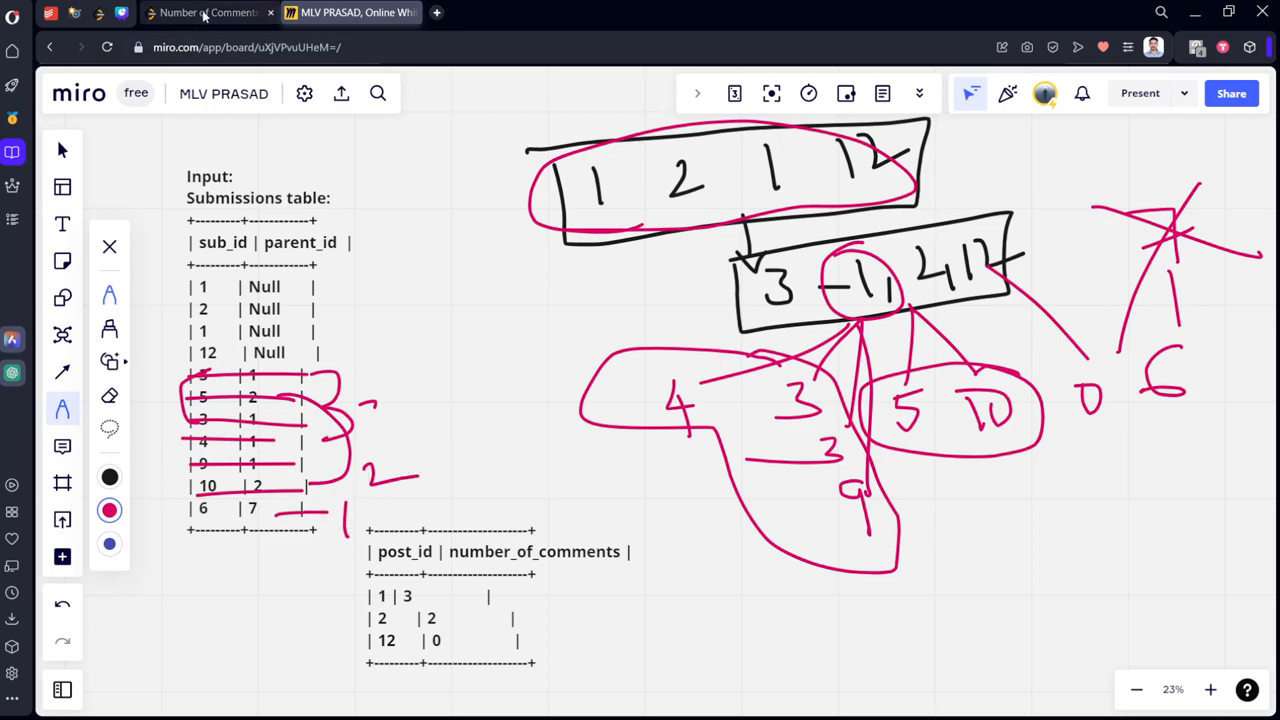
{"action": "left_click", "coordinate": [207, 12]}
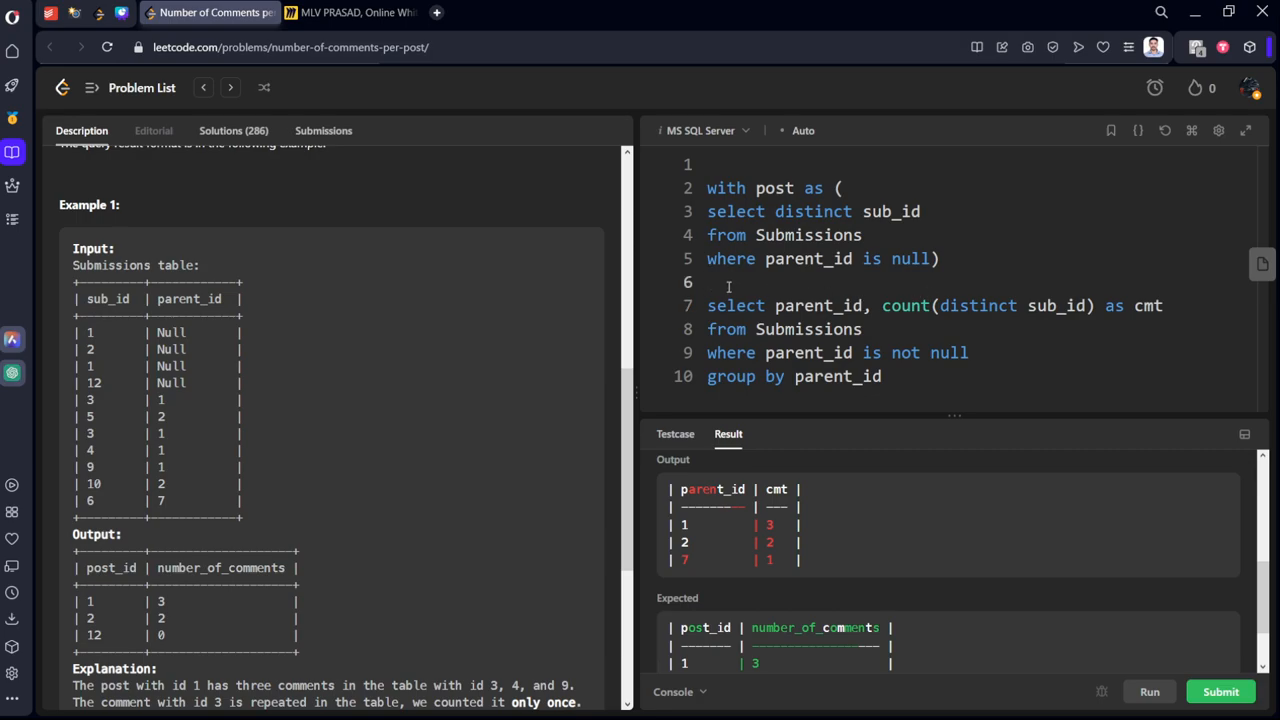
Wrap the comment-counting query in a second CTE named comment.
{"action": "type", "text": "comm"}
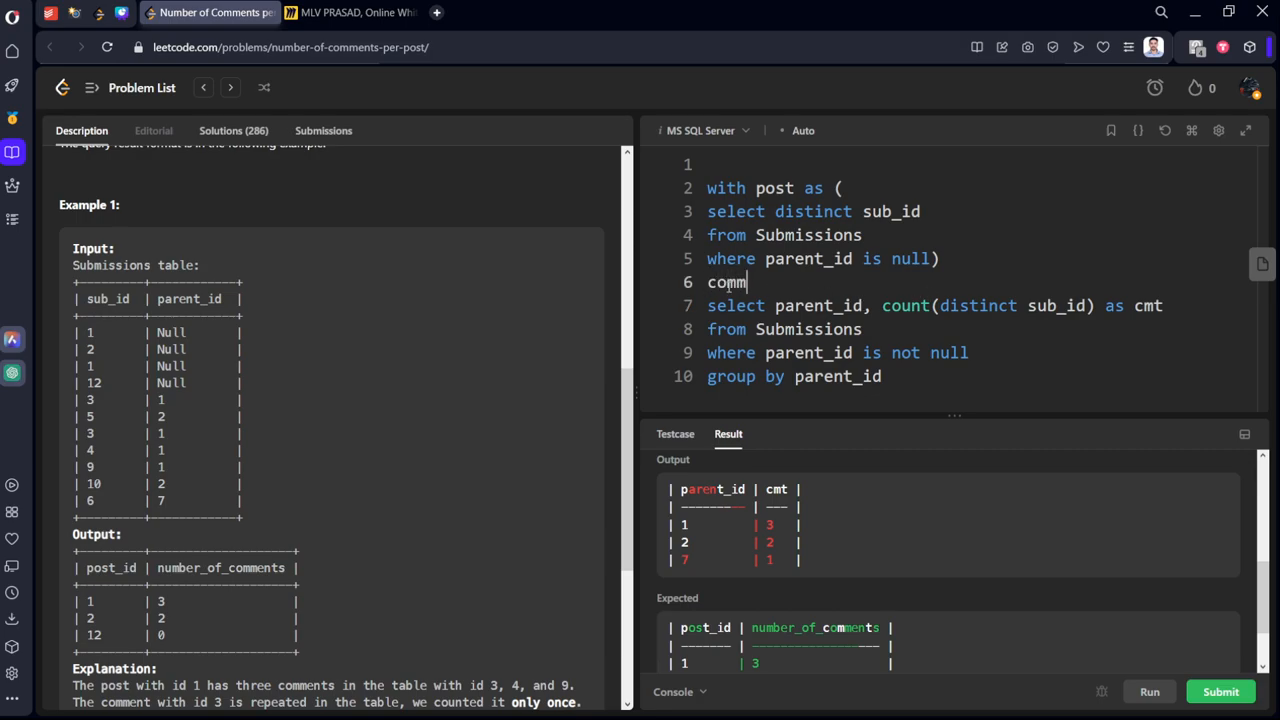
{"action": "type", "text": "ent"}
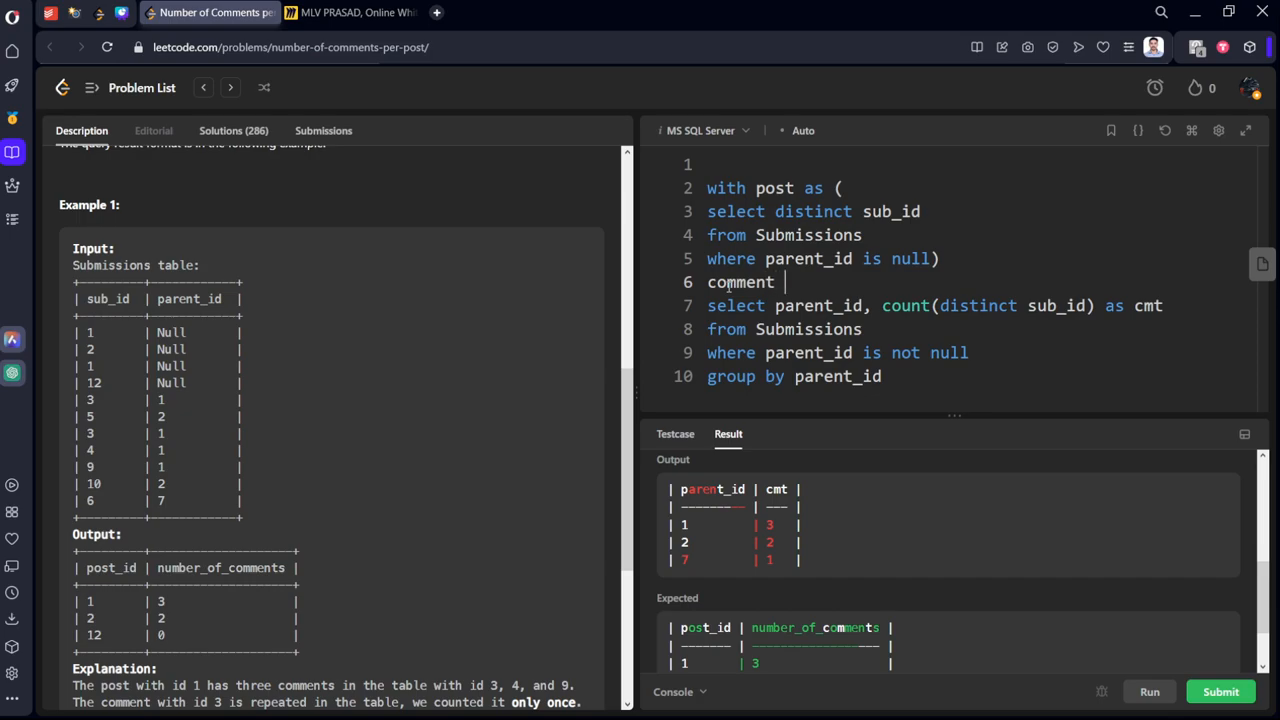
{"action": "type", "text": "as ()"}
{"action": "type", "text": ","}
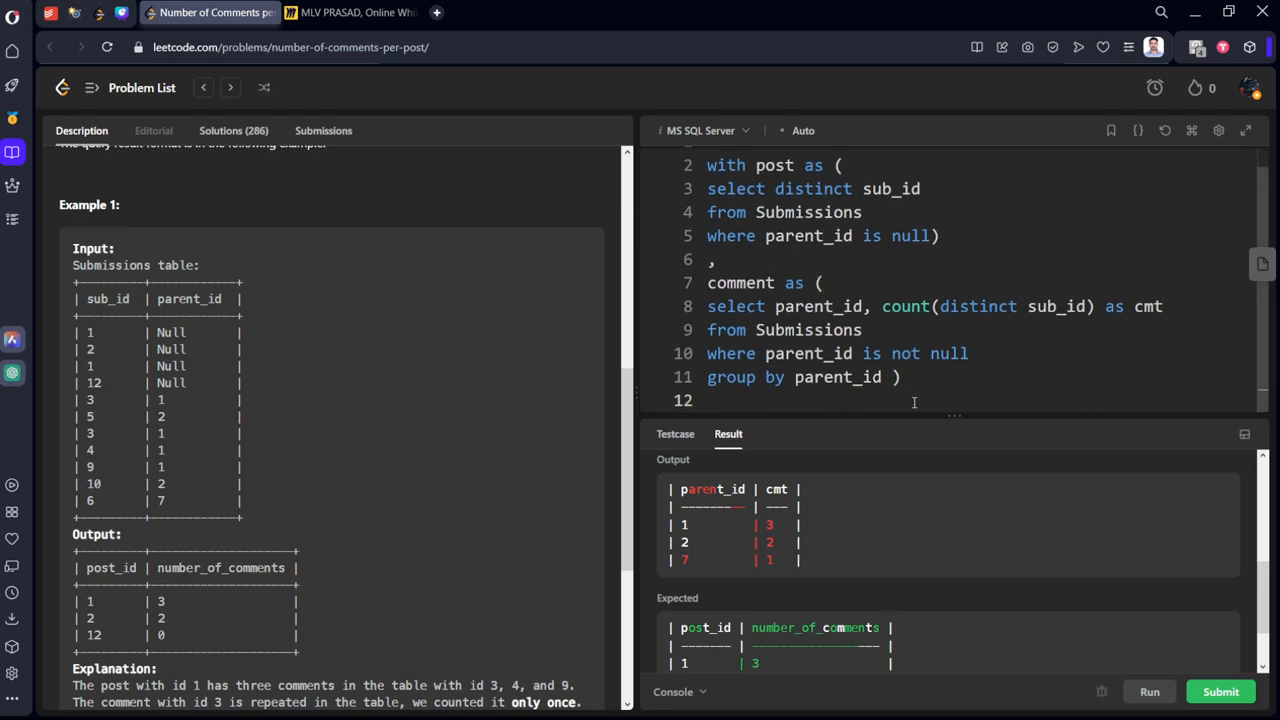
Start the final query as select * from post left join comment on.
{"action": "type", "text": "select"}
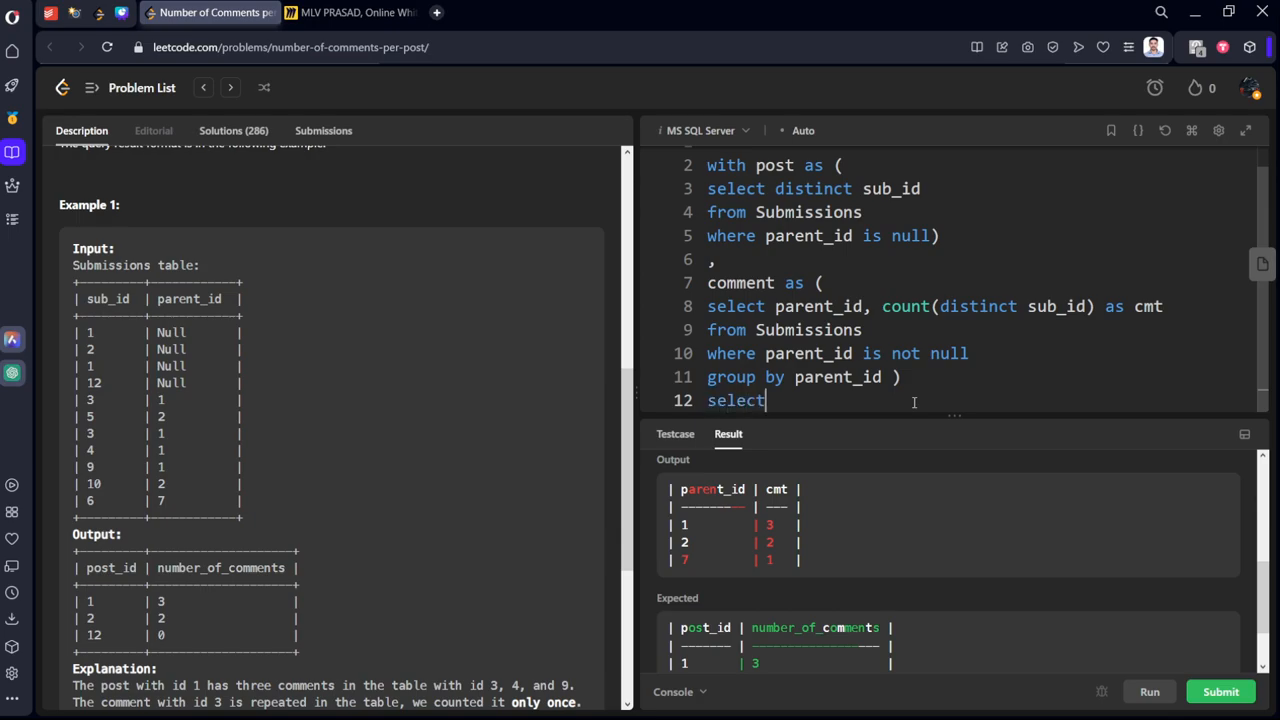
{"action": "type", "text": "("}
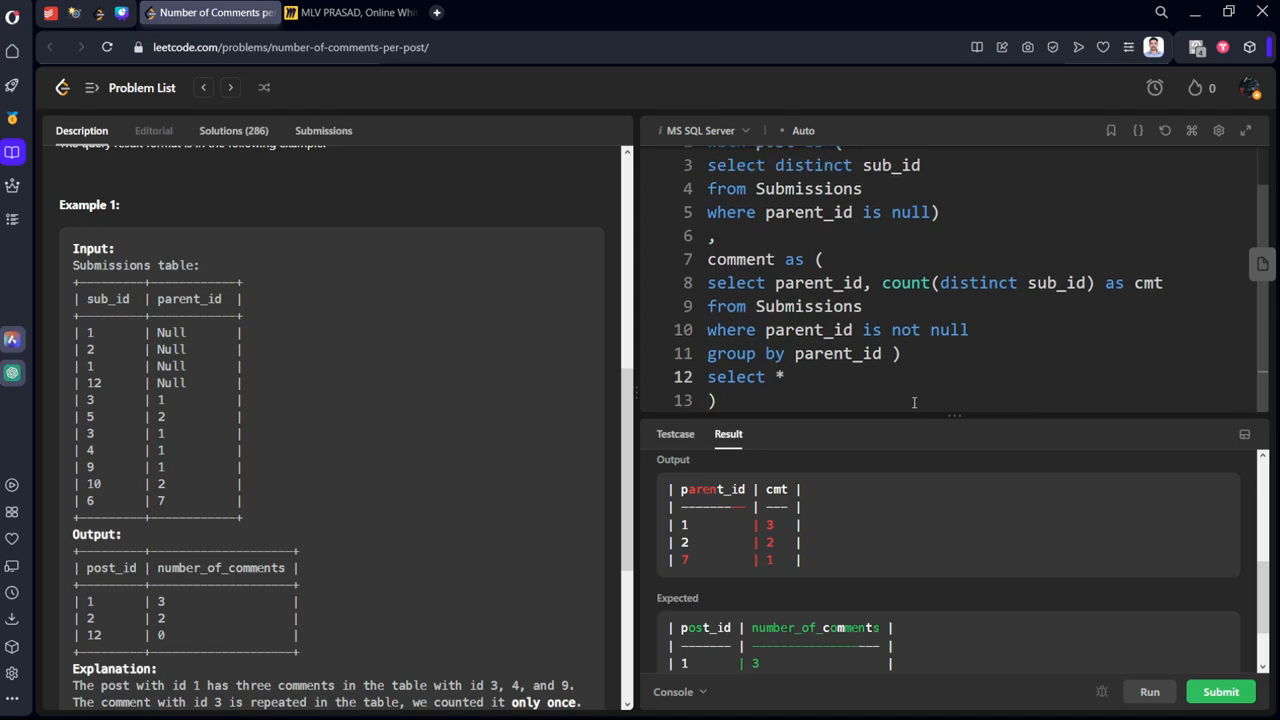
{"action": "type", "text": "from"}
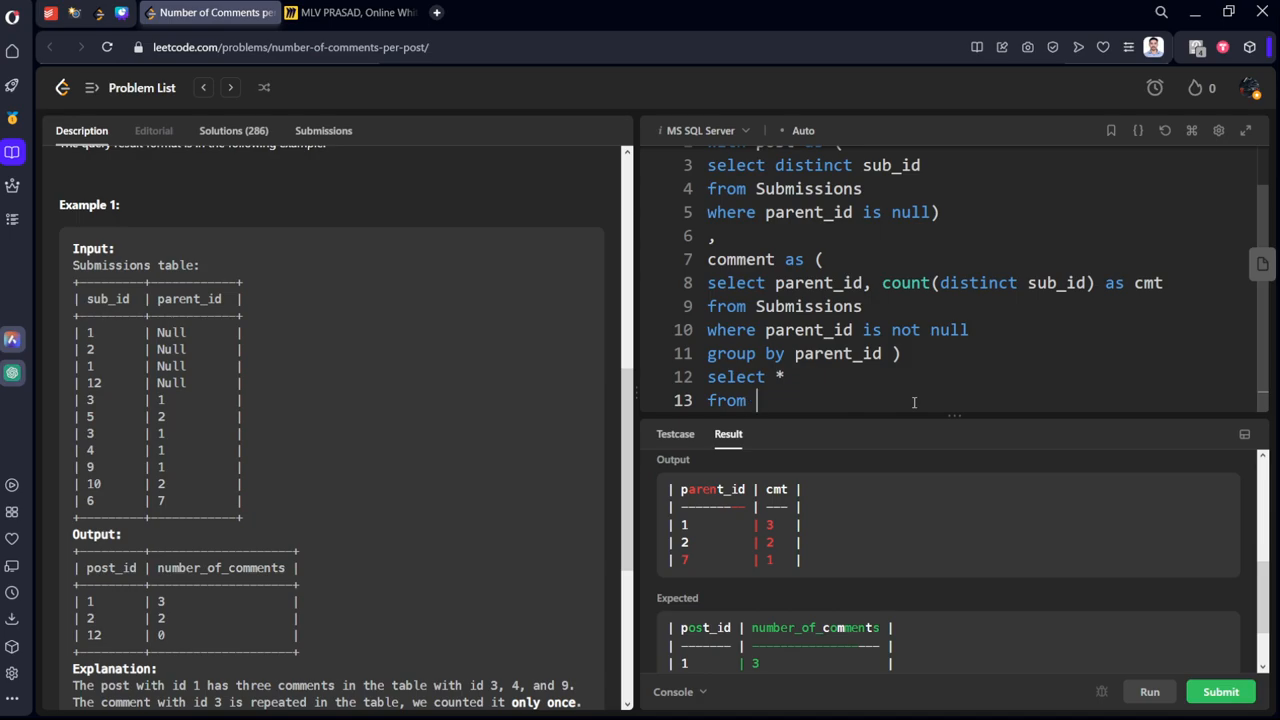
{"action": "type", "text": "p"}
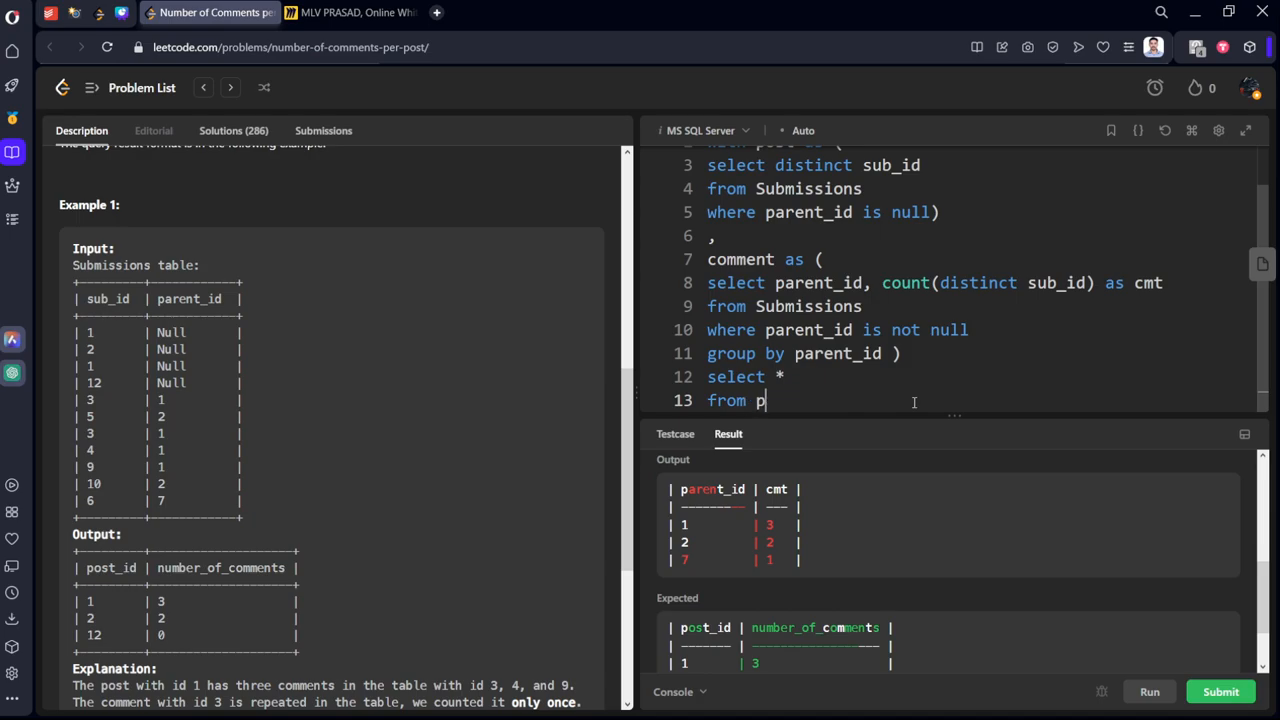
{"action": "mouse_move", "coordinate": [878, 340]}
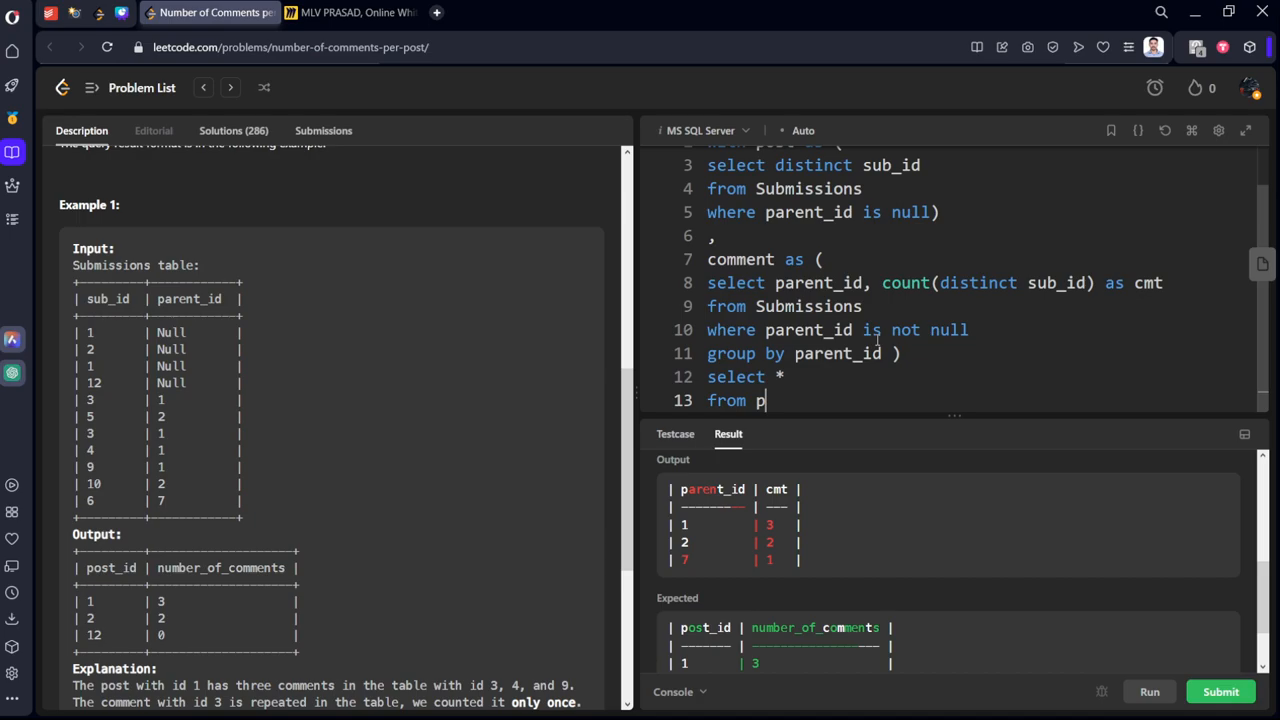
{"action": "type", "text": "ost left"}
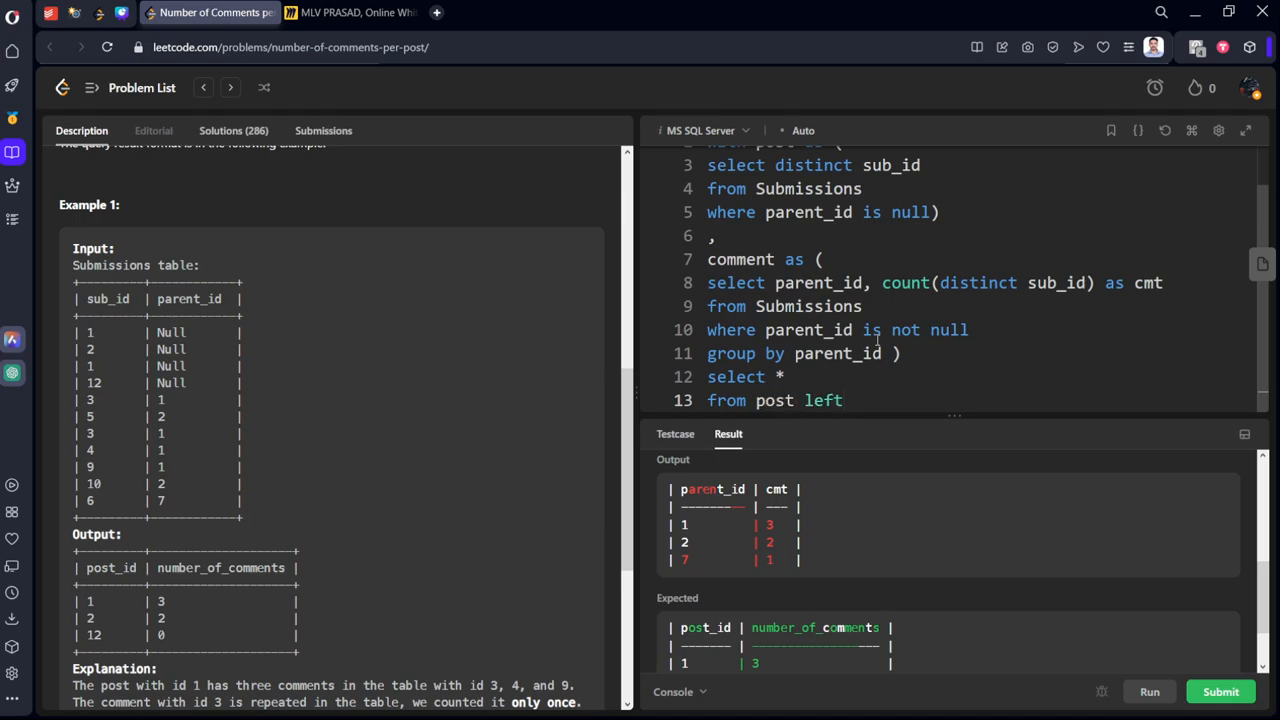
{"action": "type", "text": "join"}
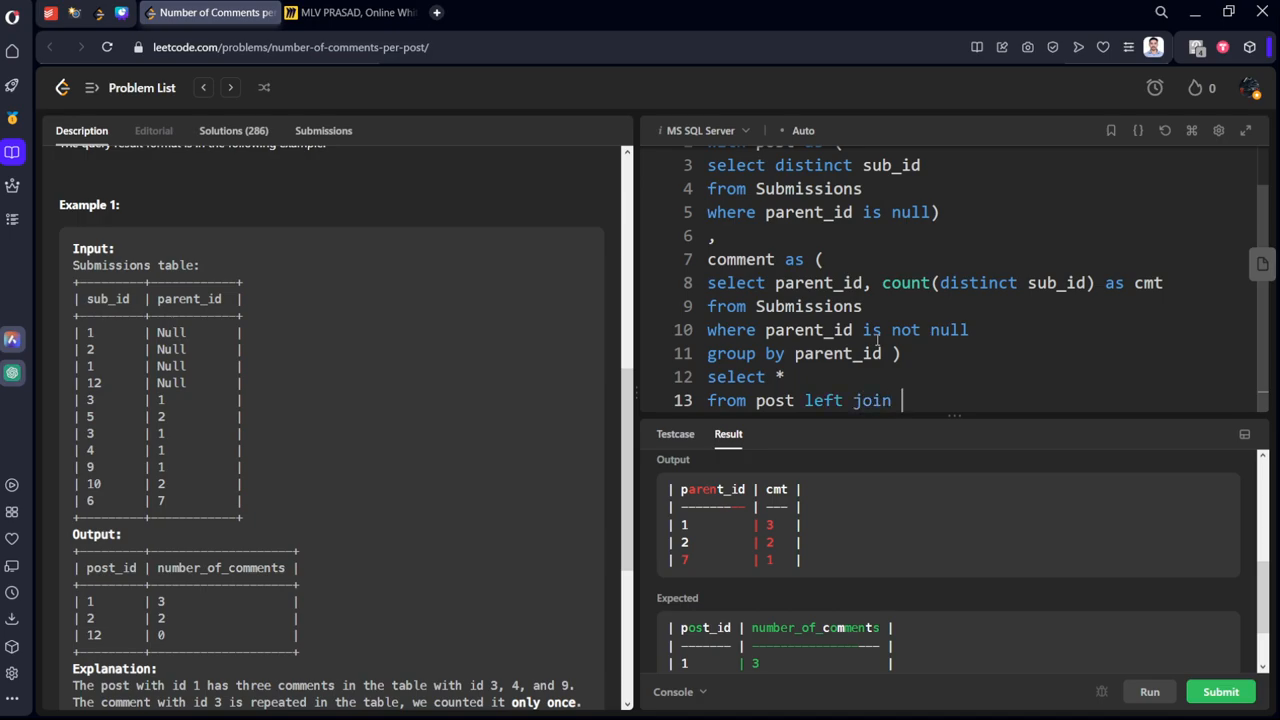
{"action": "type", "text": "comment"}
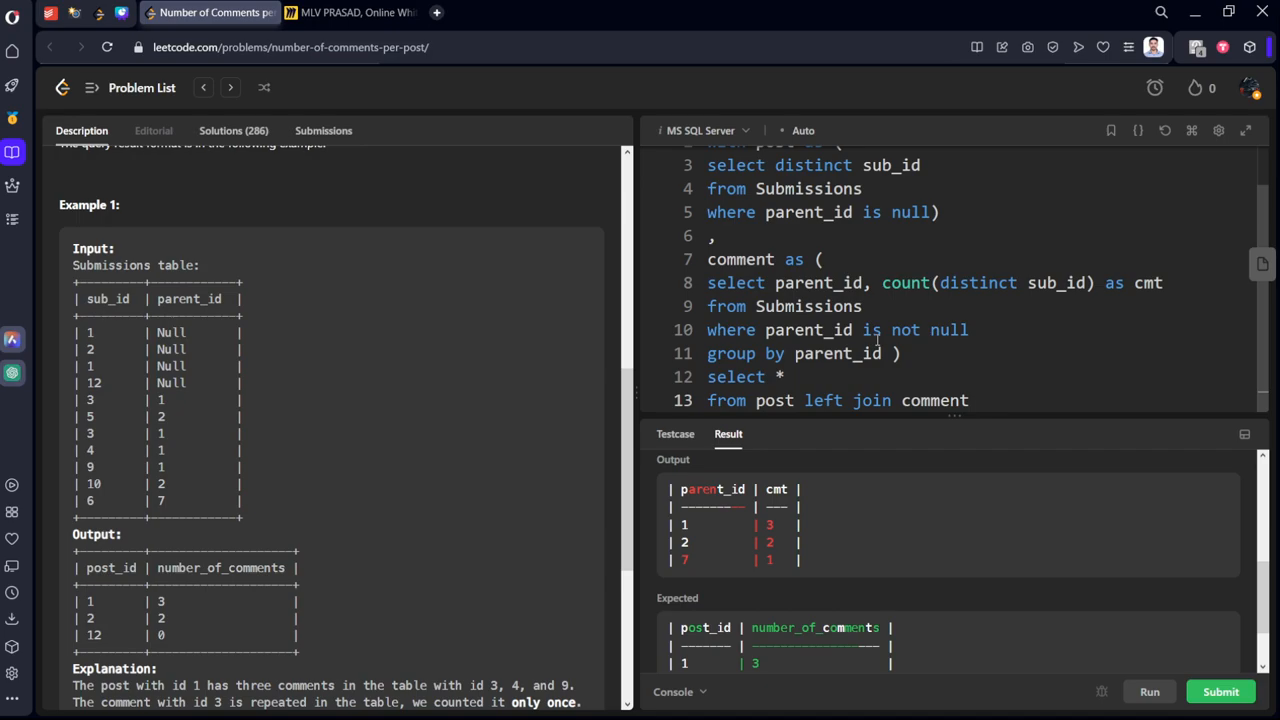
{"action": "type", "text": "on"}
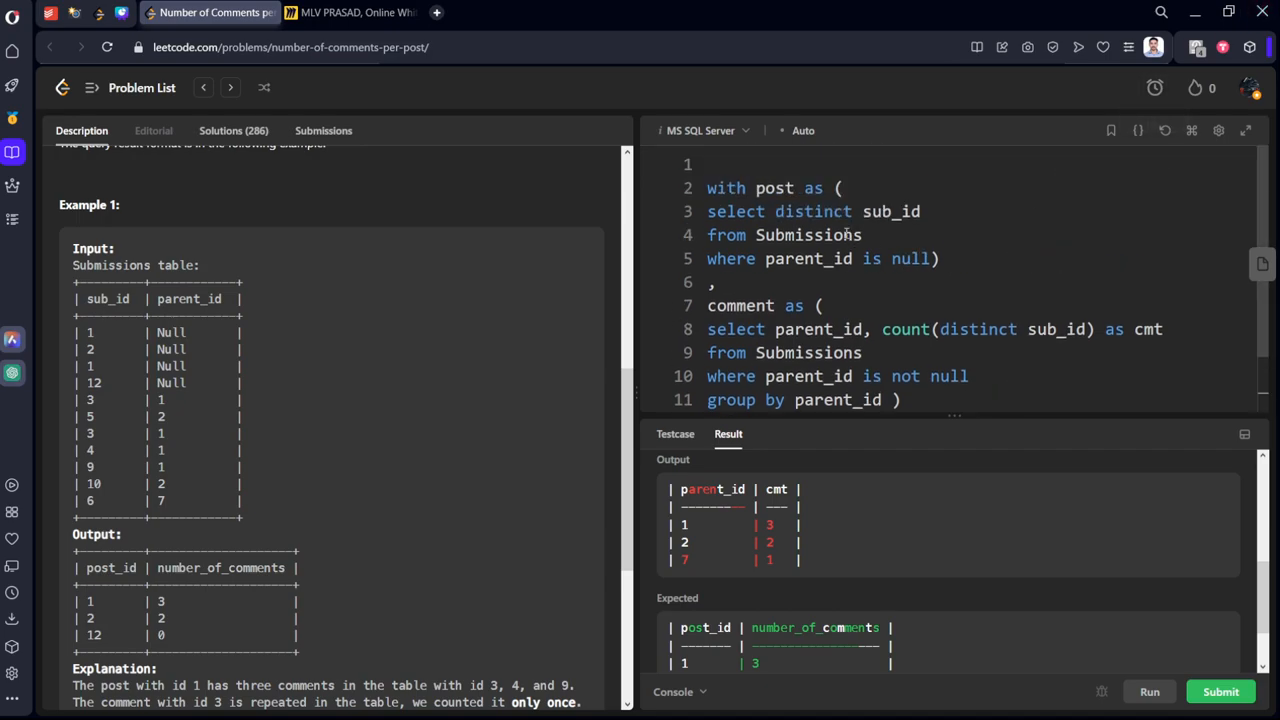
Alias the CTE columns: sub_id as sub in post and parent_id as par in comment.
{"action": "double_click", "coordinate": [890, 211]}
{"action": "type", "text": " as s"}
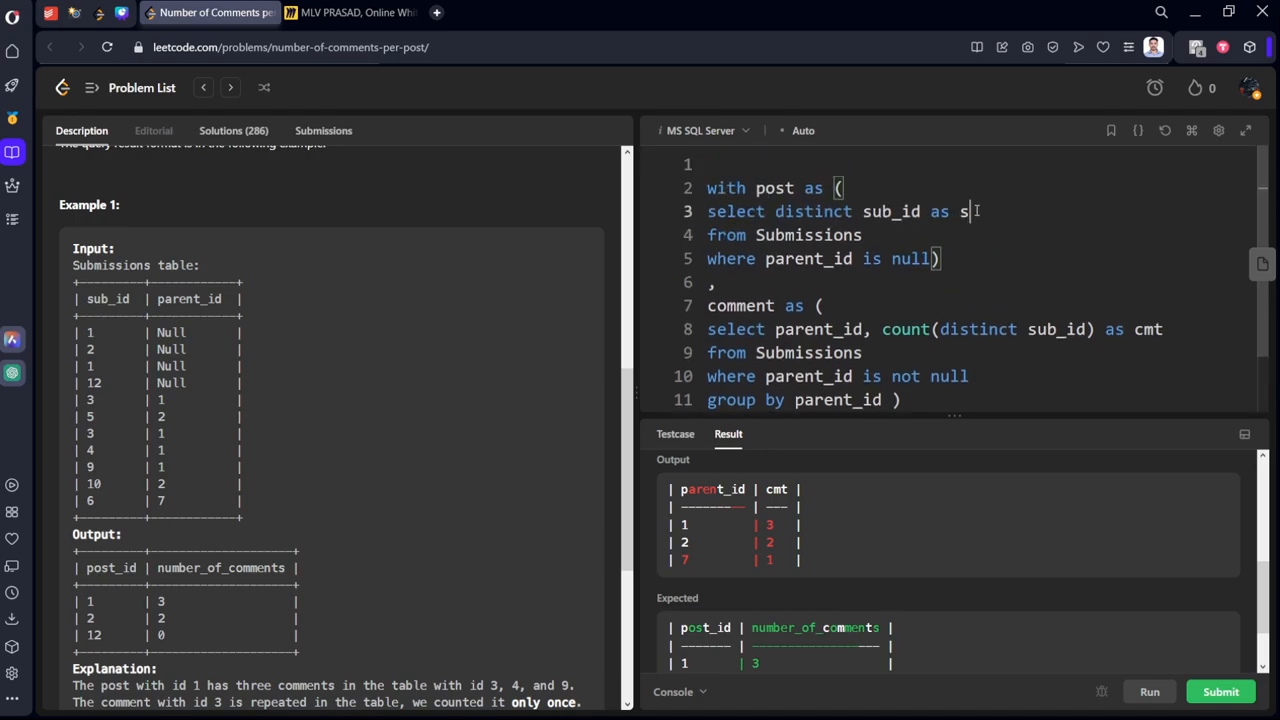
{"action": "type", "text": "ub"}
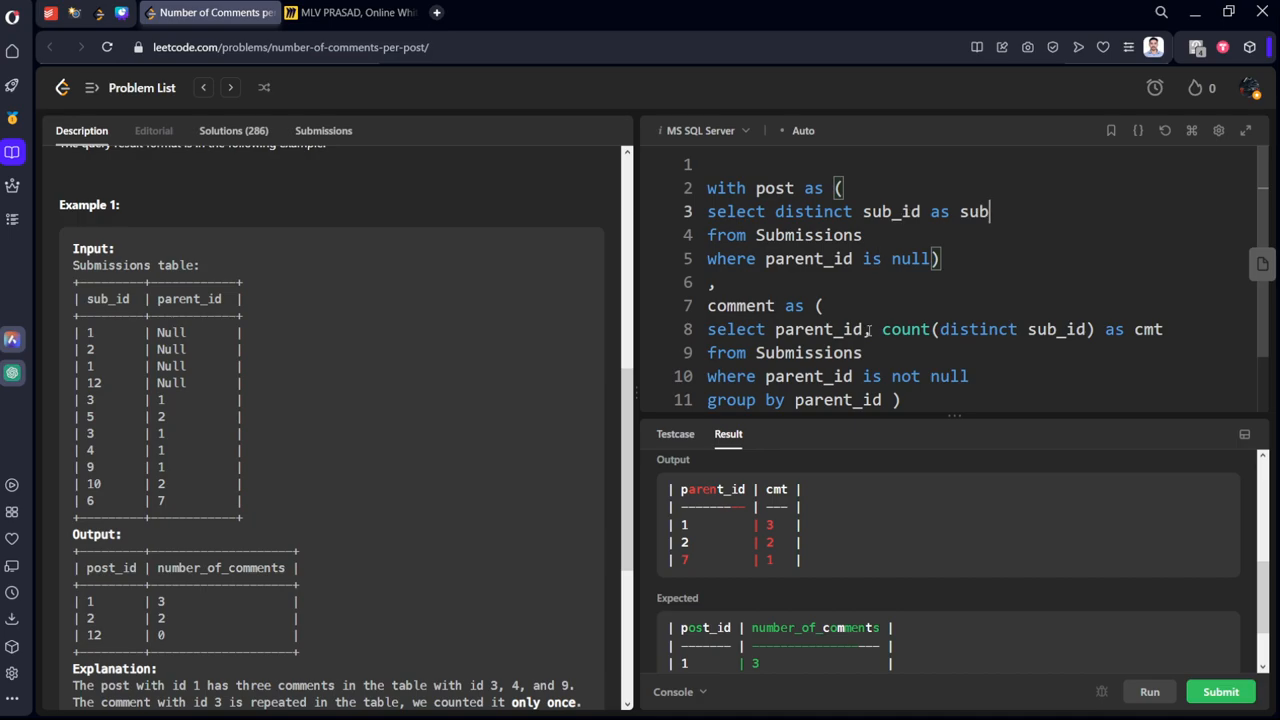
{"action": "type", "text": "apr"}
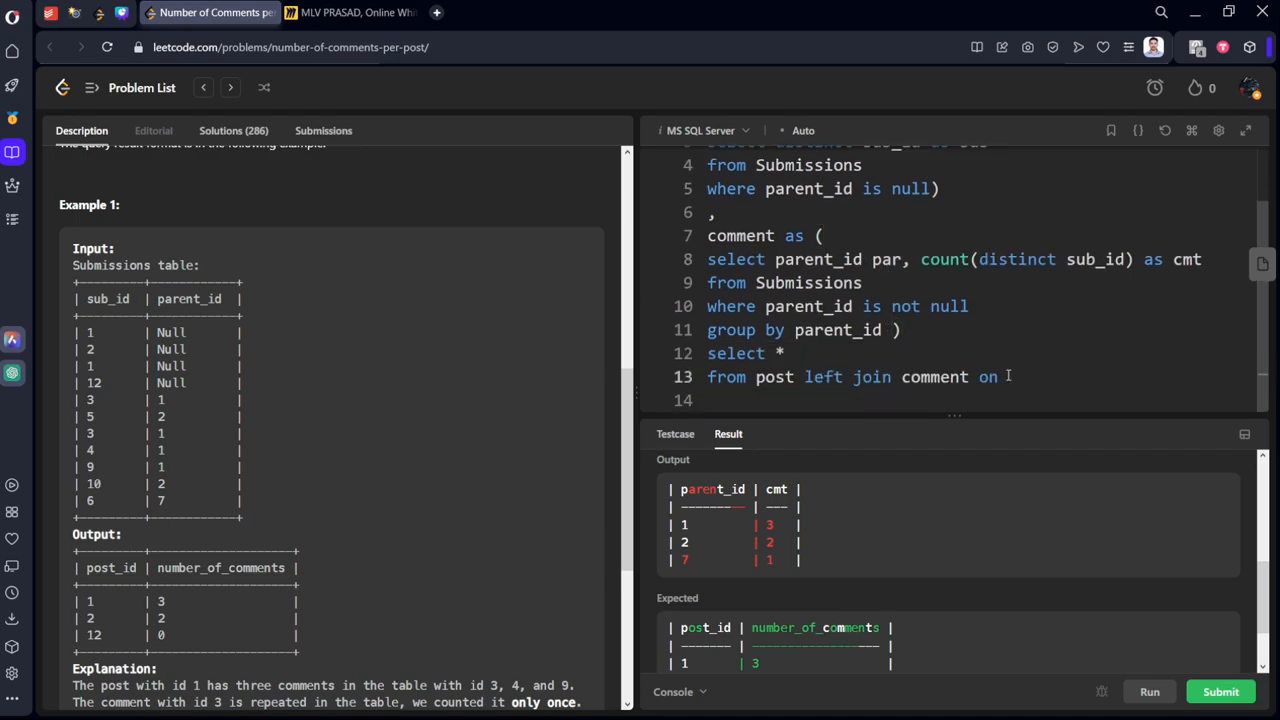
Alias the tables pp and cc, join on pp.sub = cc.par, and run to check the output.
{"action": "double_click", "coordinate": [823, 377]}
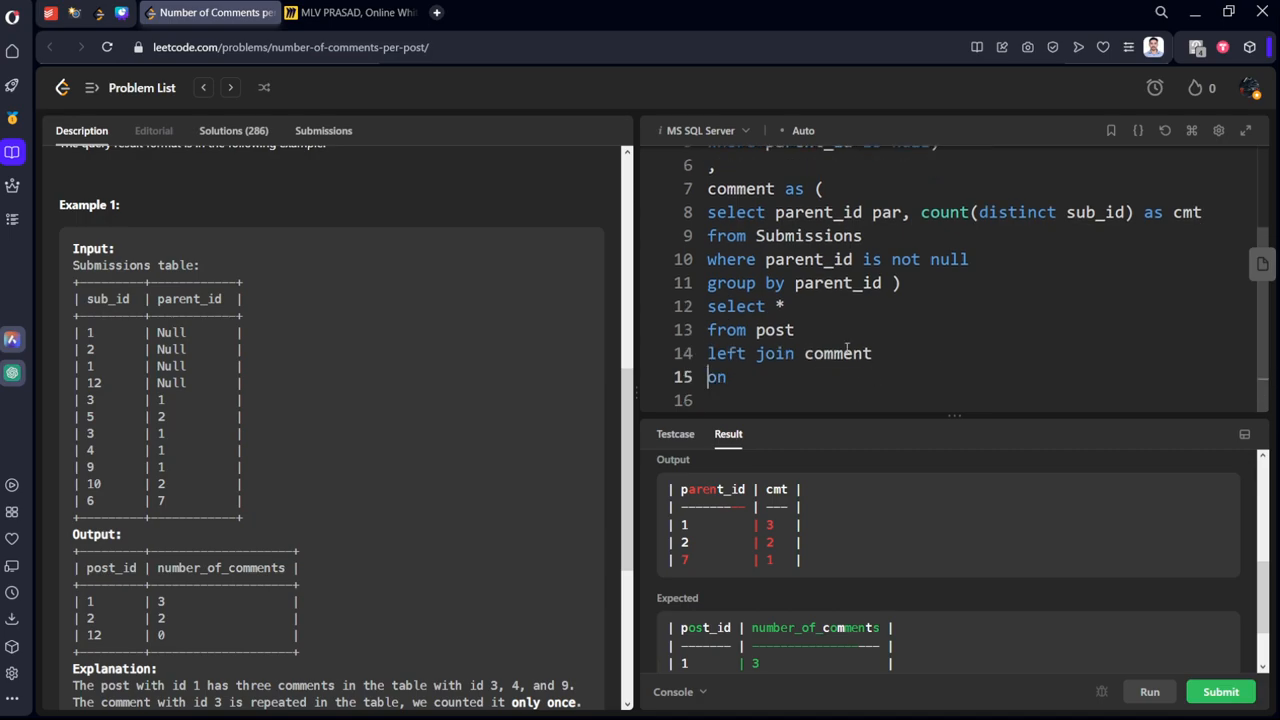
{"action": "mouse_move", "coordinate": [854, 334]}
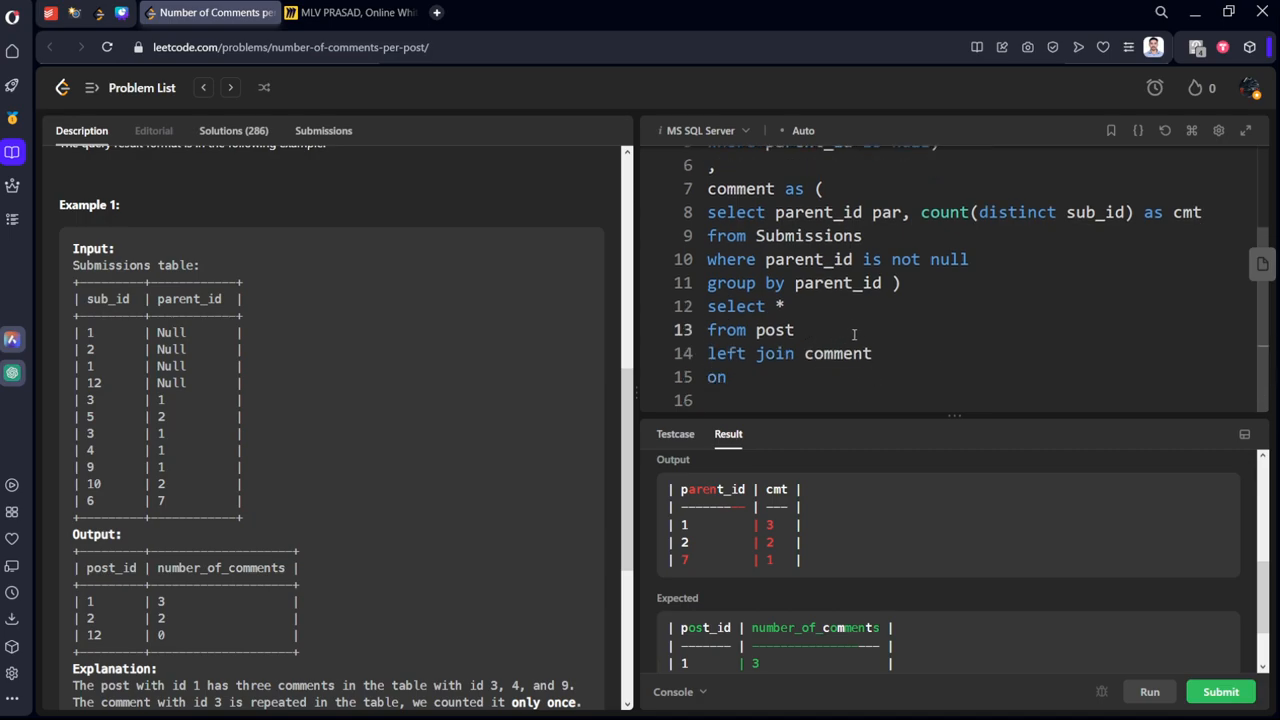
{"action": "type", "text": "pp"}
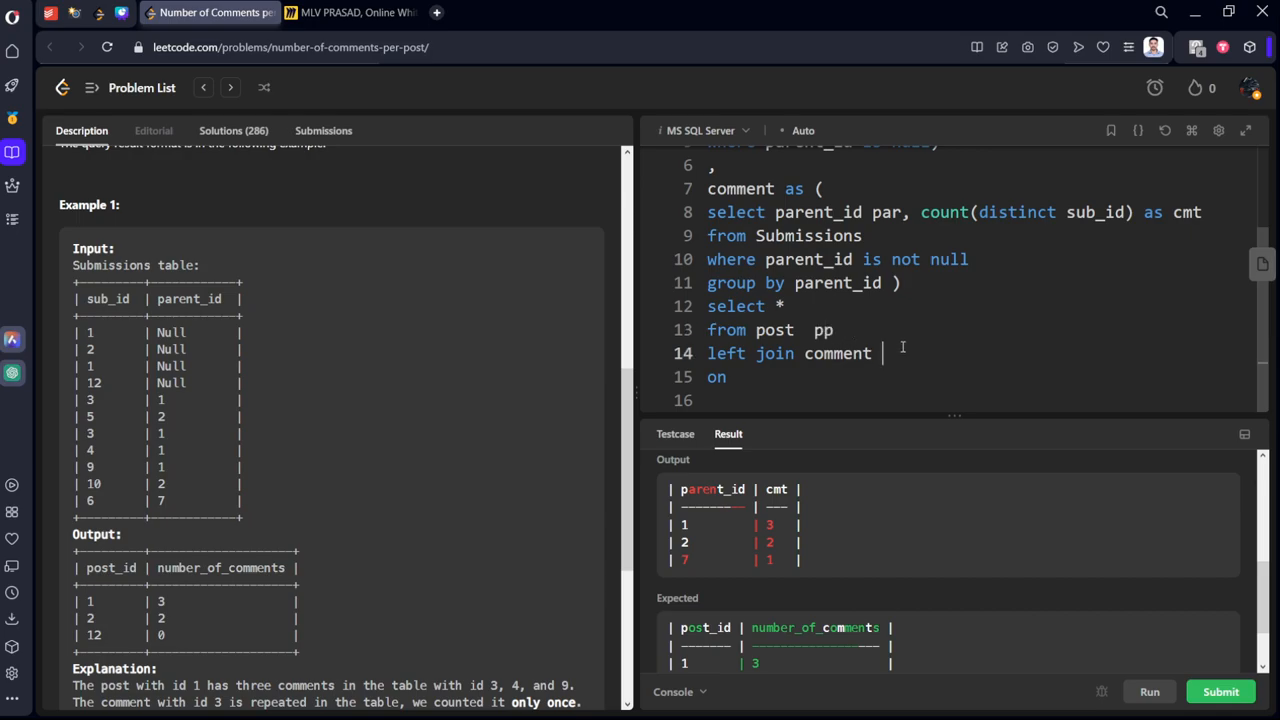
{"action": "type", "text": "cc"}
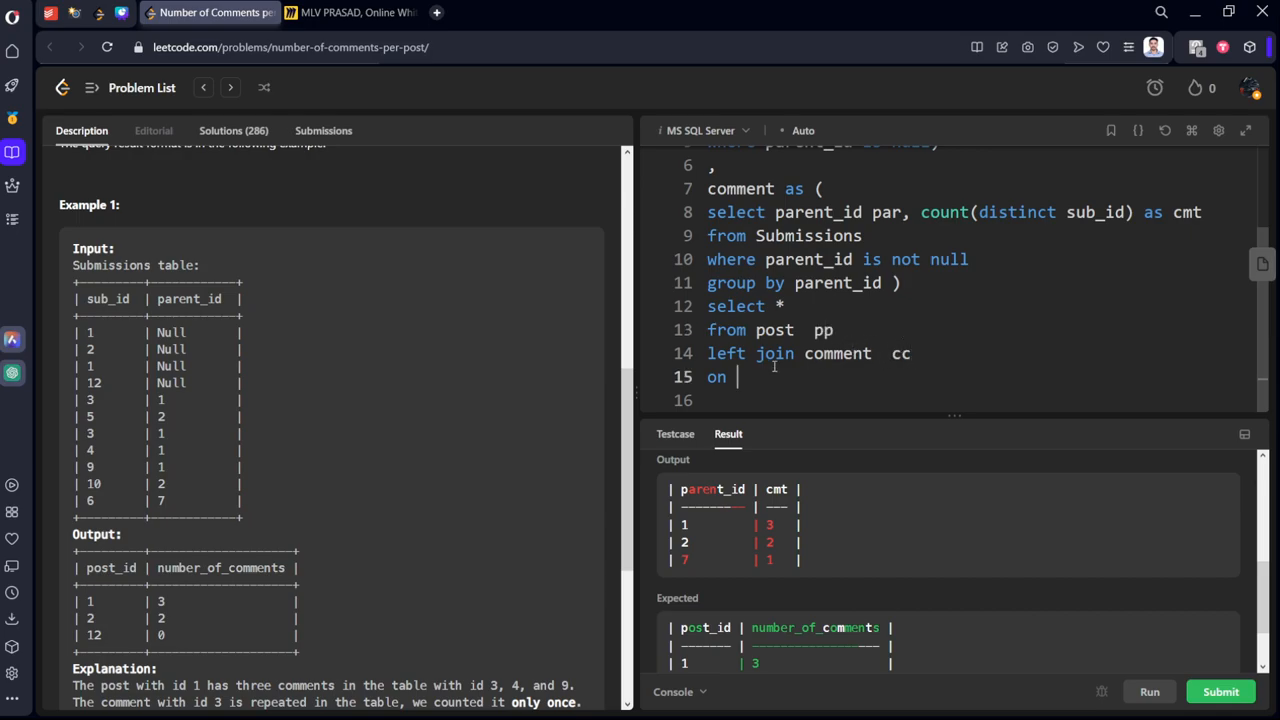
{"action": "type", "text": "pp"}
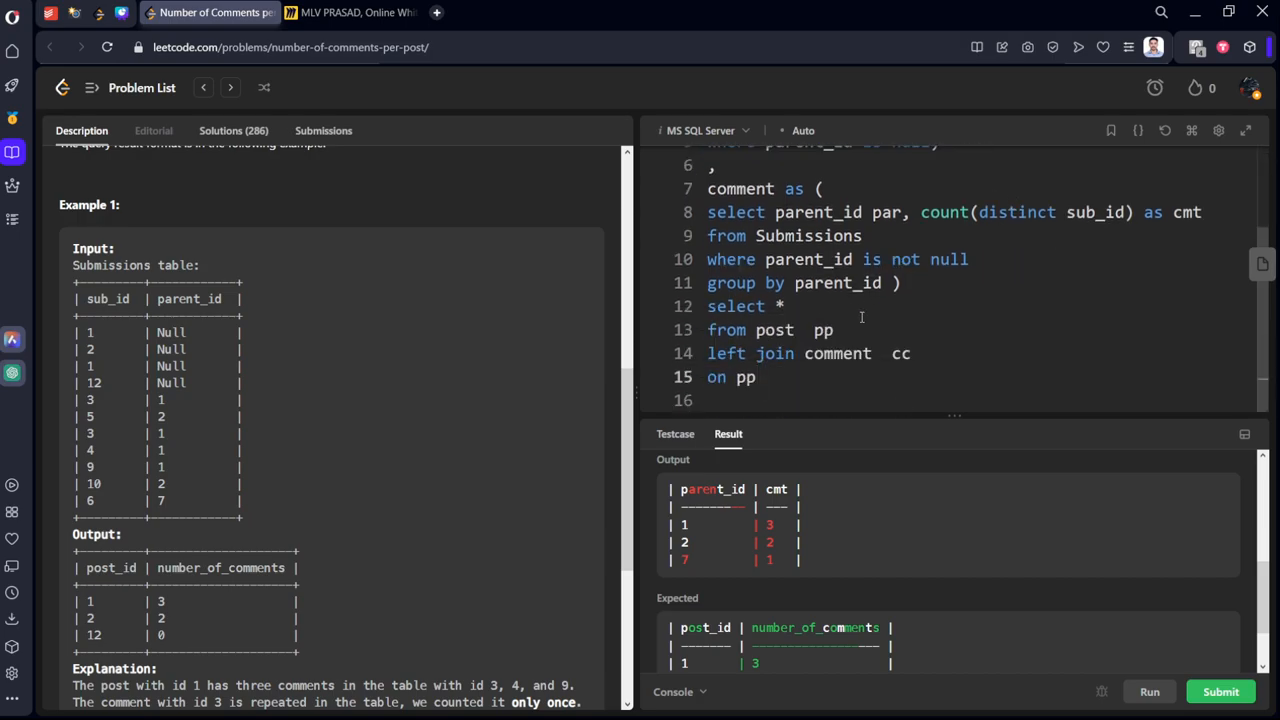
{"action": "type", "text": ".sub"}
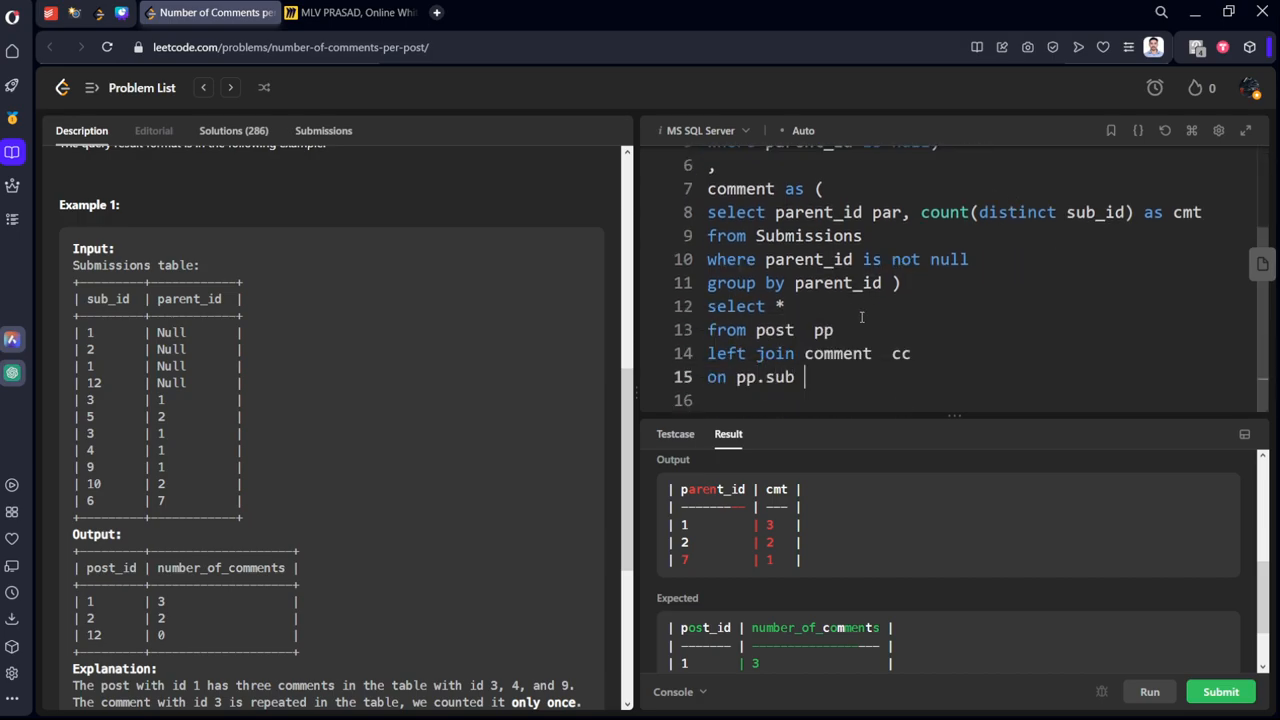
{"action": "type", "text": "= cc."}
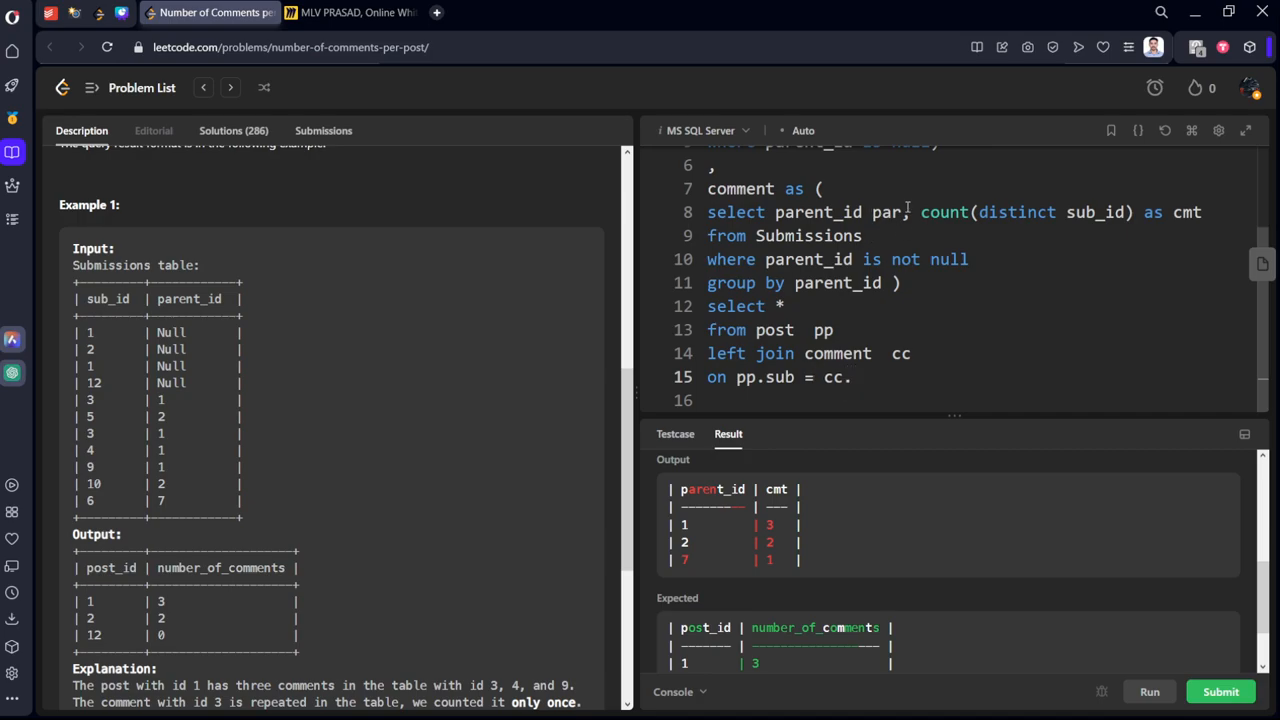
{"action": "type", "text": "par"}
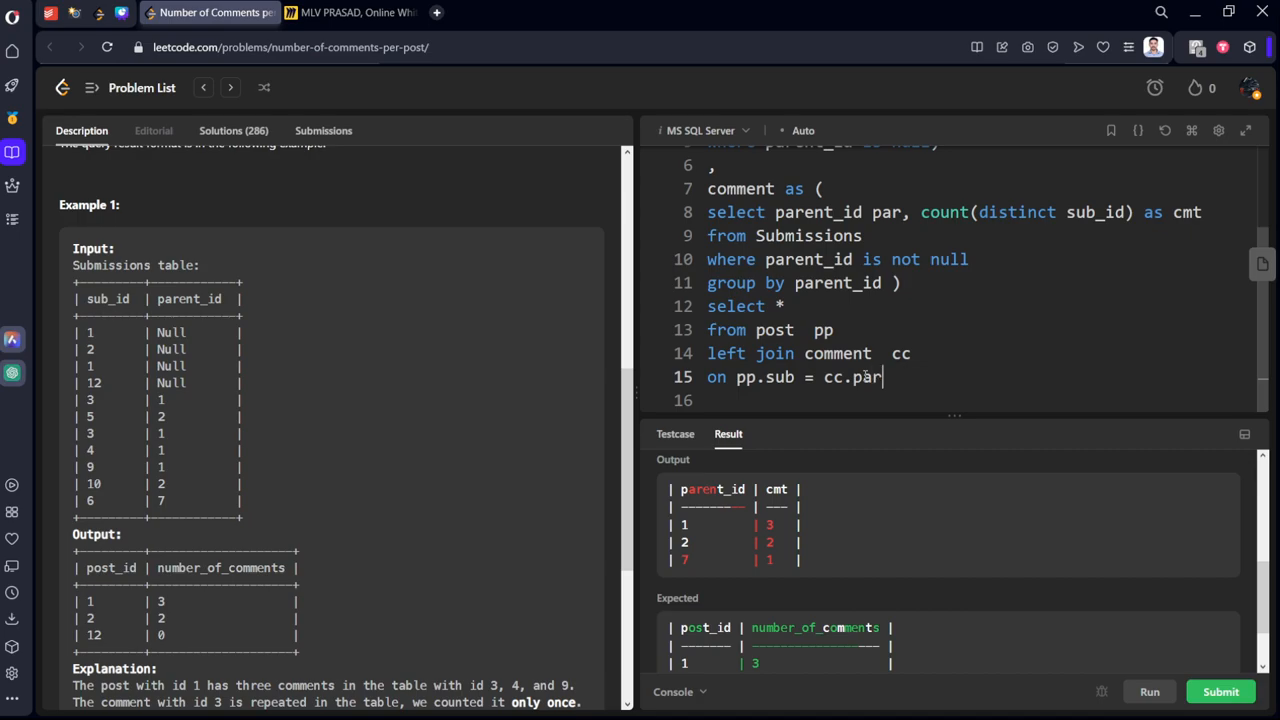
{"action": "left_click", "coordinate": [1149, 691]}
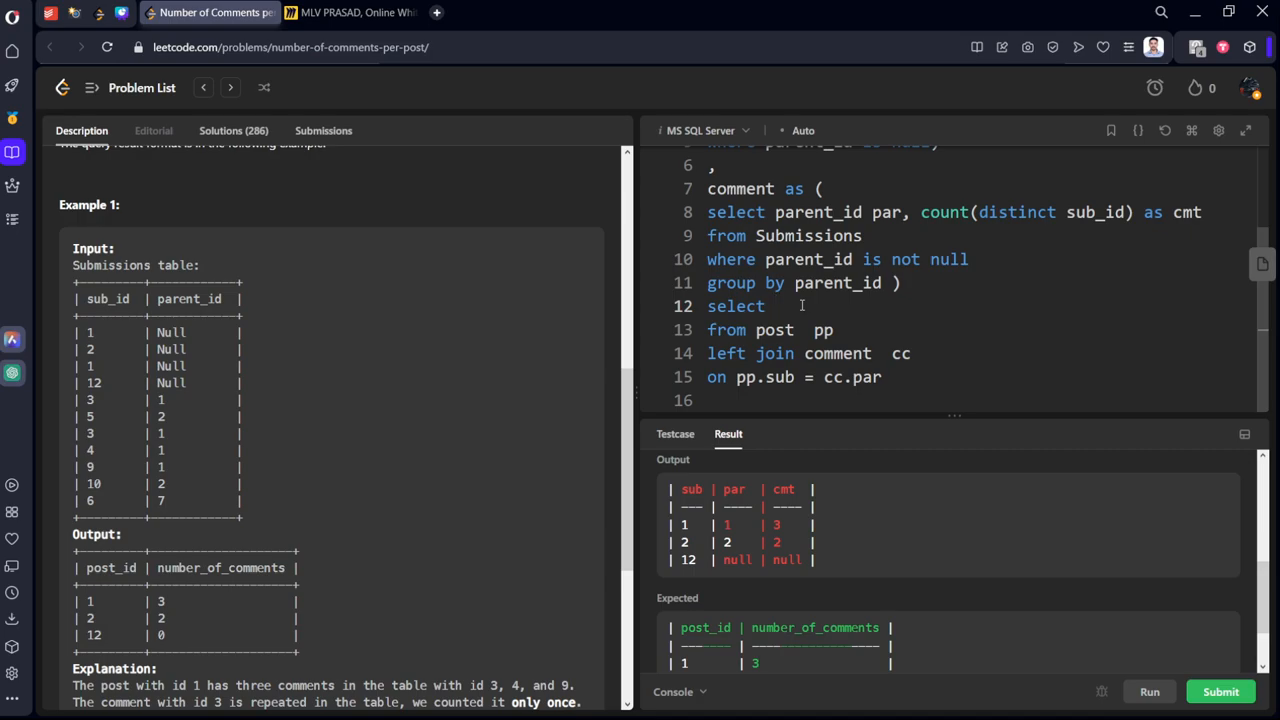
Return pp.sub as post_id in the final select, checking the expected column name.
{"action": "type", "text": "su"}
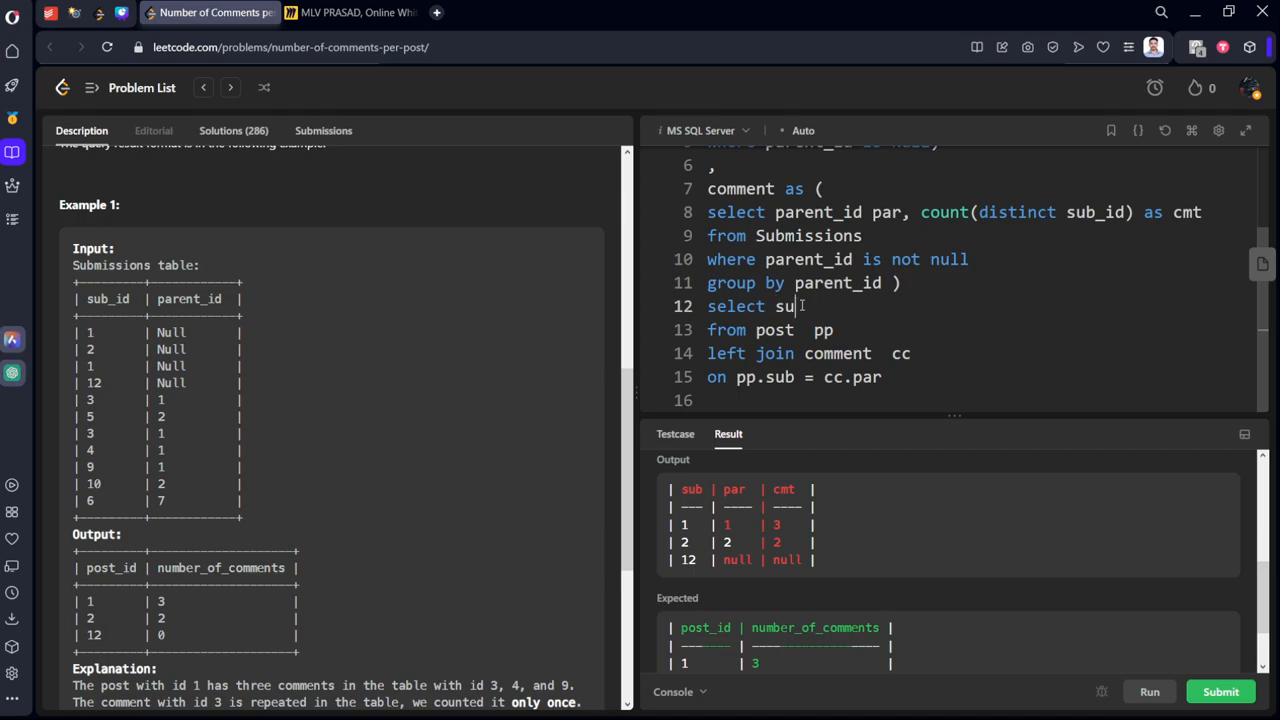
{"action": "type", "text": "pp."}
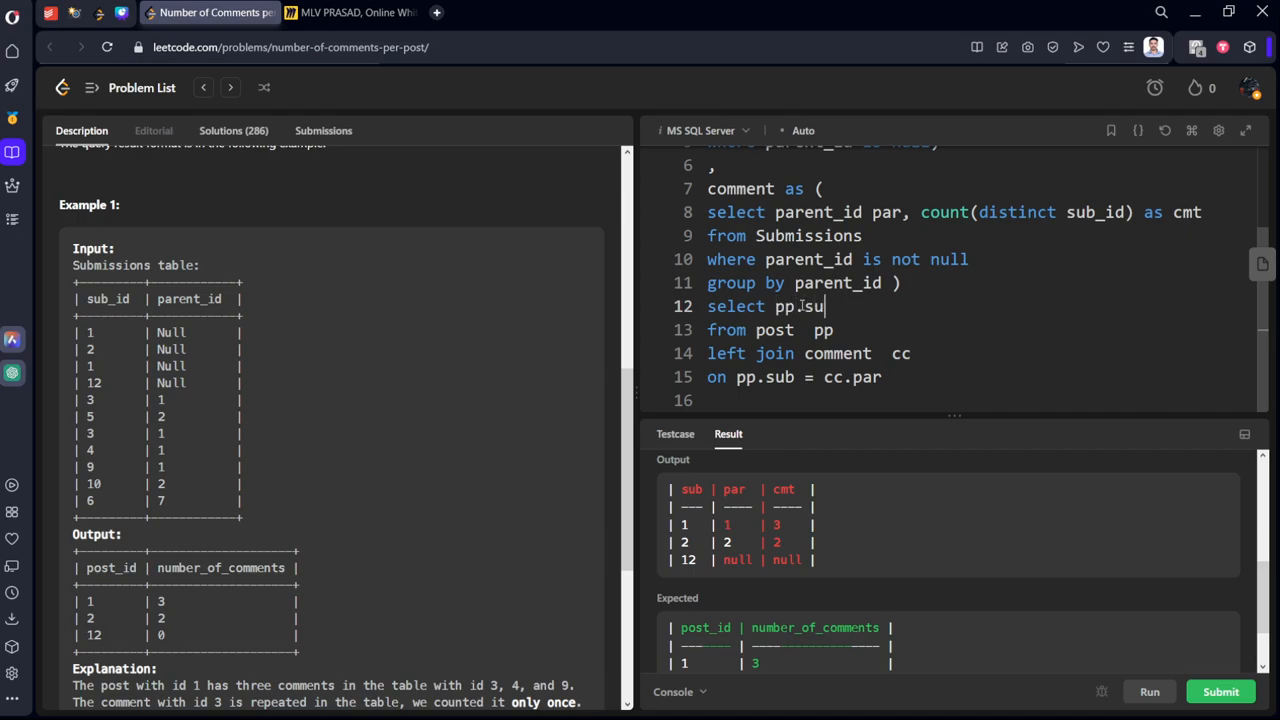
{"action": "type", "text": "as"}
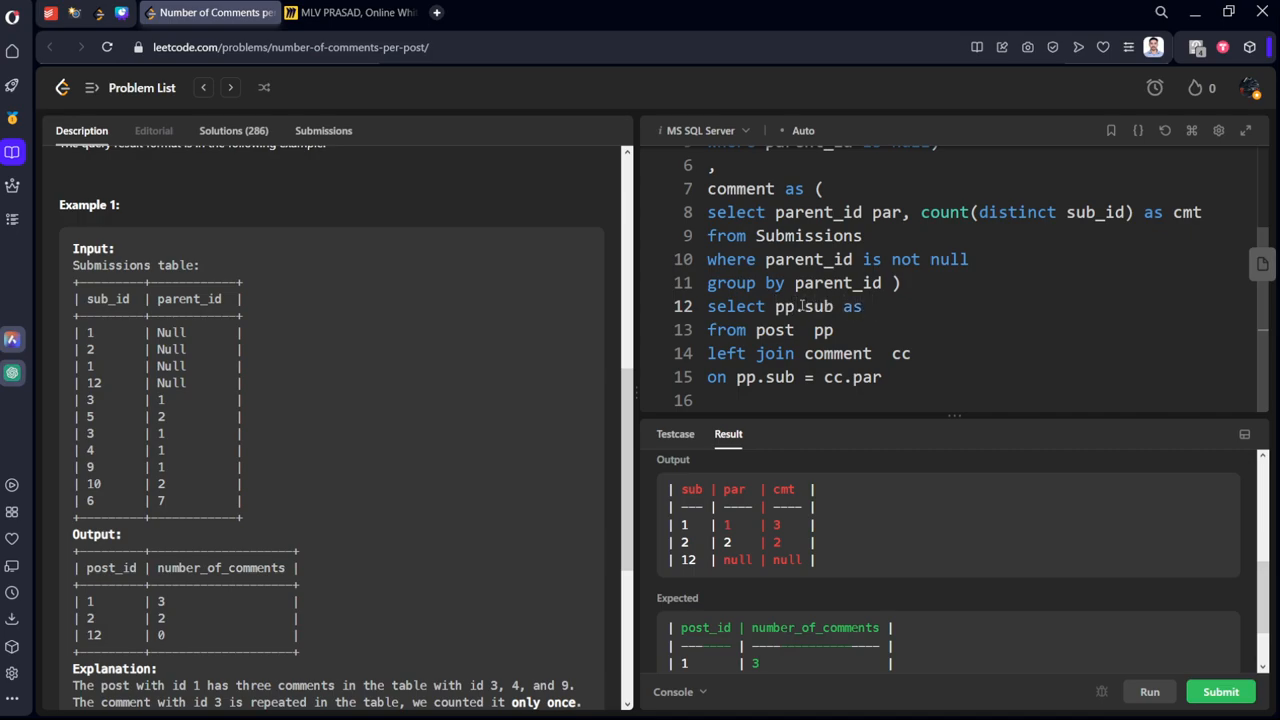
{"action": "type", "text": "post_id"}
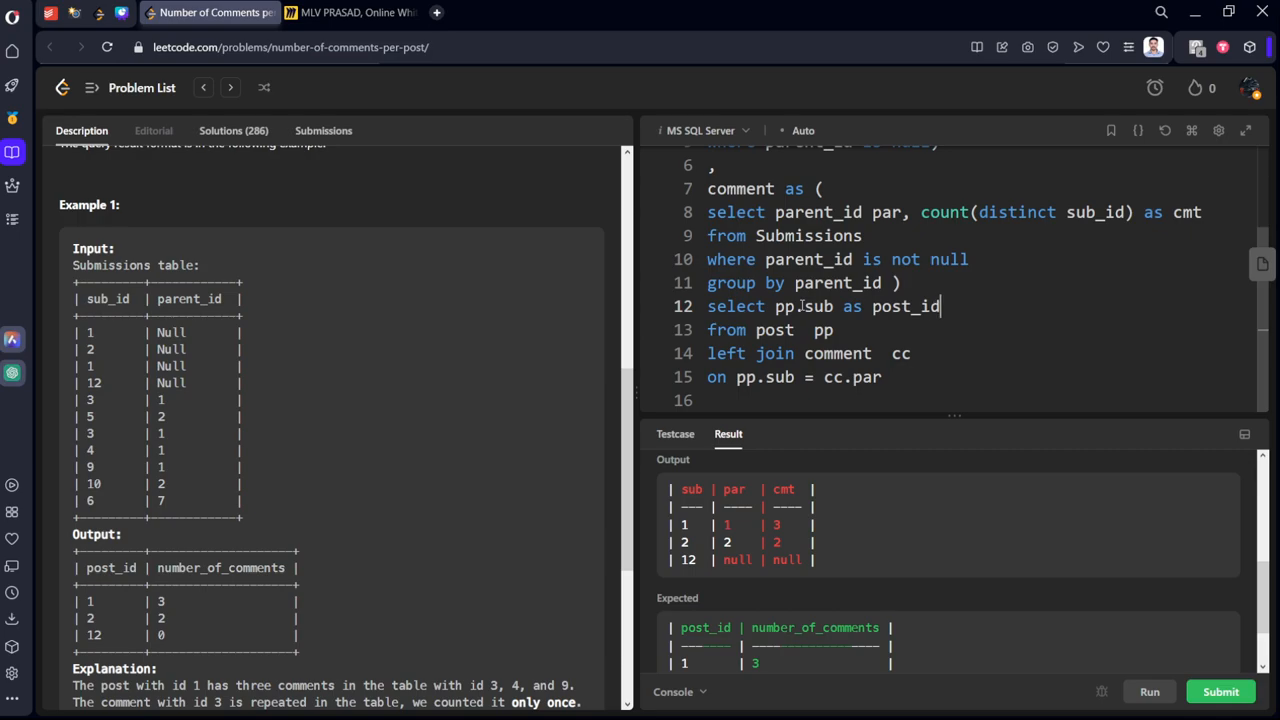
{"action": "double_click", "coordinate": [110, 567]}
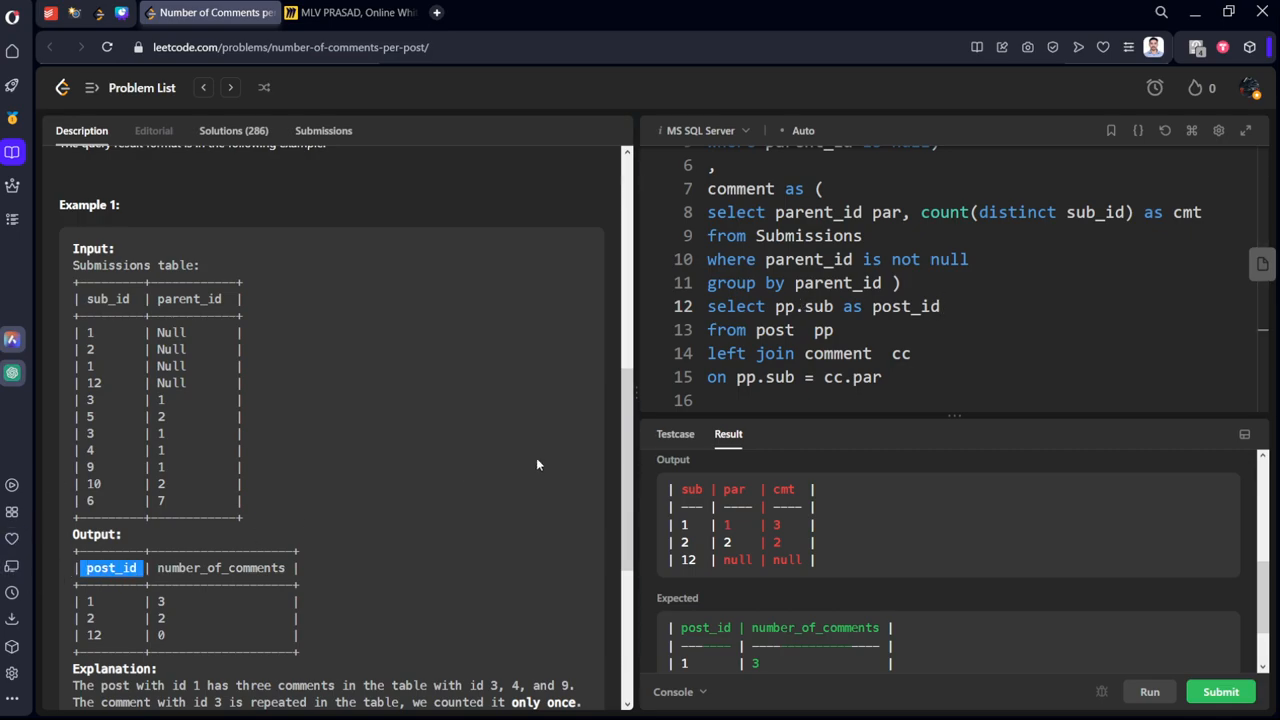
Add cc.cmt as number_of_comments, fixing the alias typo, and run the query.
{"action": "type", "text": ","}
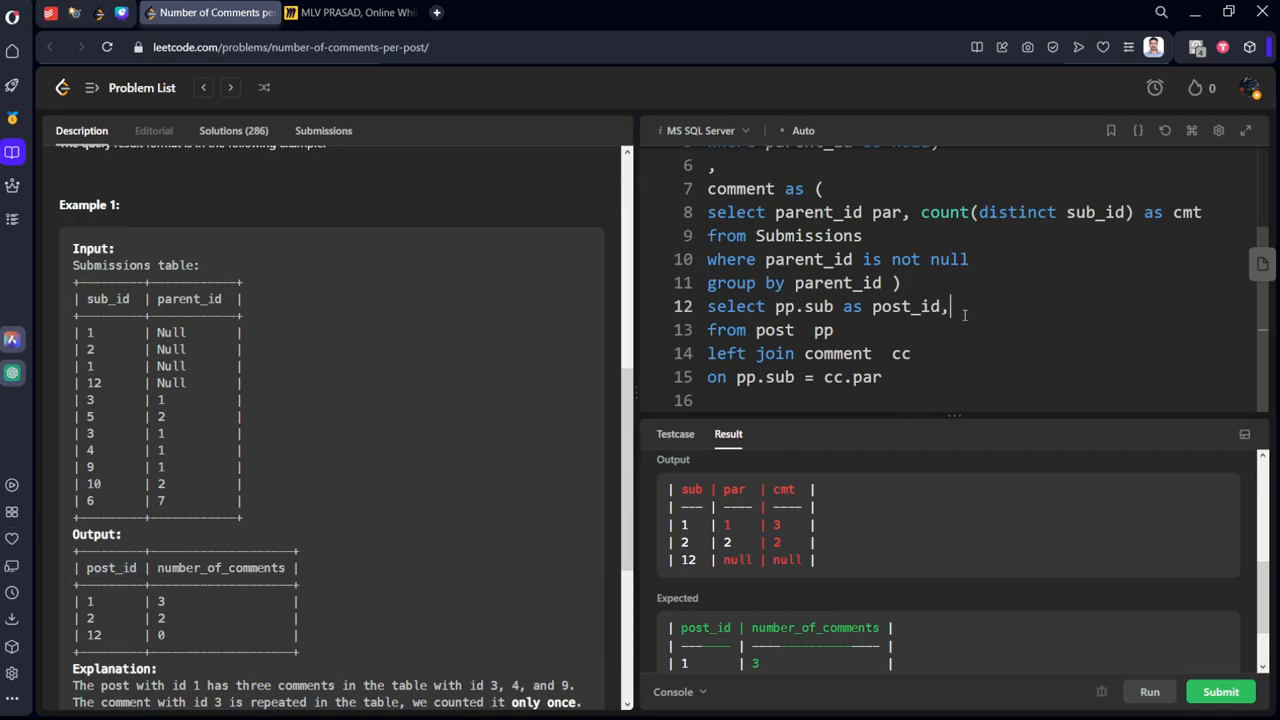
{"action": "double_click", "coordinate": [784, 489]}
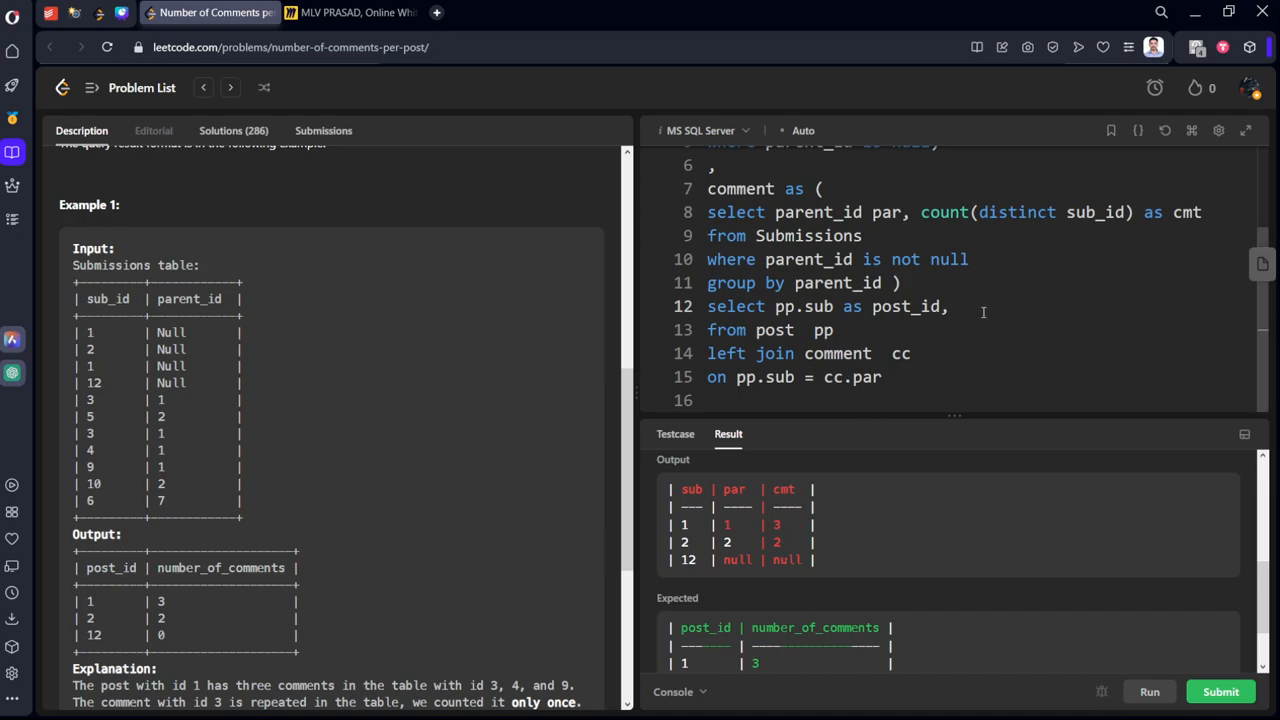
{"action": "type", "text": ",cc.cmt as"}
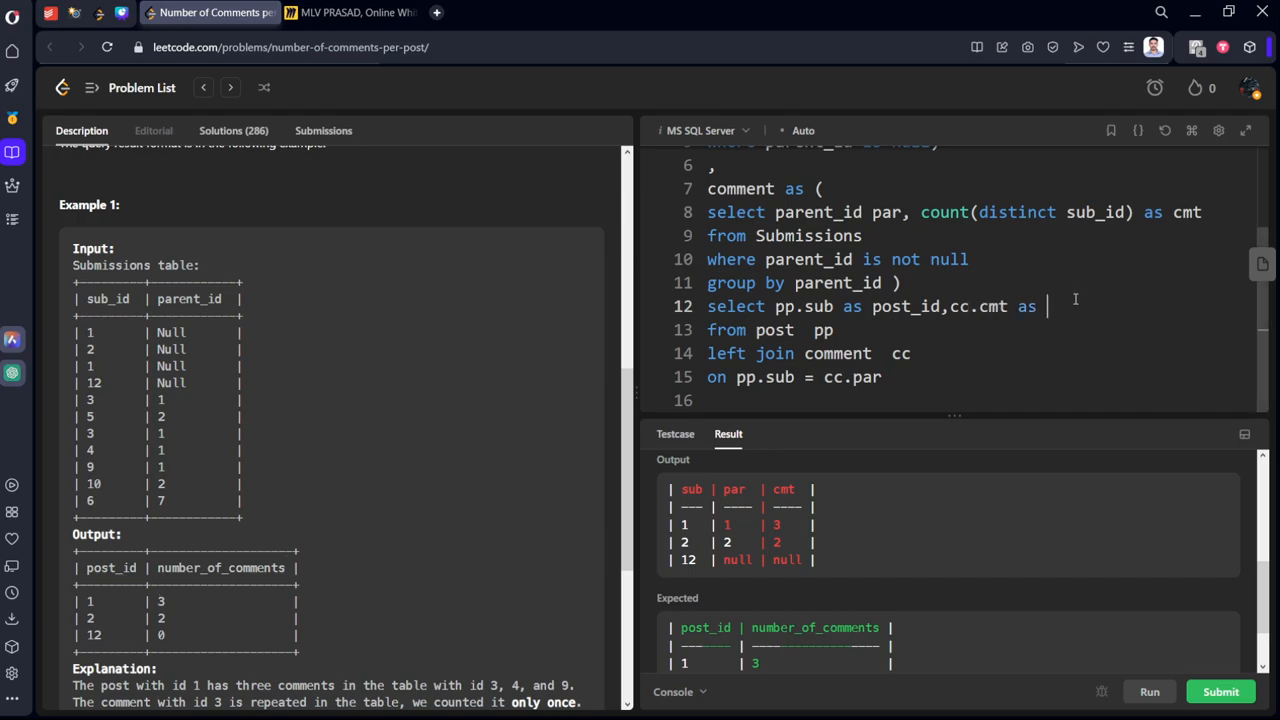
{"action": "type", "text": "number of c"}
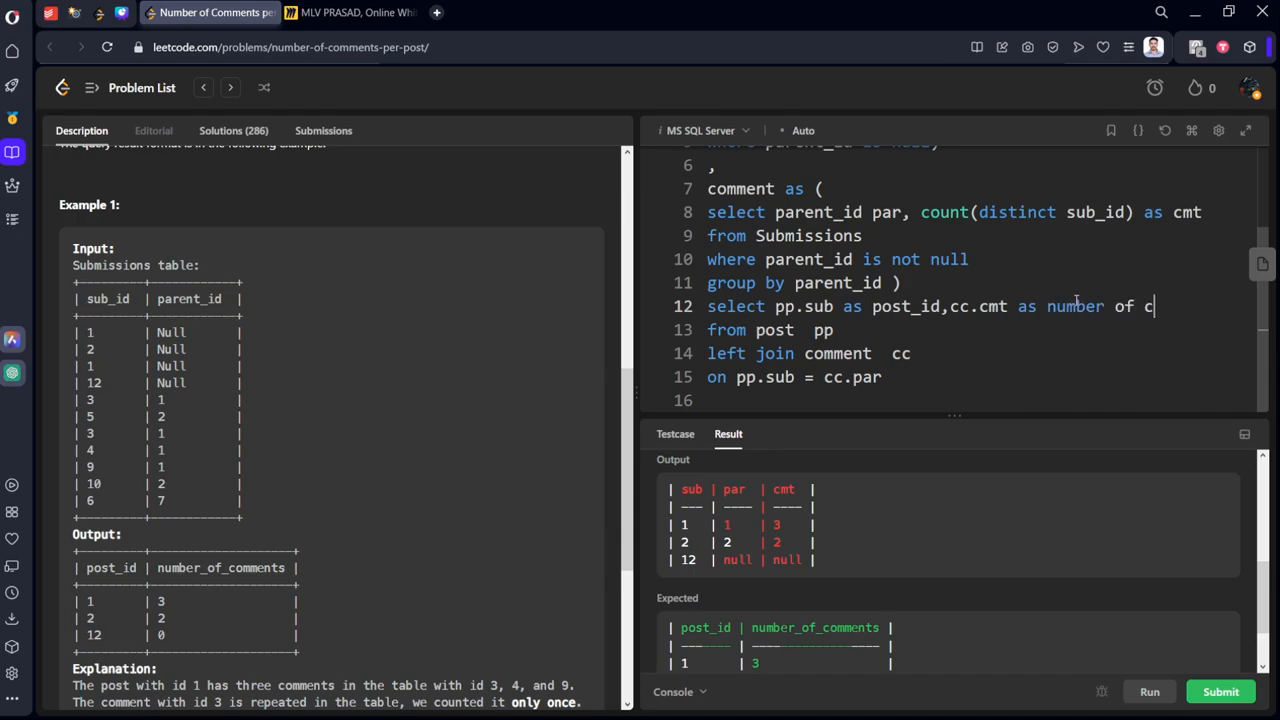
{"action": "type", "text": "ommne"}
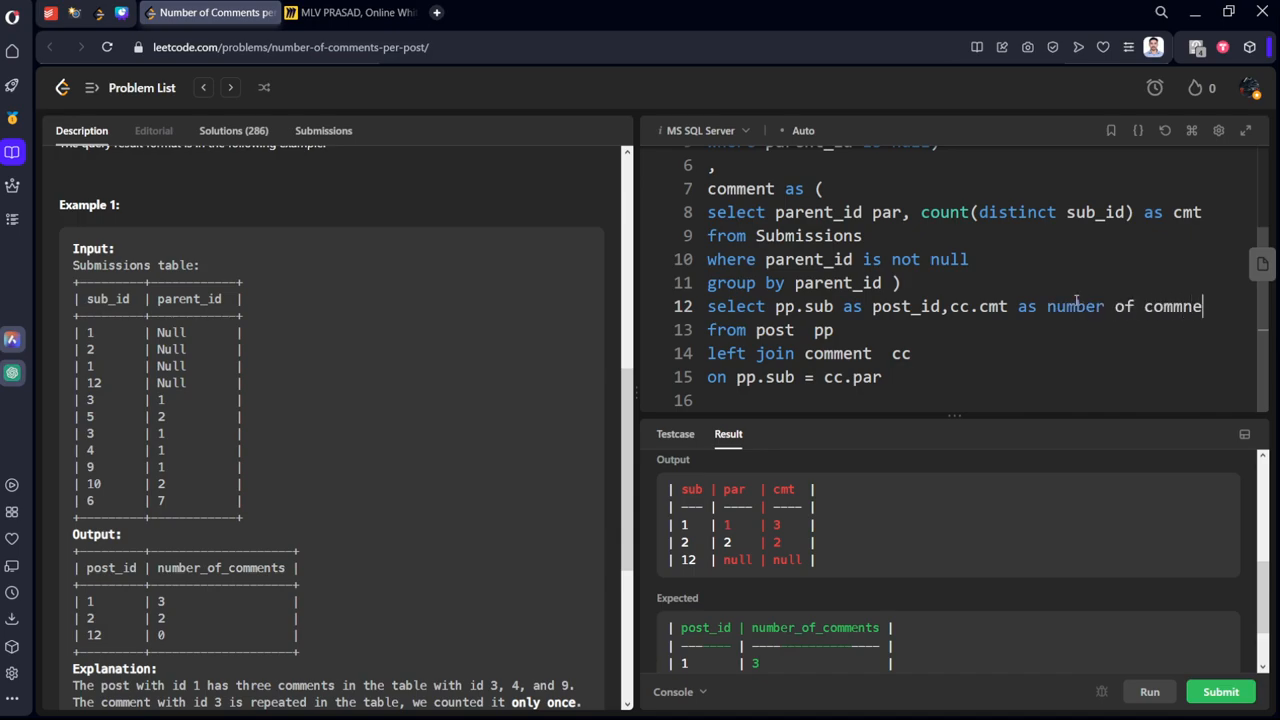
{"action": "key", "text": "Backspace"}
{"action": "type", "text": "_"}
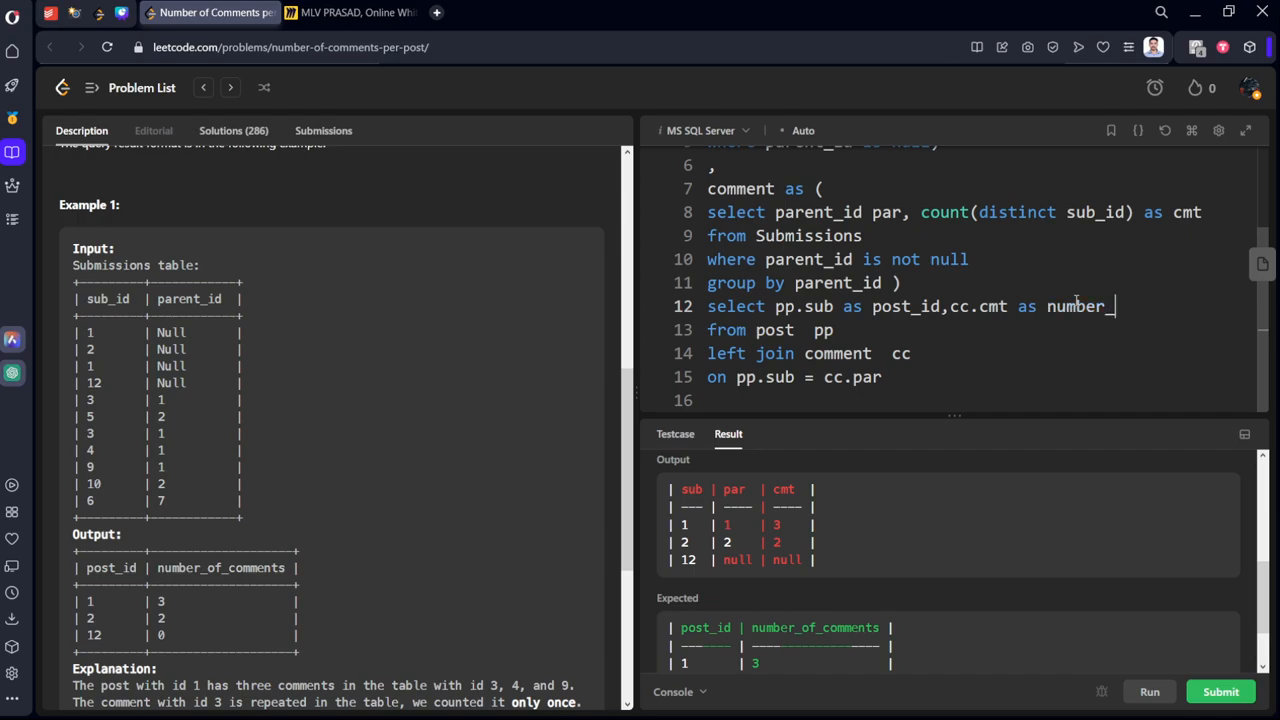
{"action": "type", "text": "of_comm"}
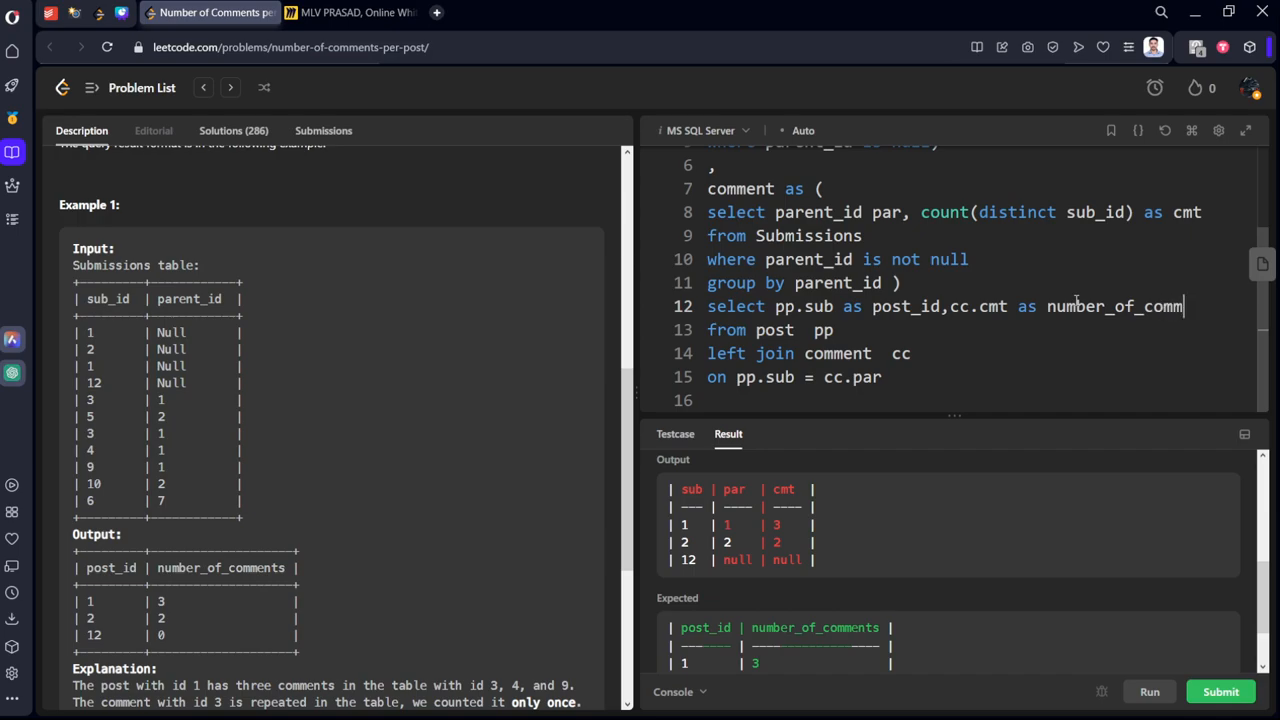
{"action": "left_click", "coordinate": [1149, 691]}
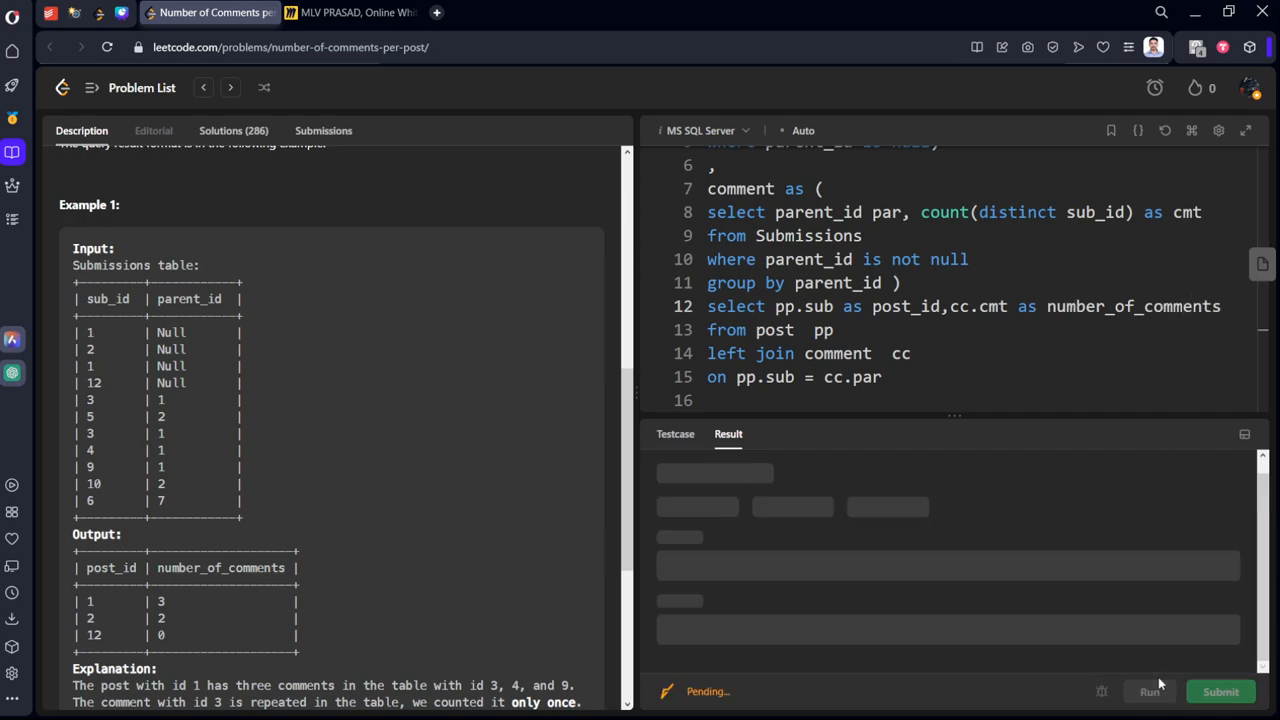
Get the output of post_id 1, 2, 12 with counts 3, 2 and null, then switch to Miro.
{"action": "left_click", "coordinate": [1149, 691]}
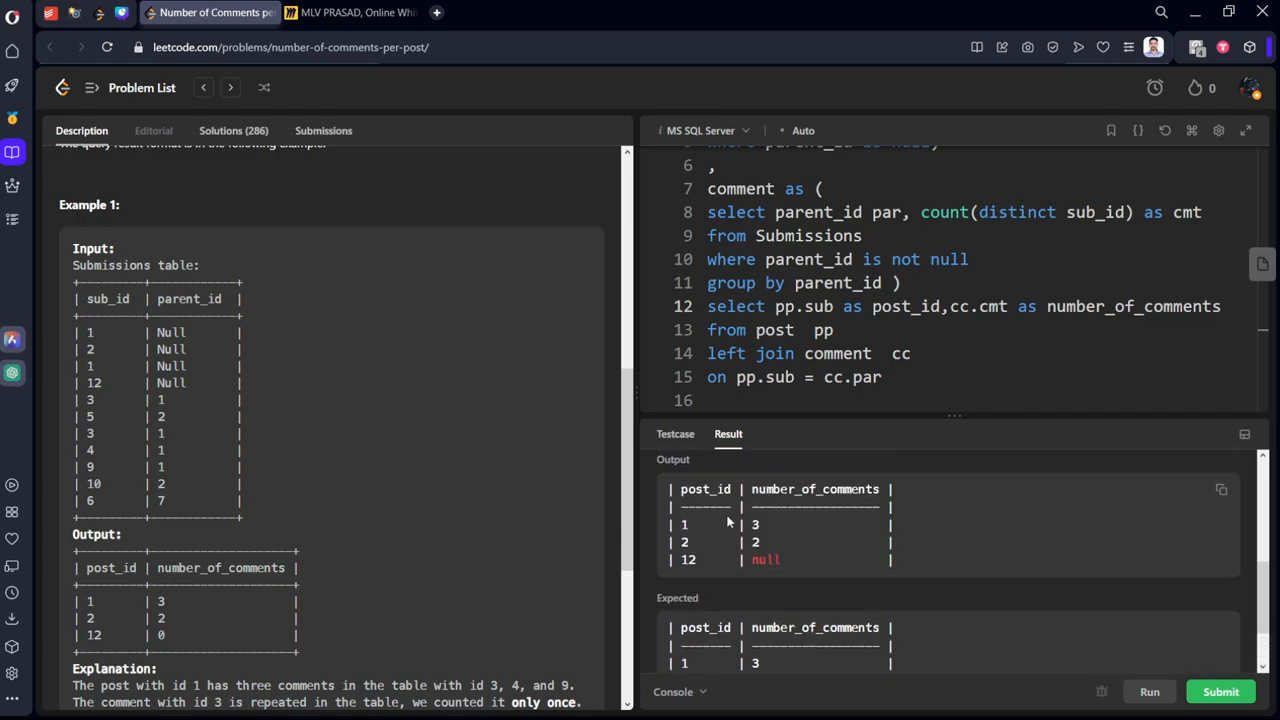
{"action": "mouse_move", "coordinate": [728, 545]}
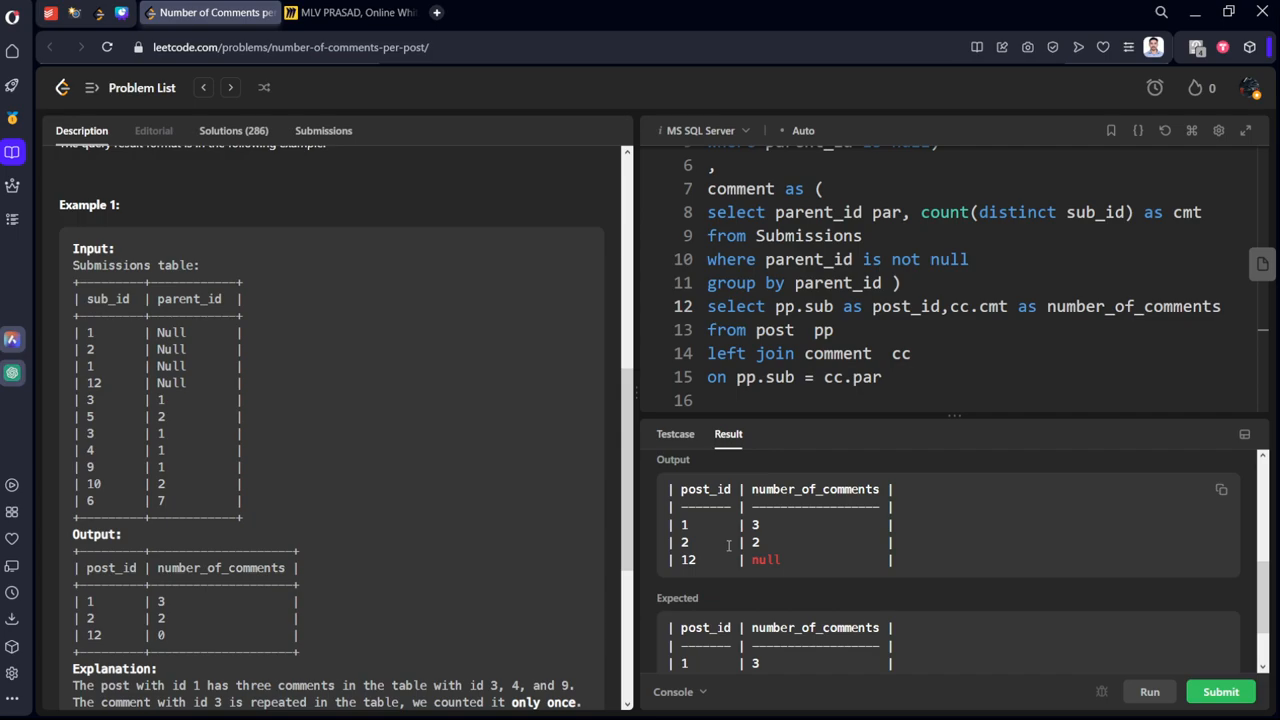
{"action": "left_click", "coordinate": [352, 12]}
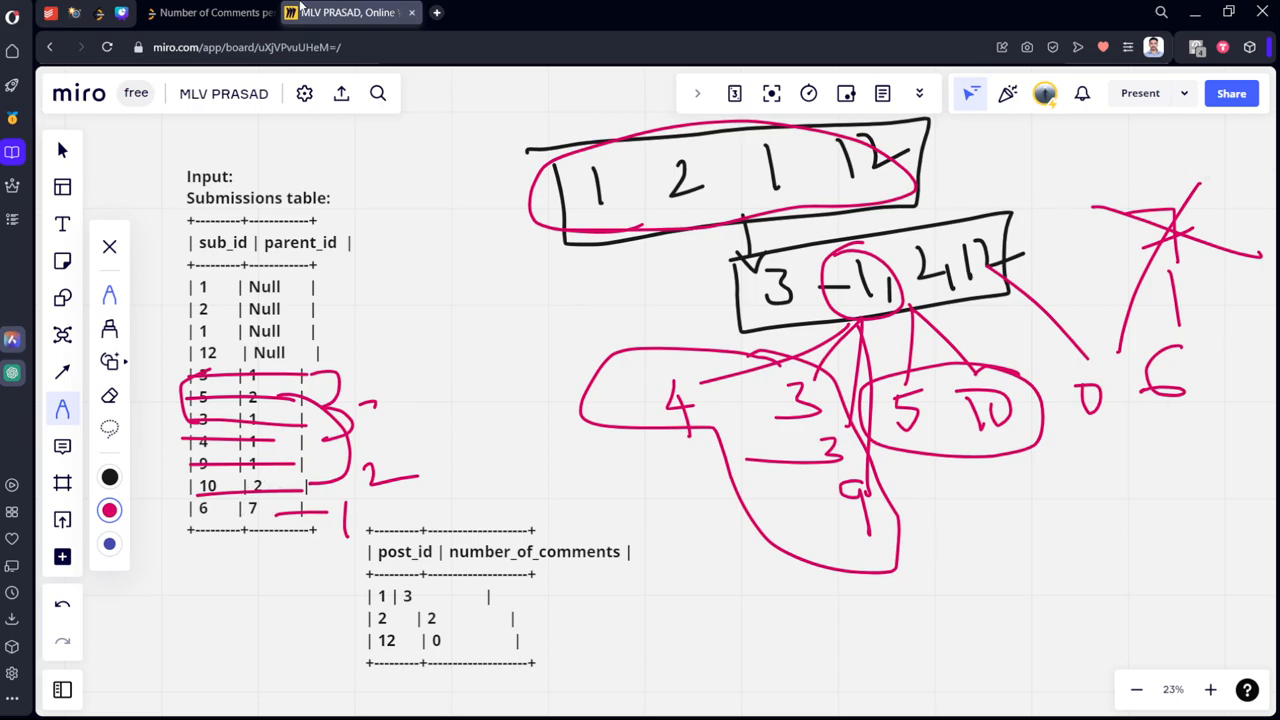
Glance at the Miro sketch of the sample submissions and head back to LeetCode.
{"action": "left_click", "coordinate": [210, 12]}
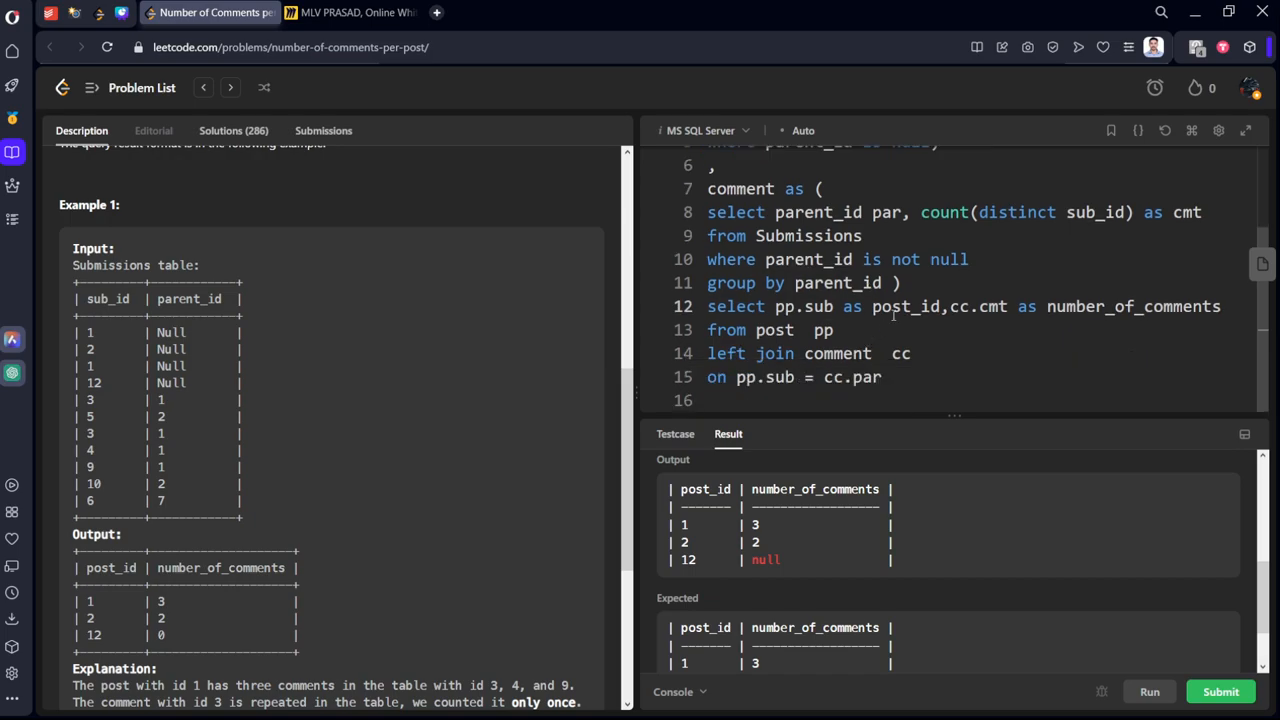
Wrap the comment CTE's count(distinct sub_id) in isnull(...,0).
{"action": "left_click", "coordinate": [918, 212]}
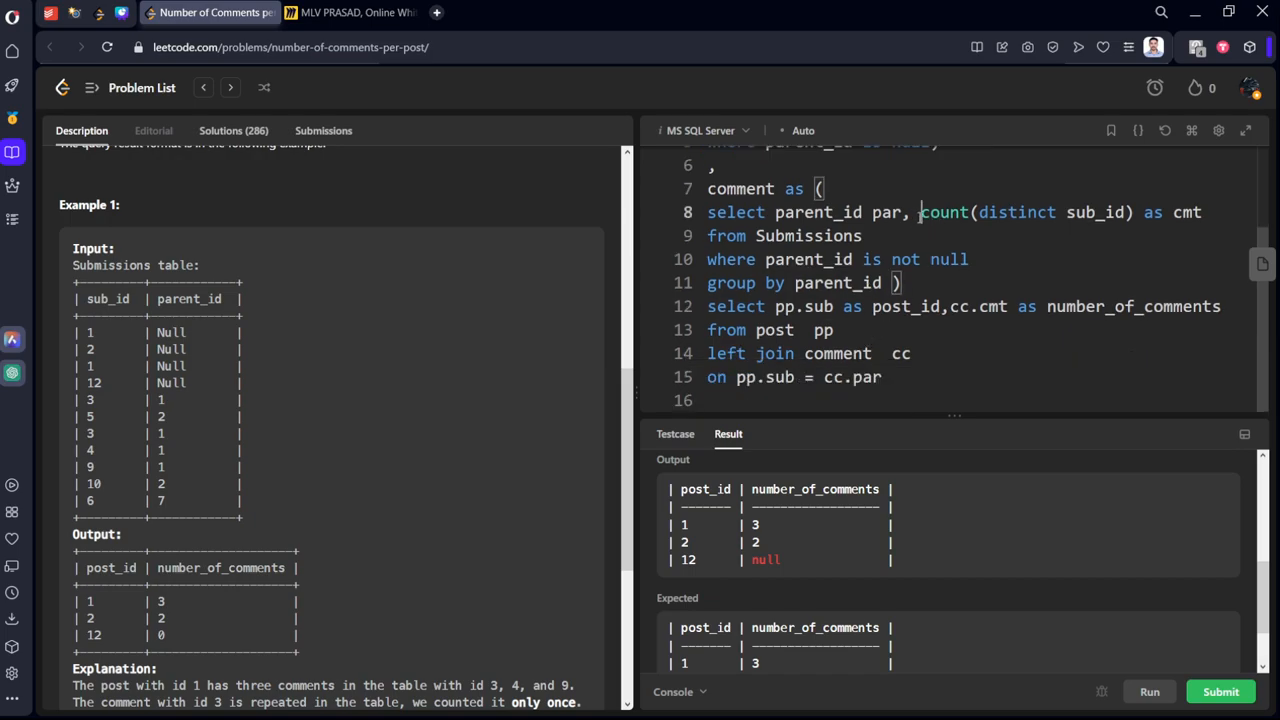
{"action": "double_click", "coordinate": [943, 212]}
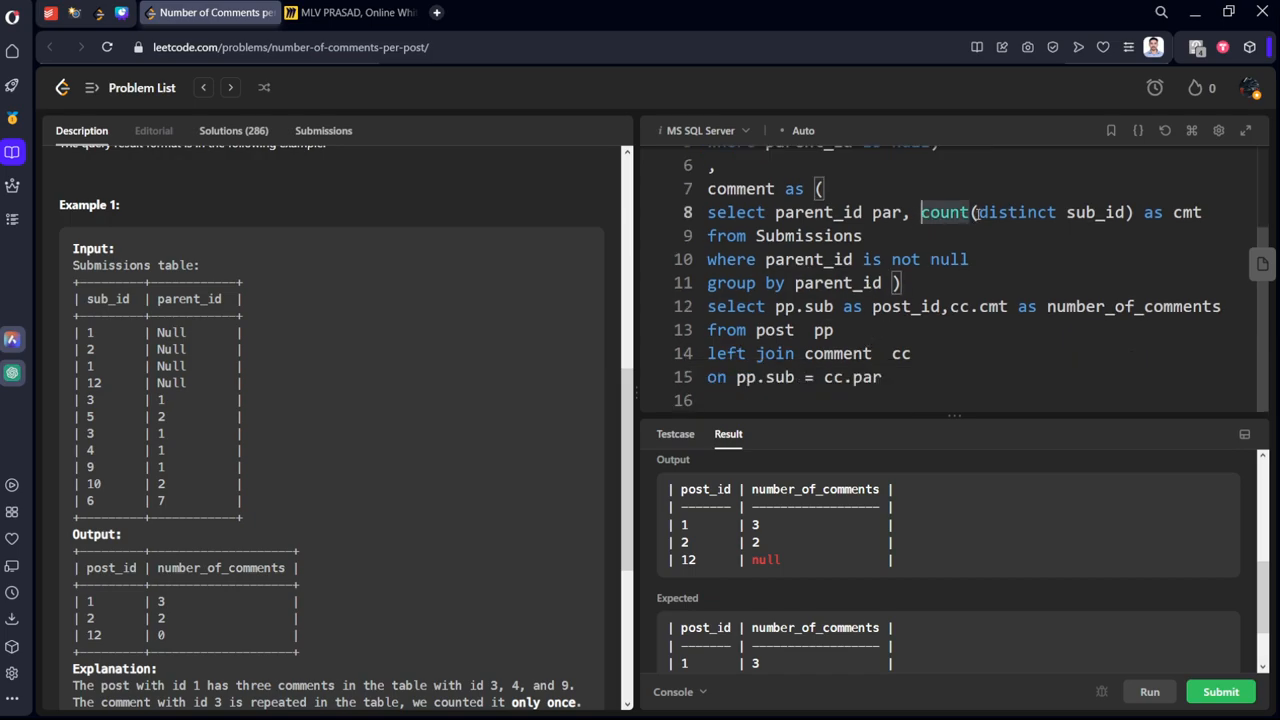
{"action": "type", "text": "isnull("}
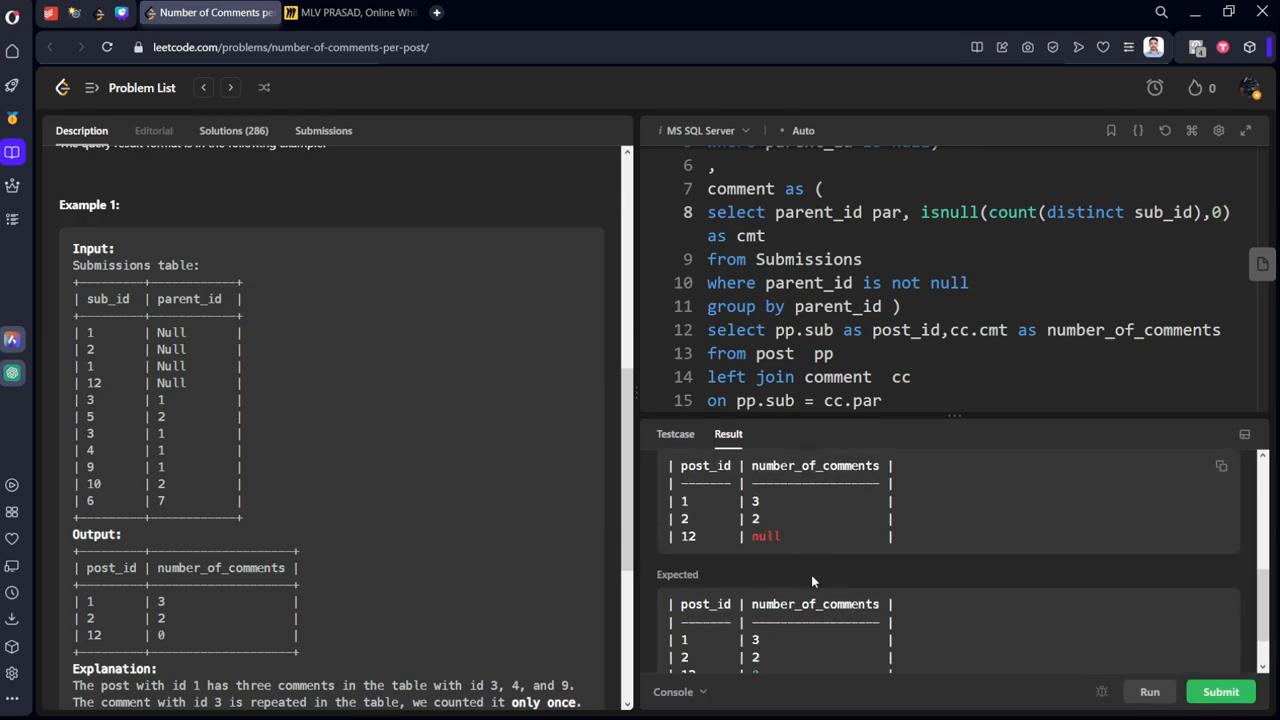
{"action": "scroll", "scroll_direction": "down", "scroll_amount": 3}
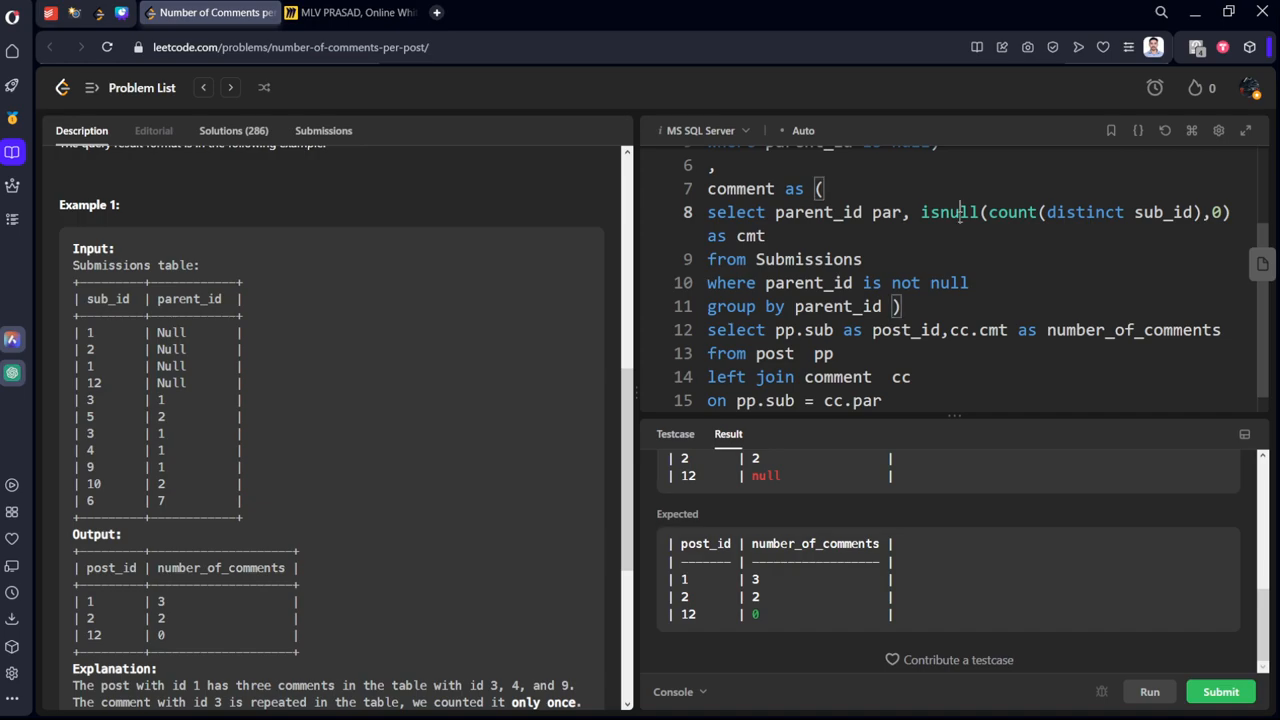
Change isnull to nullif, then strip the function name leaving (count(distinct sub_id),0).
{"action": "double_click", "coordinate": [948, 212]}
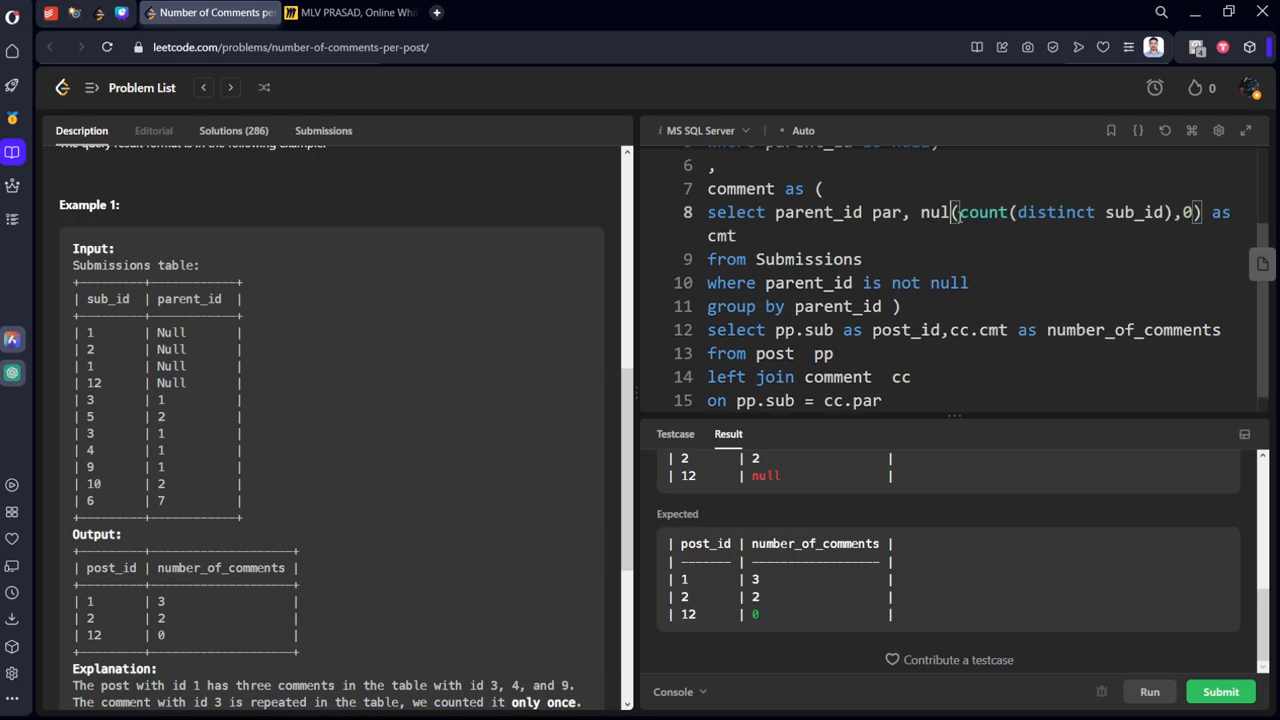
{"action": "type", "text": "if"}
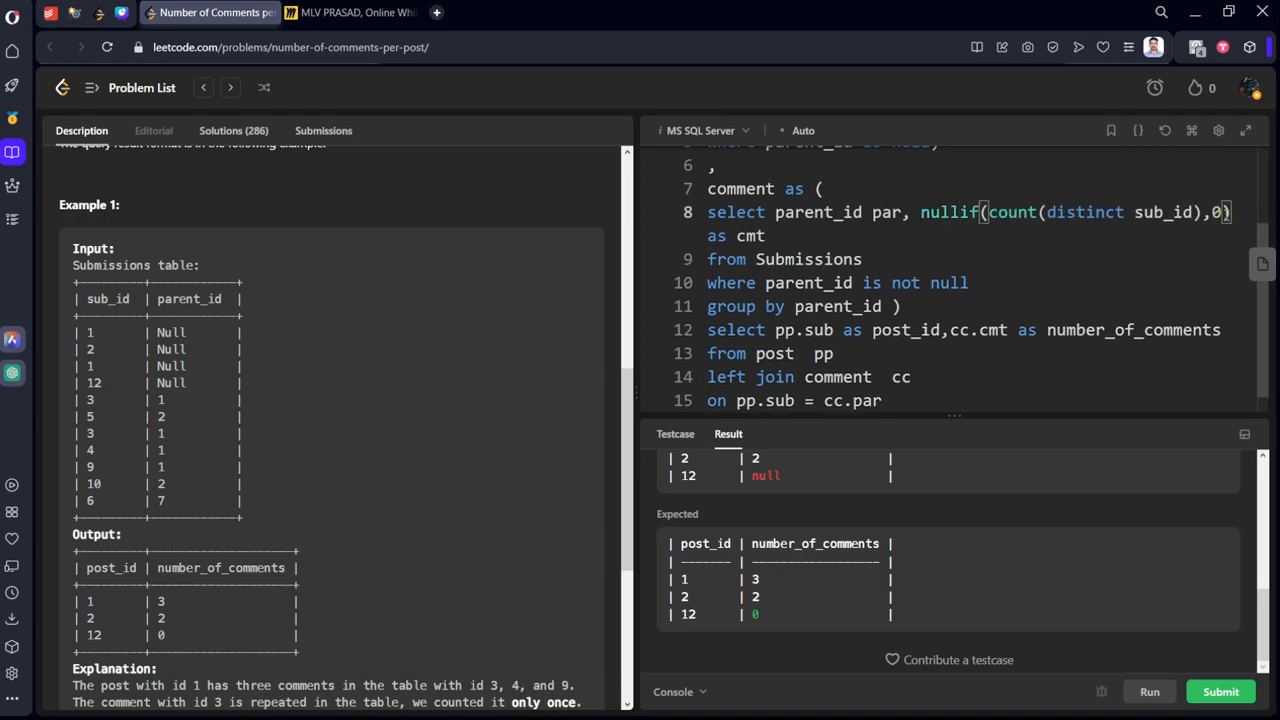
{"action": "double_click", "coordinate": [948, 212]}
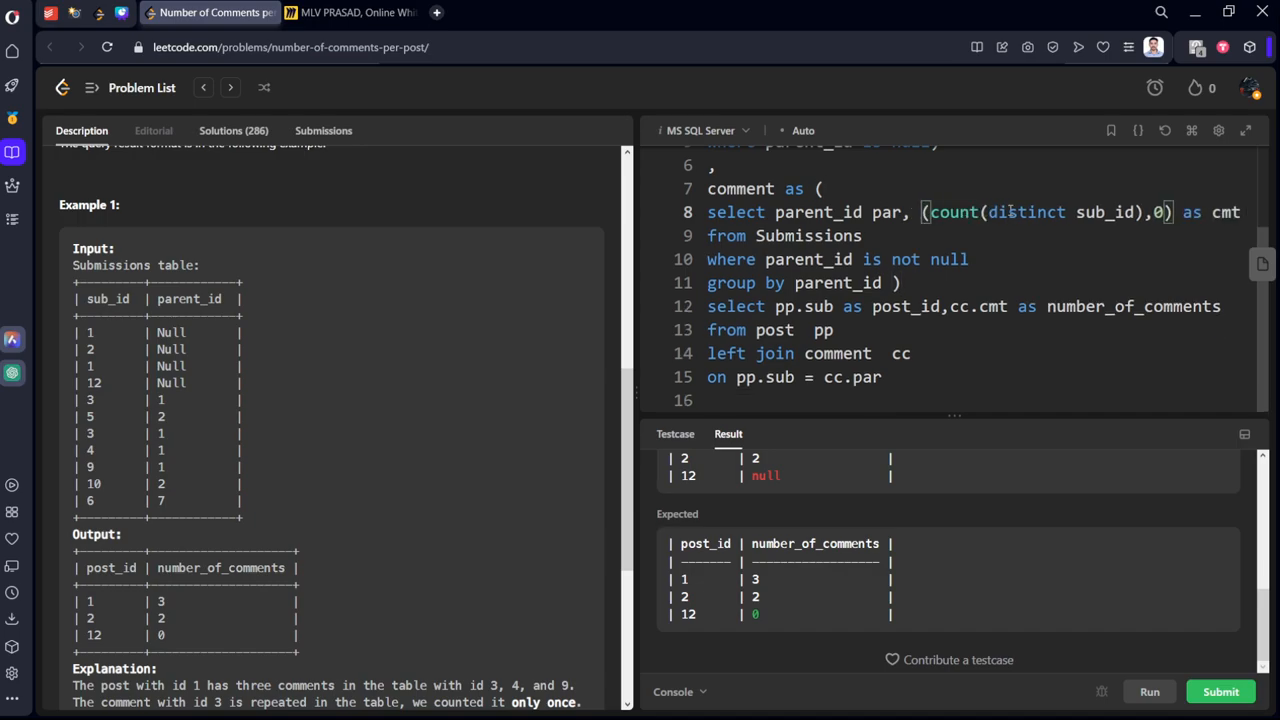
{"action": "double_click", "coordinate": [1025, 212]}
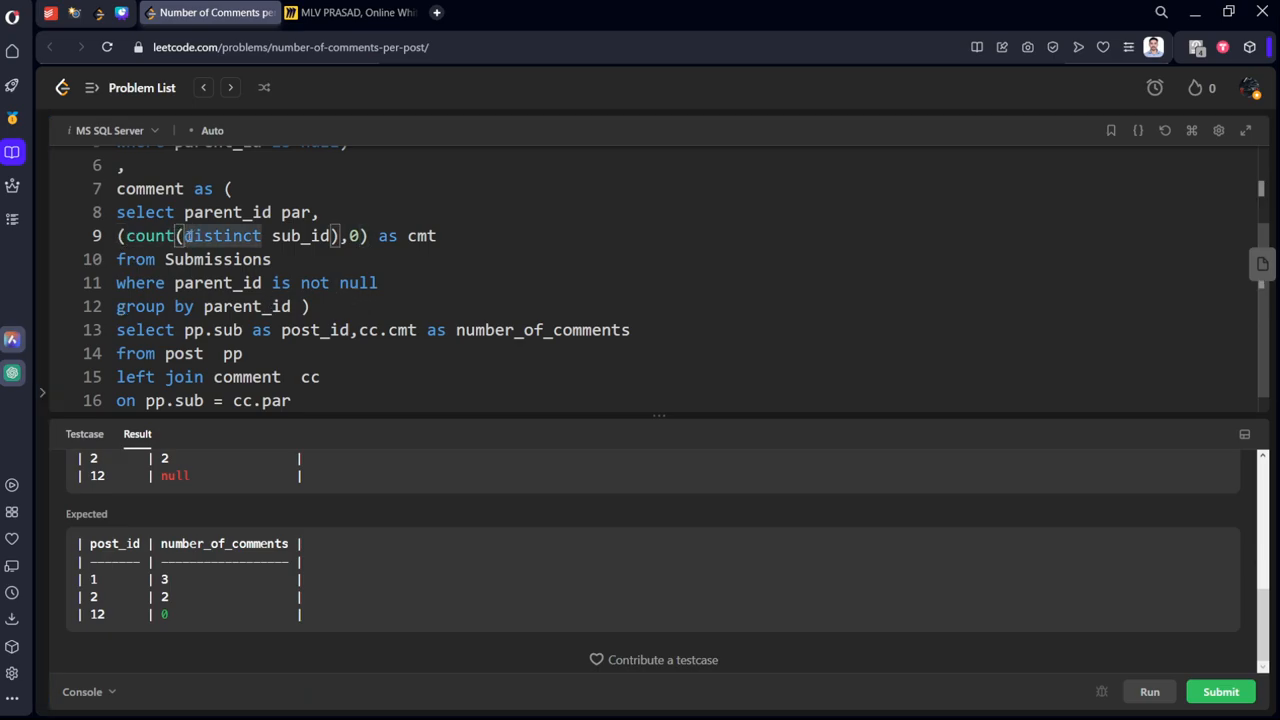
Begin rewriting the cmt column as a case when ... is null then expression.
{"action": "type", "text": "case when"}
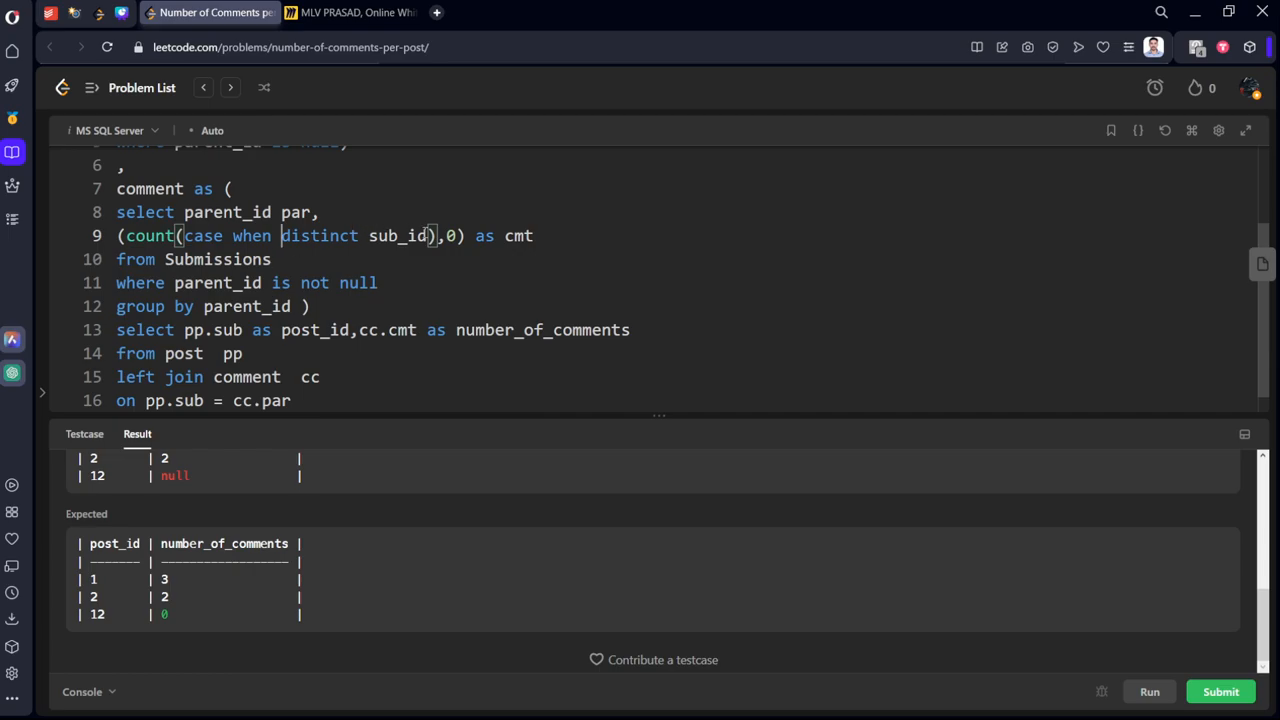
{"action": "double_click", "coordinate": [400, 235]}
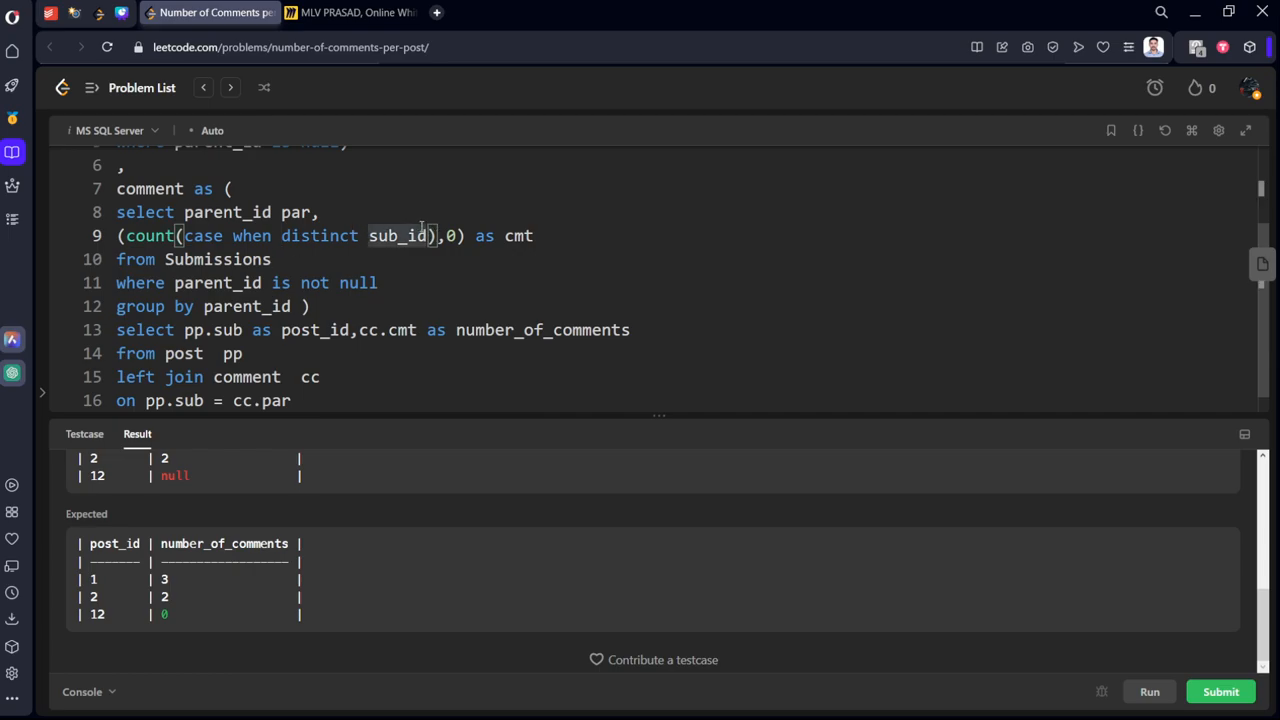
{"action": "key", "text": "BackSpace"}
{"action": "type", "text": " is "}
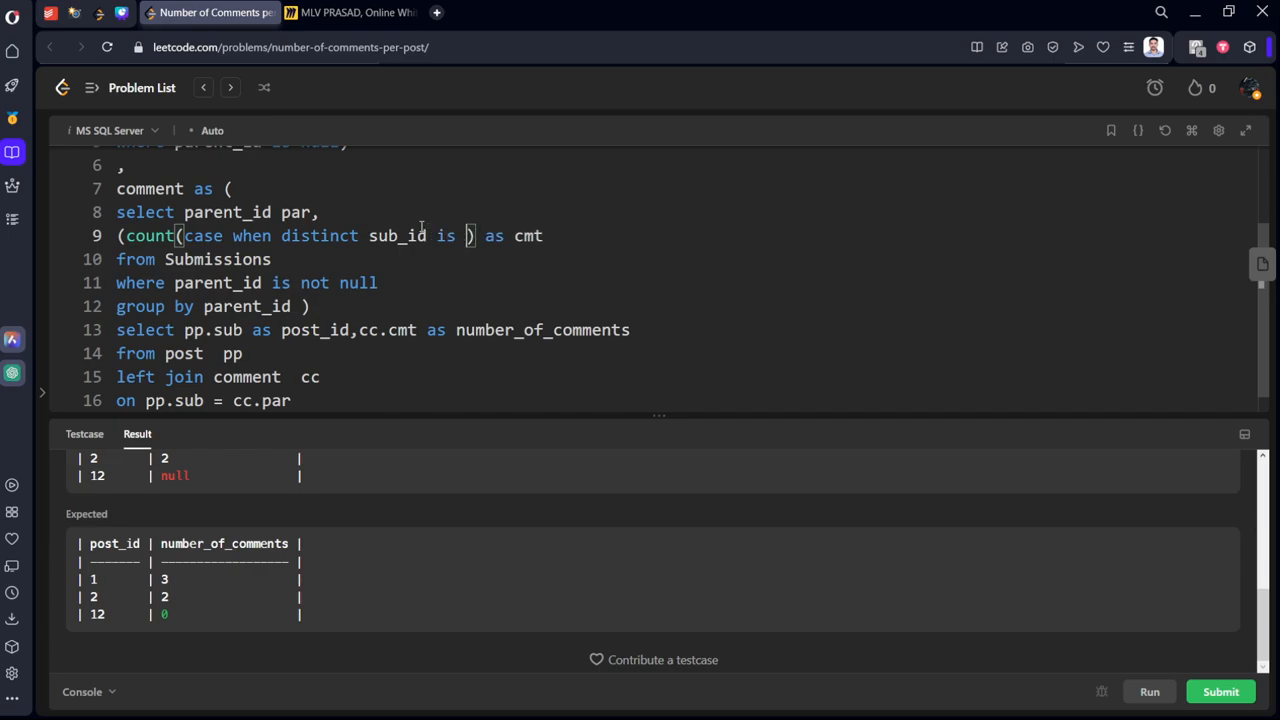
{"action": "type", "text": "null then"}
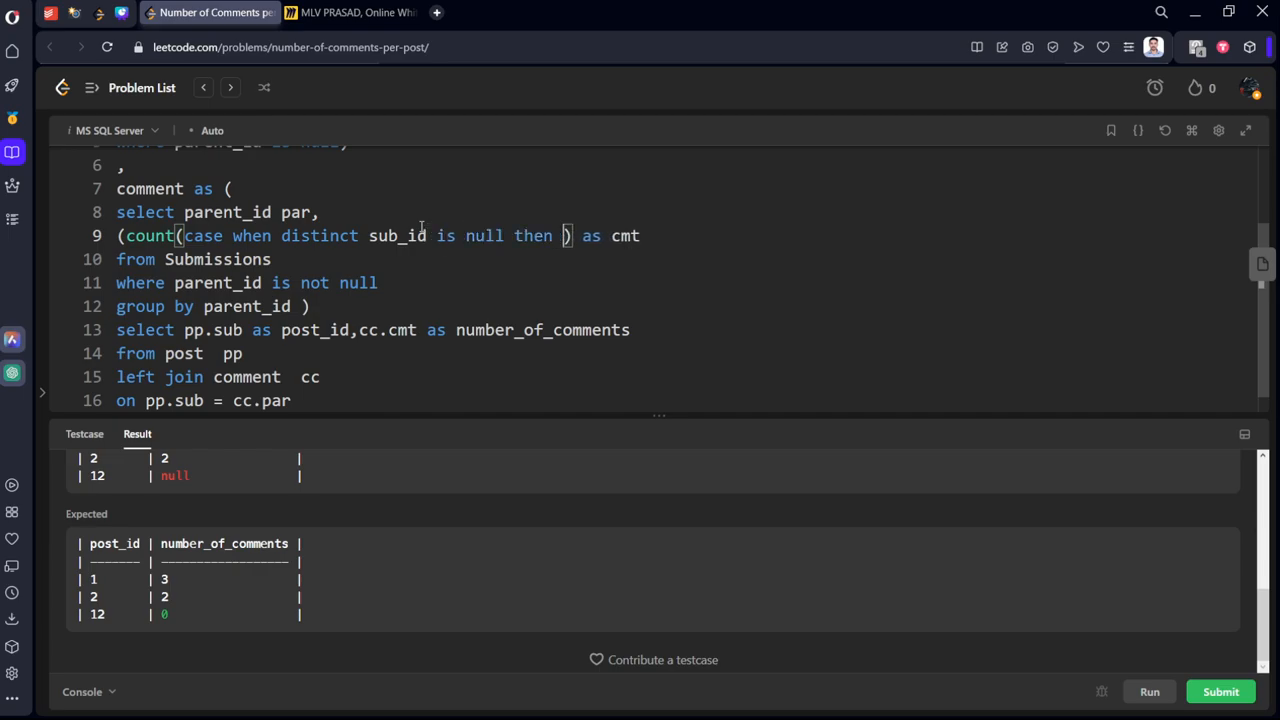
{"action": "type", "text": "1"}
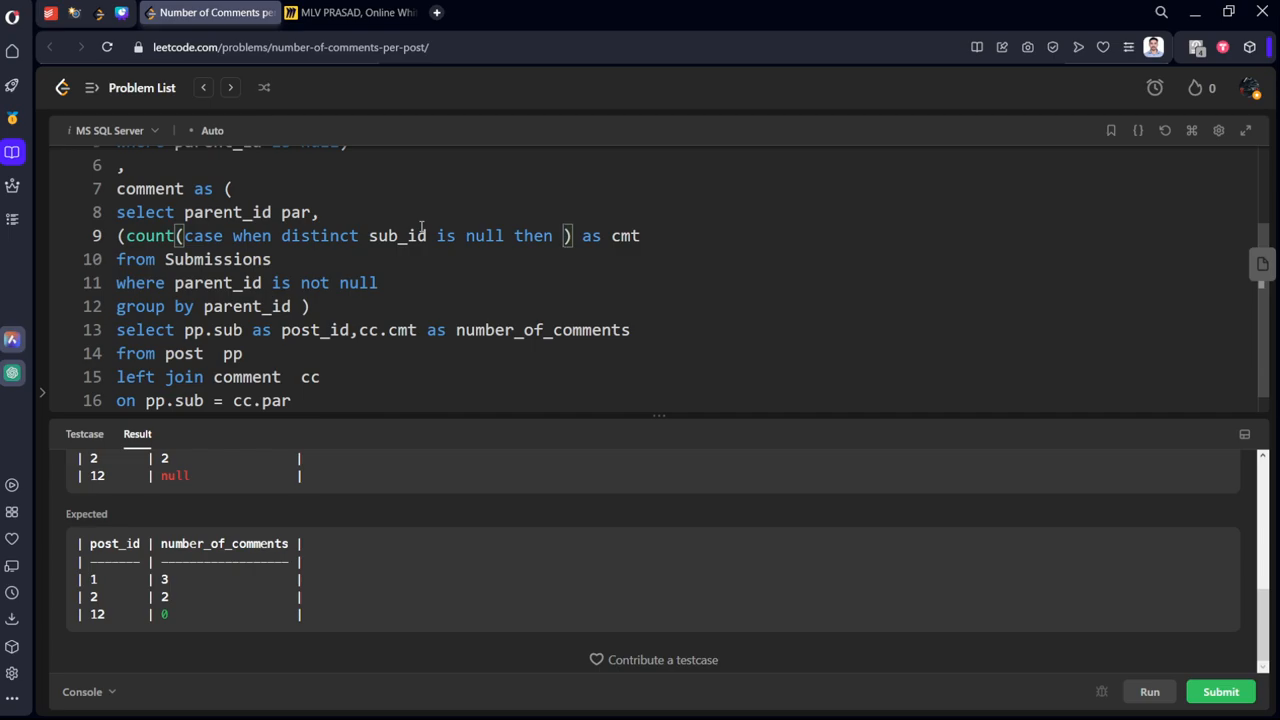
{"action": "mouse_move", "coordinate": [958, 235]}
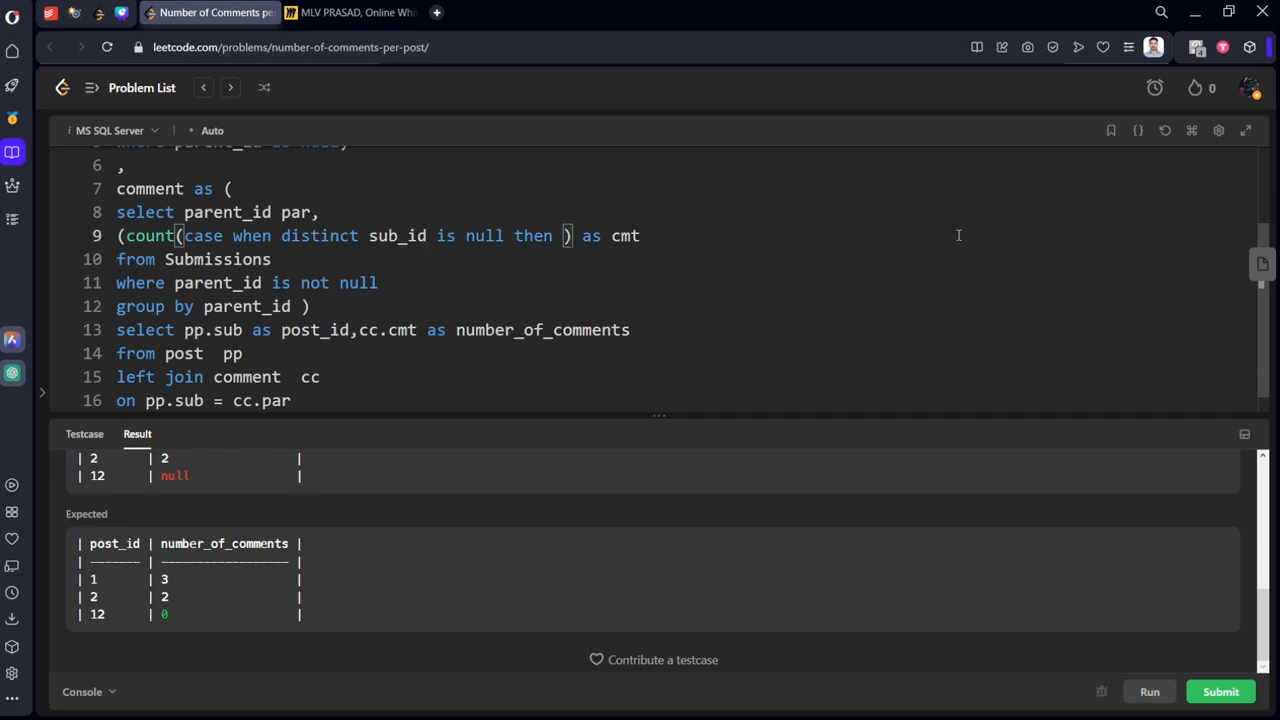
Finish it as case when cmt is null then 0 else cmt, drop the extra count wrapper, and run.
{"action": "double_click", "coordinate": [149, 235]}
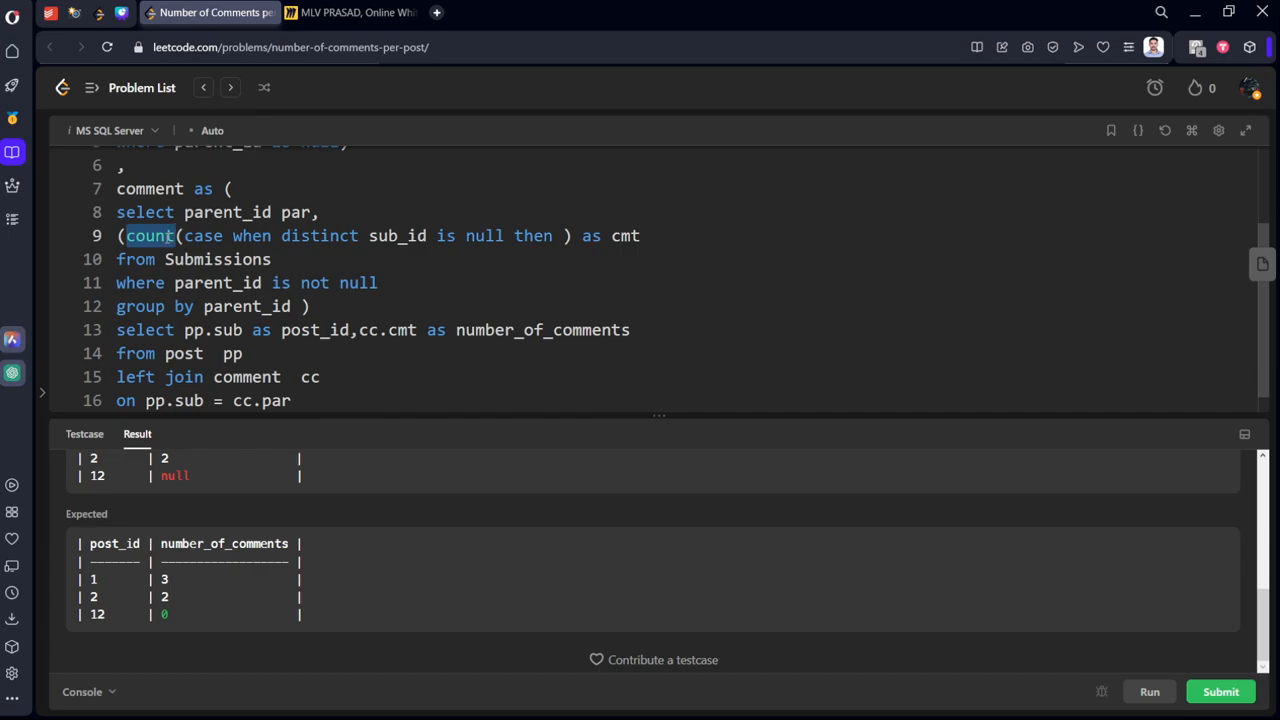
{"action": "key", "text": "Backspace"}
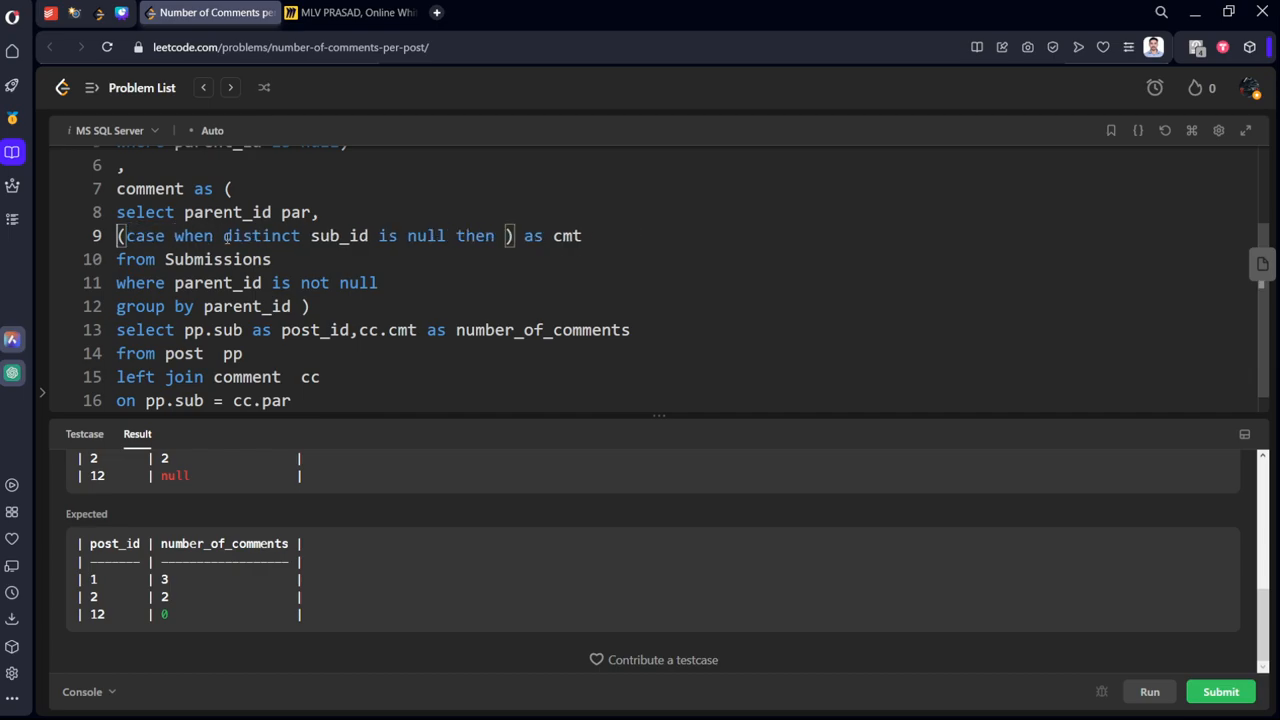
{"action": "type", "text": "coun"}
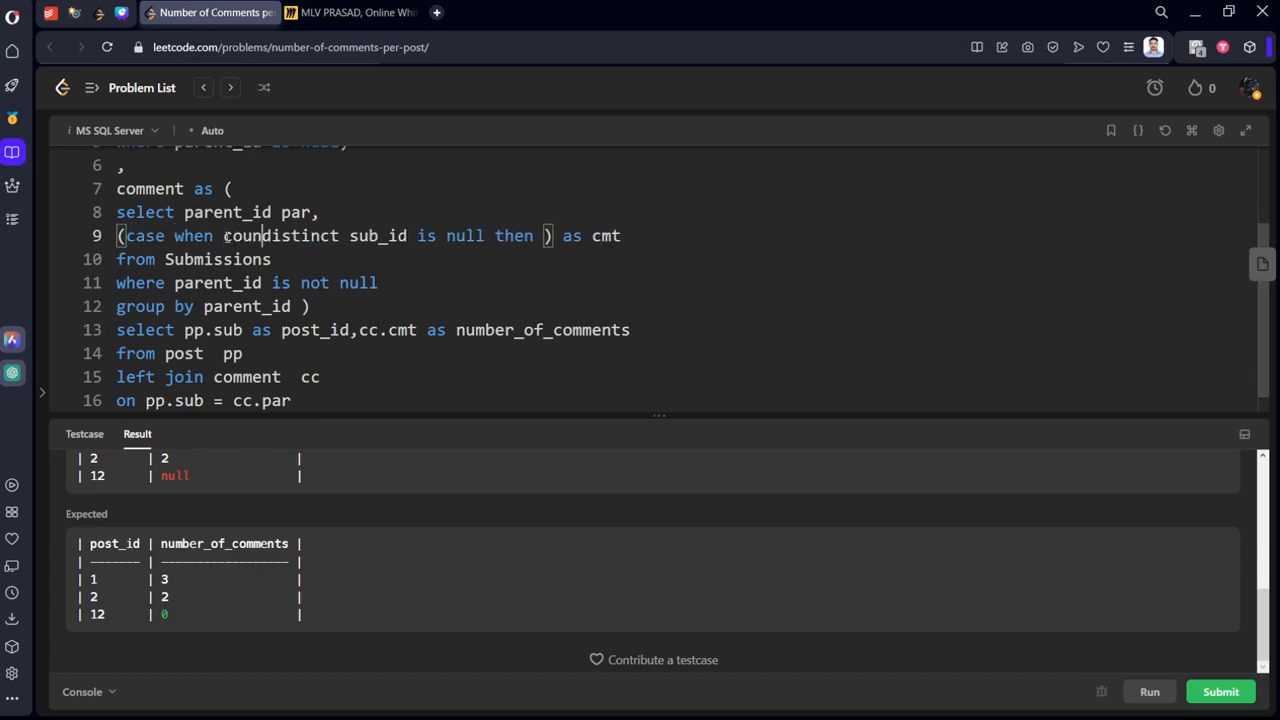
{"action": "type", "text": "t()"}
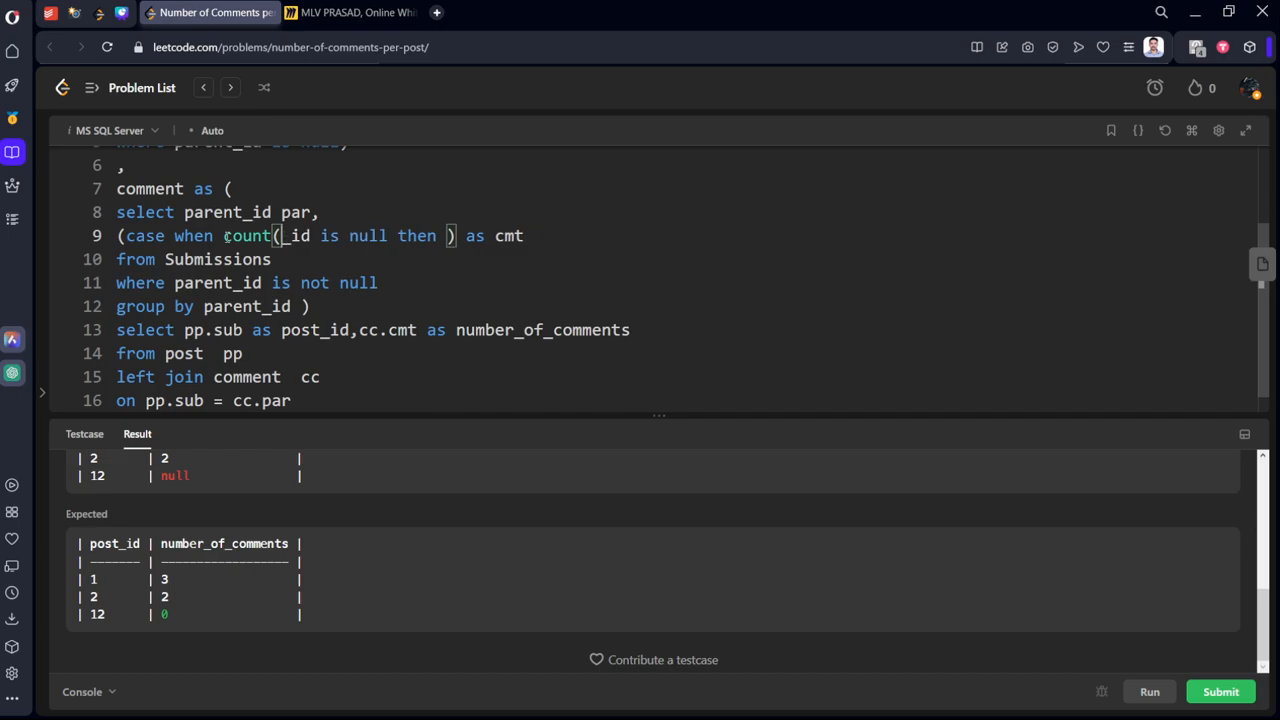
{"action": "type", "text": "cmt)"}
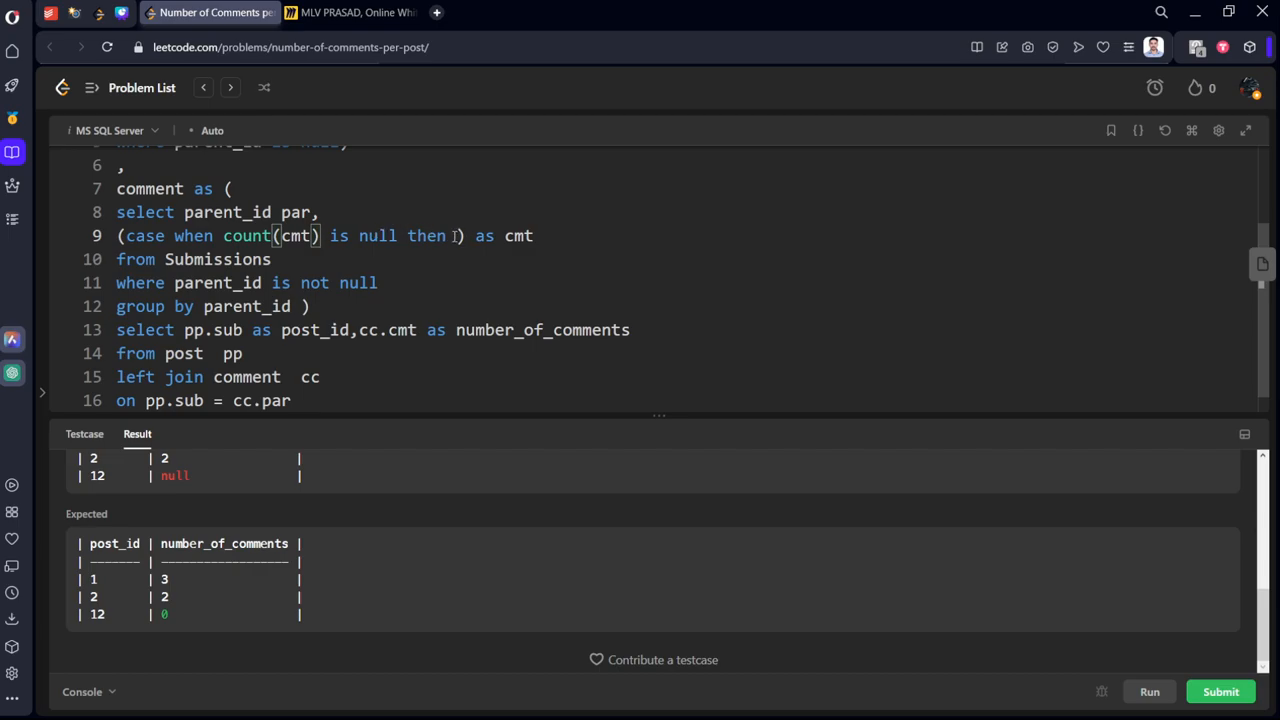
{"action": "type", "text": "0 else count(cmt"}
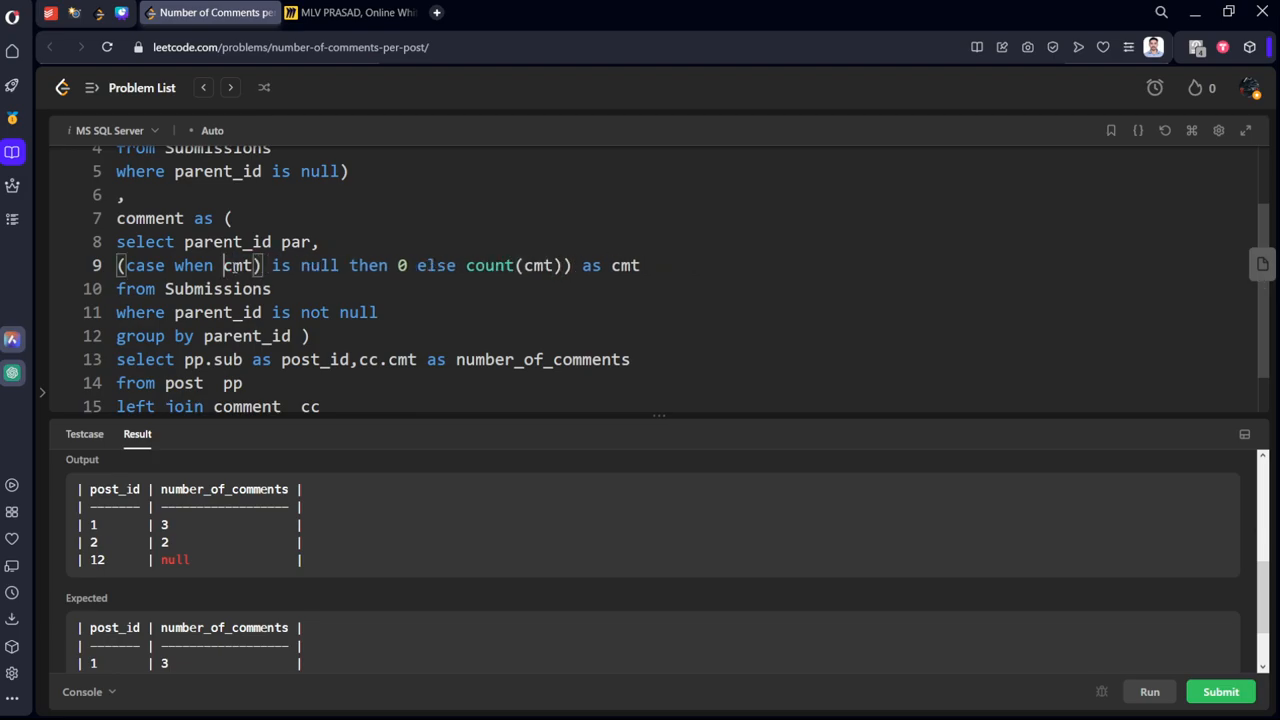
{"action": "double_click", "coordinate": [239, 265]}
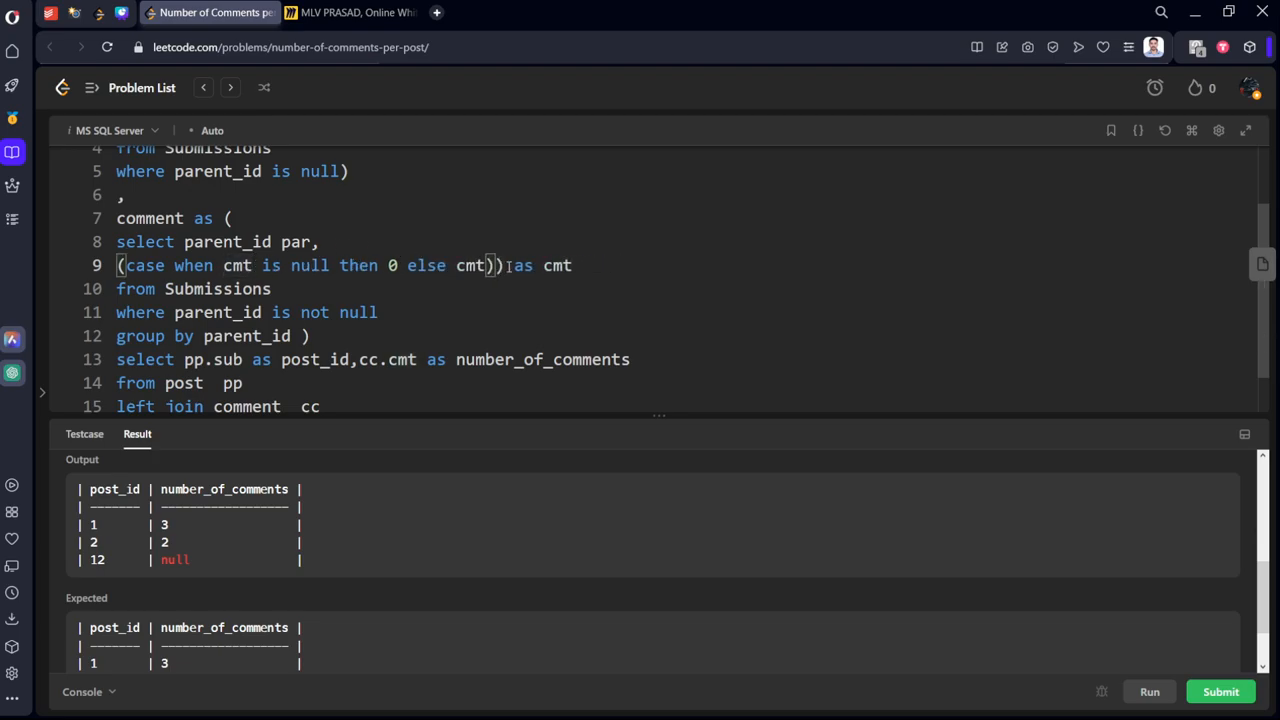
{"action": "key", "text": "Backspace"}
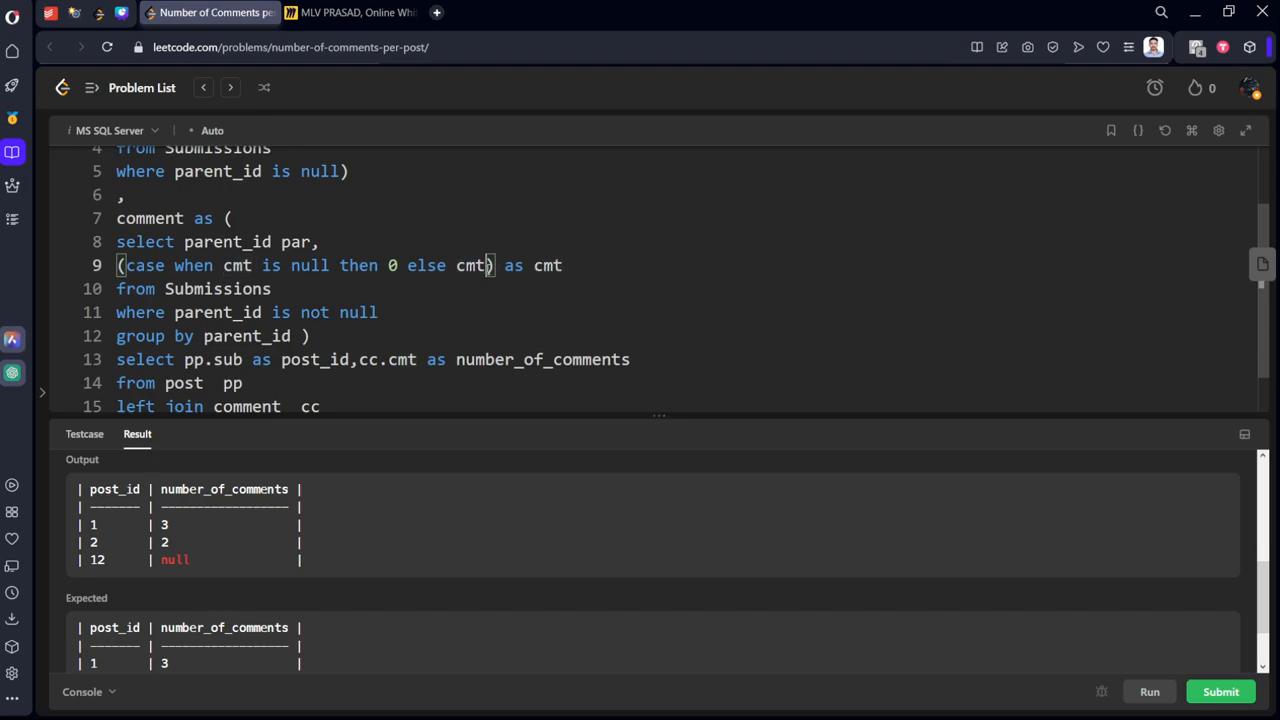
{"action": "left_click", "coordinate": [1149, 691]}
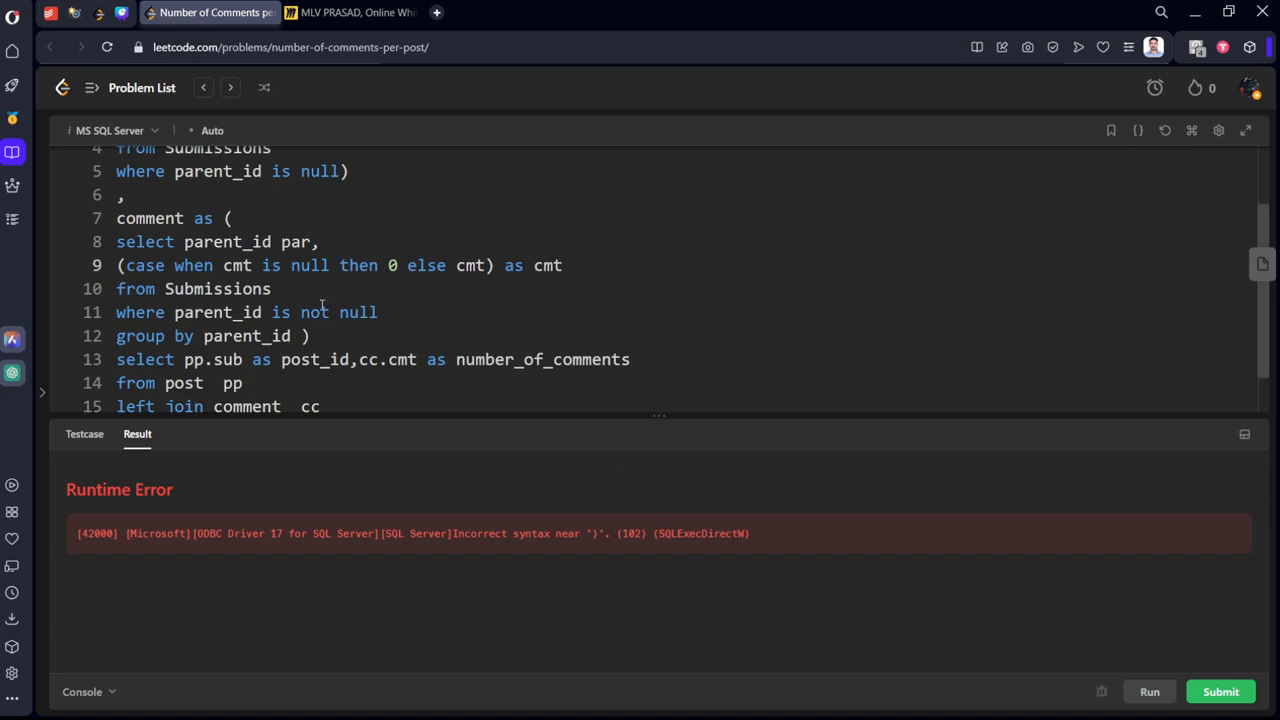
After the case still errors, replace it with nullif(count(distinct sub_id),0) as cmt.
{"action": "type", "text": "end"}
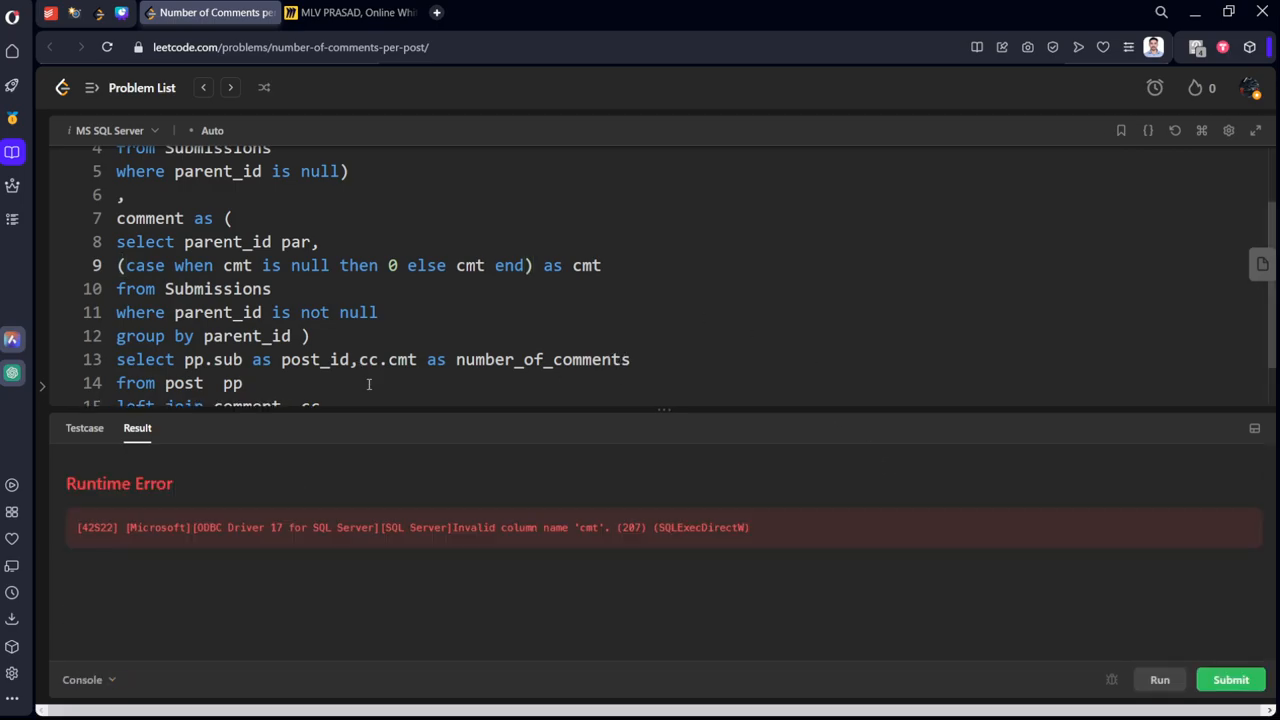
{"action": "mouse_move", "coordinate": [518, 497]}
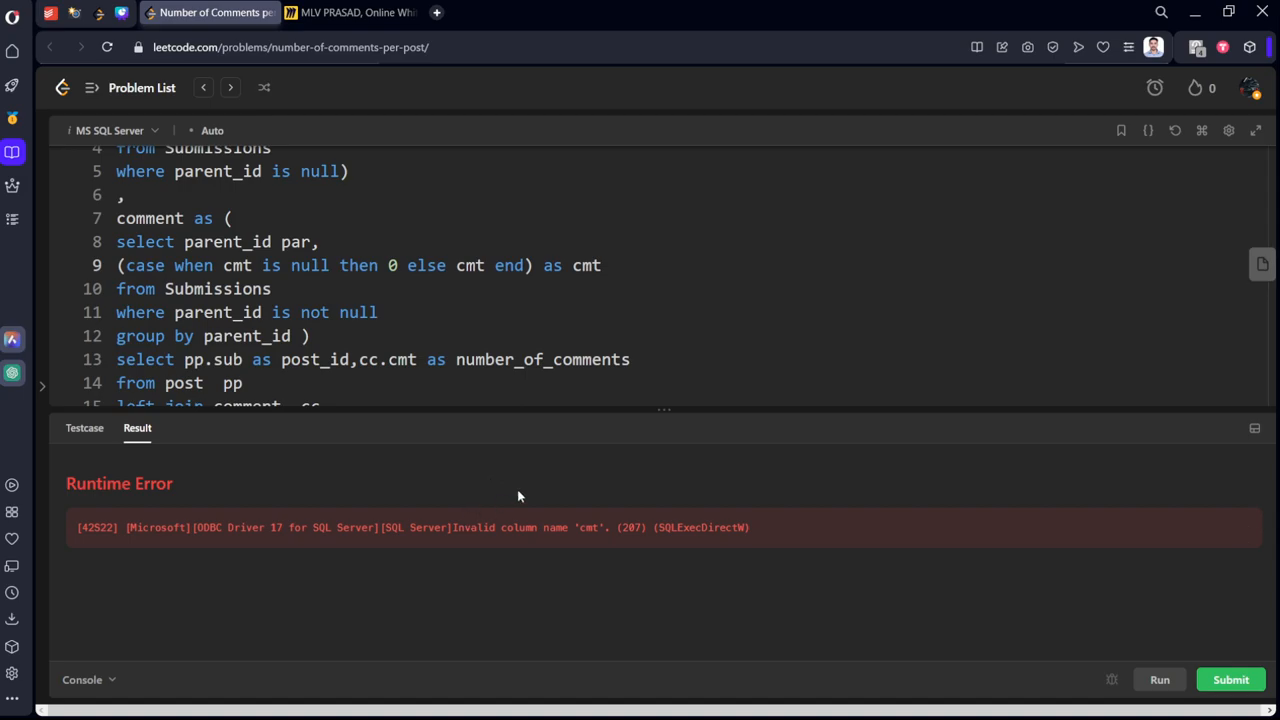
{"action": "scroll", "scroll_direction": "down", "scroll_amount": 3}
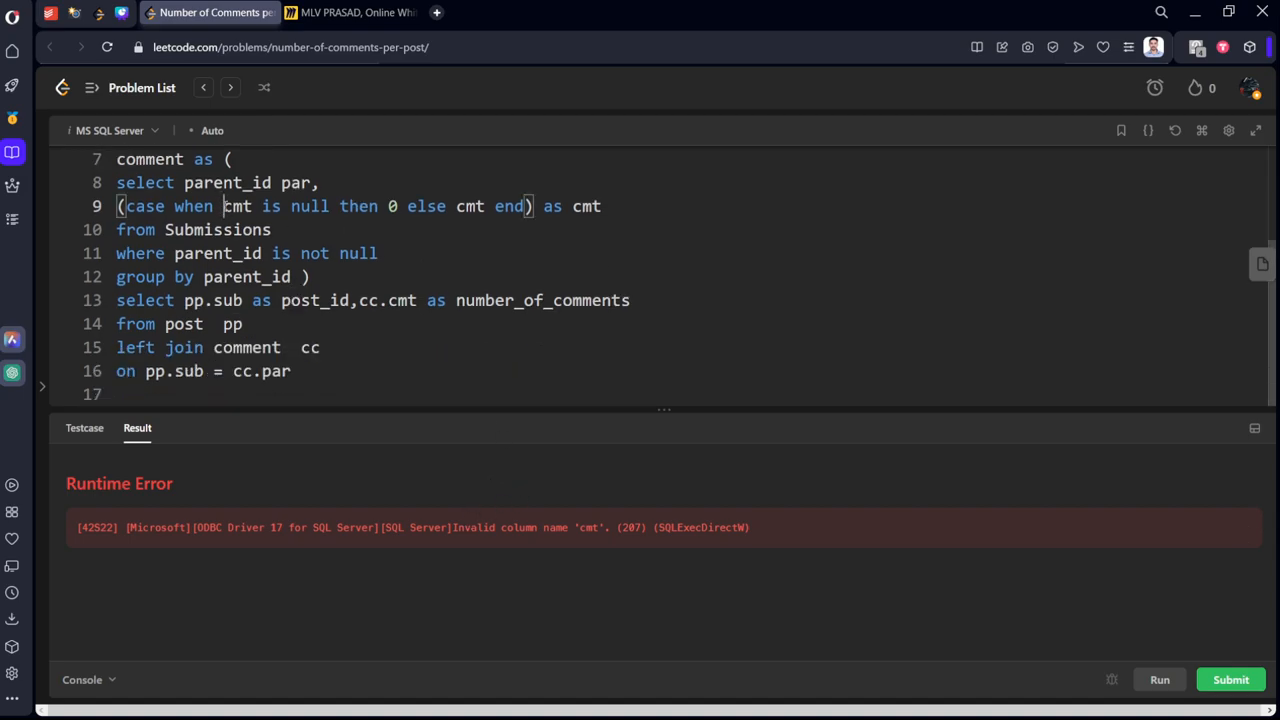
{"action": "type", "text": "cc"}
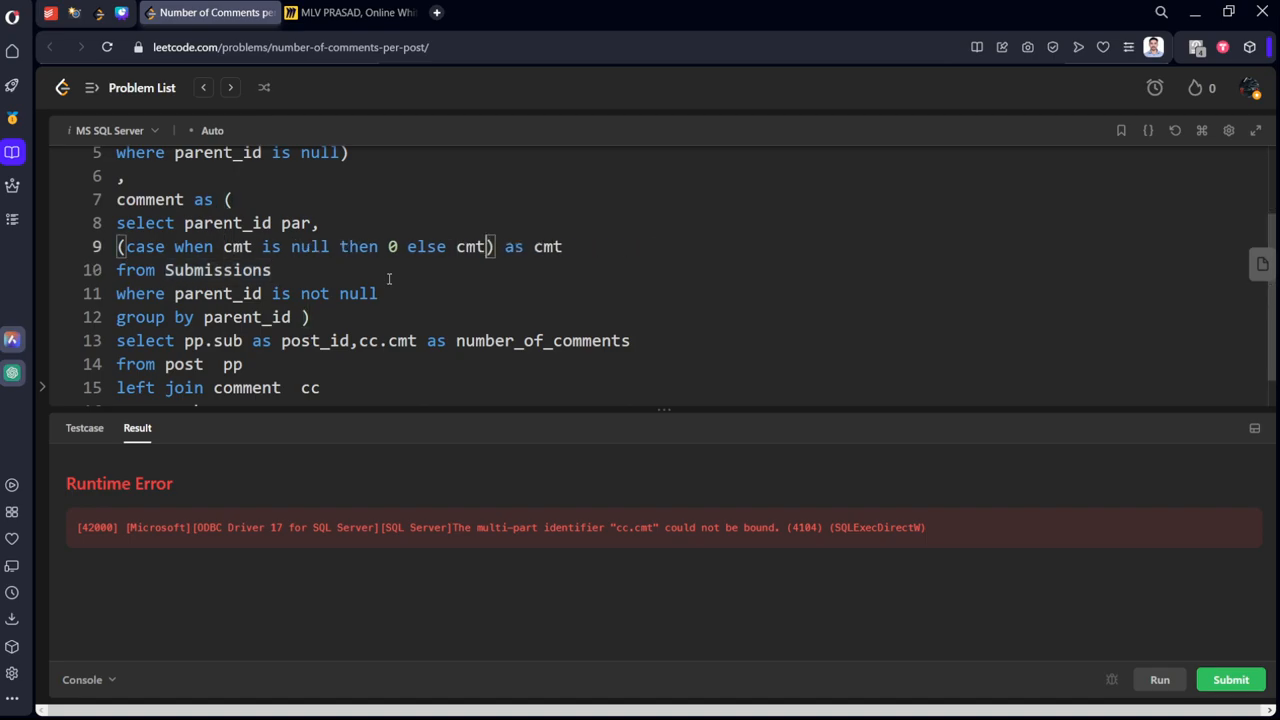
{"action": "type", "text": "count(distinct sub_id),0) as cmt"}
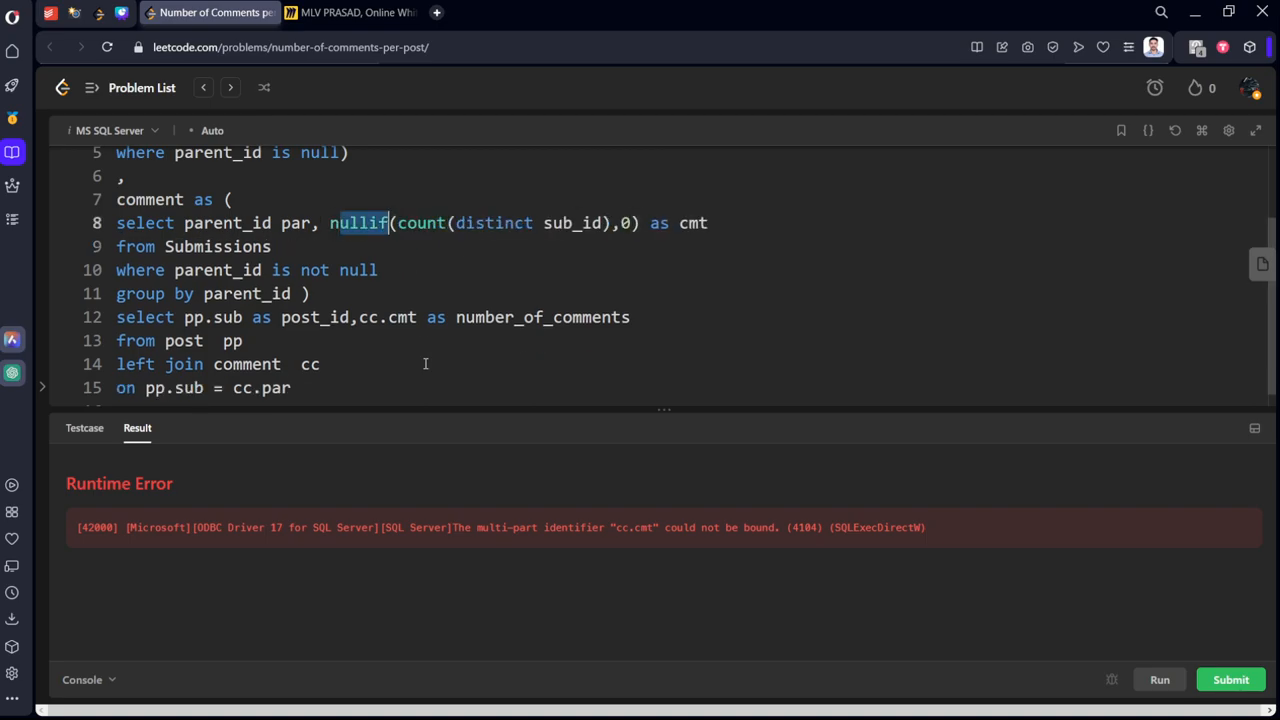
Revert to a plain count and return isnull(cc.cmt,0) as number_of_comments, then submit and get Accepted.
{"action": "type", "text": "isnull"}
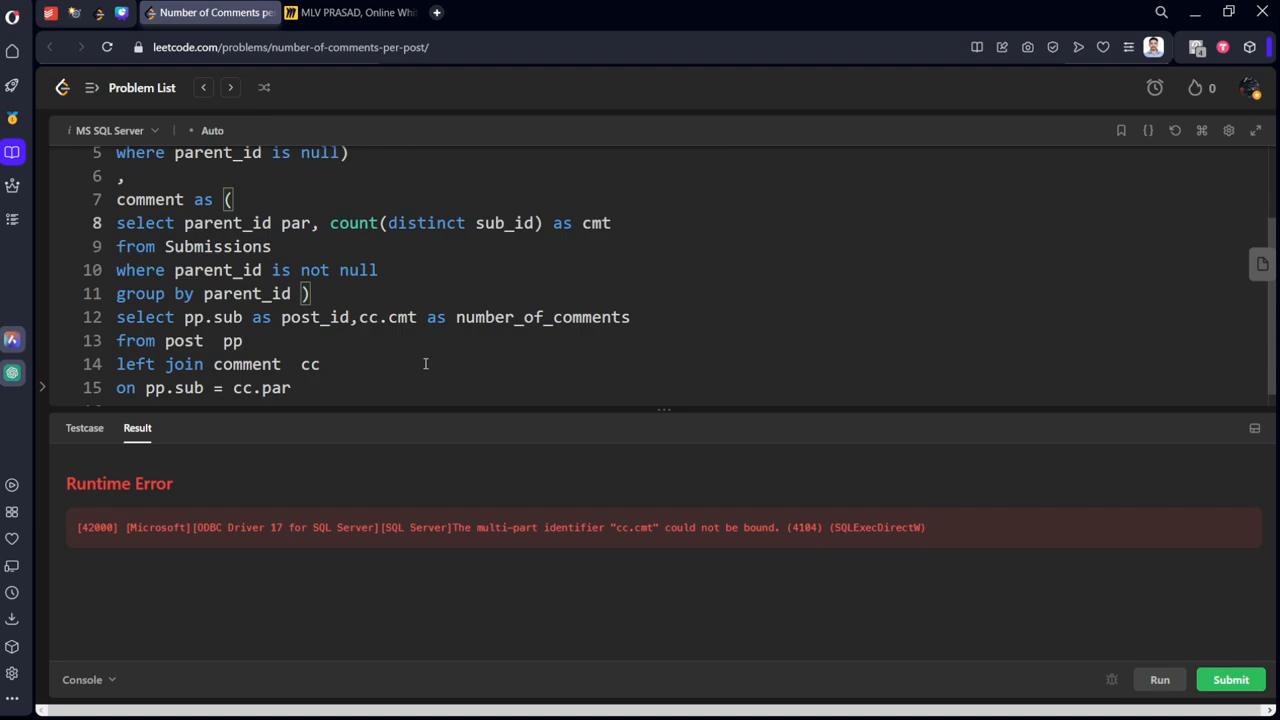
{"action": "mouse_move", "coordinate": [408, 330]}
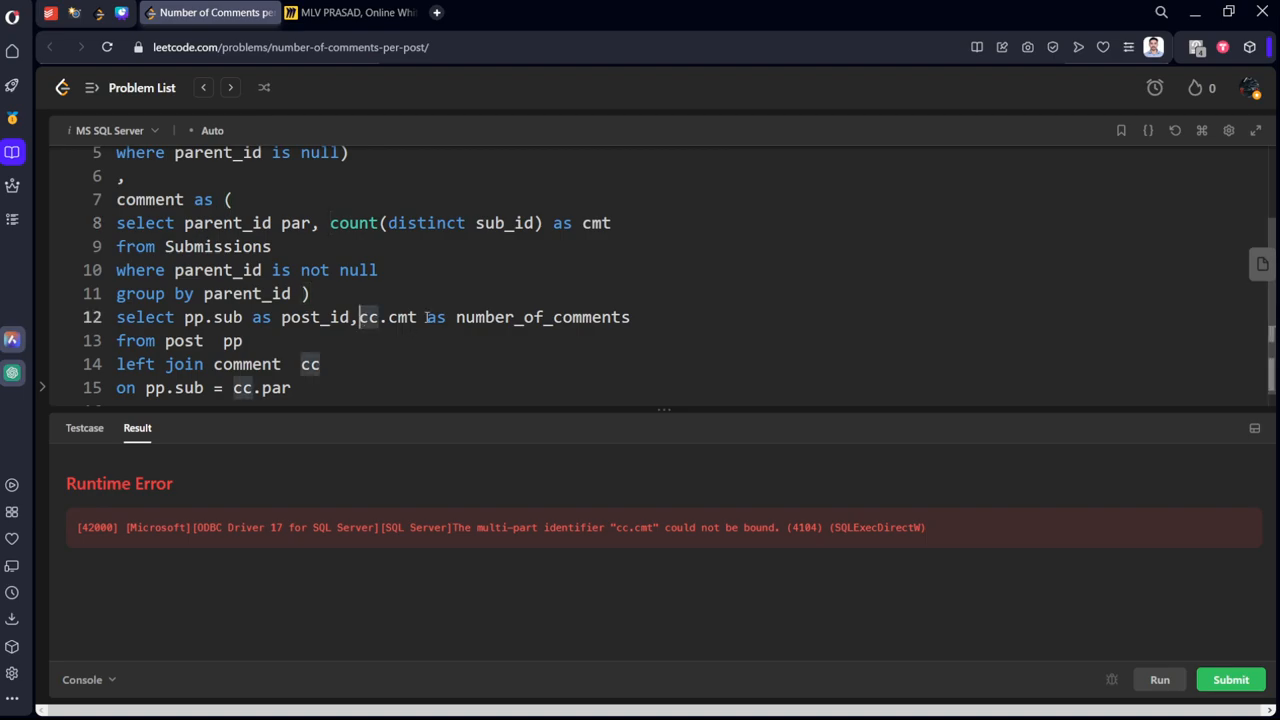
{"action": "type", "text": "isnull("}
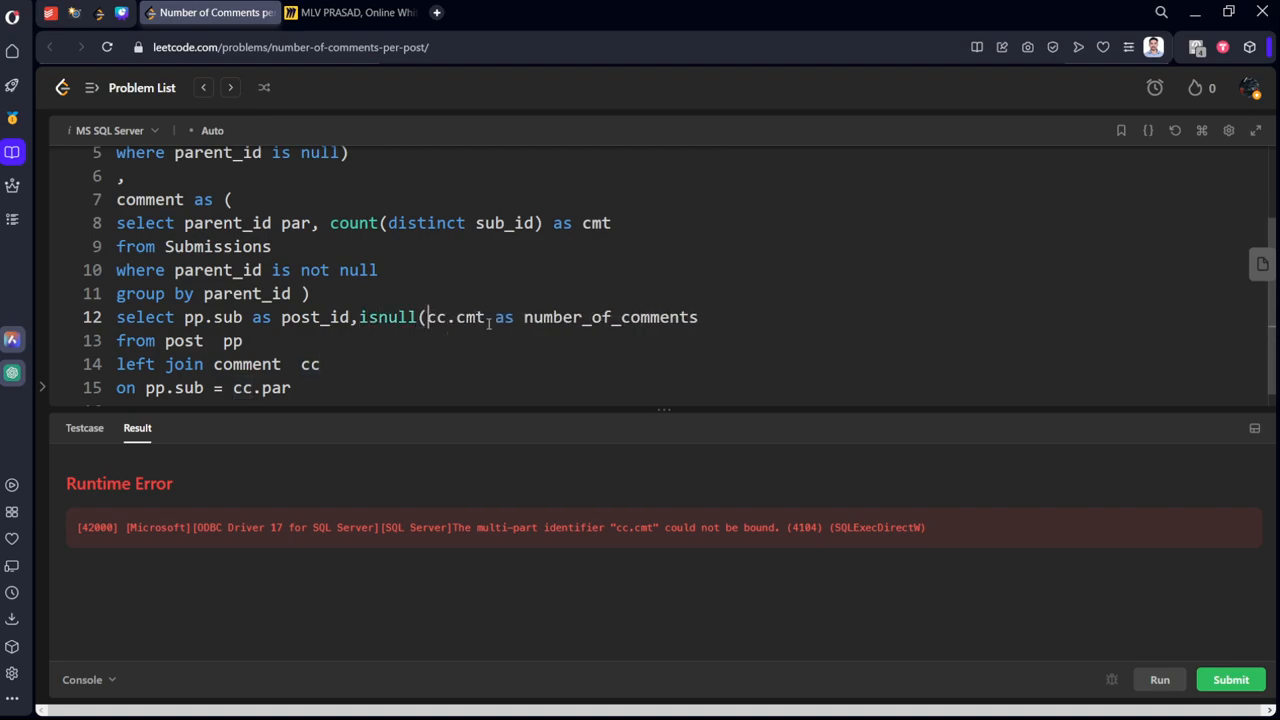
{"action": "type", "text": ",0"}
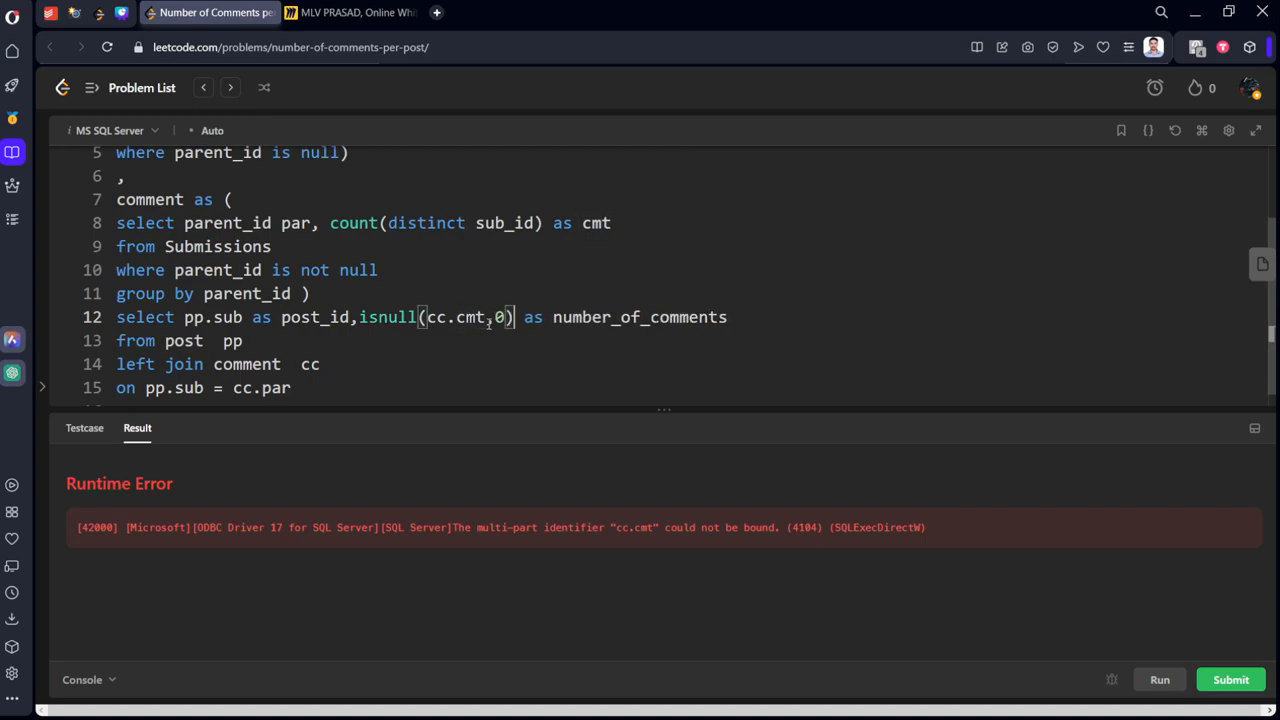
{"action": "left_click", "coordinate": [1230, 679]}
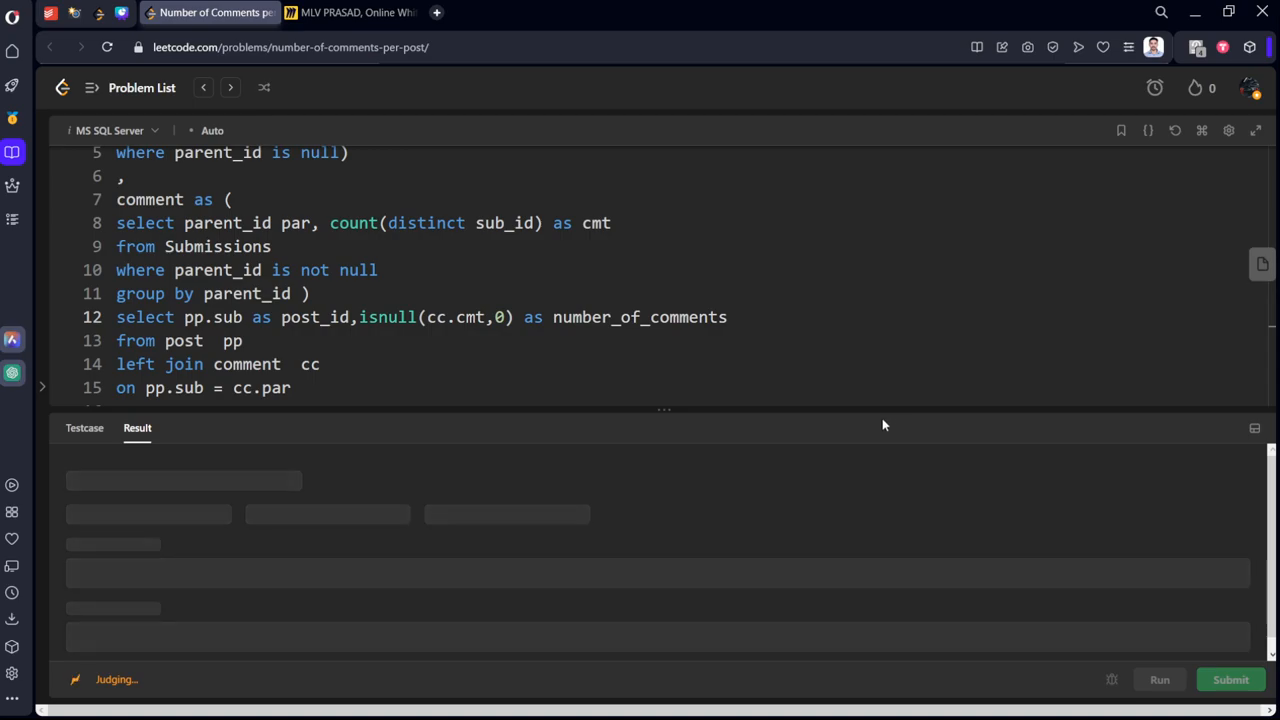
{"action": "mouse_move", "coordinate": [878, 424]}
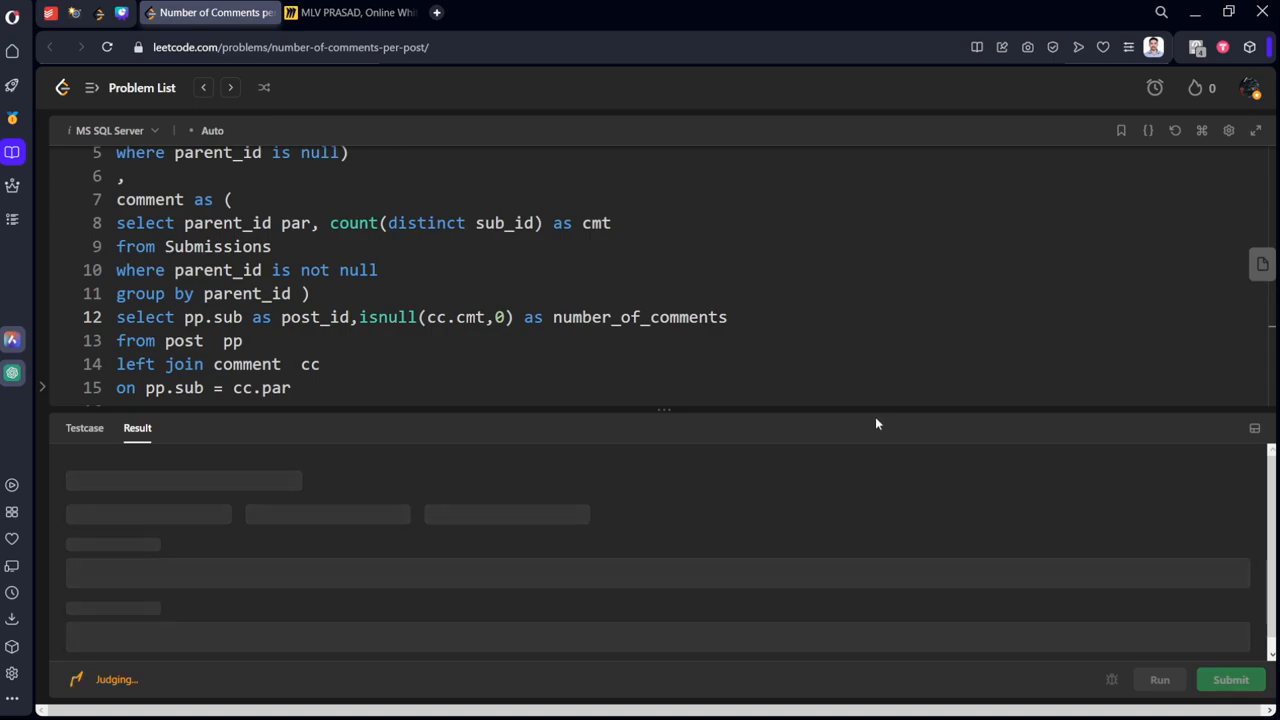
{"action": "left_click", "coordinate": [1230, 679]}
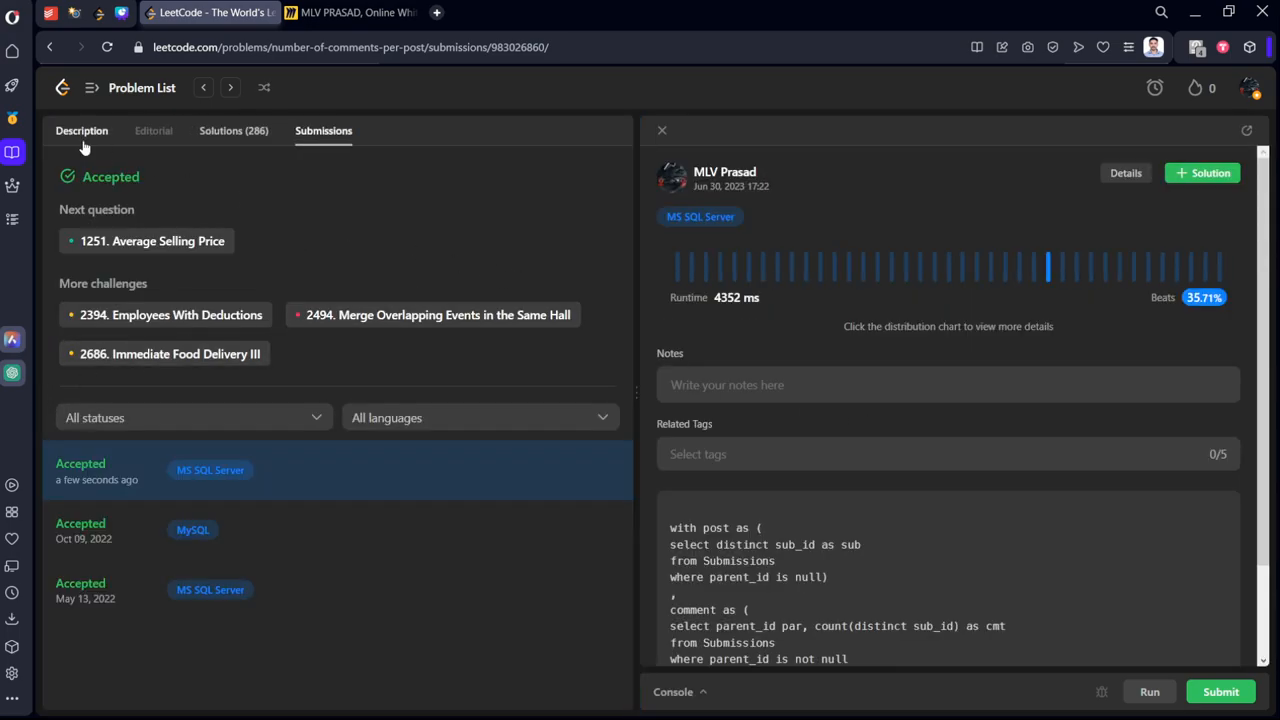
Return to the problem Description beside the accepted isnull(cc.cmt,0) query.
{"action": "left_click", "coordinate": [81, 130]}
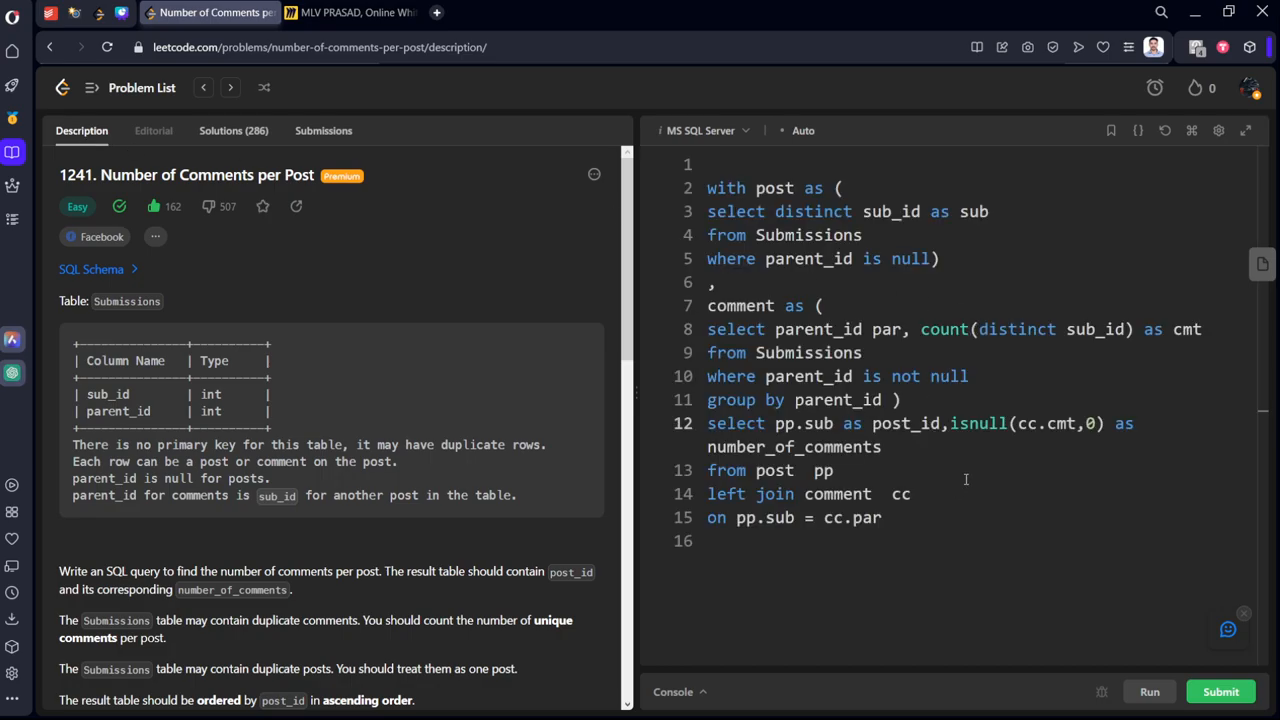
{"action": "mouse_move", "coordinate": [969, 463]}
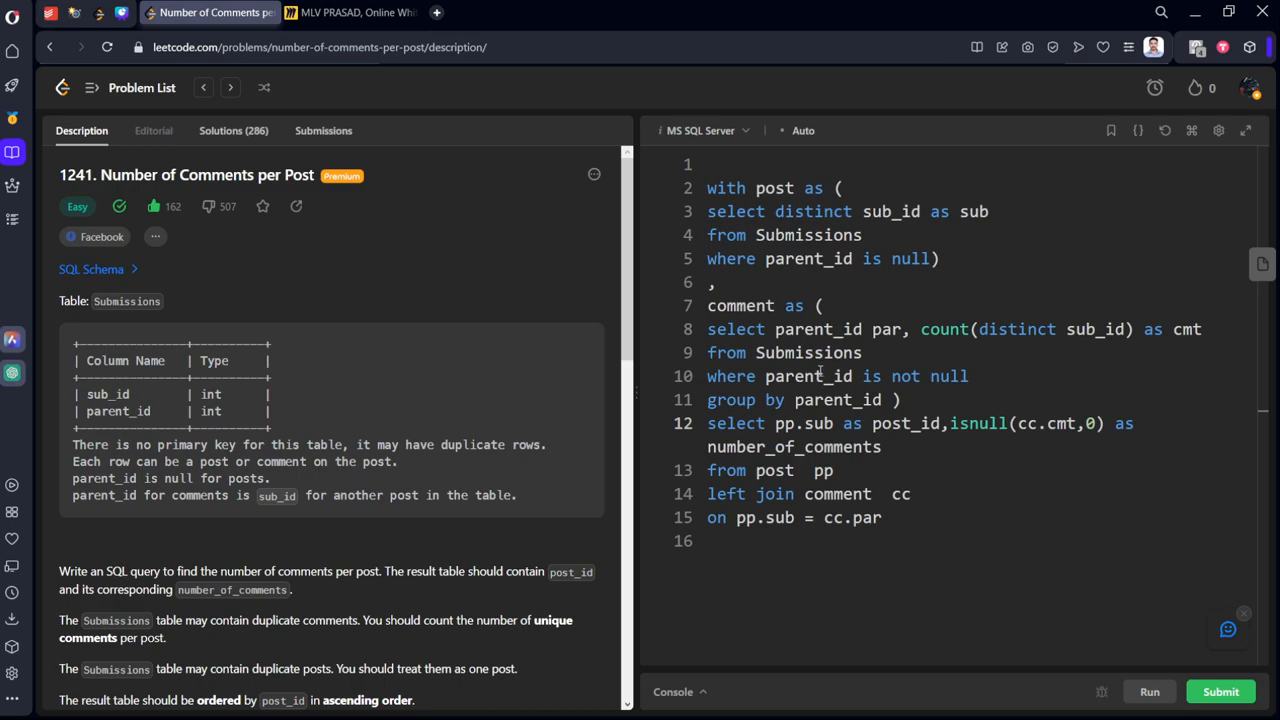
{"action": "mouse_move", "coordinate": [818, 372]}
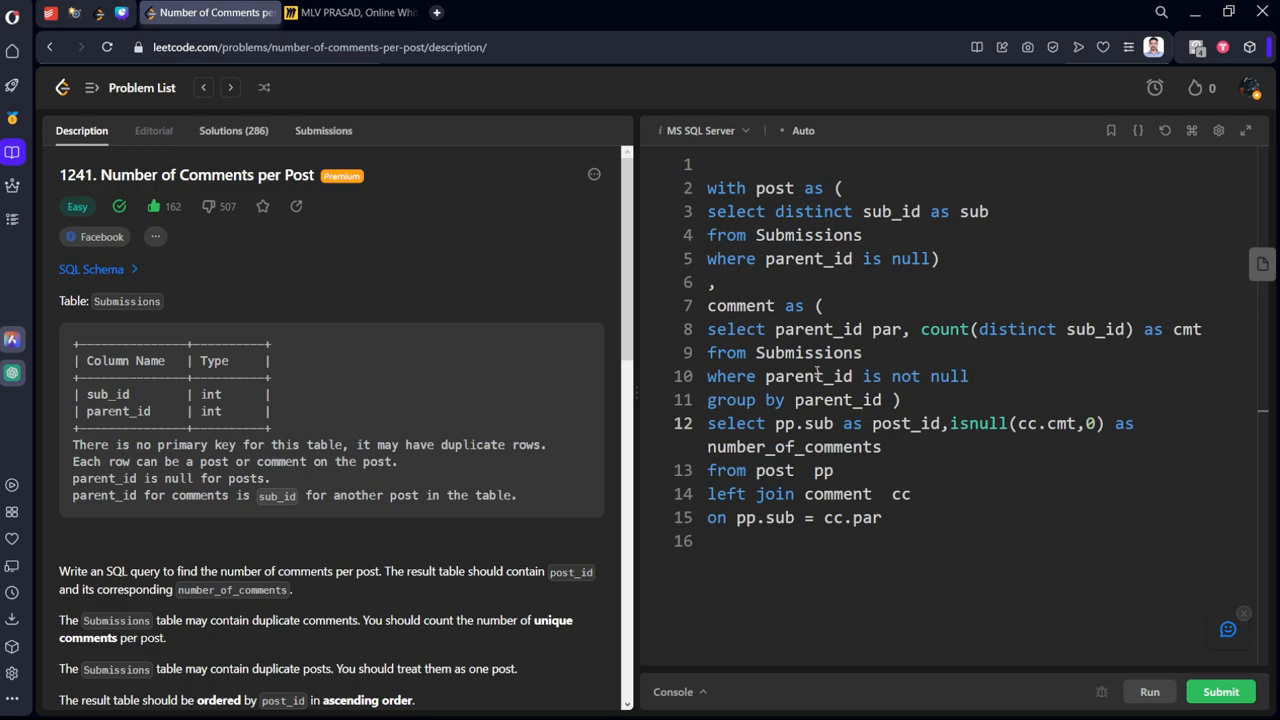